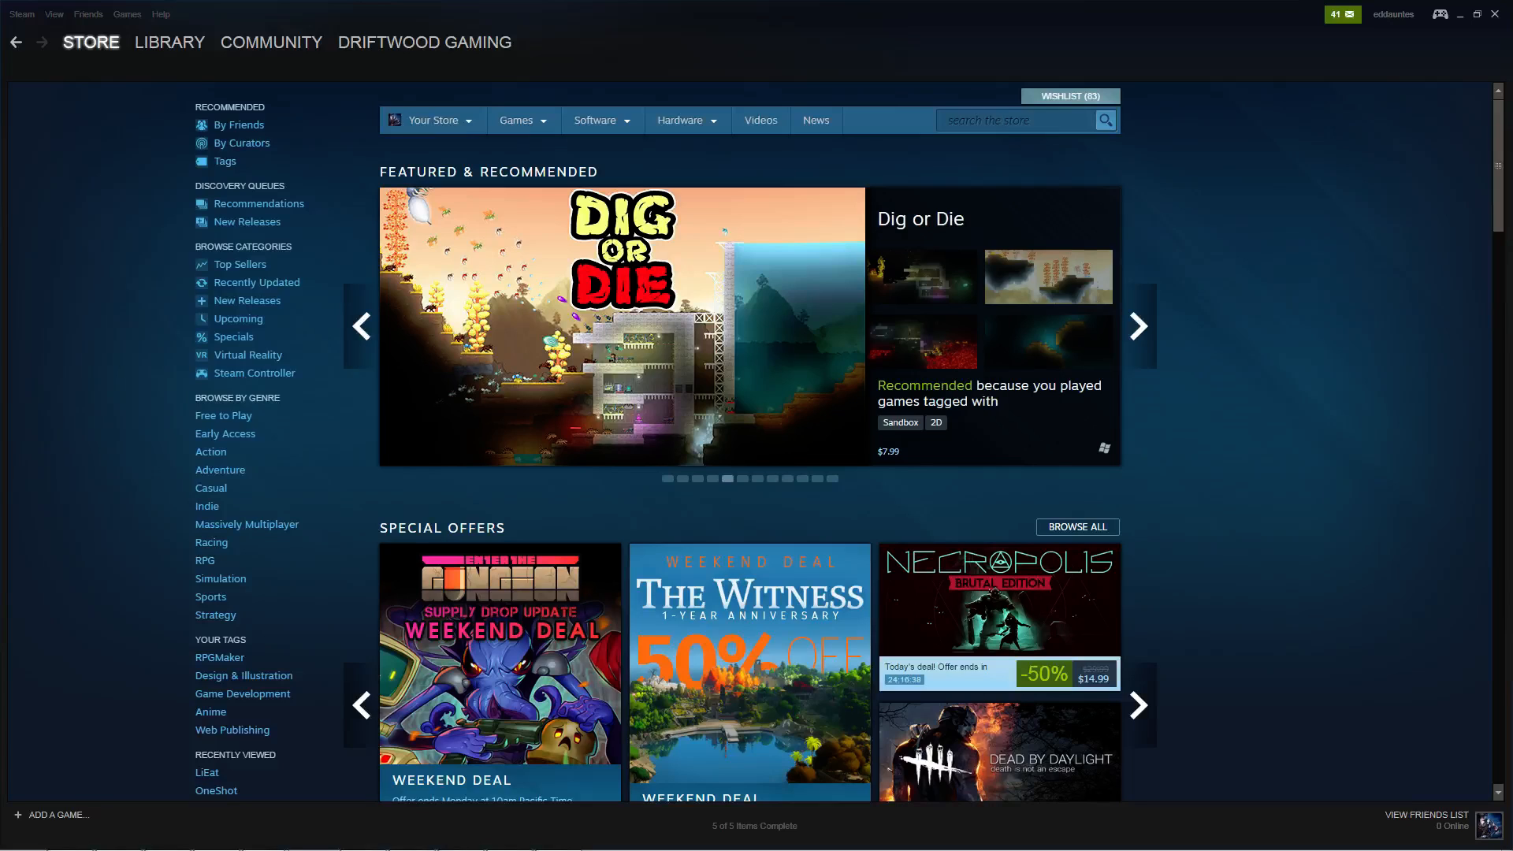
# - Leave the Steam store front and go to the Community Workshop home page
pyautogui.click(1138, 326)
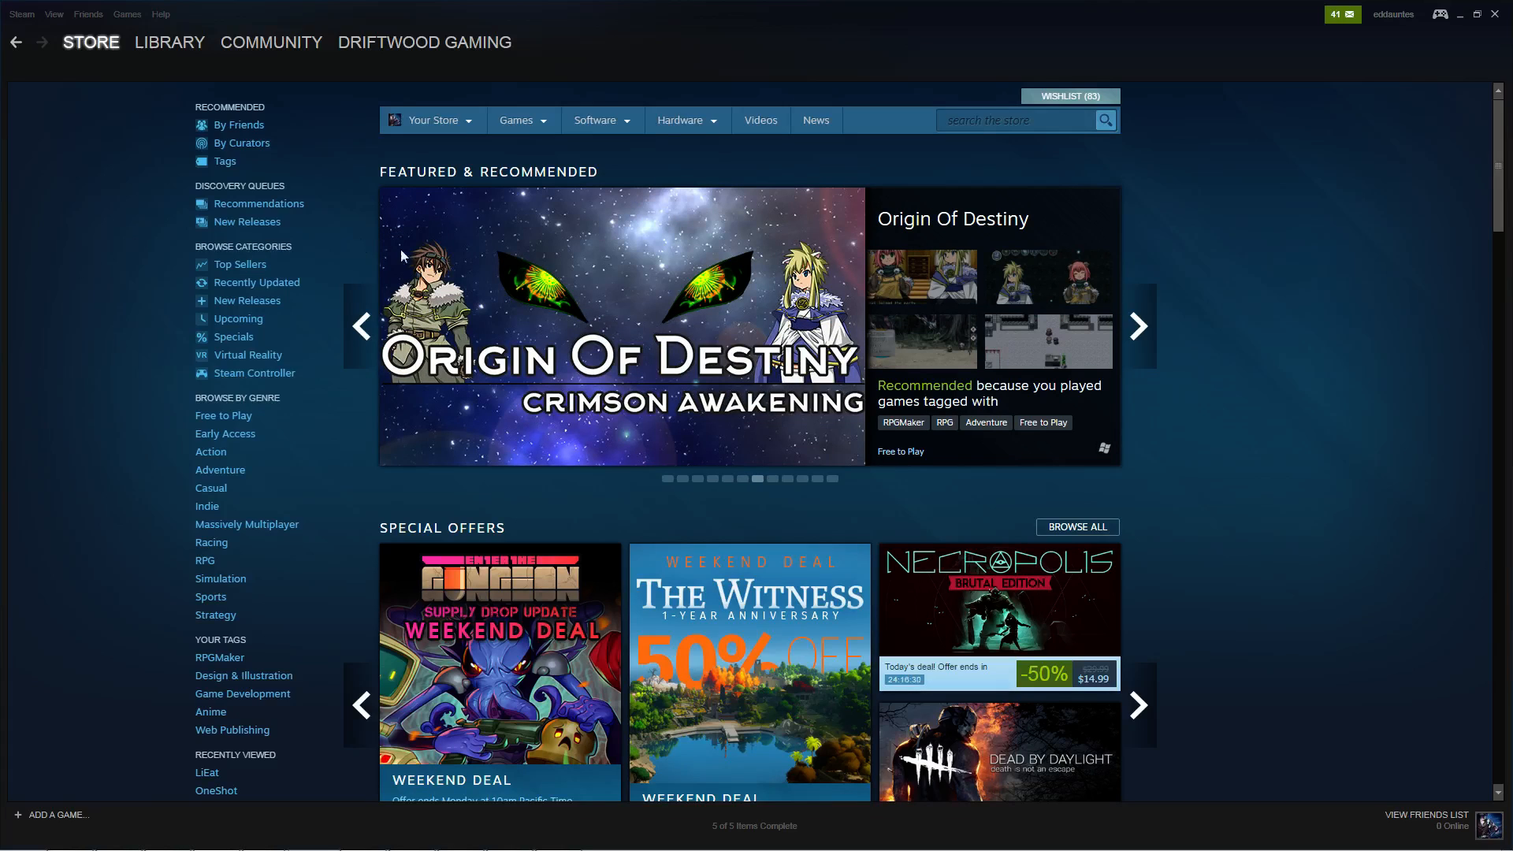
pyautogui.click(271, 42)
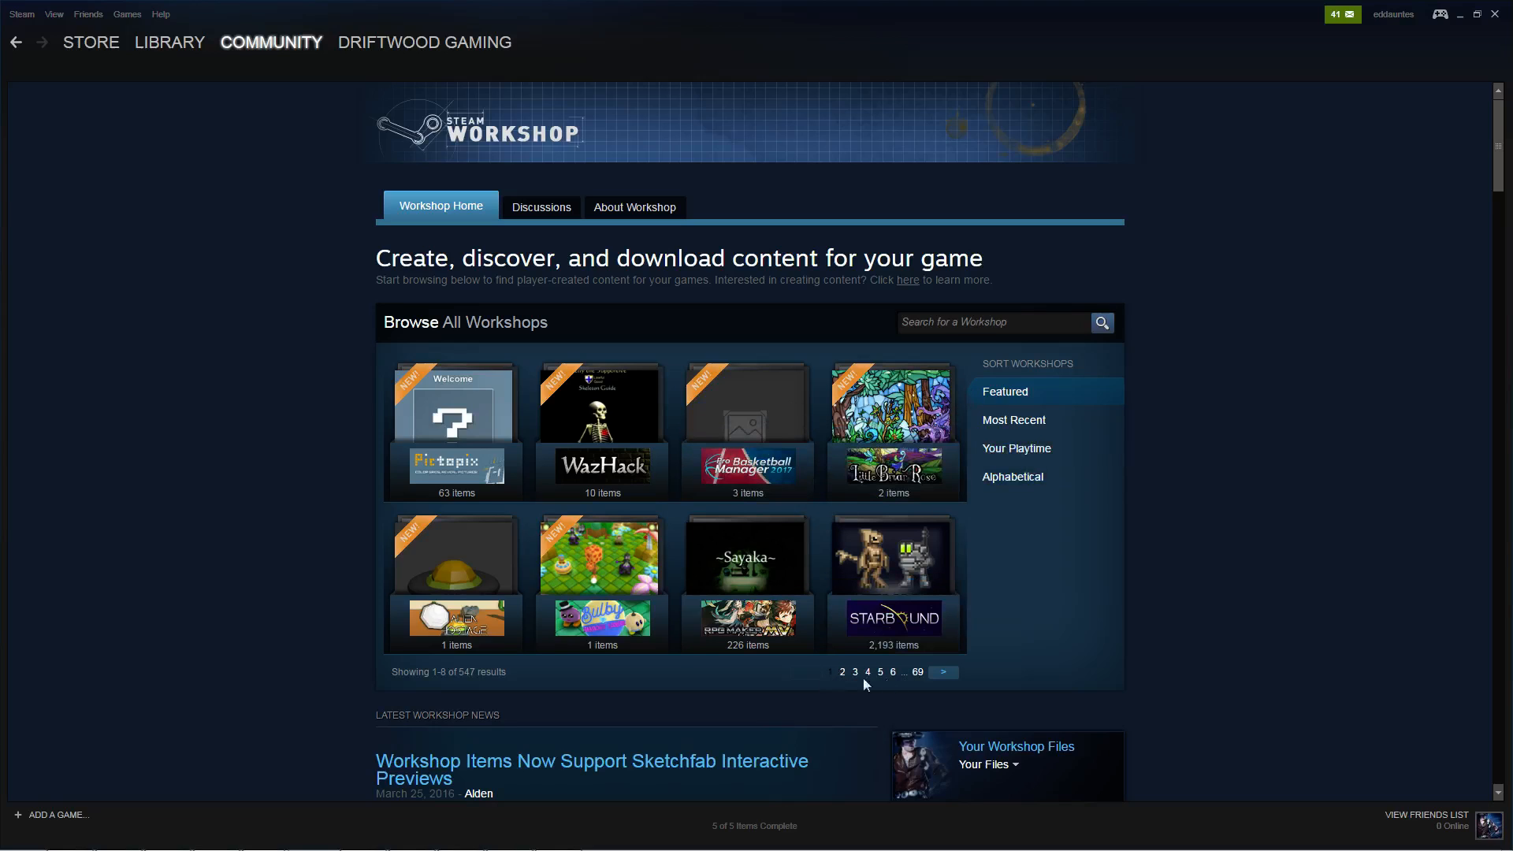
# - Sort workshops by Your Playtime, enter RPG Maker MV's Workshop and view Noob's Map Pack's description and changelog
pyautogui.click(1016, 448)
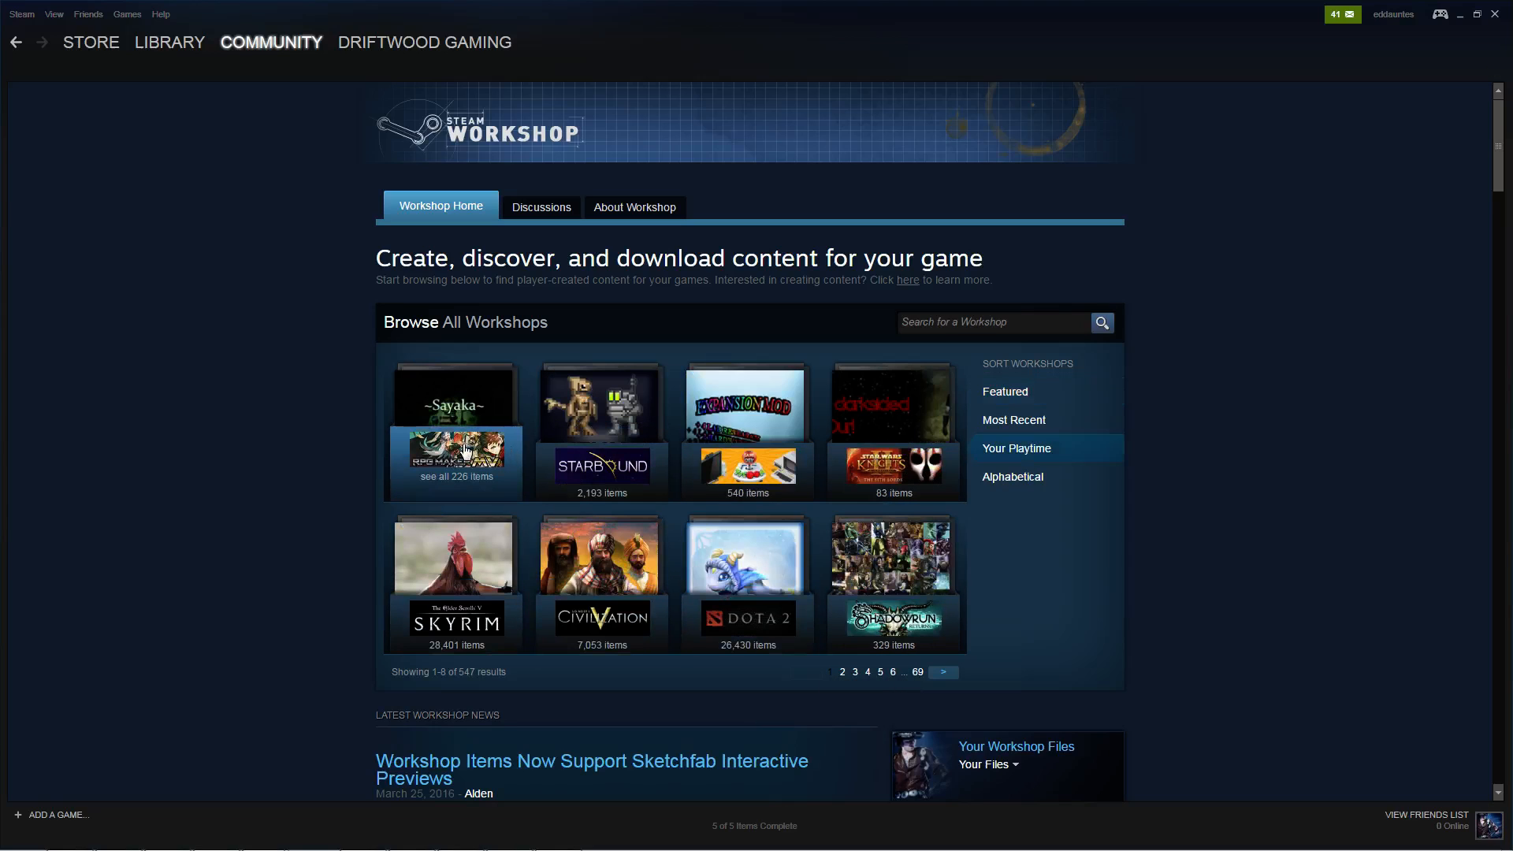
pyautogui.click(454, 405)
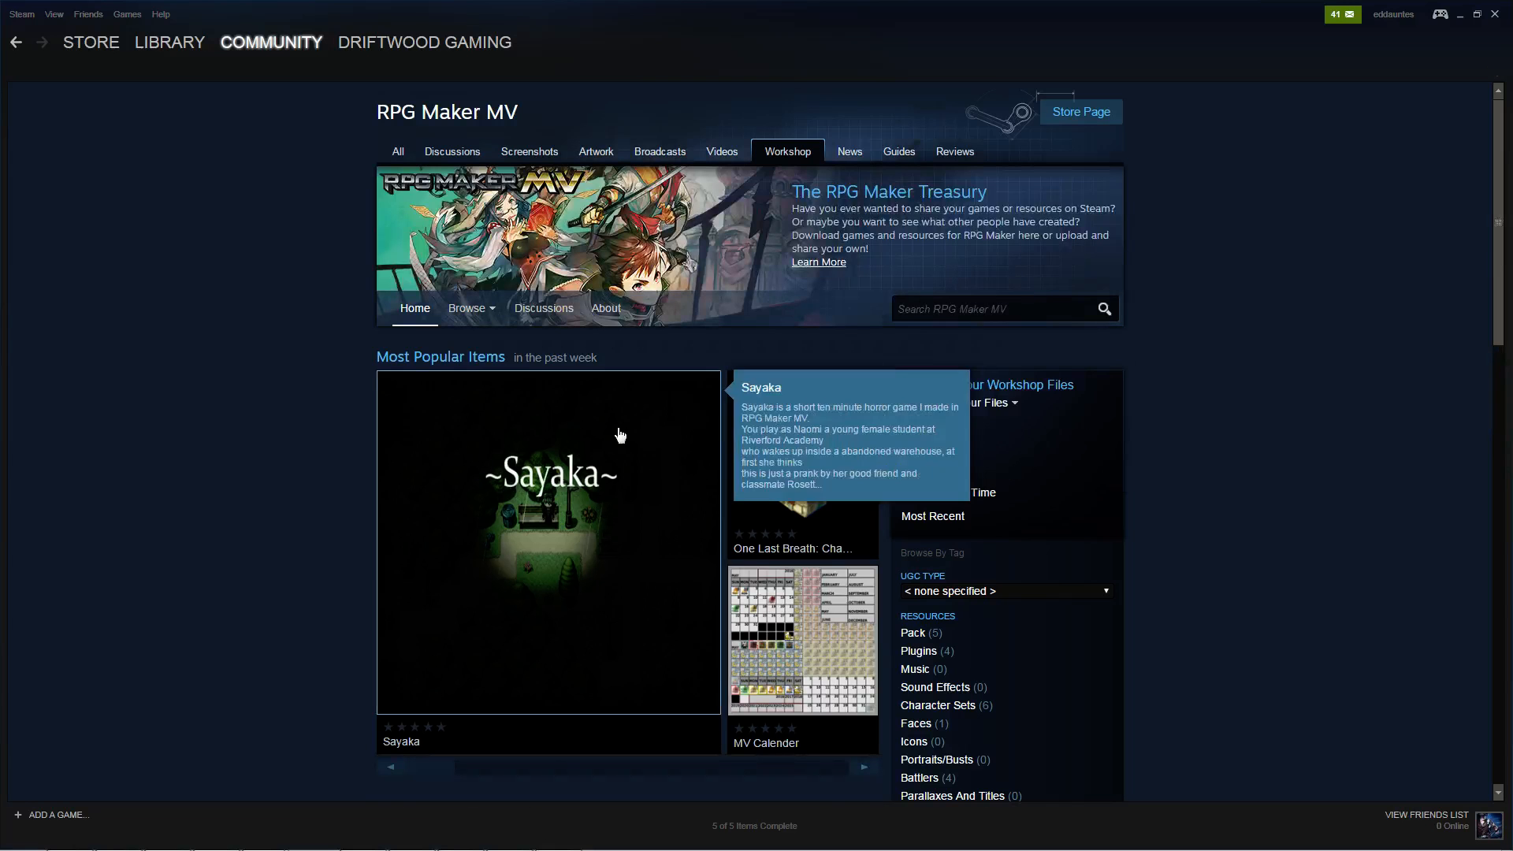
pyautogui.scroll(-3)
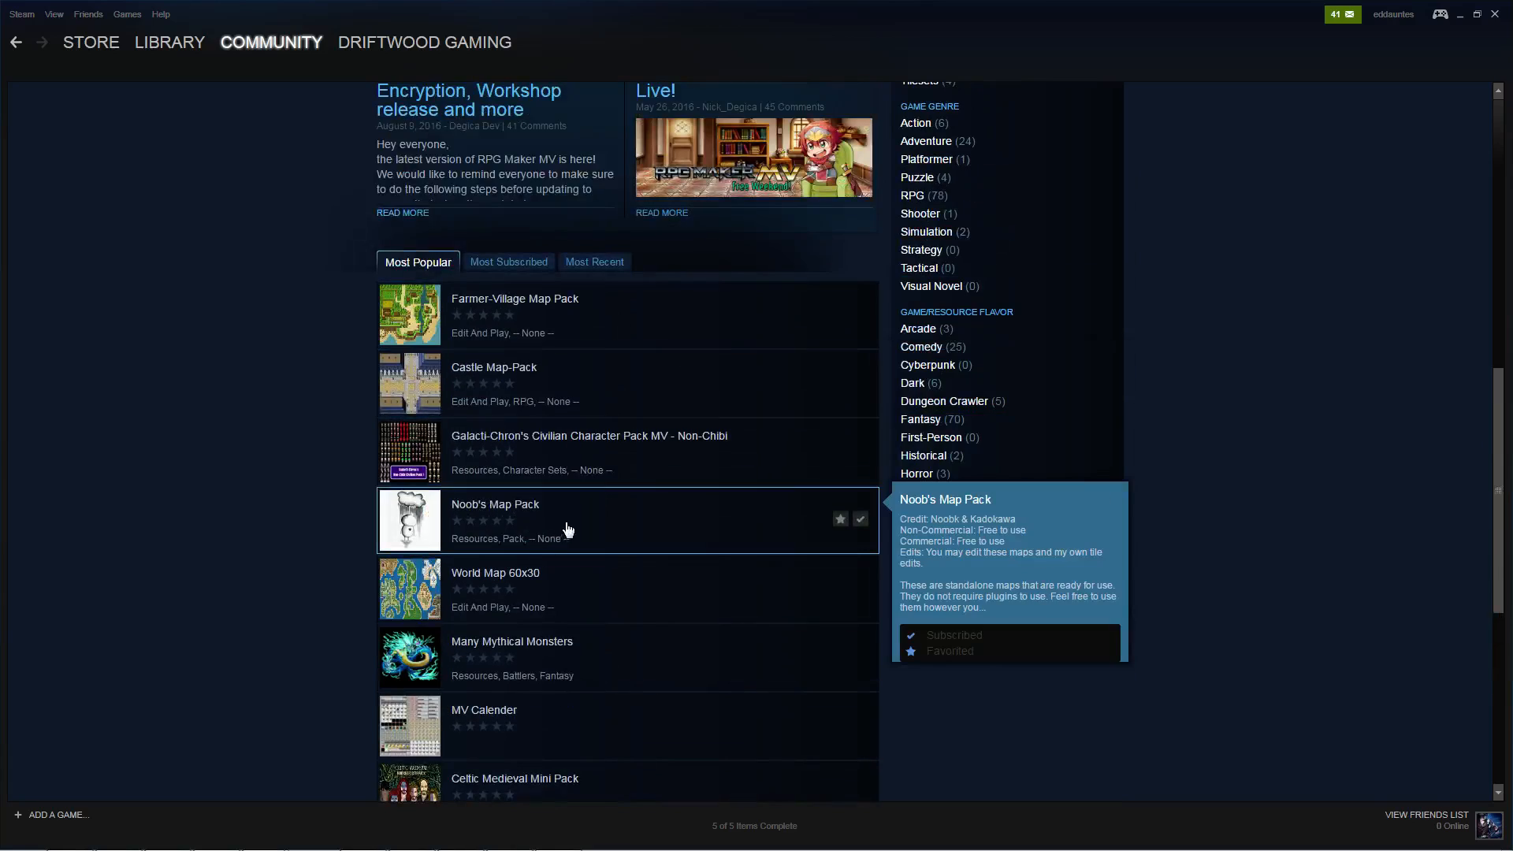
pyautogui.click(494, 503)
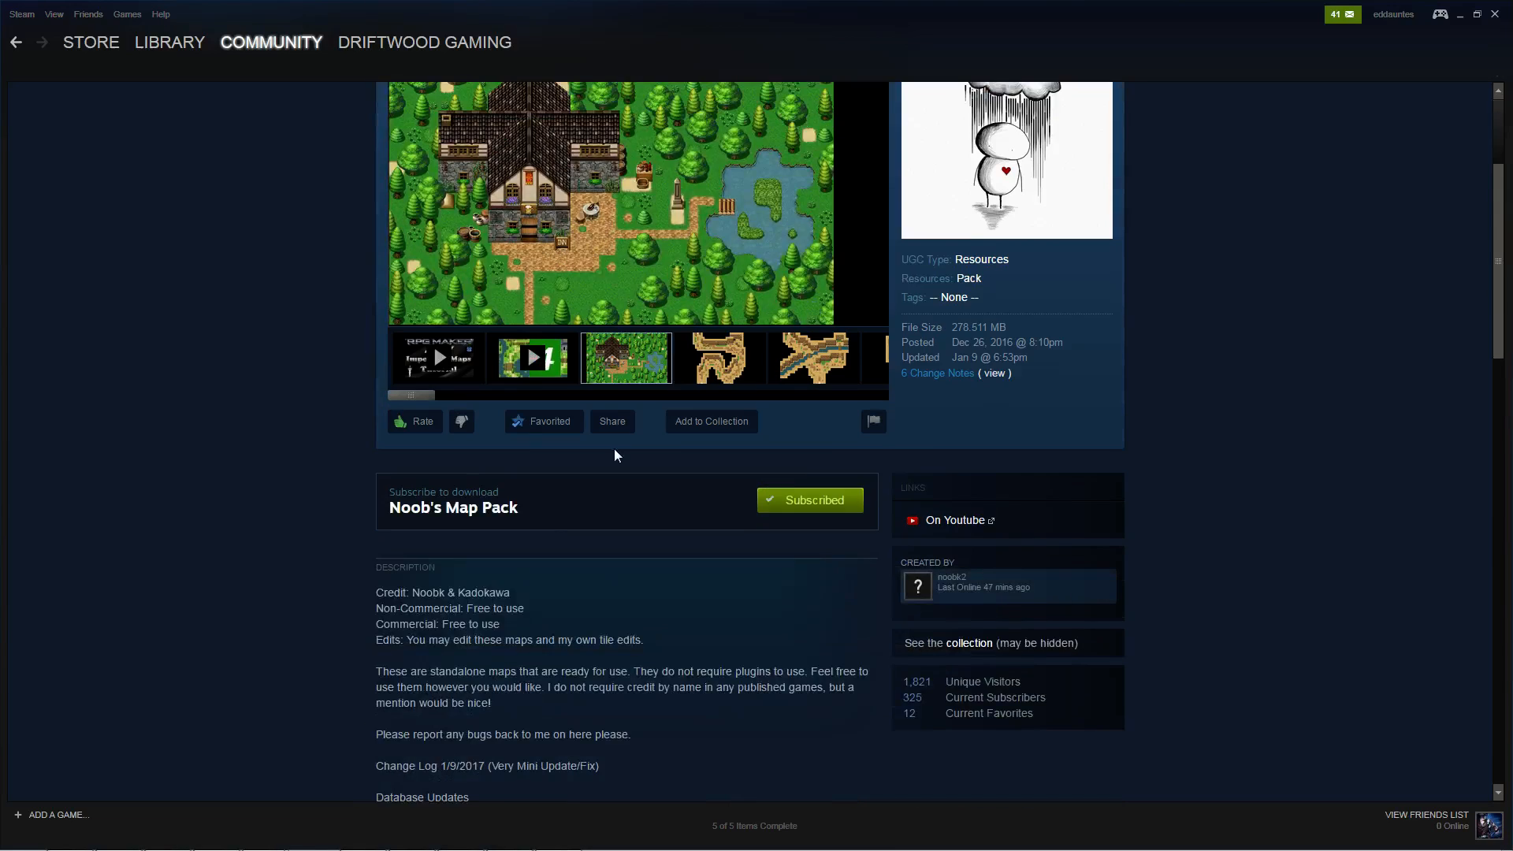
pyautogui.moveTo(649, 272)
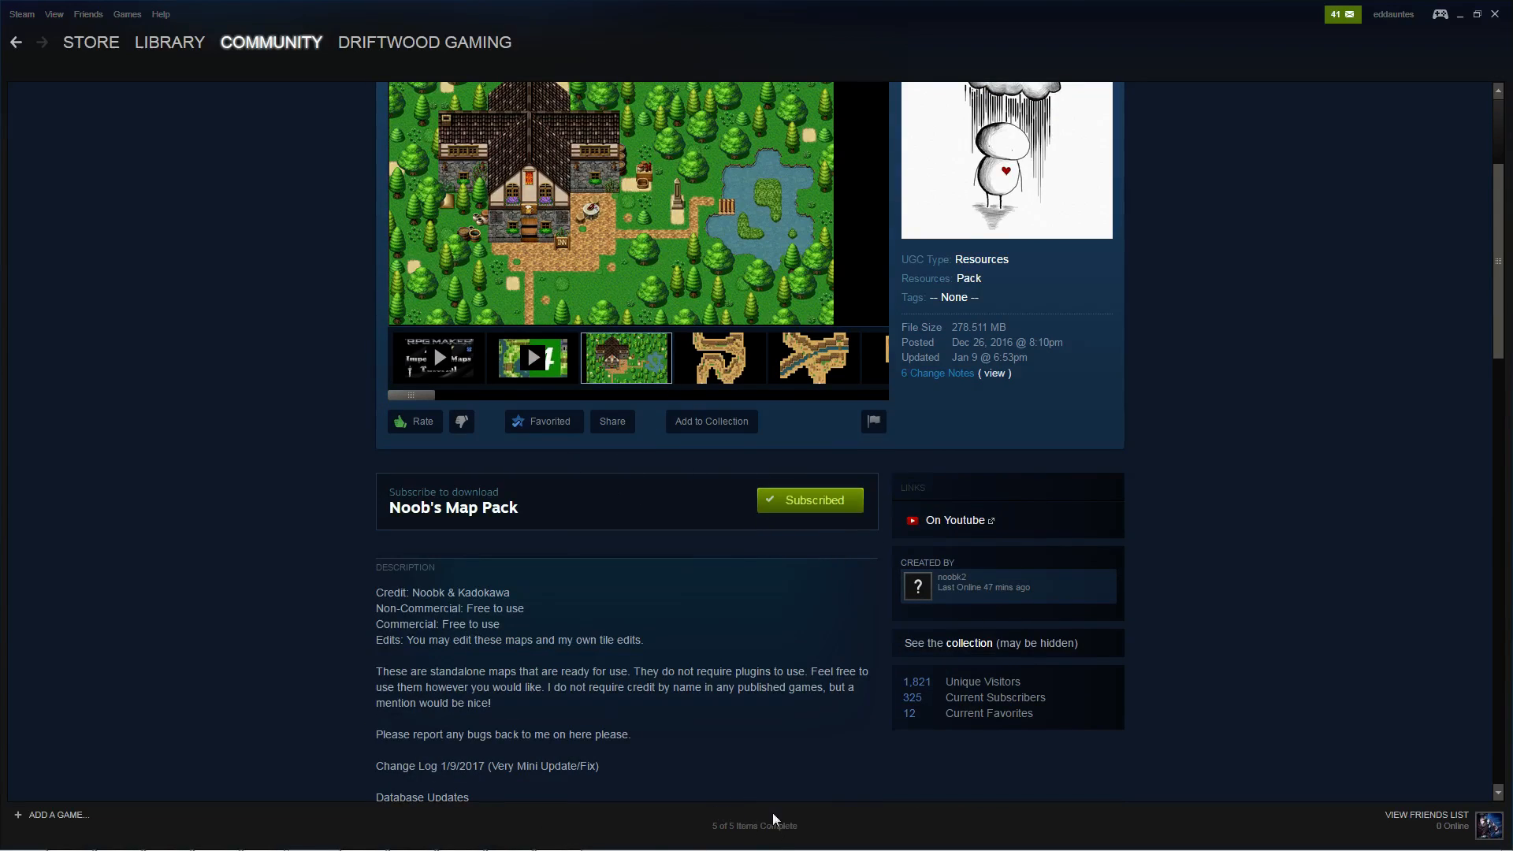
pyautogui.moveTo(766, 476)
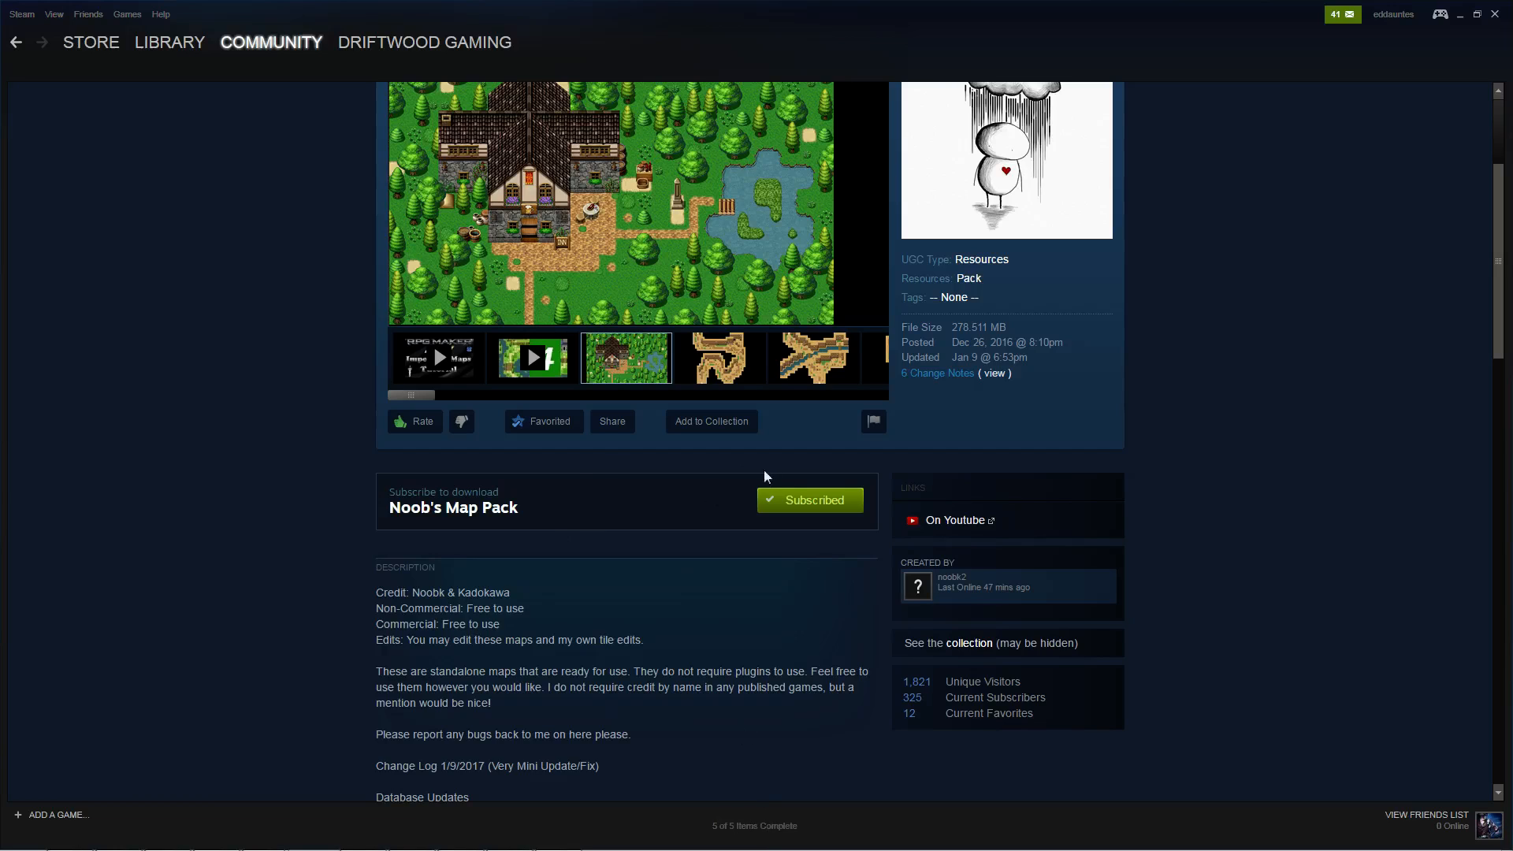
pyautogui.scroll(-3)
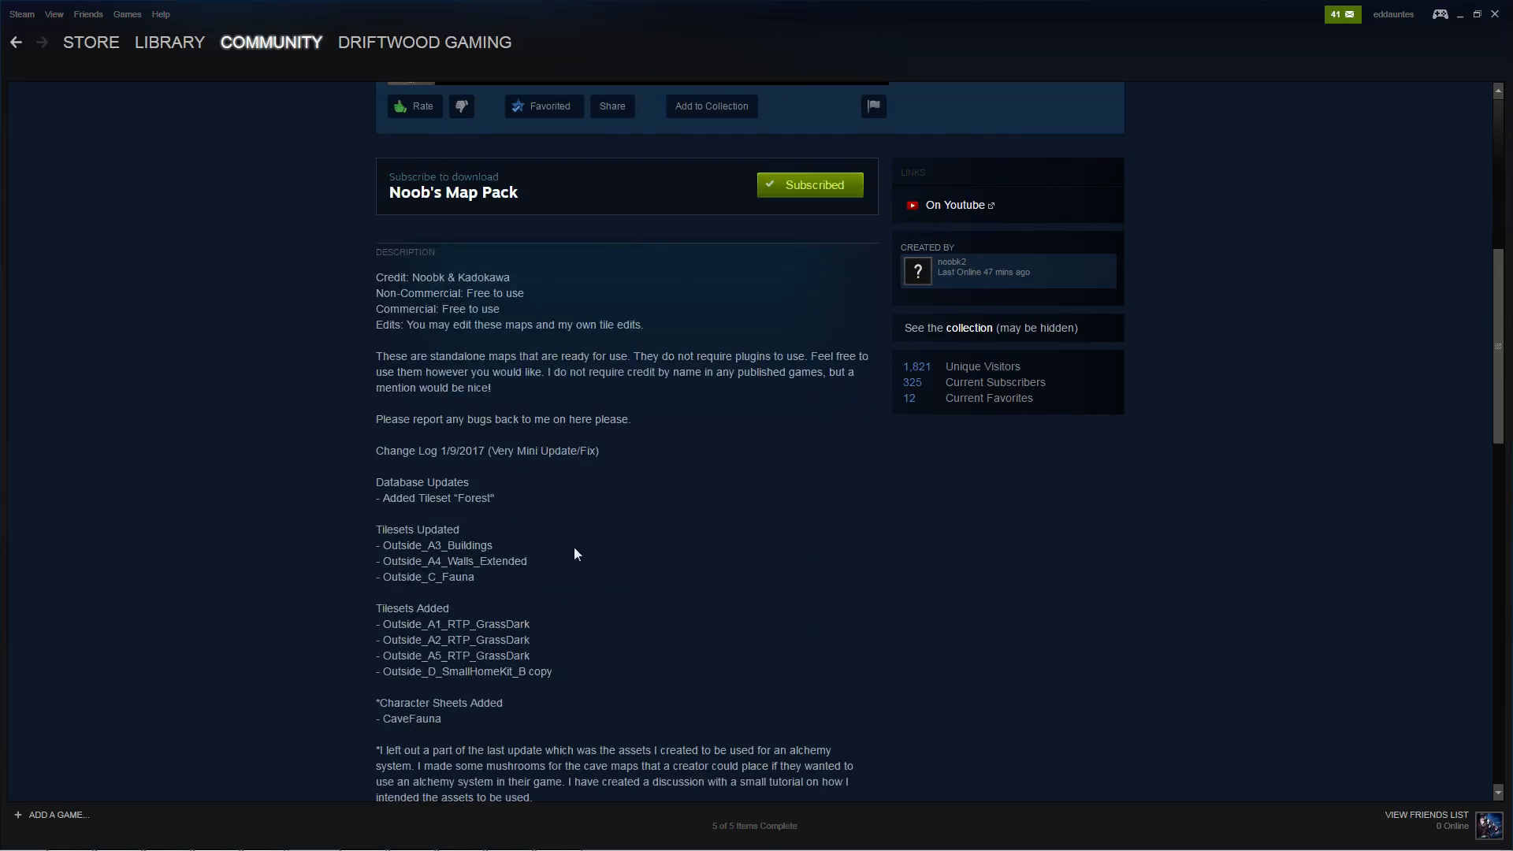
pyautogui.click(361, 835)
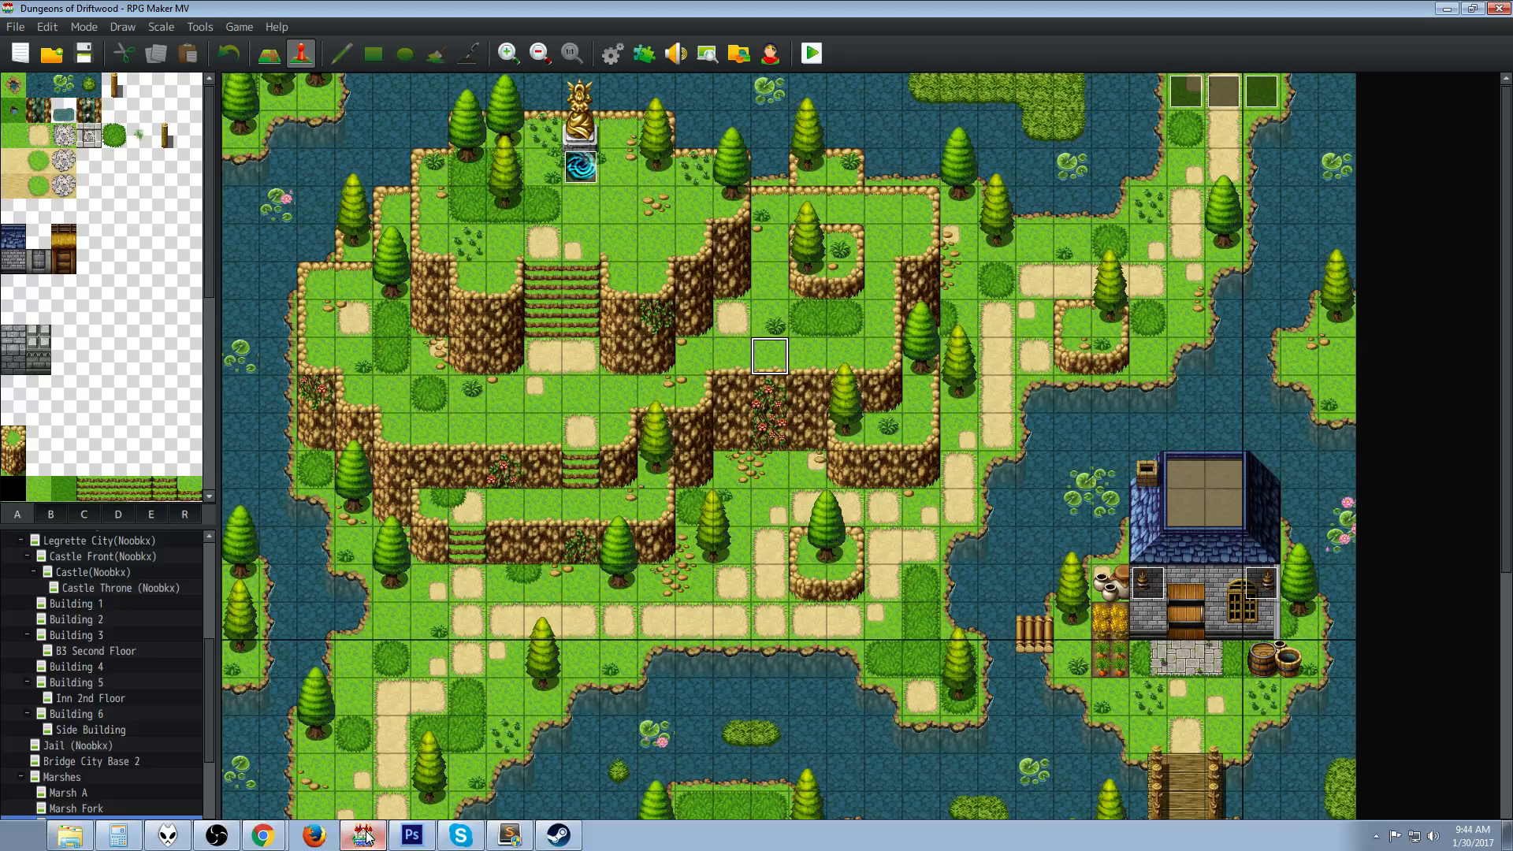
pyautogui.click(70, 824)
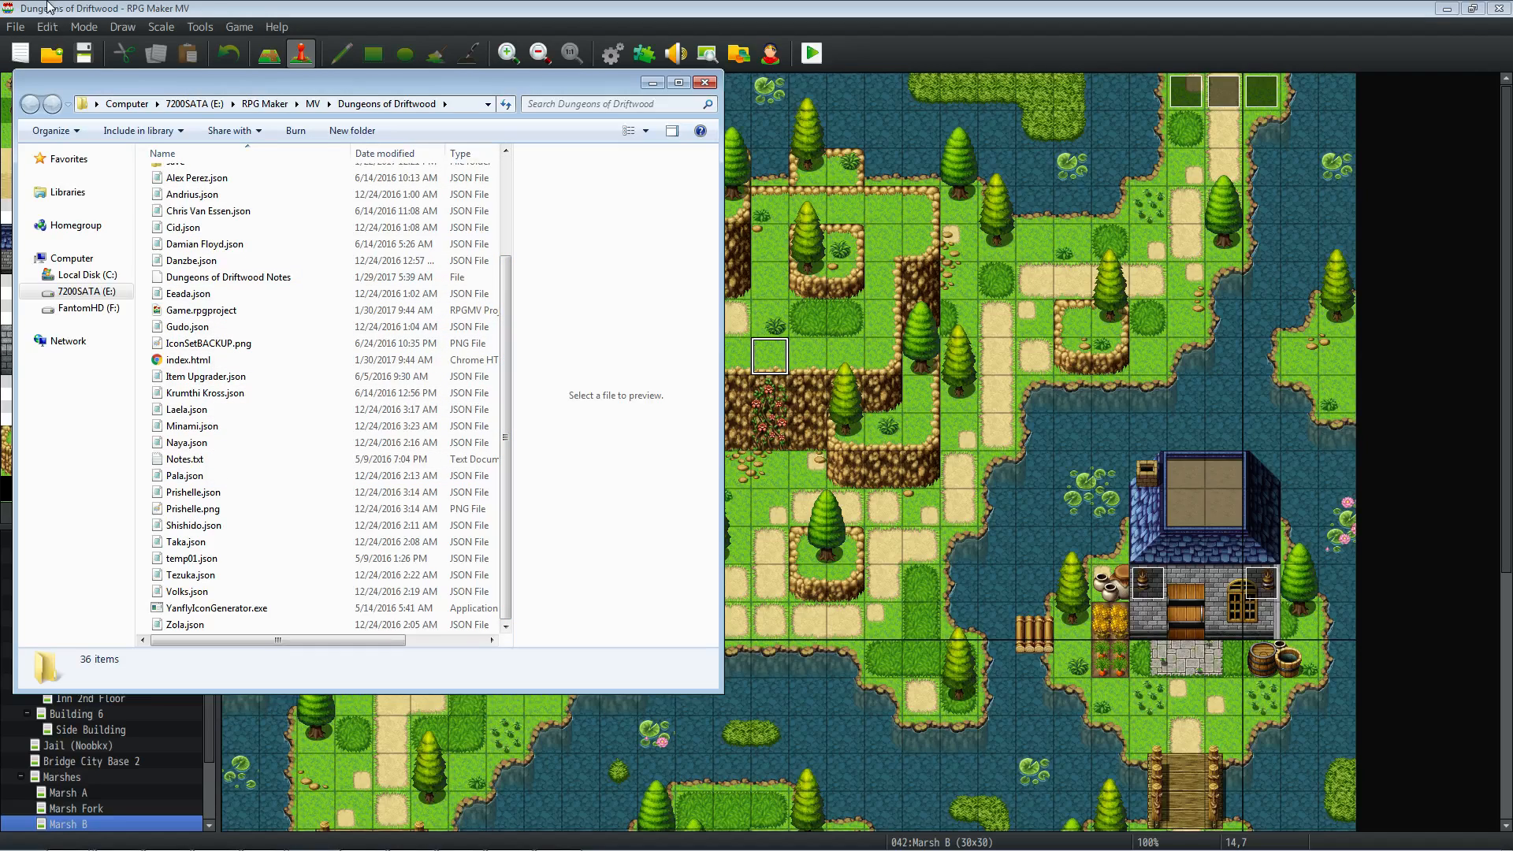
pyautogui.moveTo(63, 14)
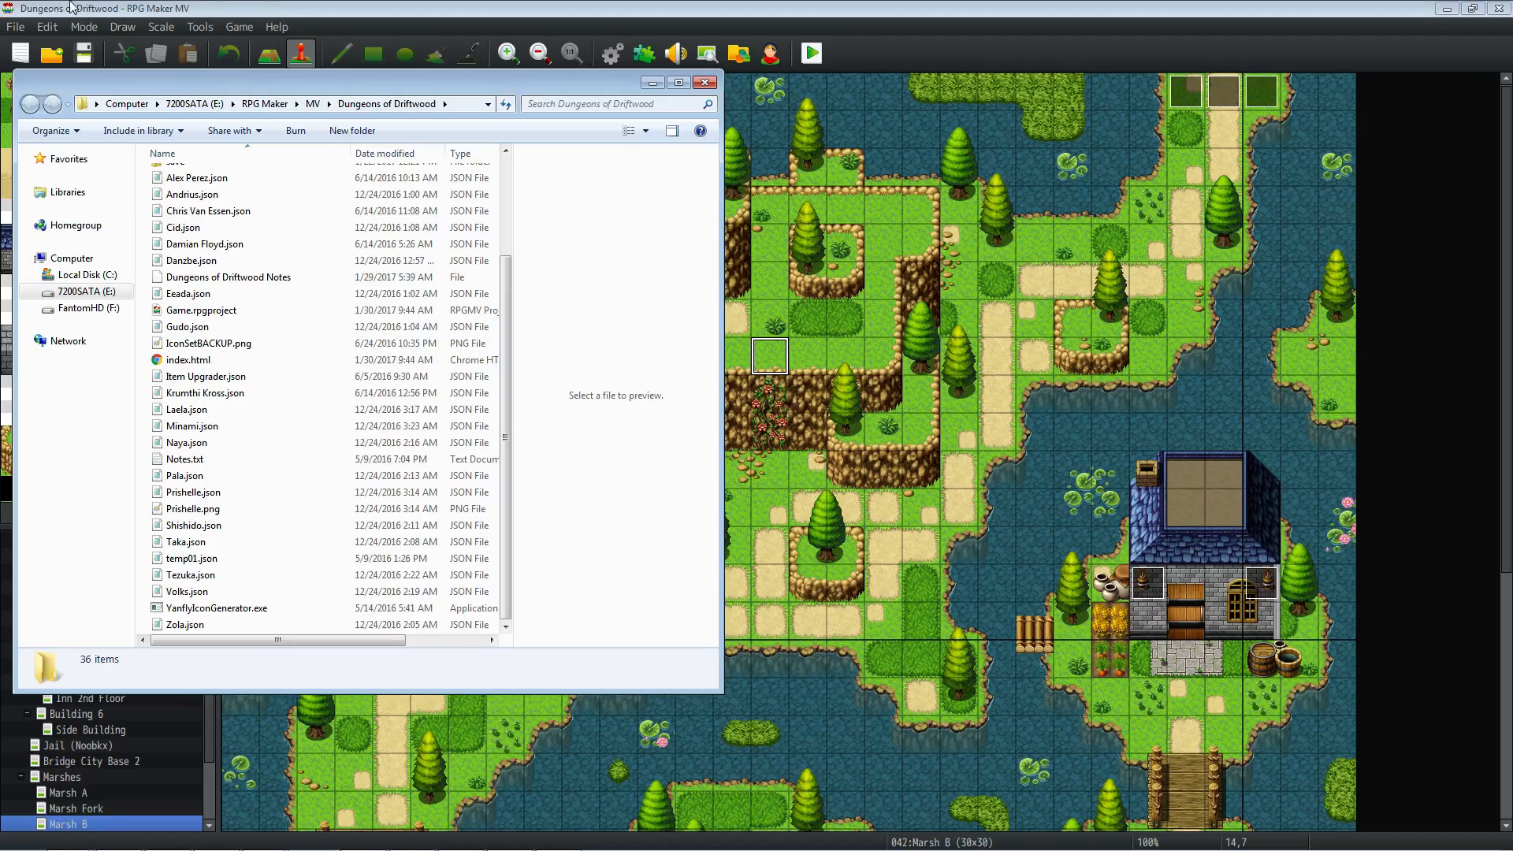
pyautogui.click(202, 310)
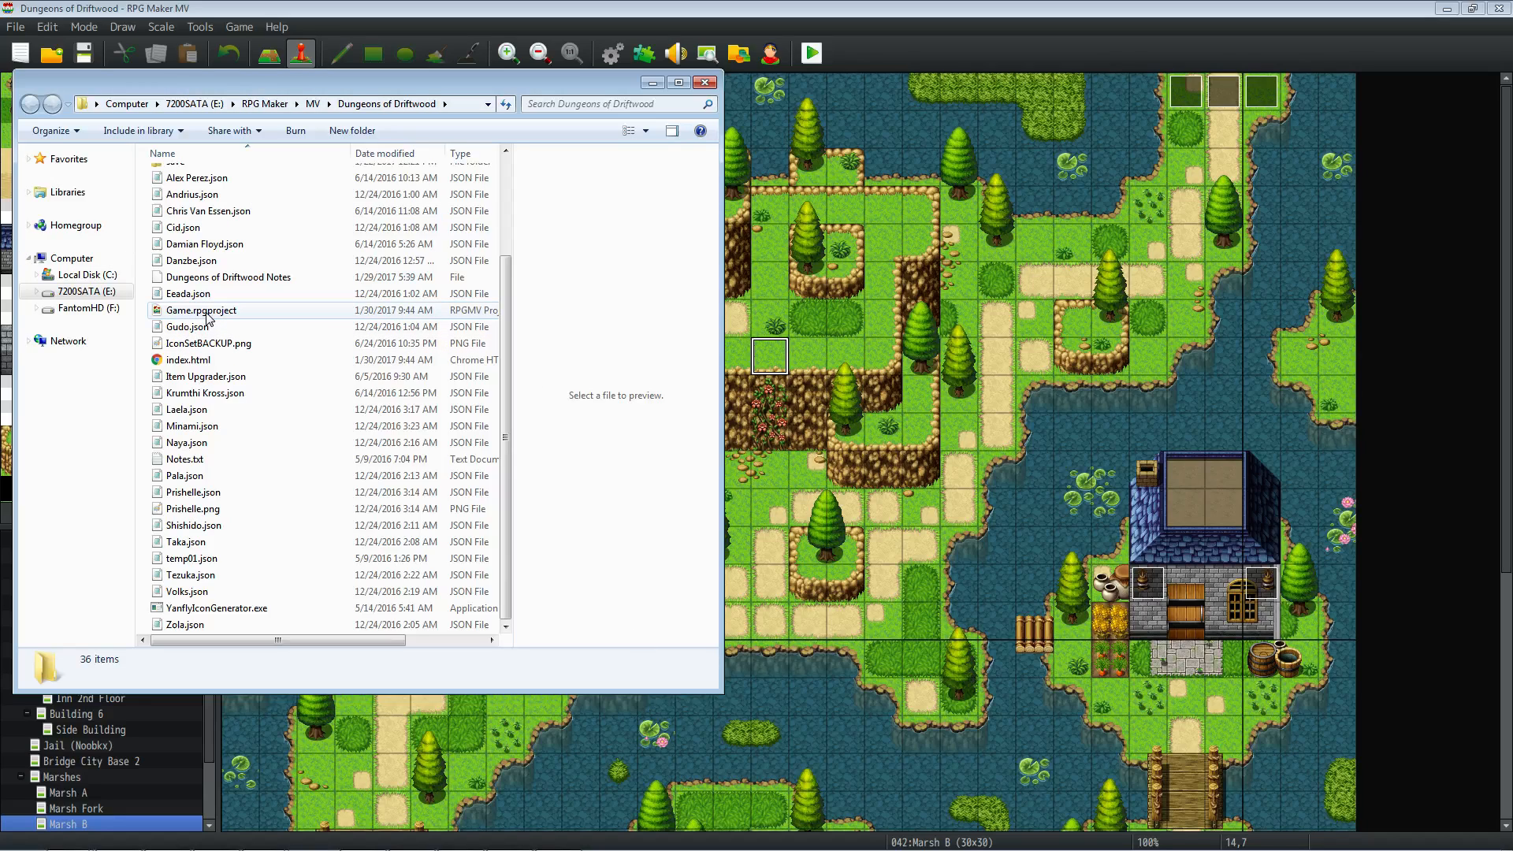
pyautogui.click(201, 309)
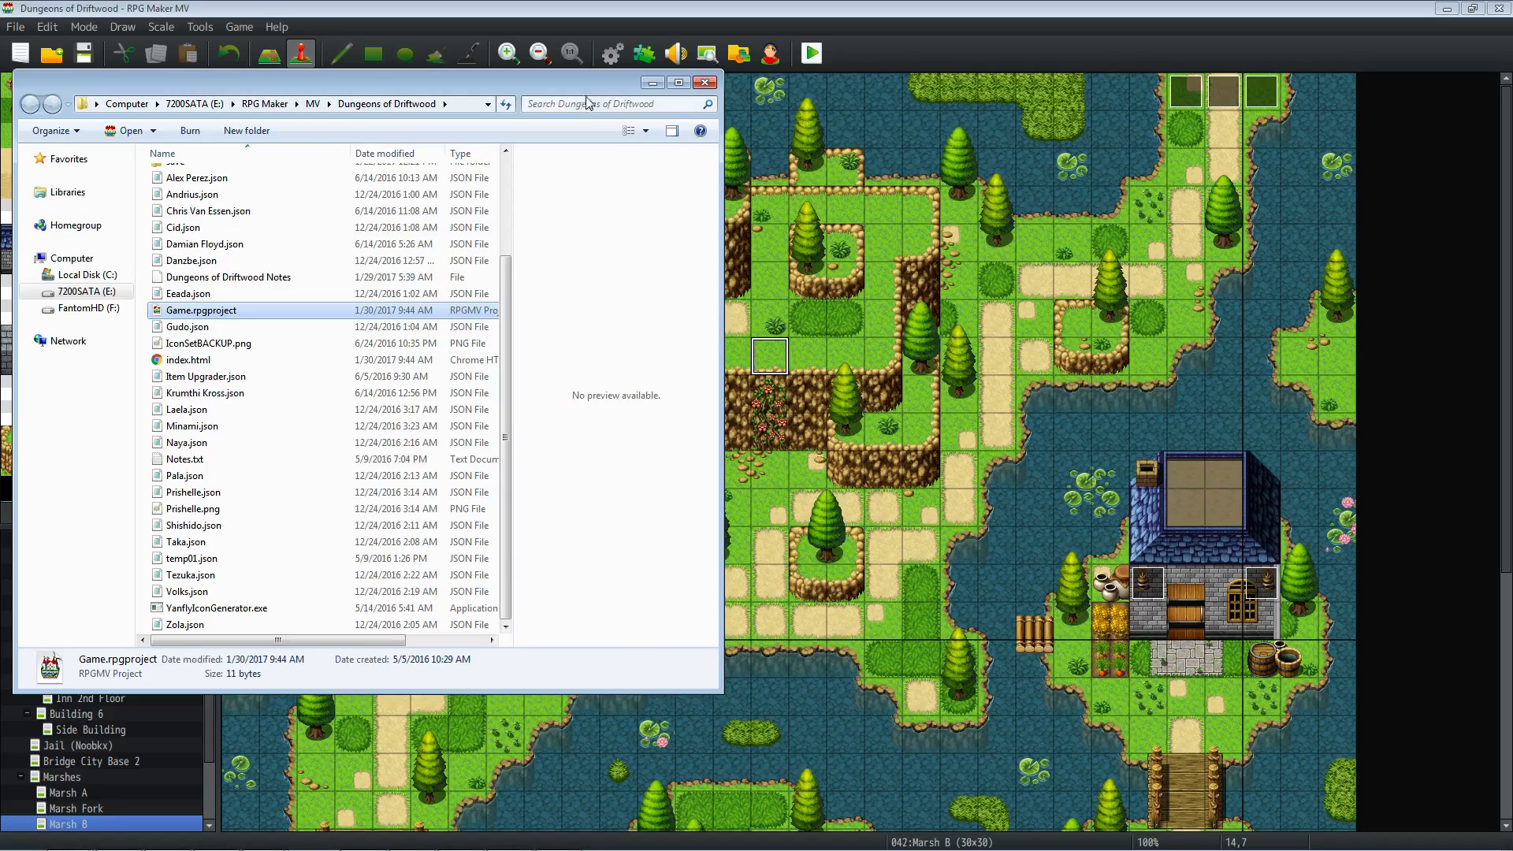
pyautogui.click(704, 82)
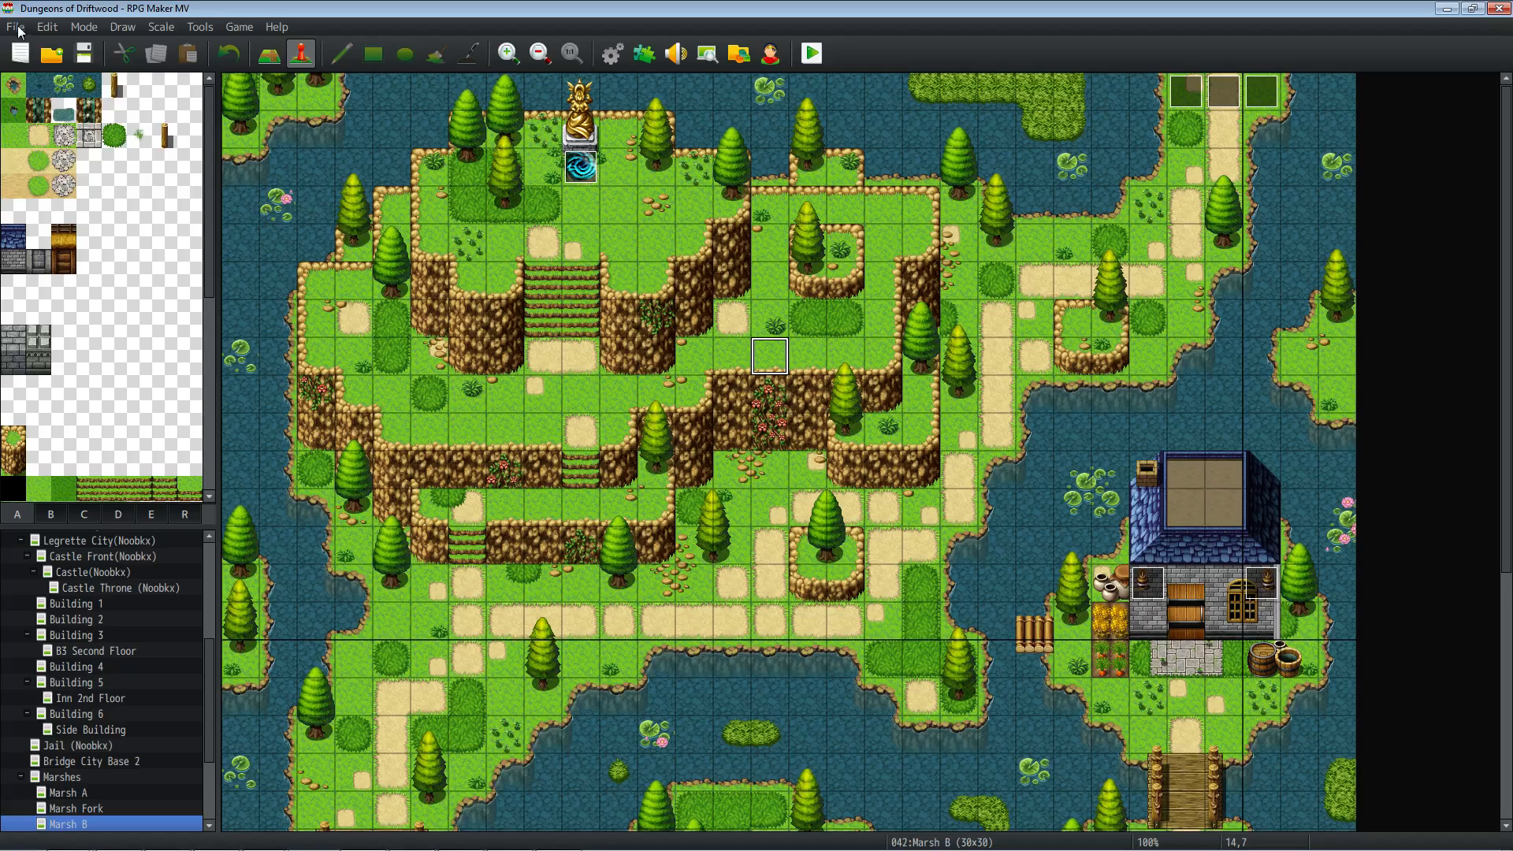
# - Load Noob's Map Pack as the open project through File > Steam Management
pyautogui.click(16, 26)
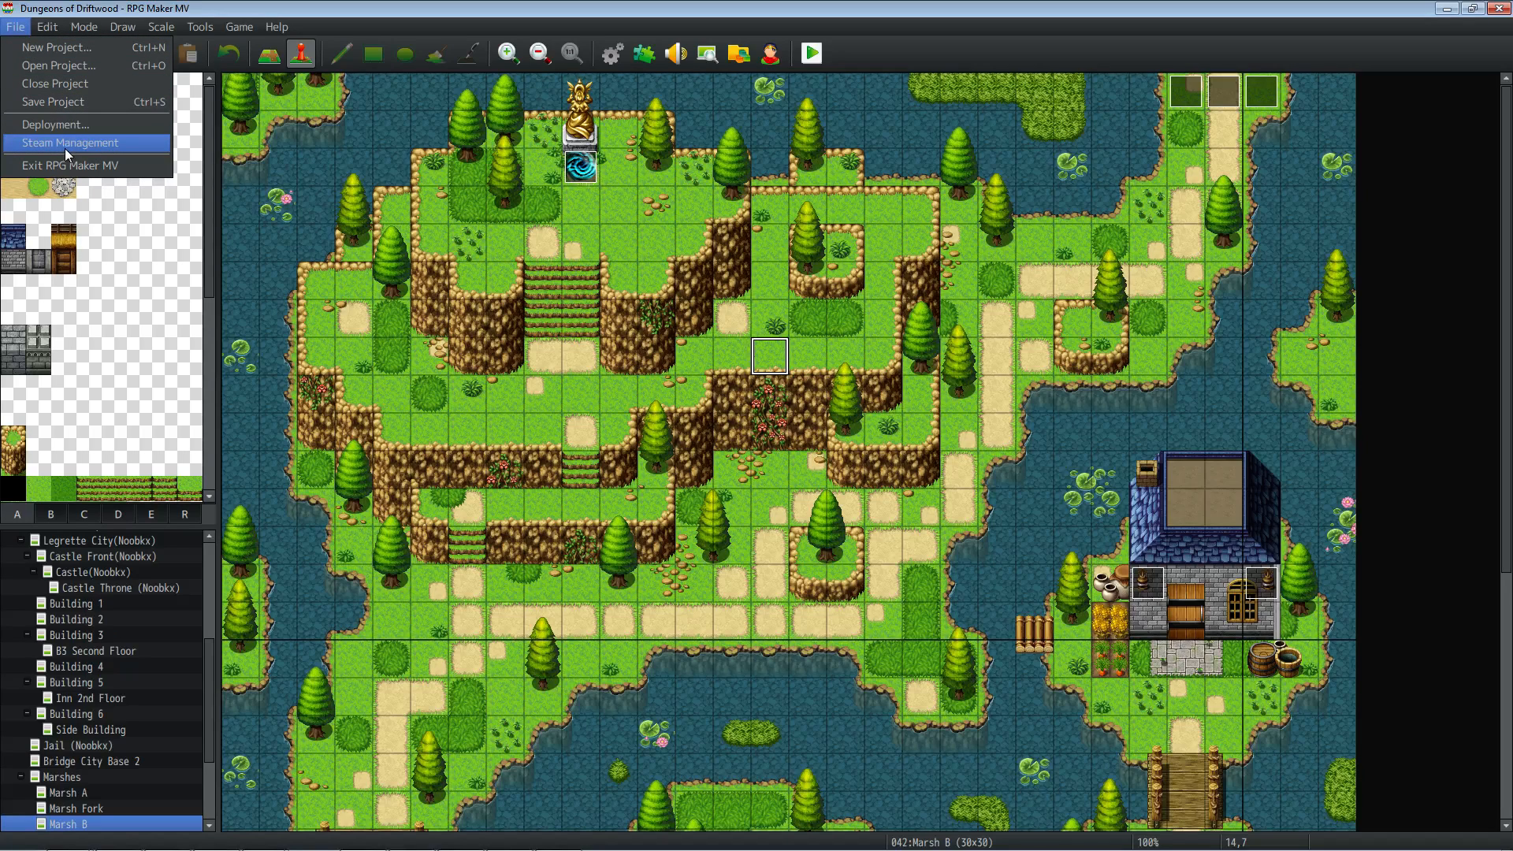
pyautogui.click(69, 141)
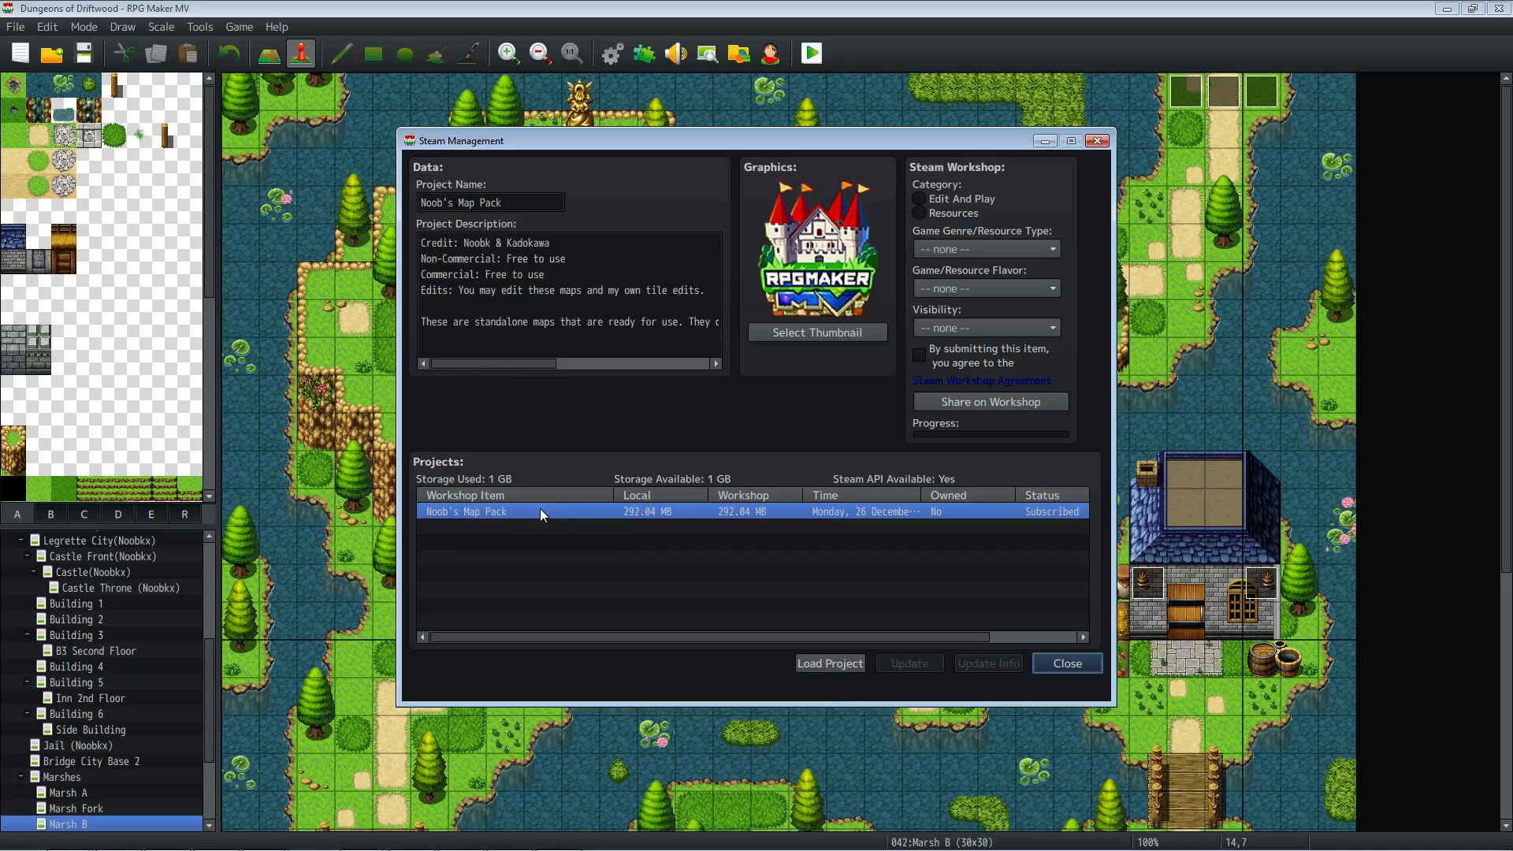
pyautogui.moveTo(644, 567)
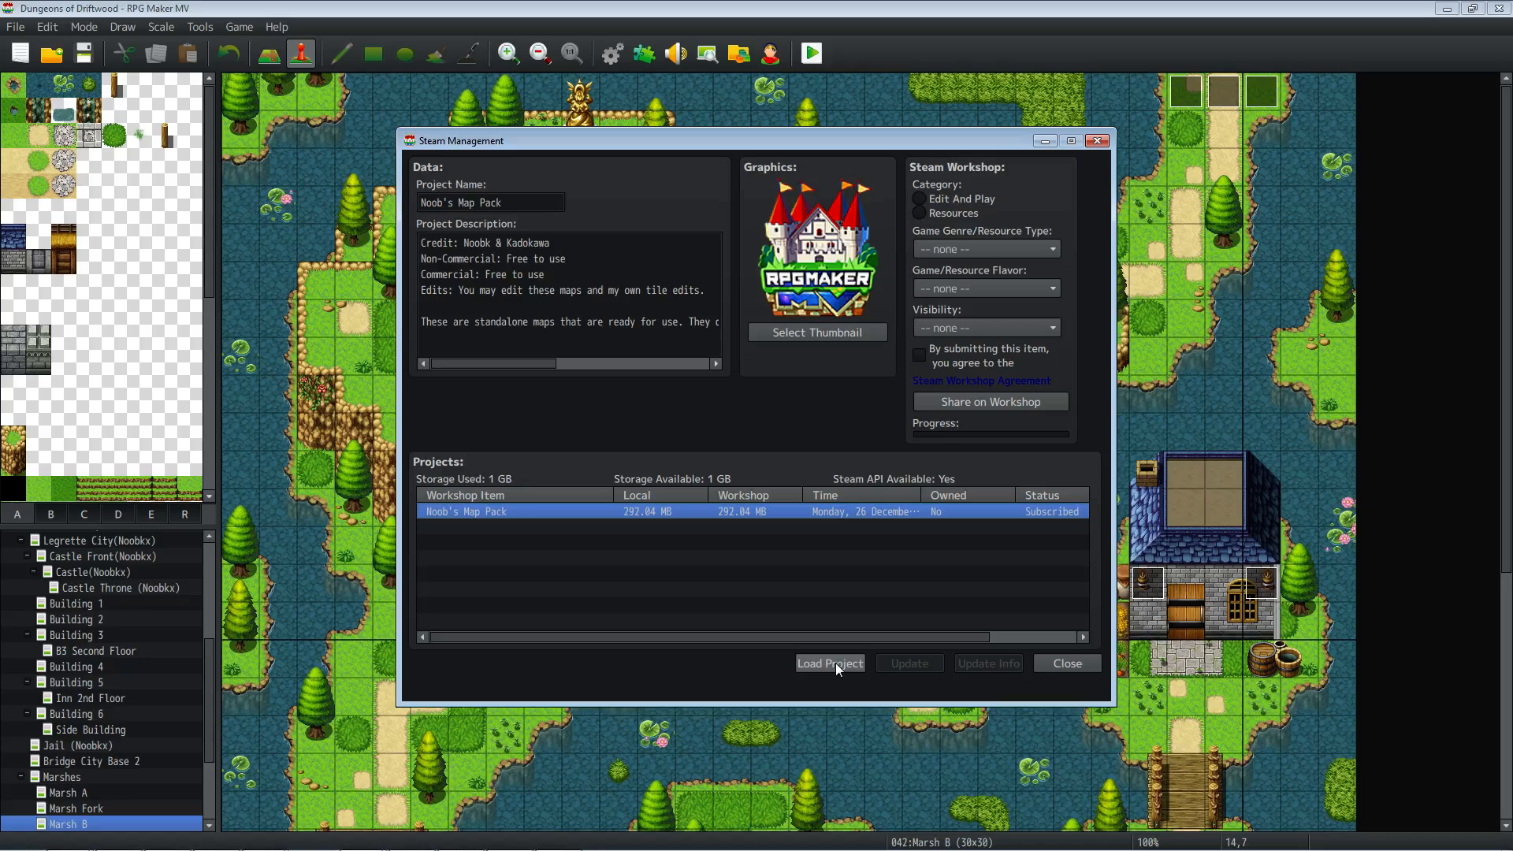
pyautogui.click(830, 663)
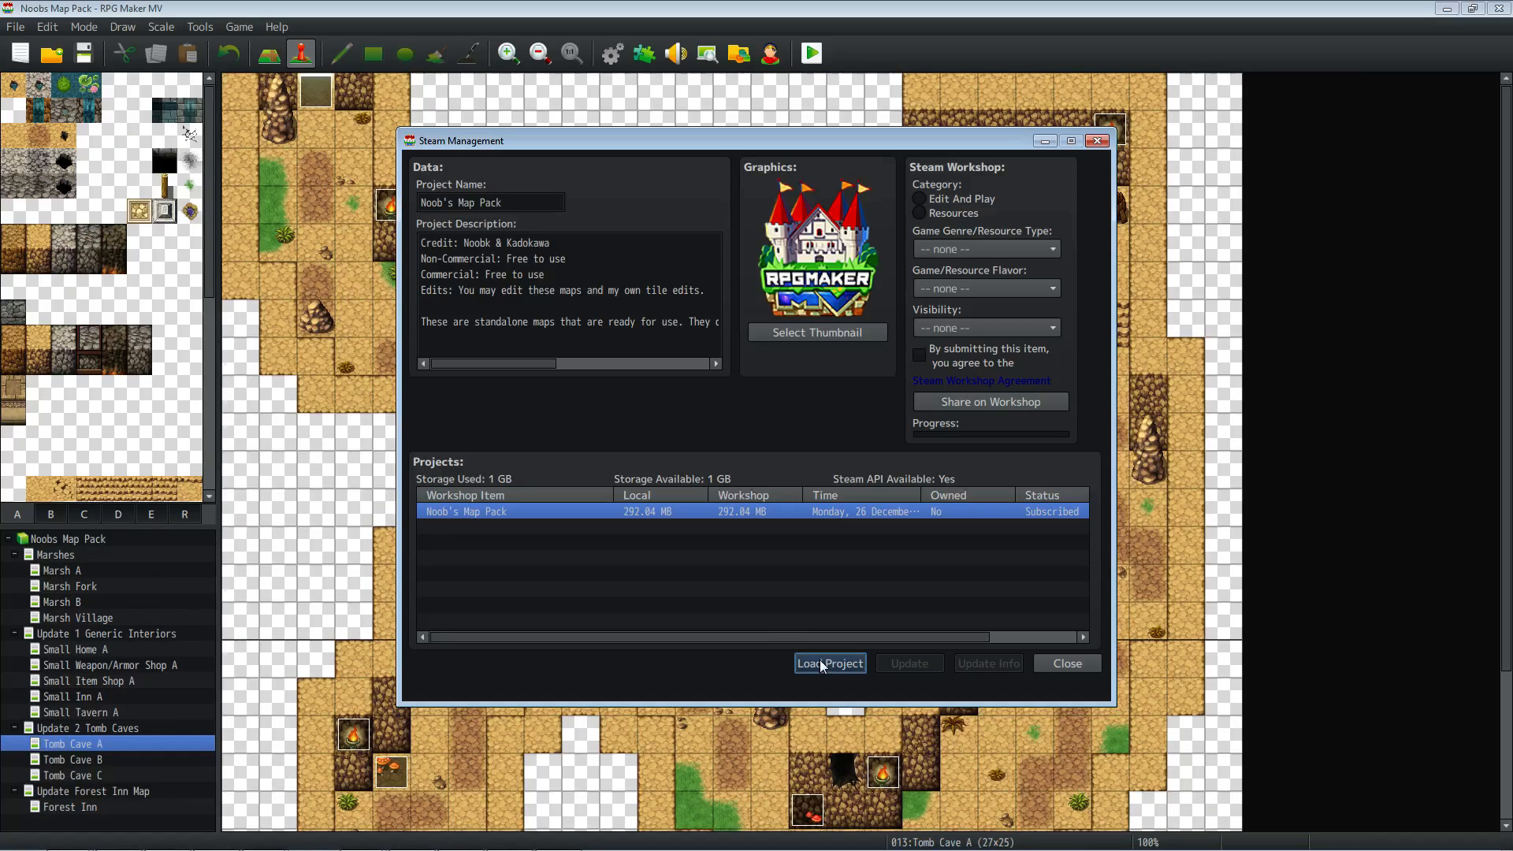
pyautogui.moveTo(732, 250)
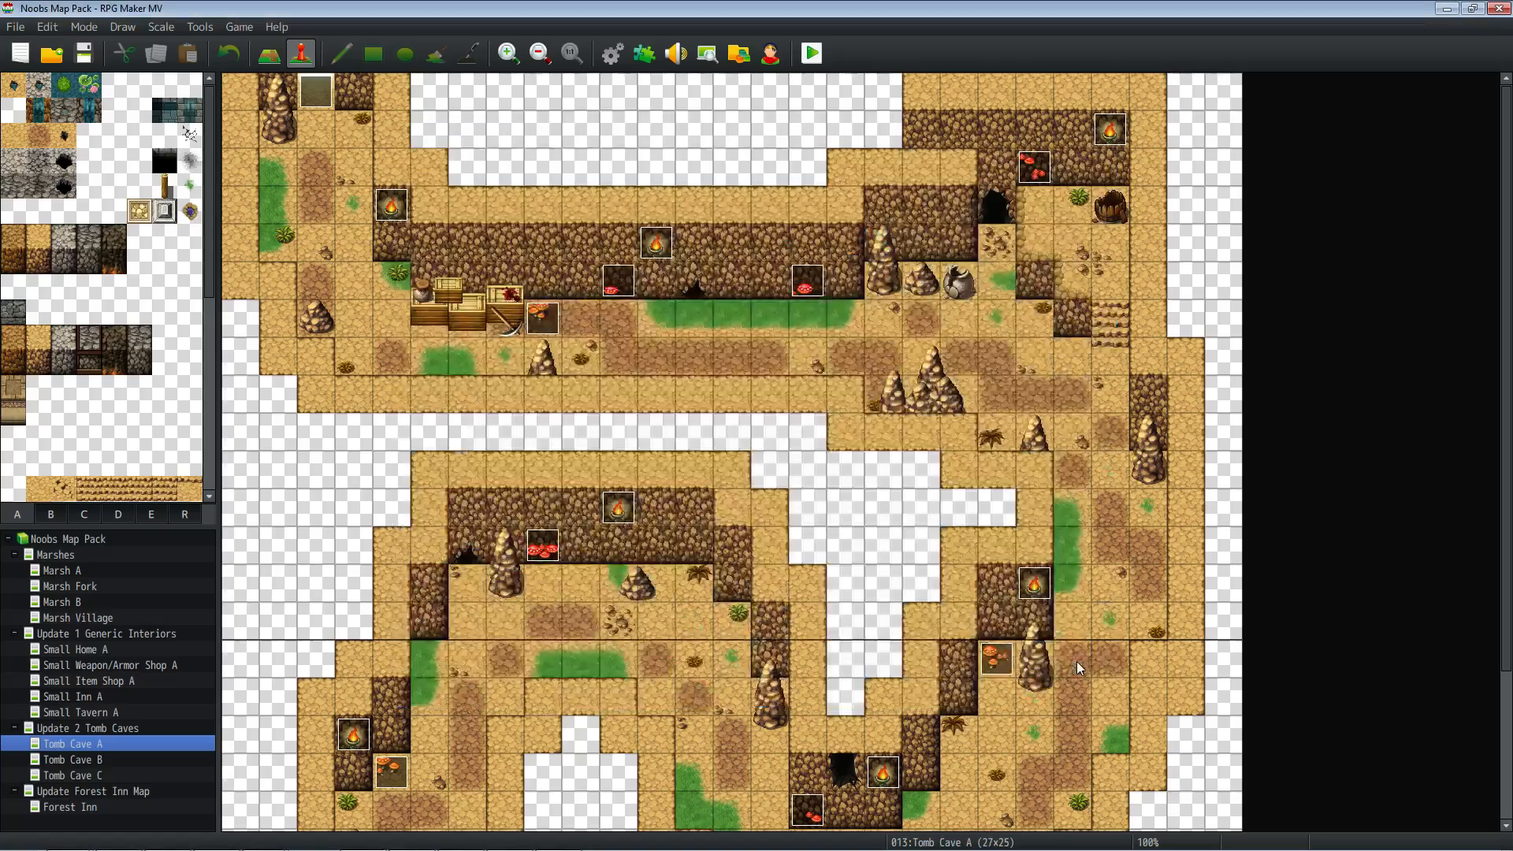
# - Preview the Marsh A and Small Item Shop A maps, then restore the Dungeons of Driftwood folder window
pyautogui.click(60, 571)
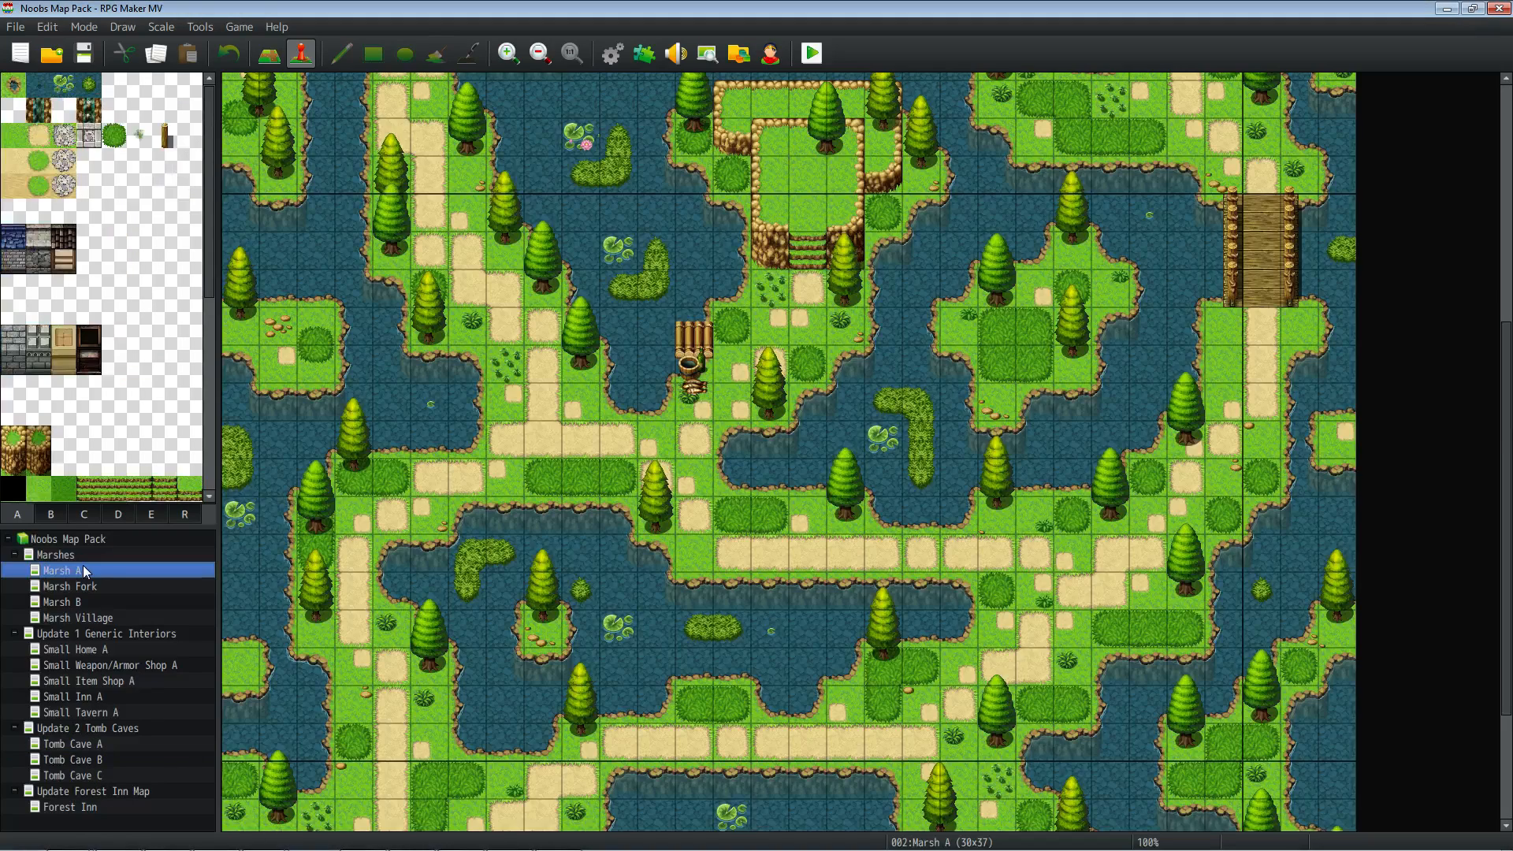
pyautogui.click(88, 680)
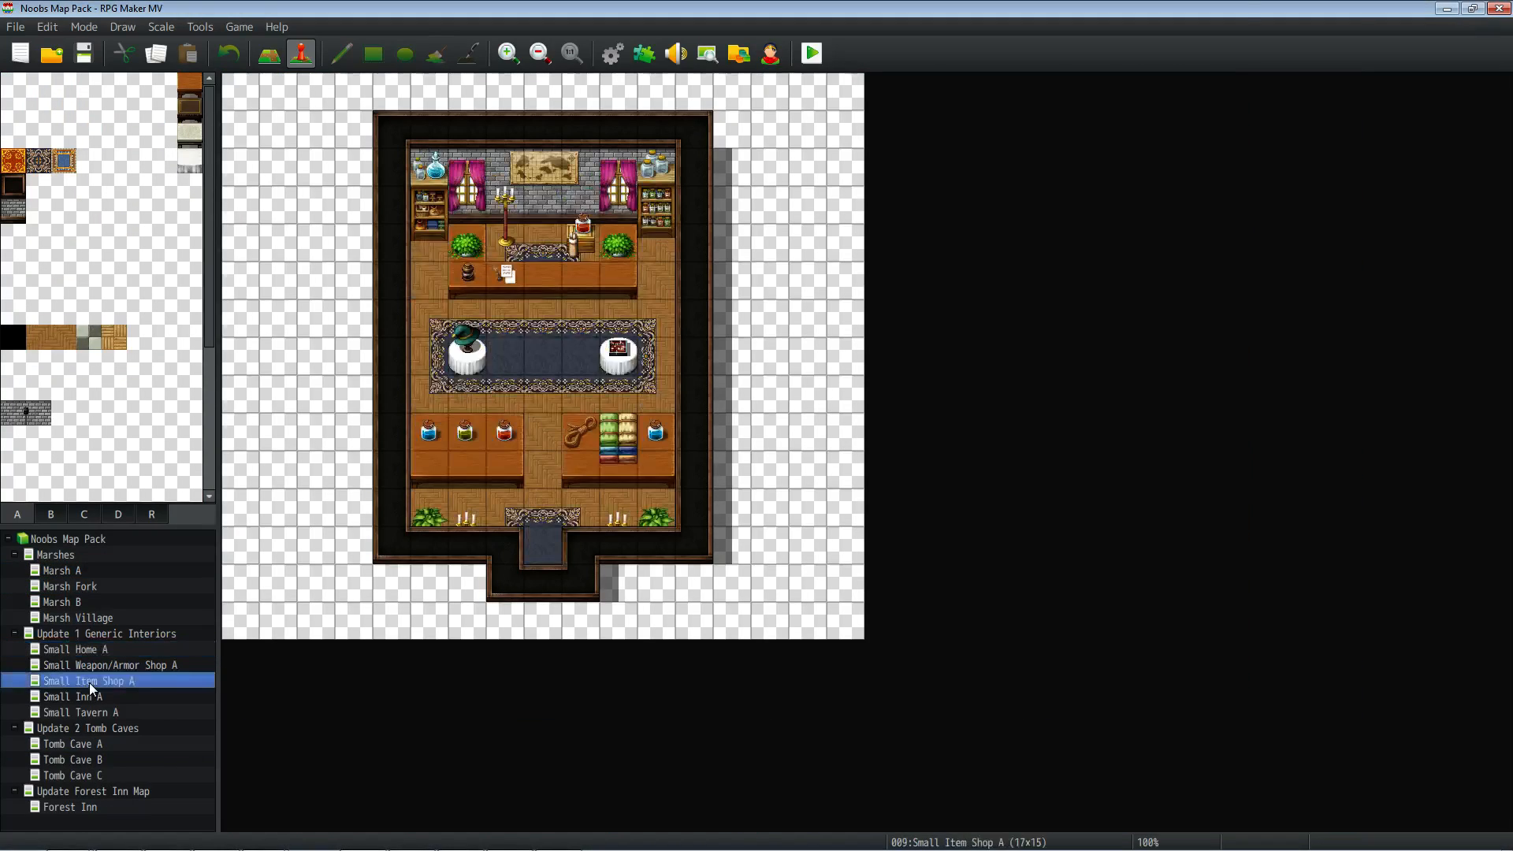
pyautogui.click(73, 743)
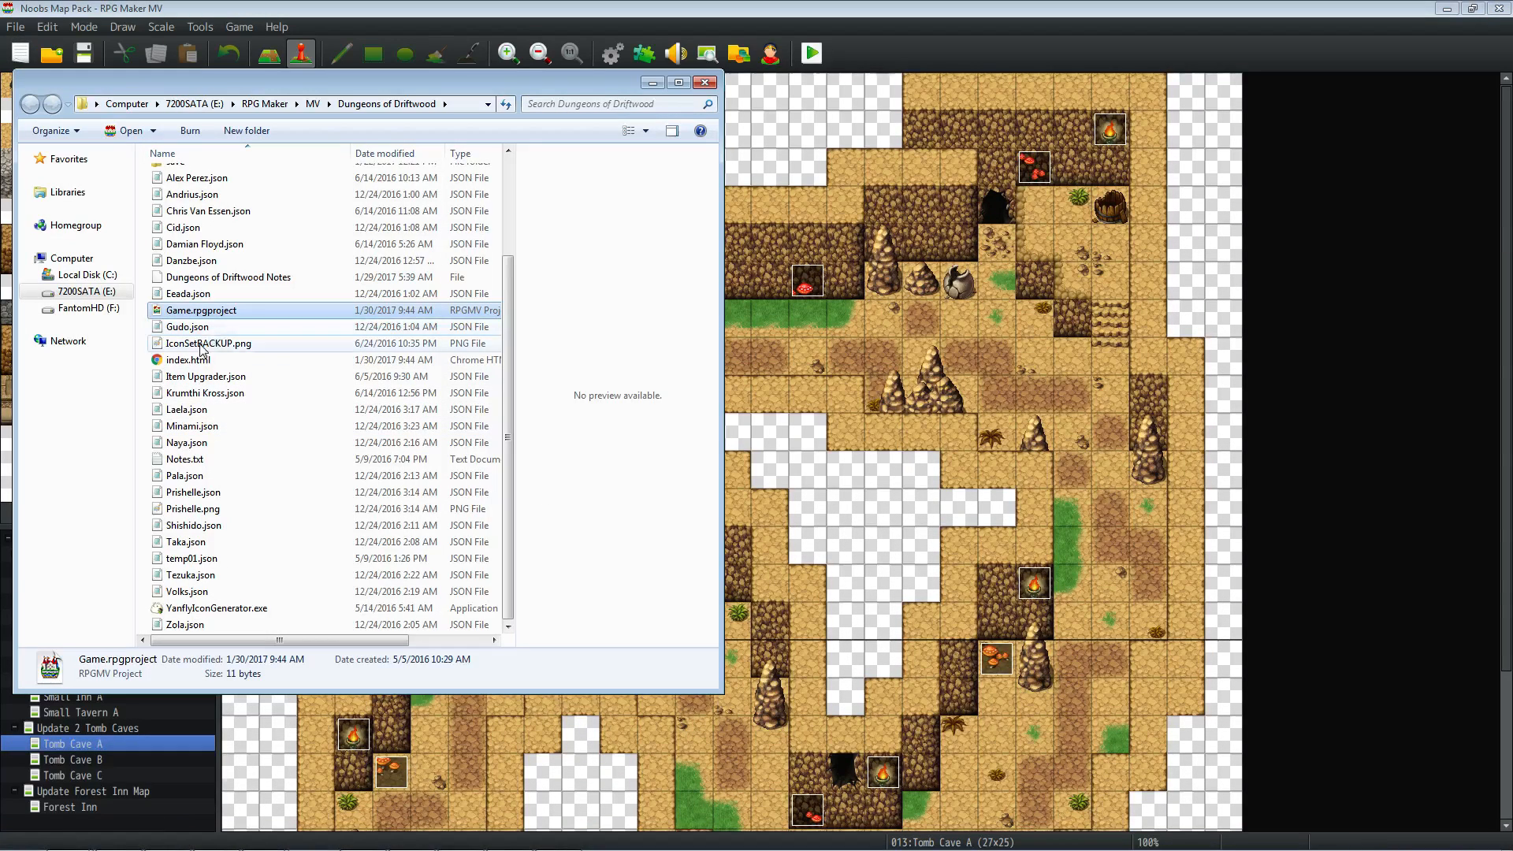
# - Launch Game.rpgproject to open Dungeons of Driftwood in a second RPG Maker MV editor
pyautogui.click(201, 310)
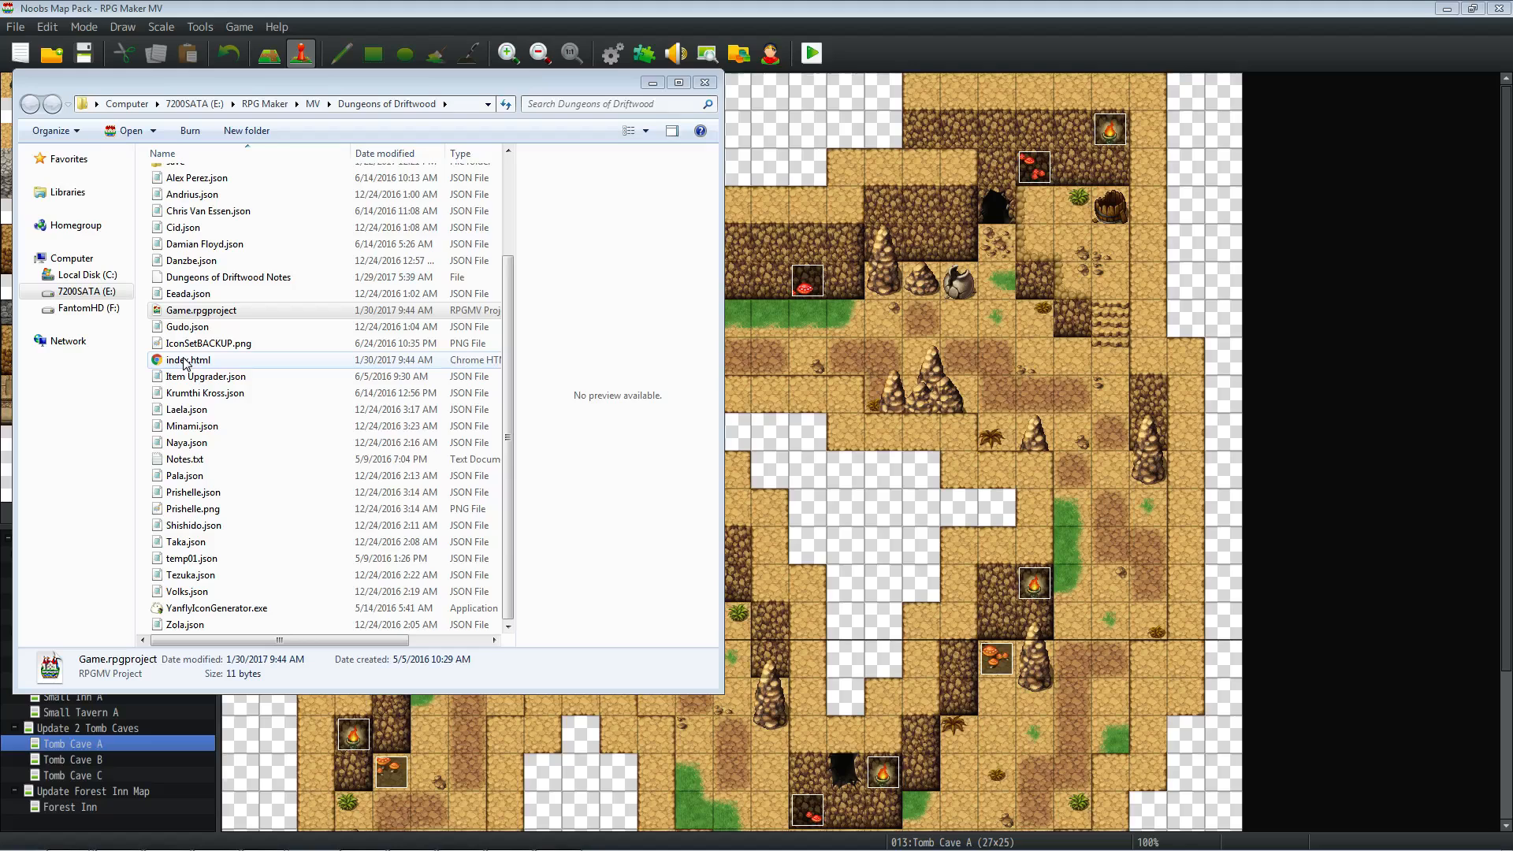
pyautogui.click(705, 82)
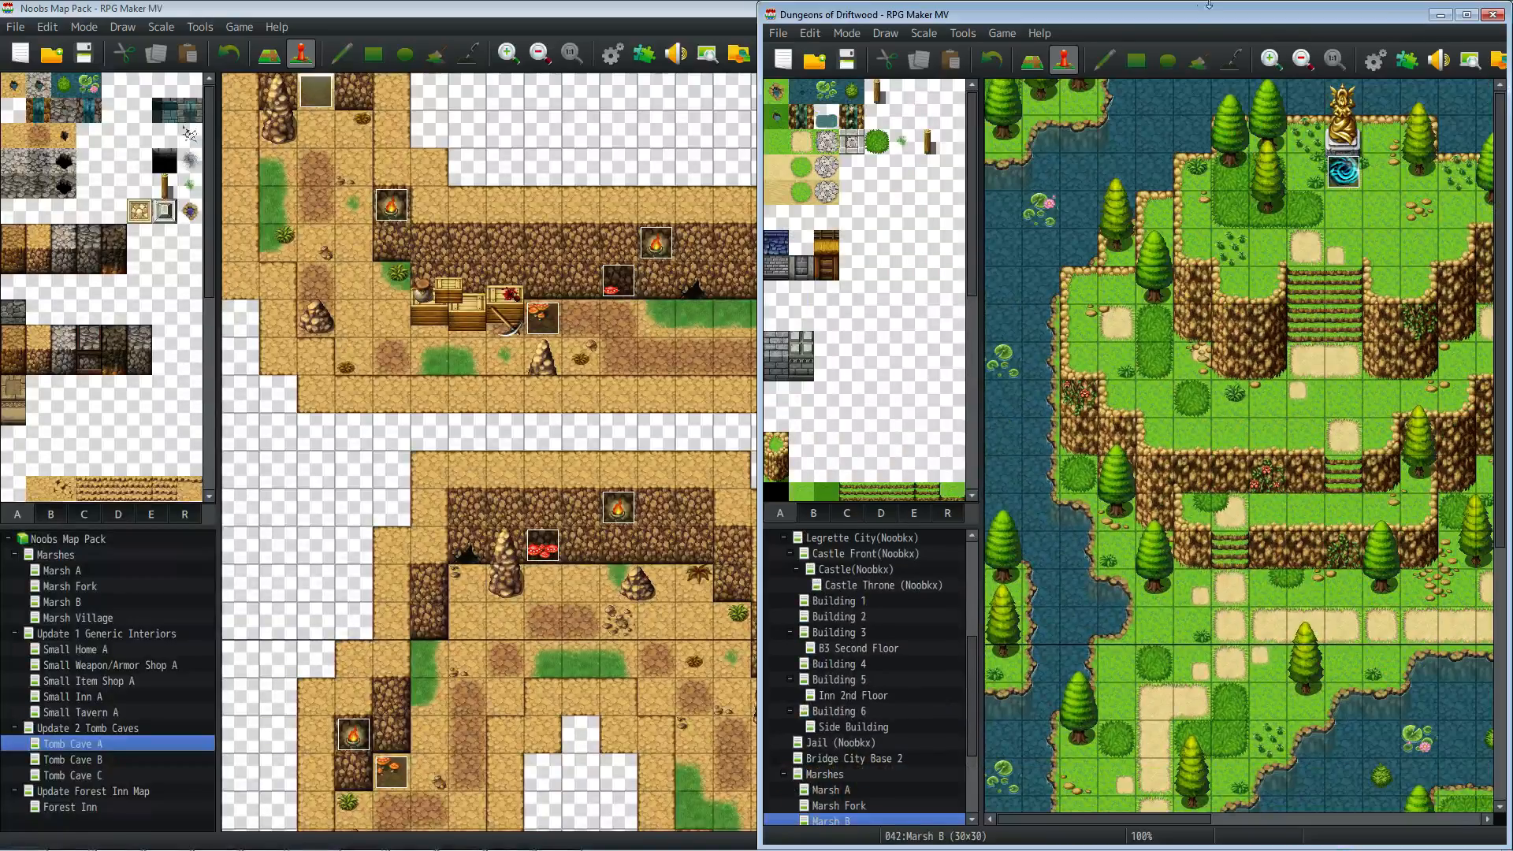
pyautogui.scroll(-3)
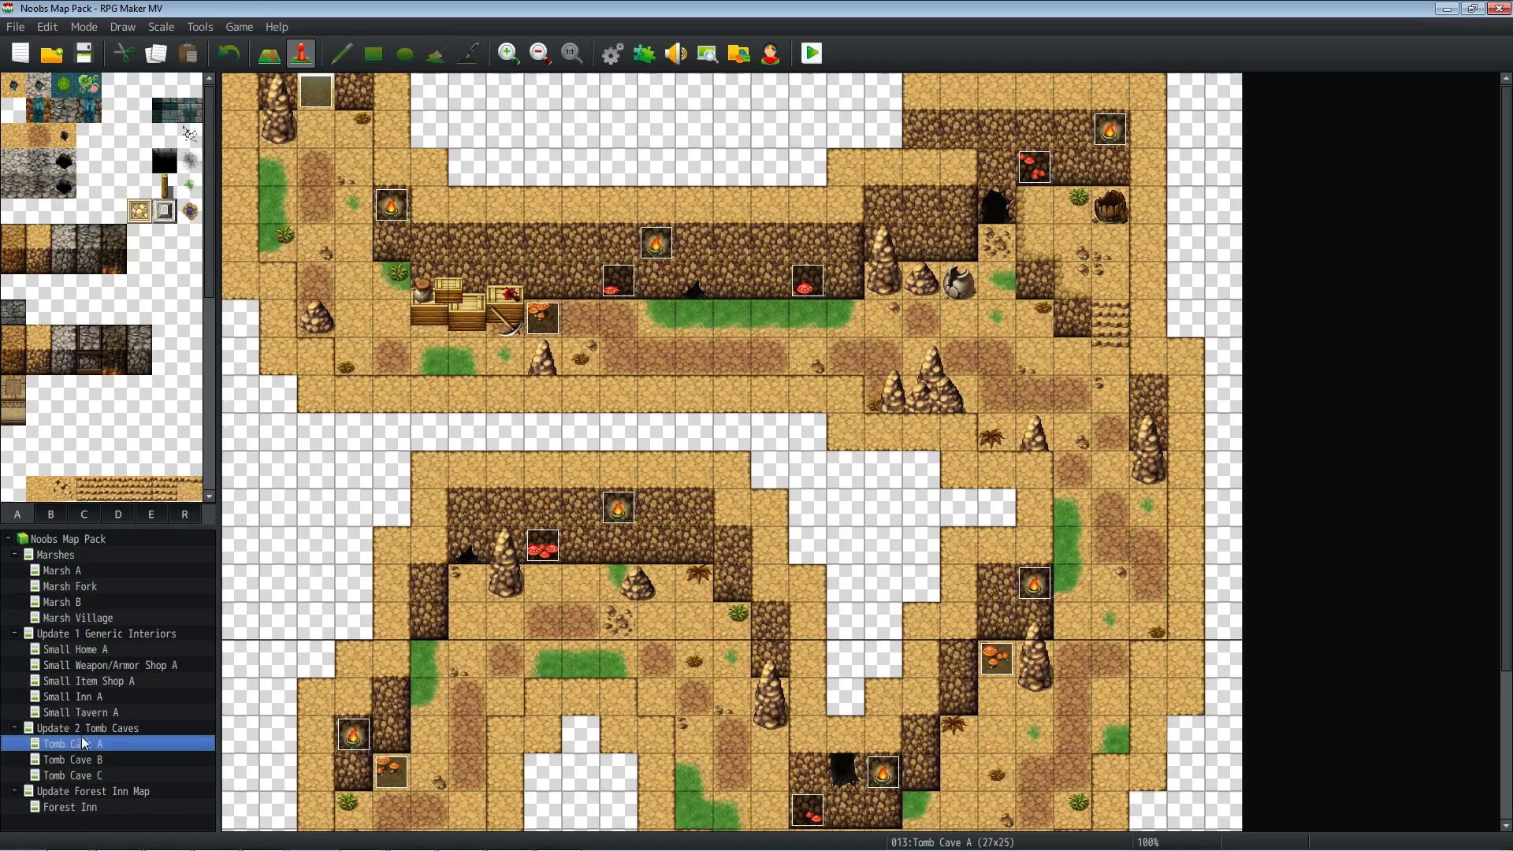
# - Preview Tomb Cave B and C, then select the Update 2 Tomb Caves group
pyautogui.click(73, 760)
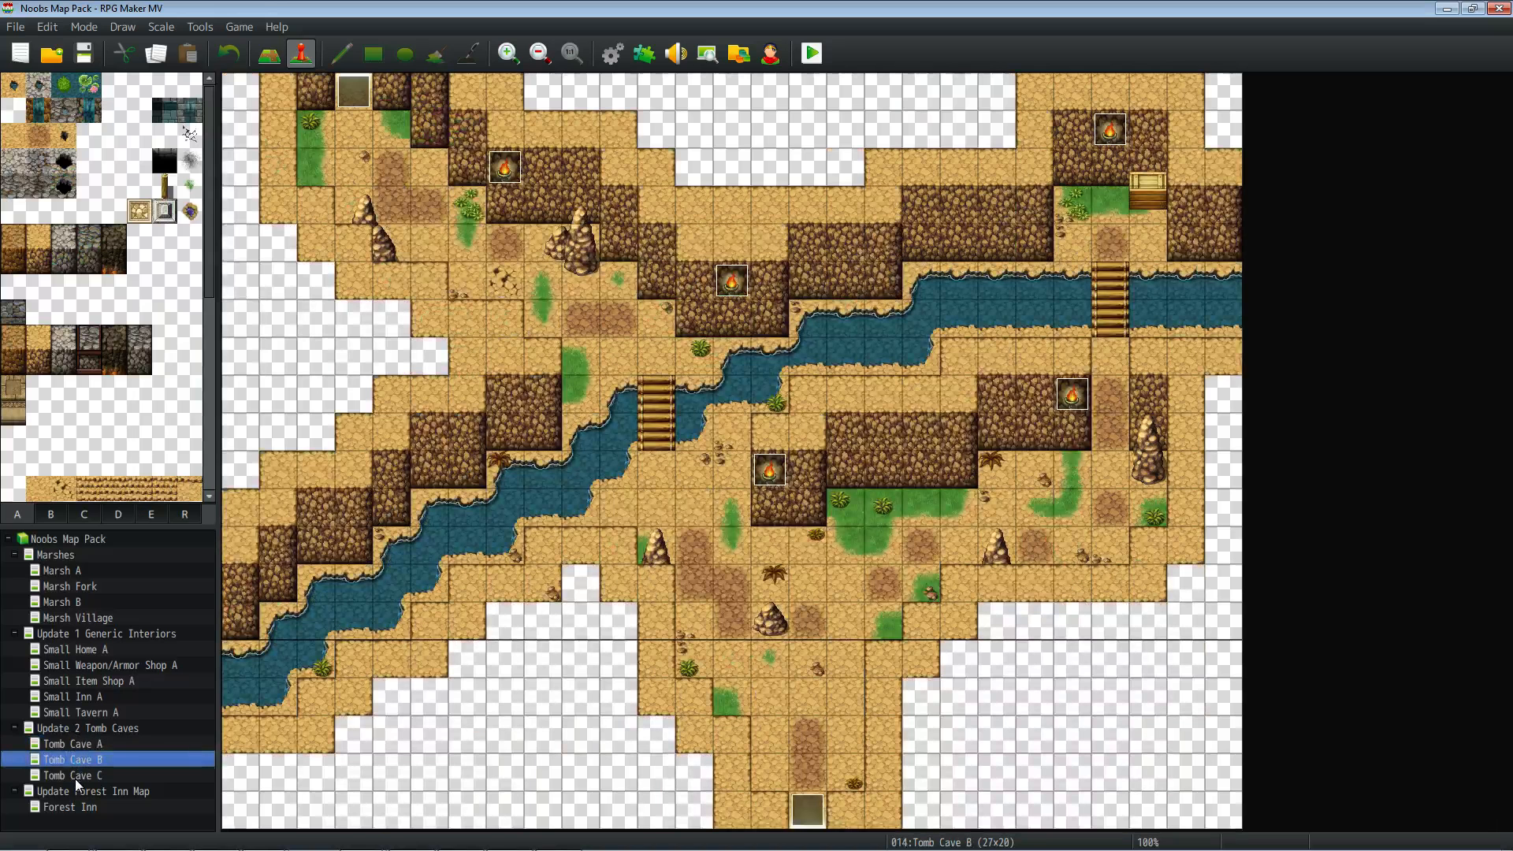
pyautogui.click(72, 775)
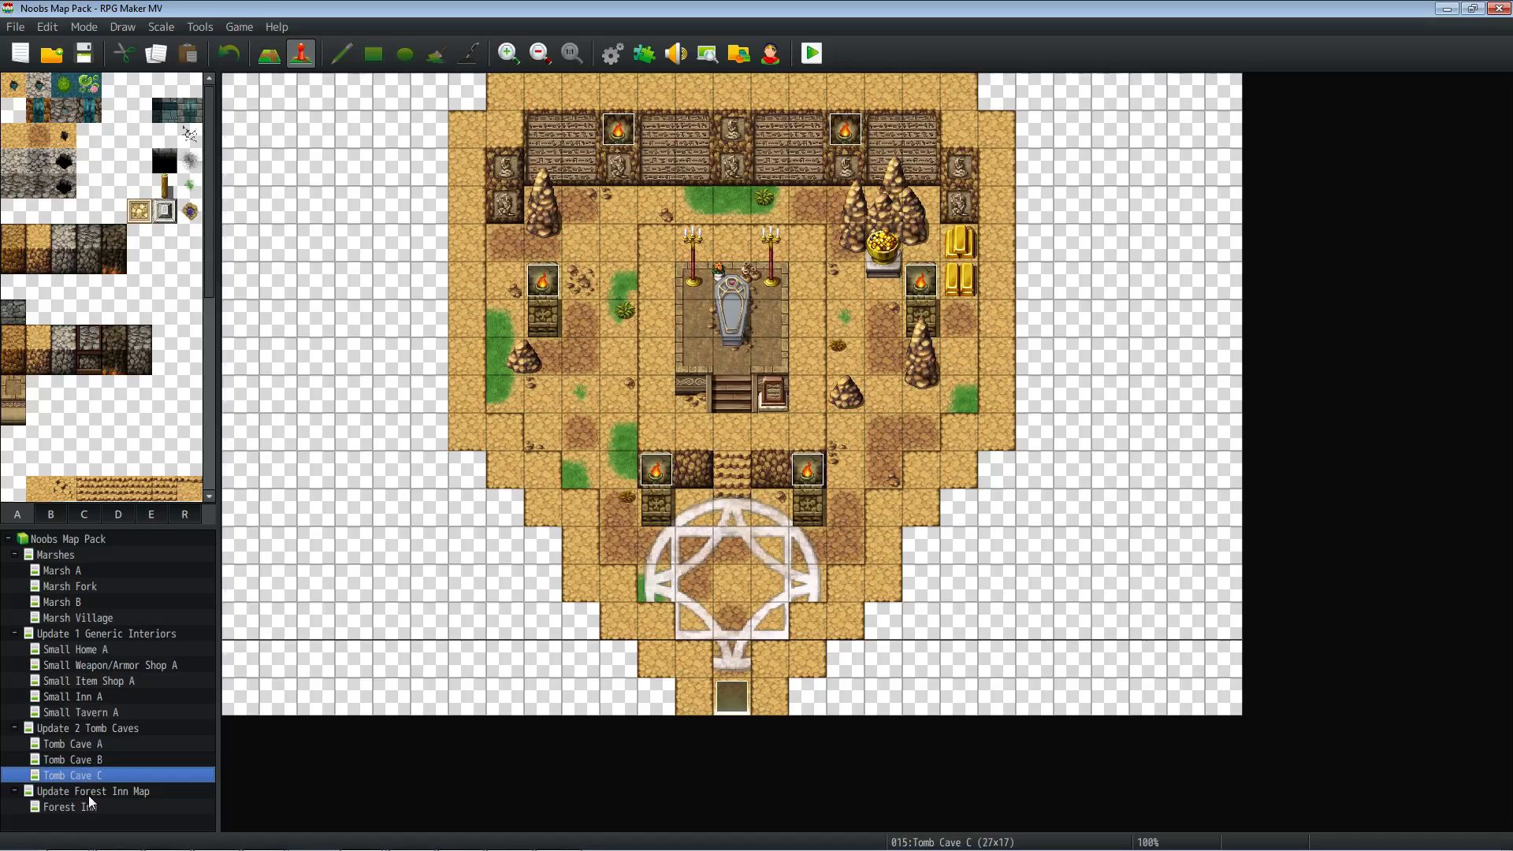
pyautogui.click(85, 728)
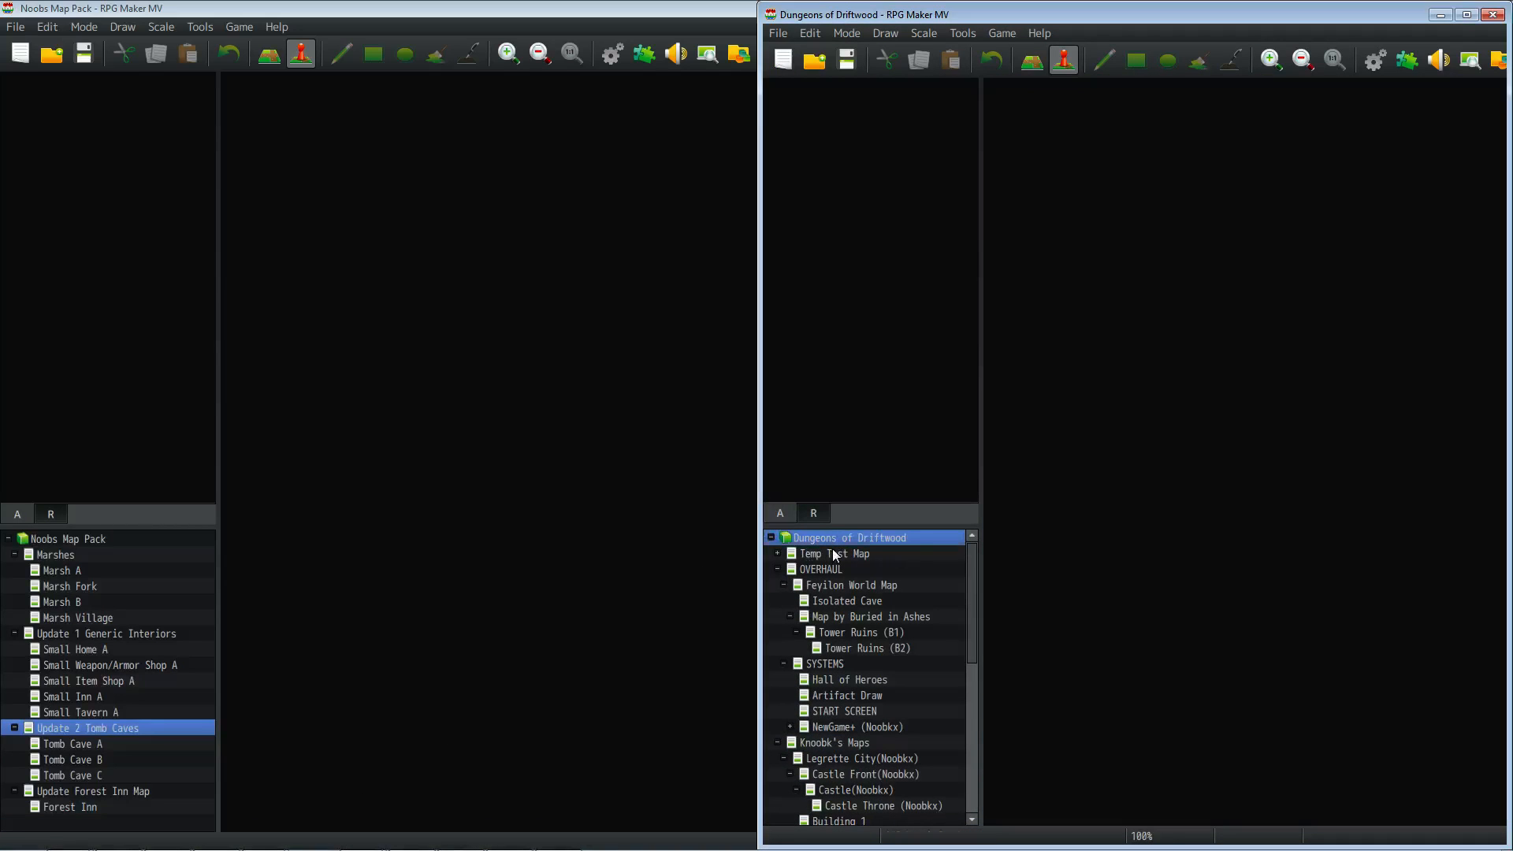
# - Scroll the Noob's Map Pack map tree toward the Tomb Caves maps
pyautogui.scroll(-3)
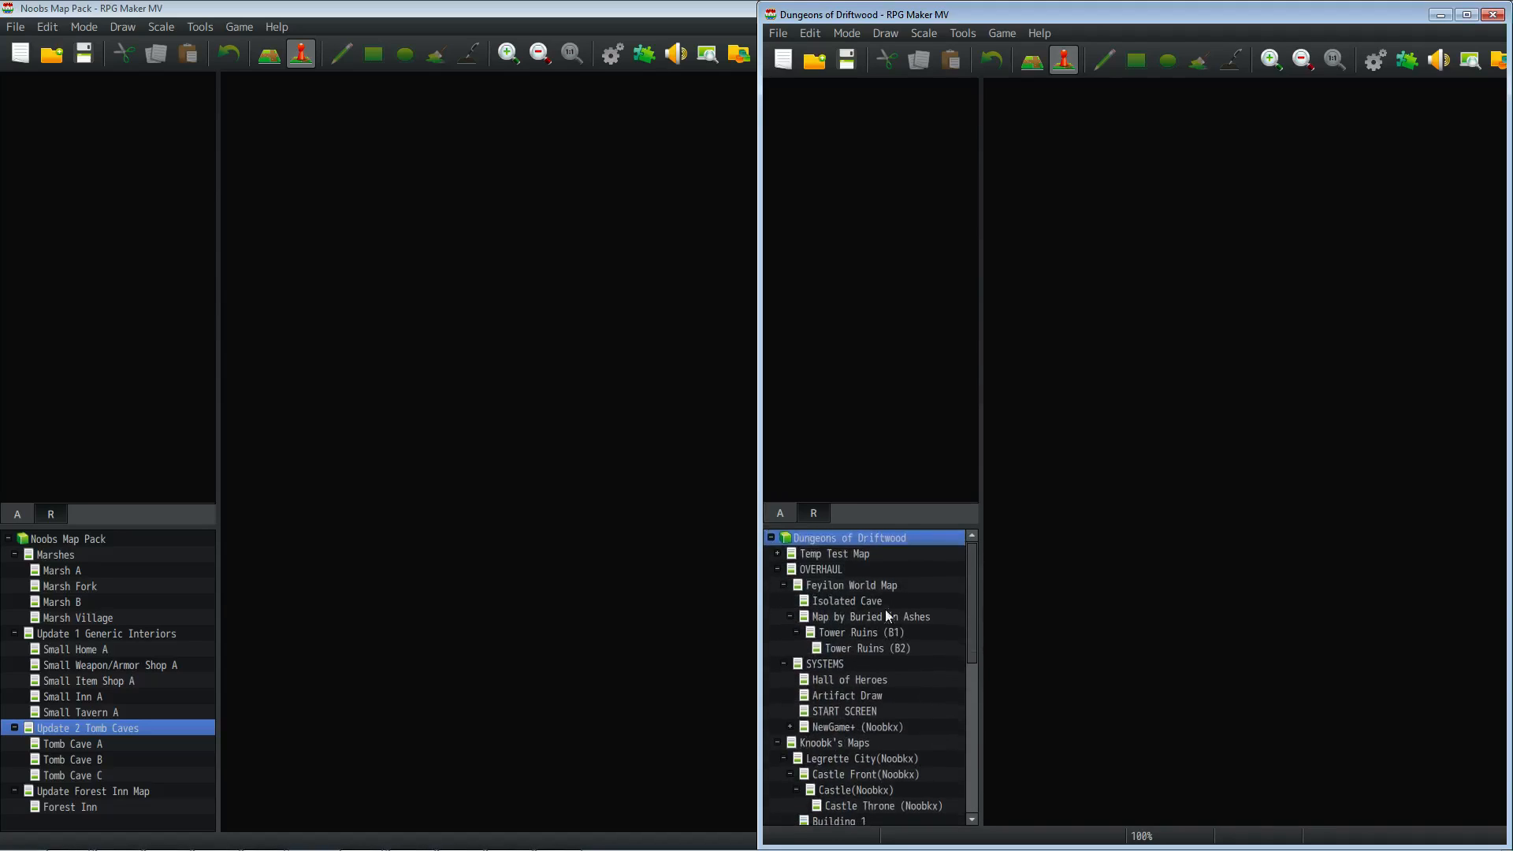
pyautogui.moveTo(936, 607)
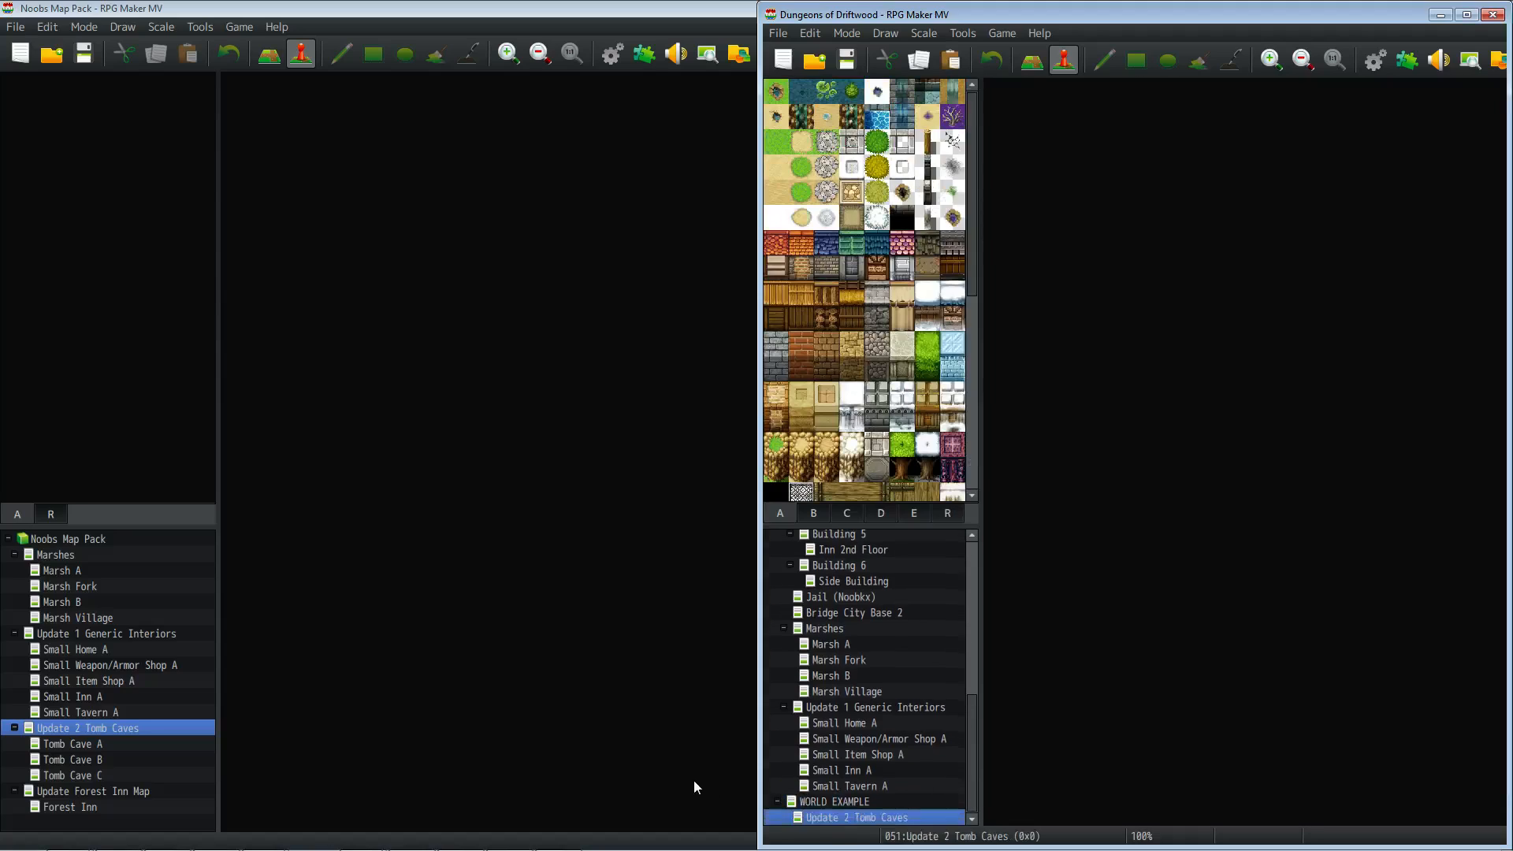
pyautogui.moveTo(1117, 521)
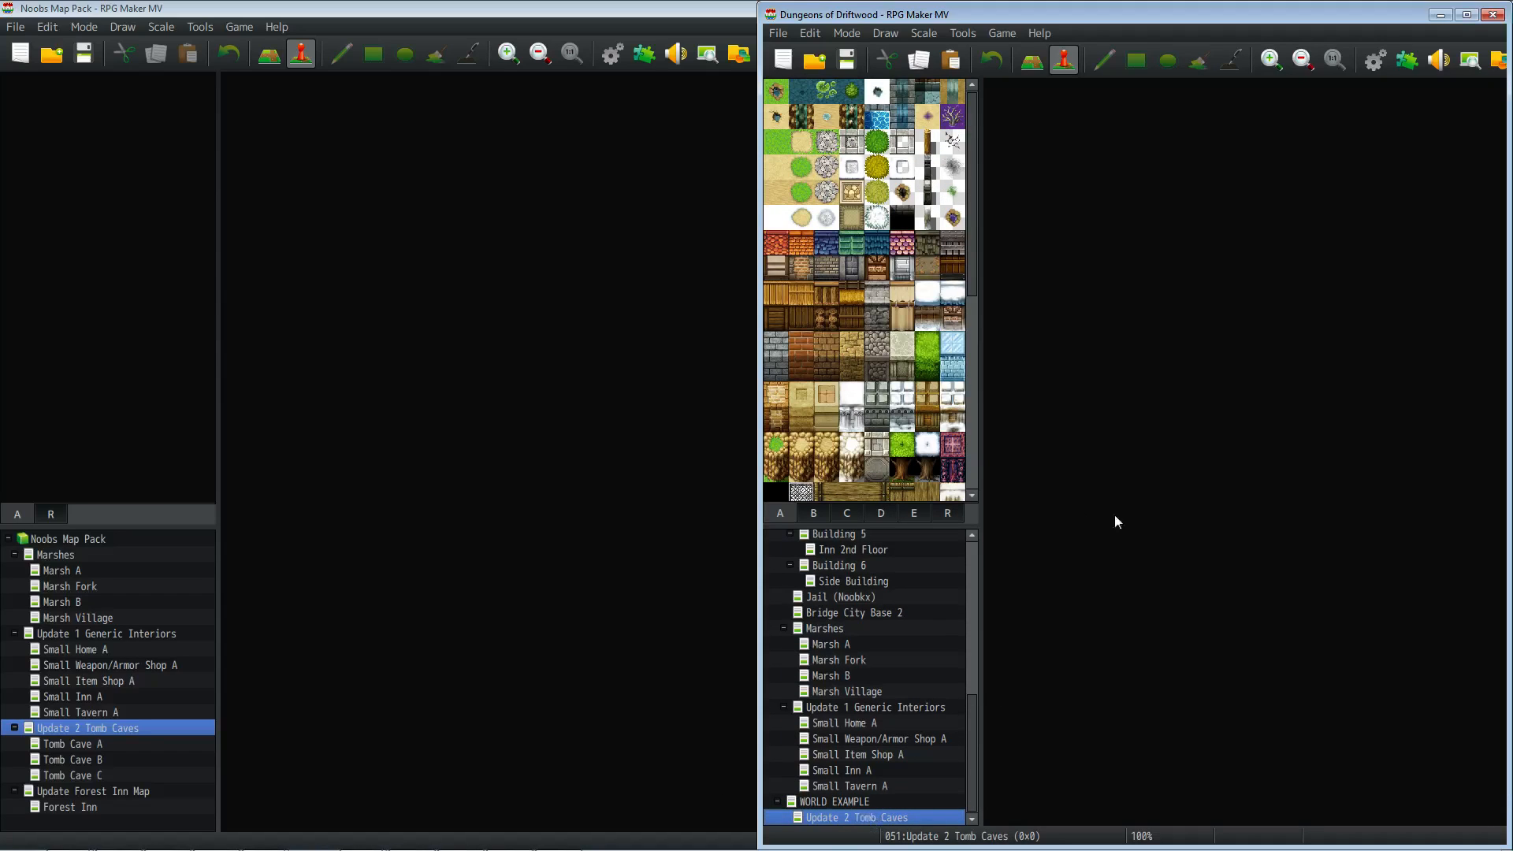
pyautogui.moveTo(96, 744)
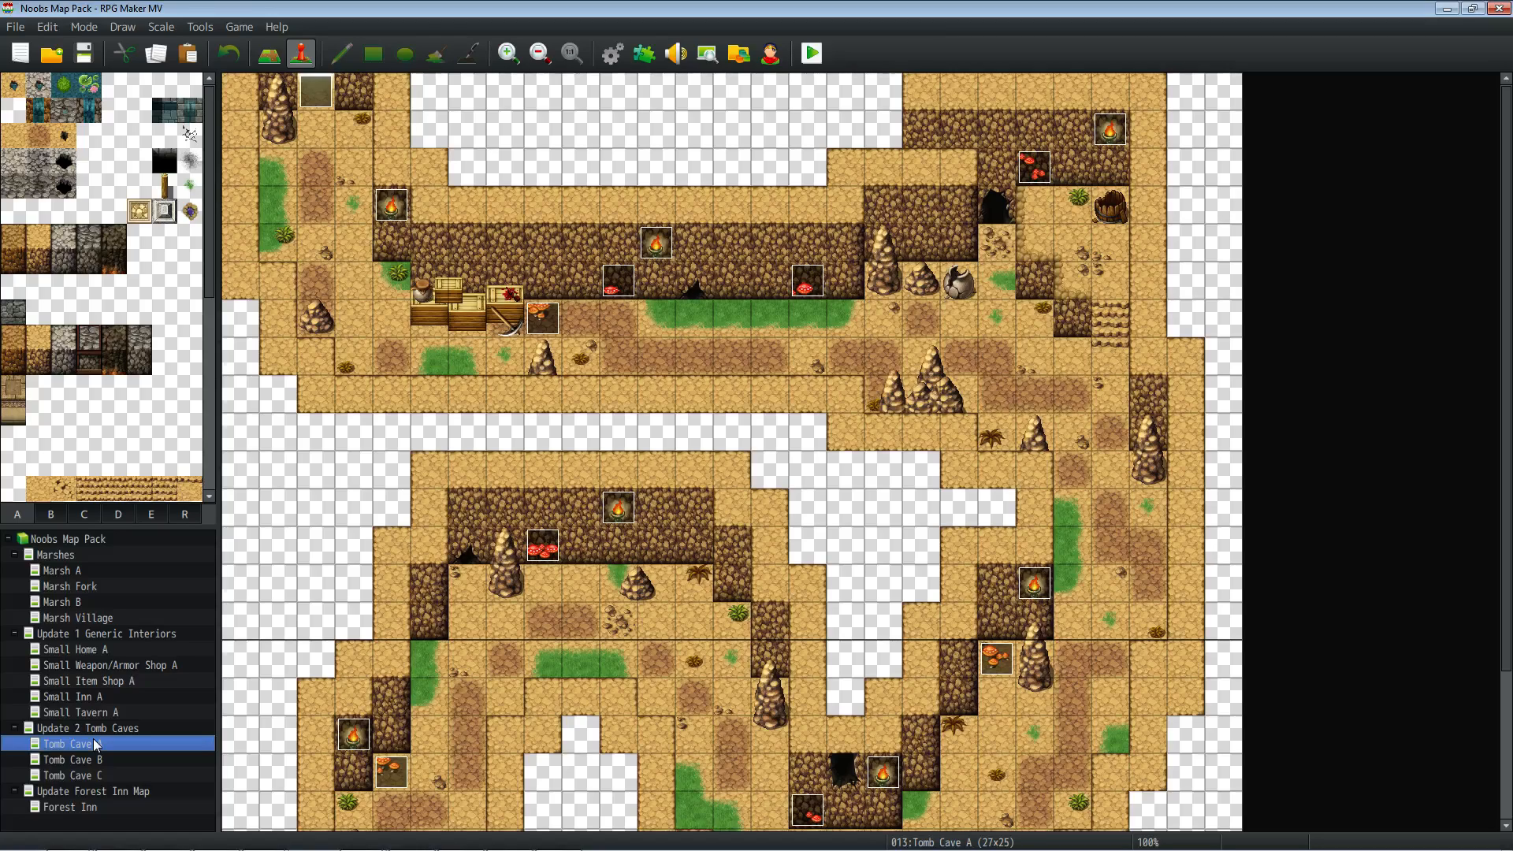
pyautogui.moveTo(610, 109)
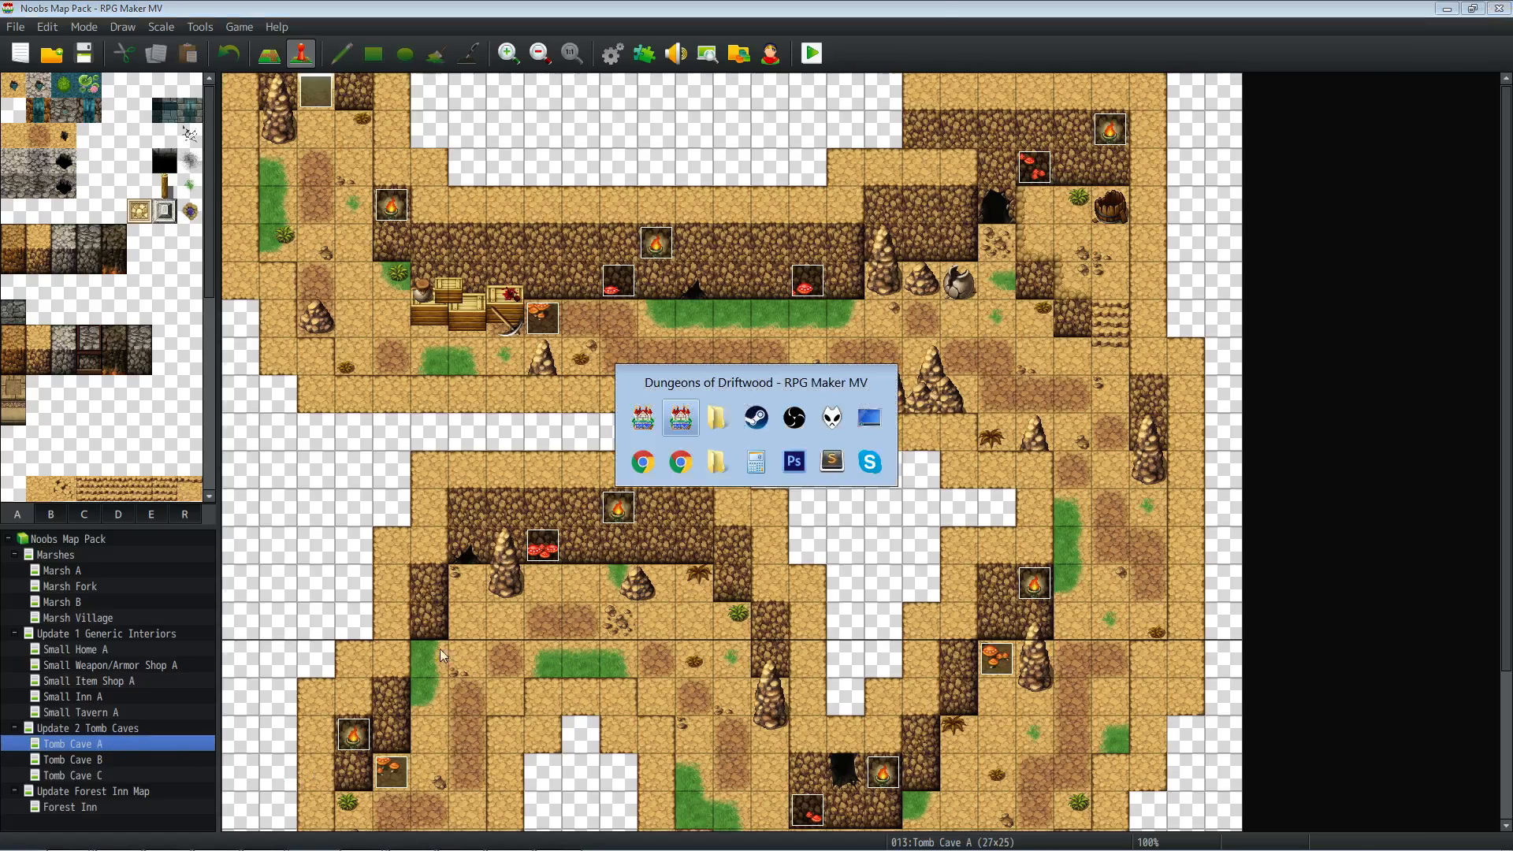
# - Bring up Tomb Cave A's Map Properties, showing its Rocky Caves tileset and 27×25 size
pyautogui.click(679, 417)
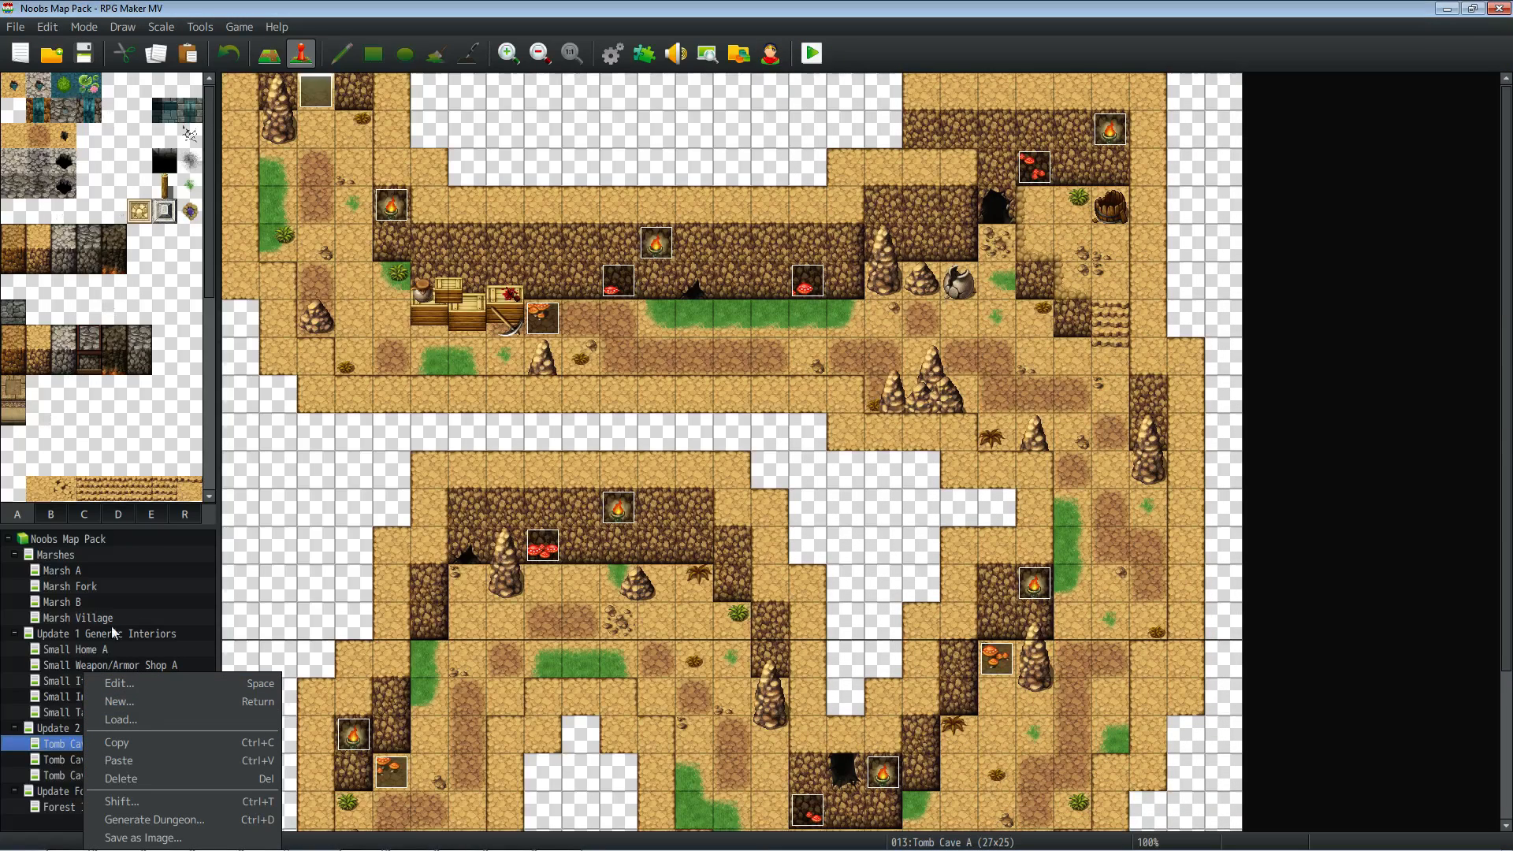
pyautogui.click(117, 683)
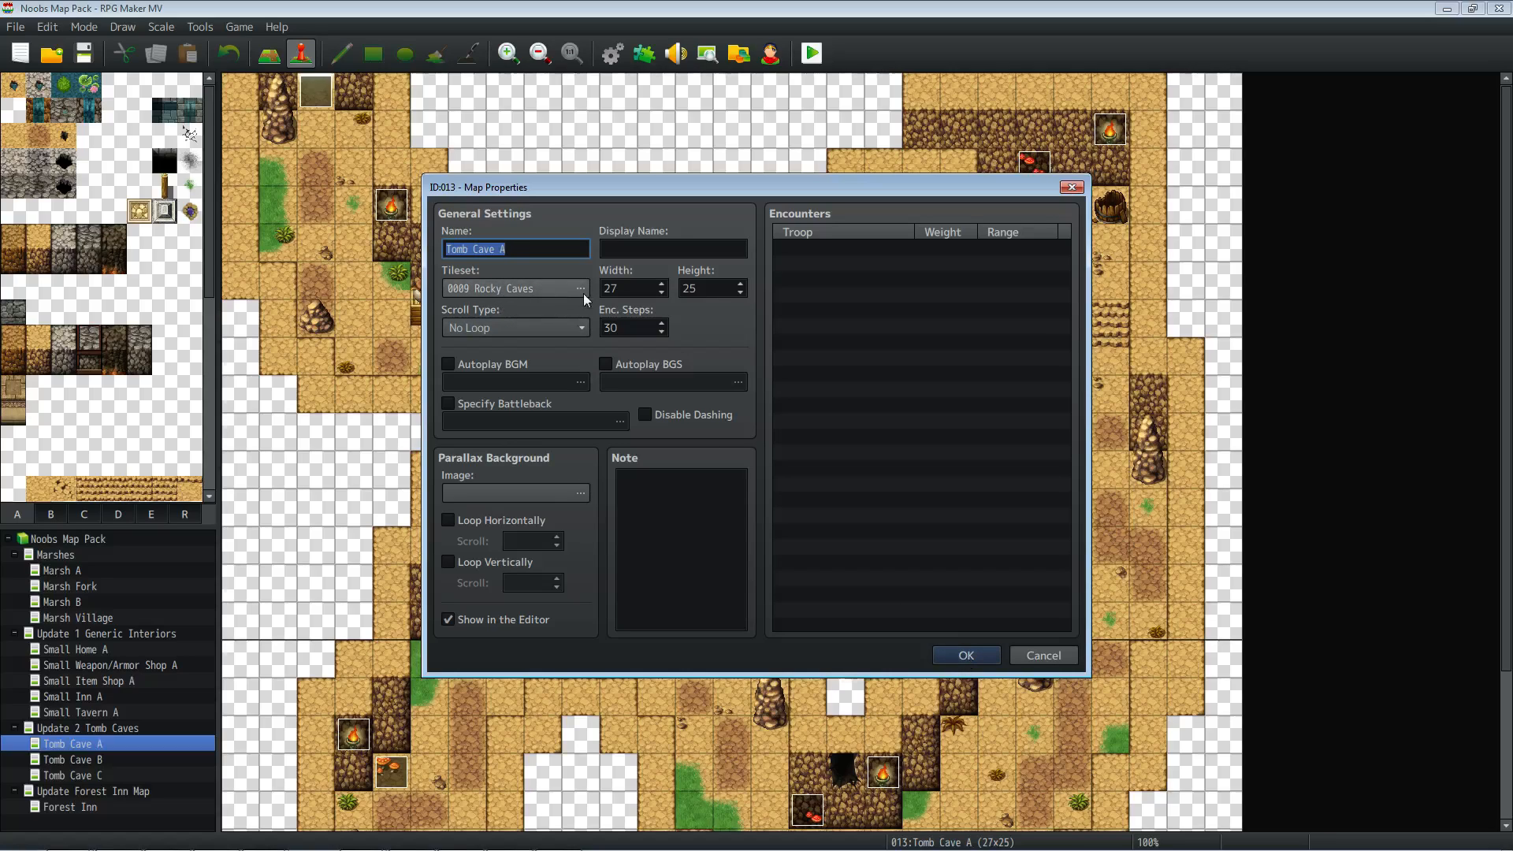
# - Check the map pack's tileset list, then switch to the Dungeons of Driftwood database
pyautogui.click(580, 288)
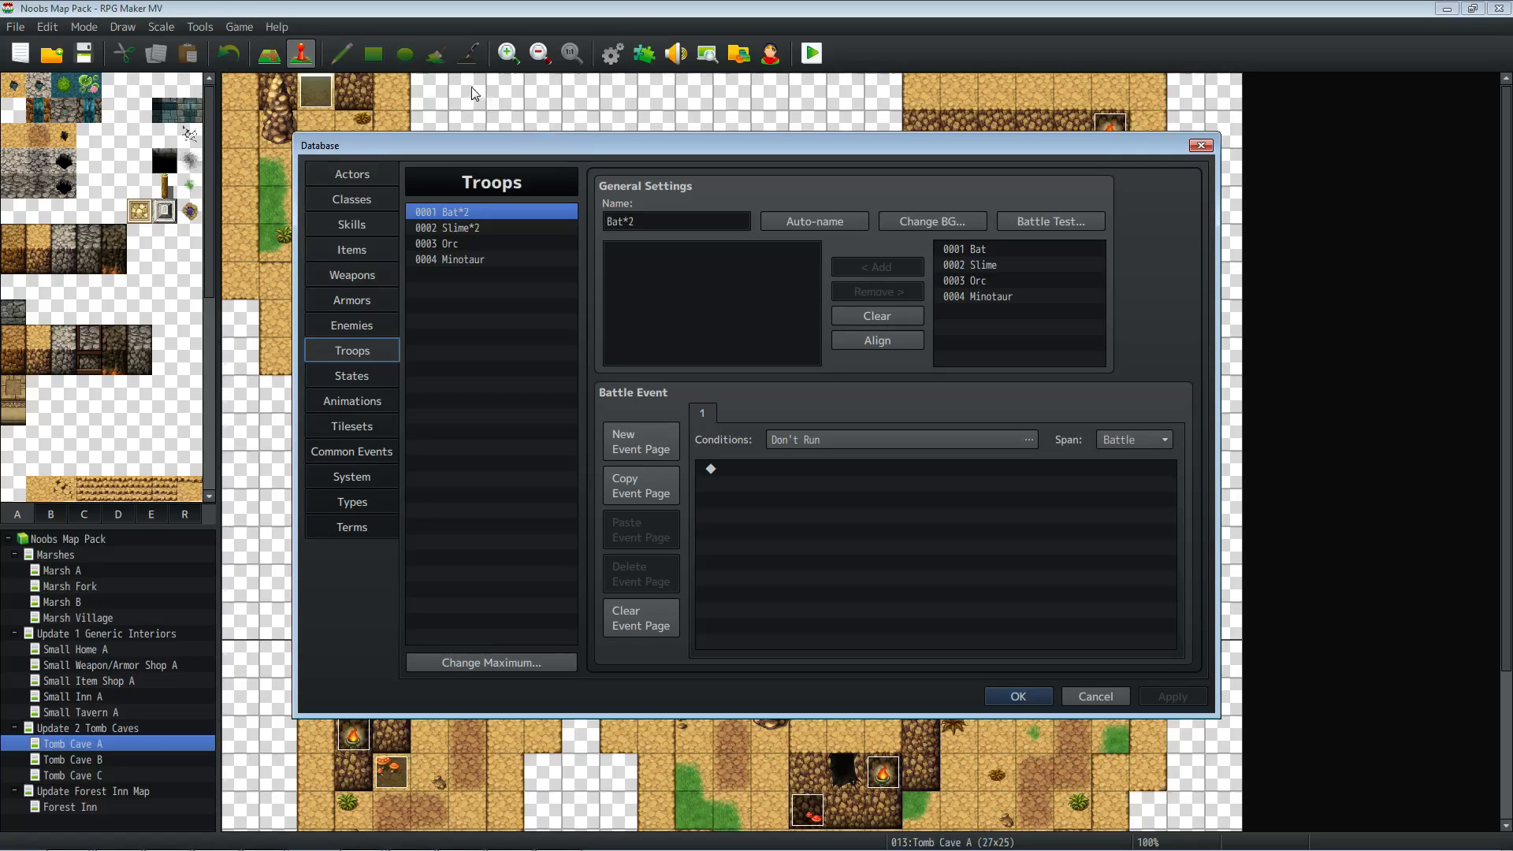
pyautogui.click(352, 426)
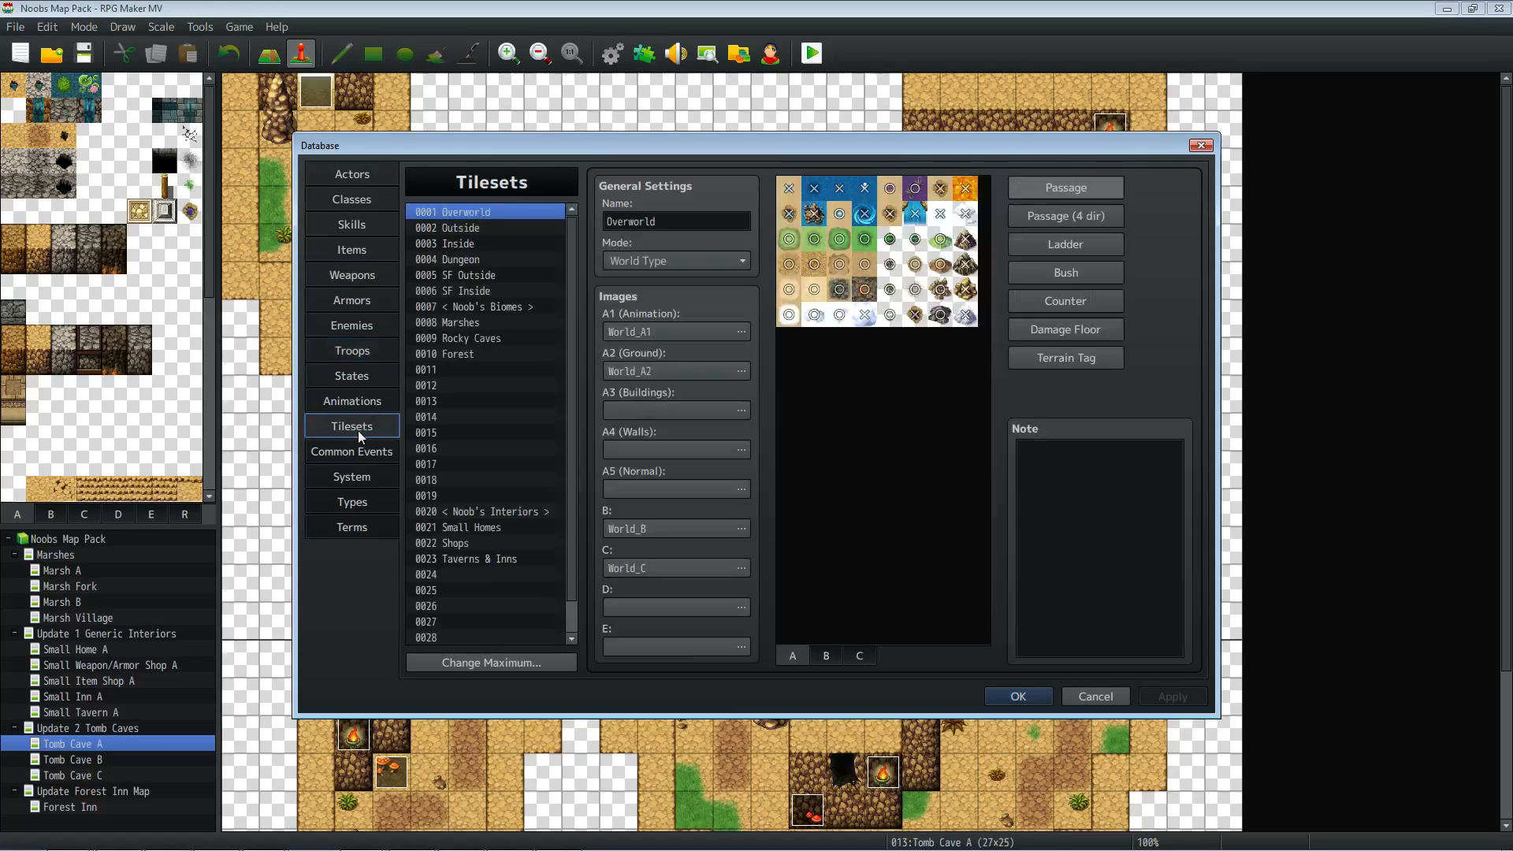
pyautogui.click(482, 338)
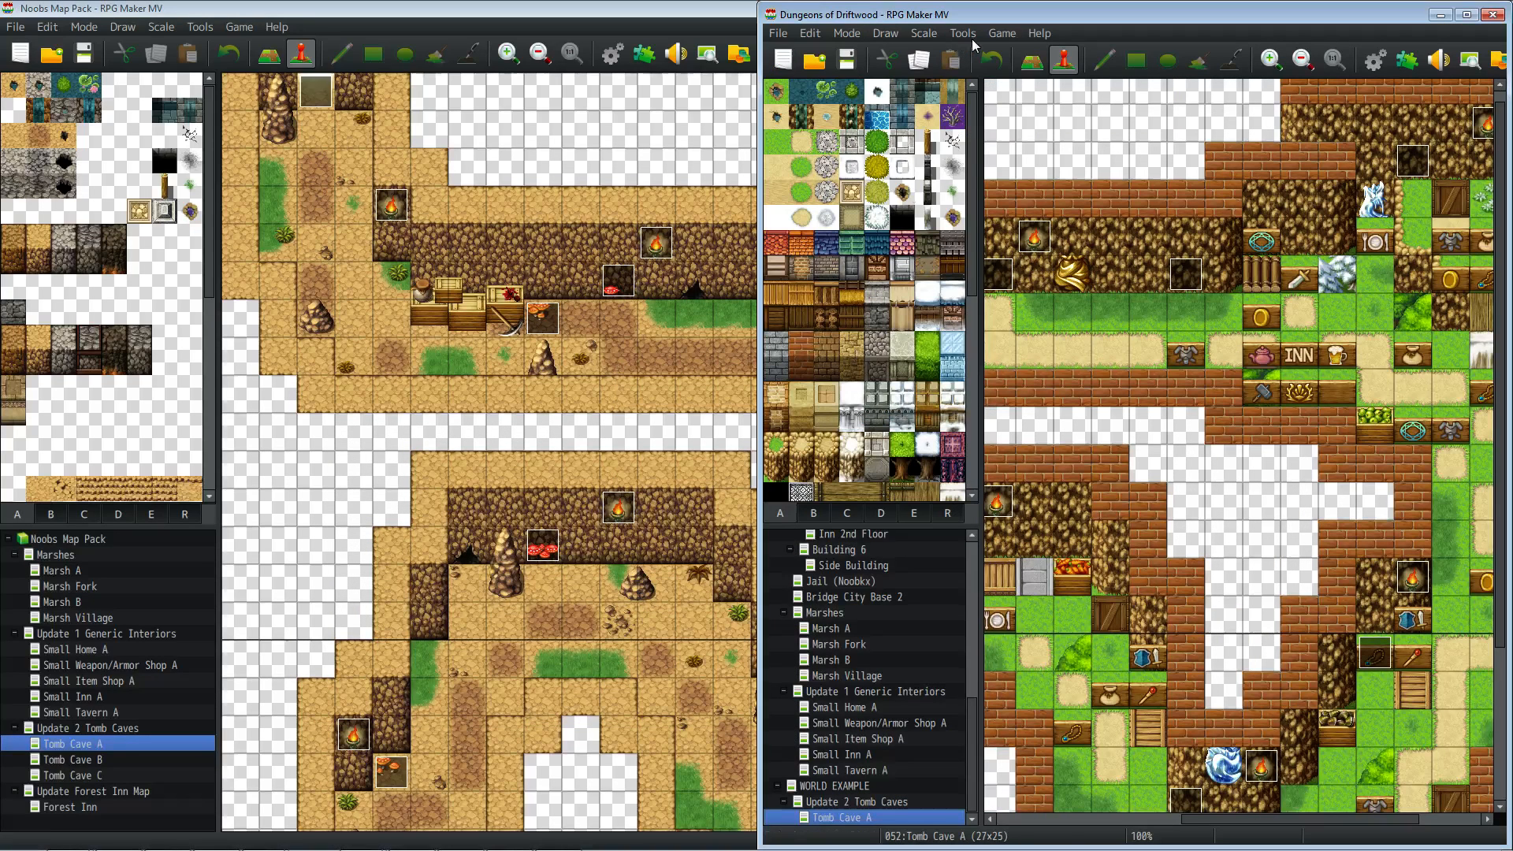
pyautogui.click(1002, 33)
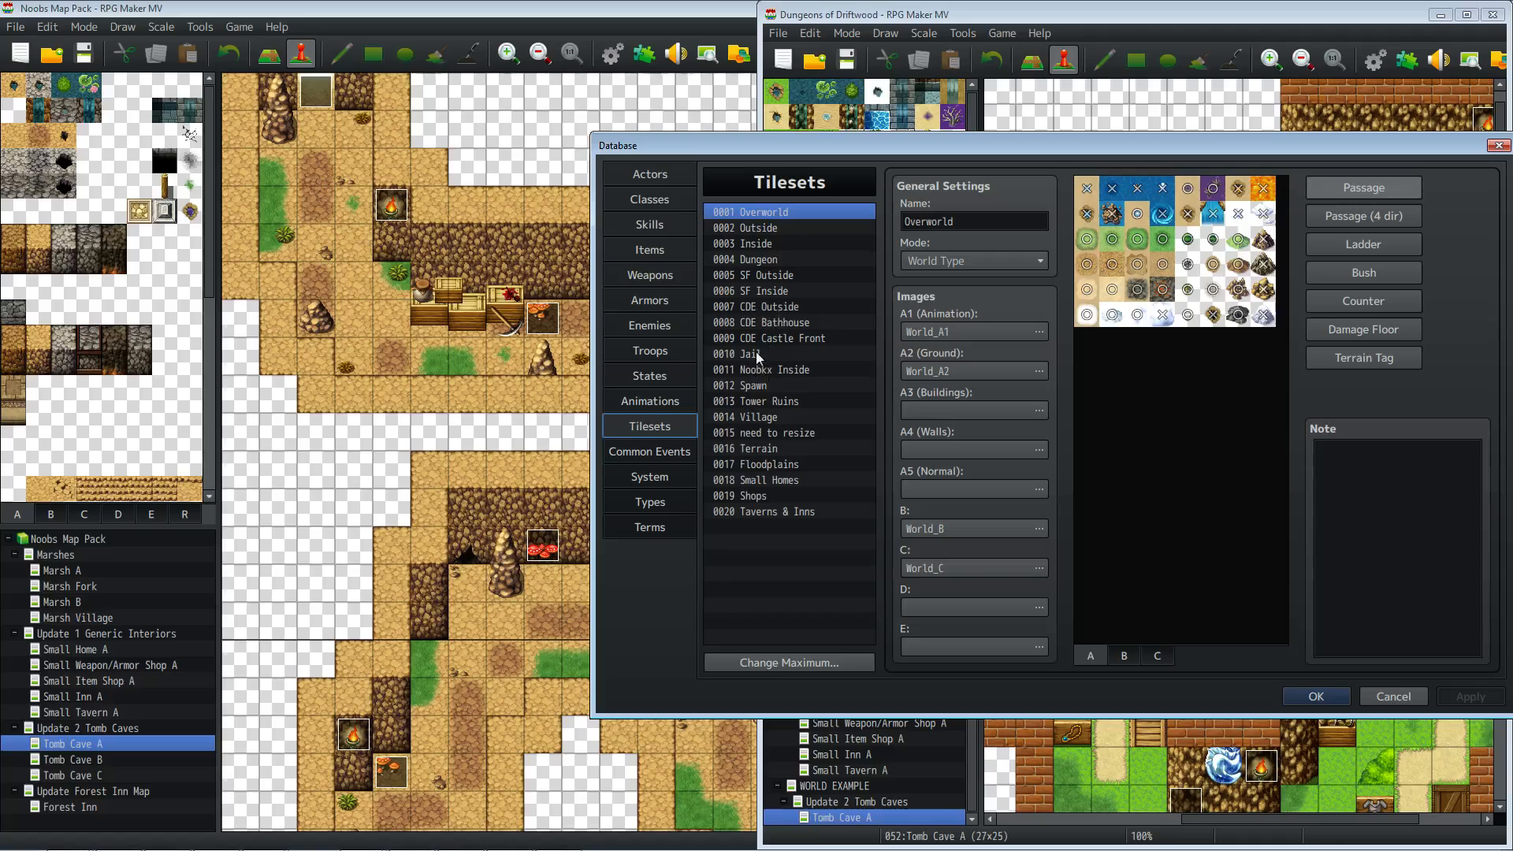
# - Raise the tileset maximum to 25 and set up slot 0021 as Rocky Caves using the Cave images
pyautogui.click(787, 662)
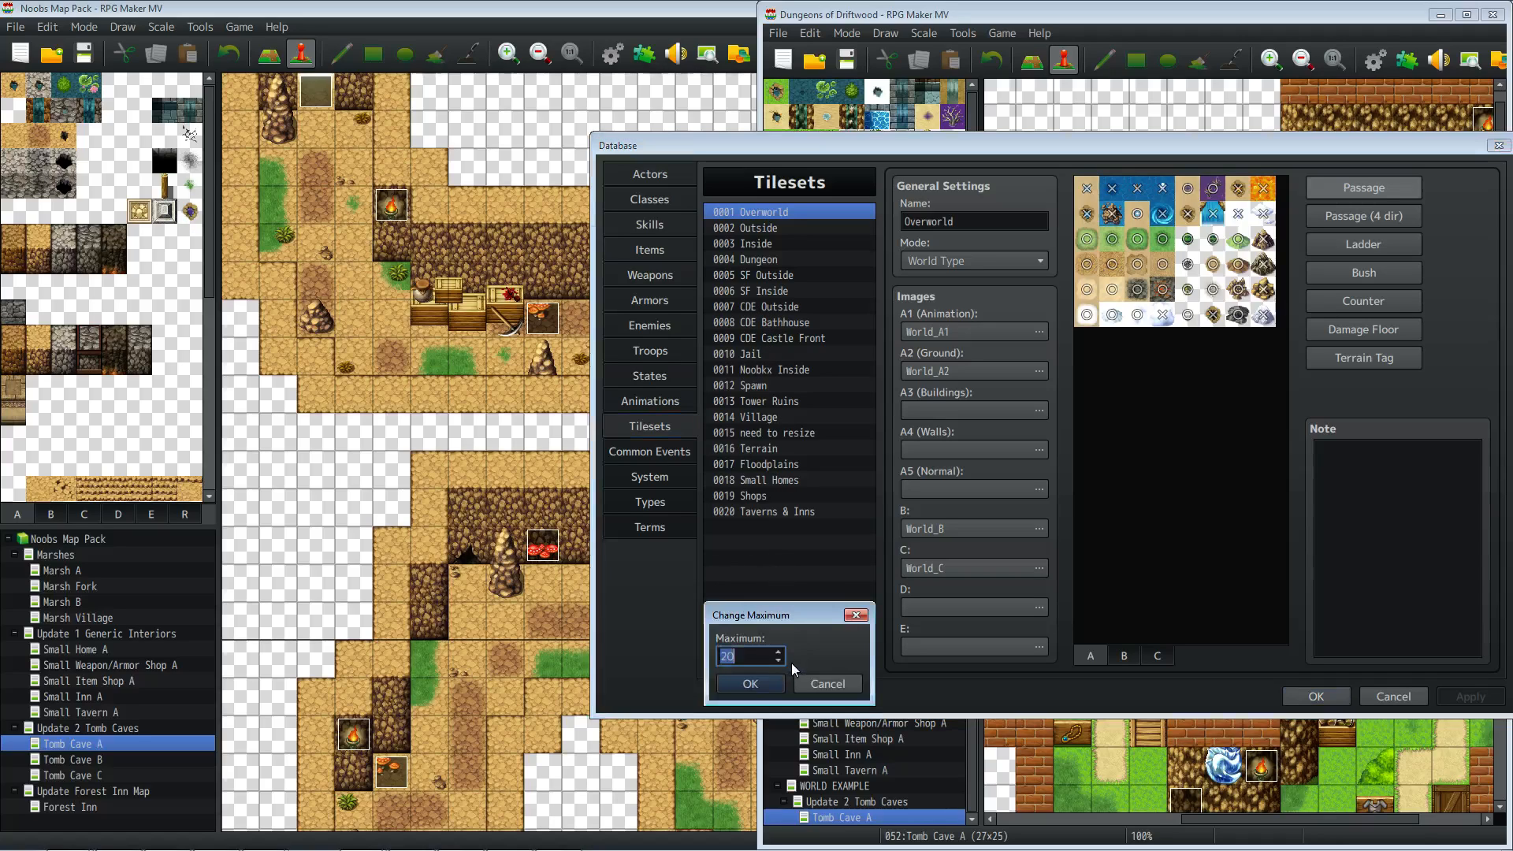
pyautogui.moveTo(778, 661)
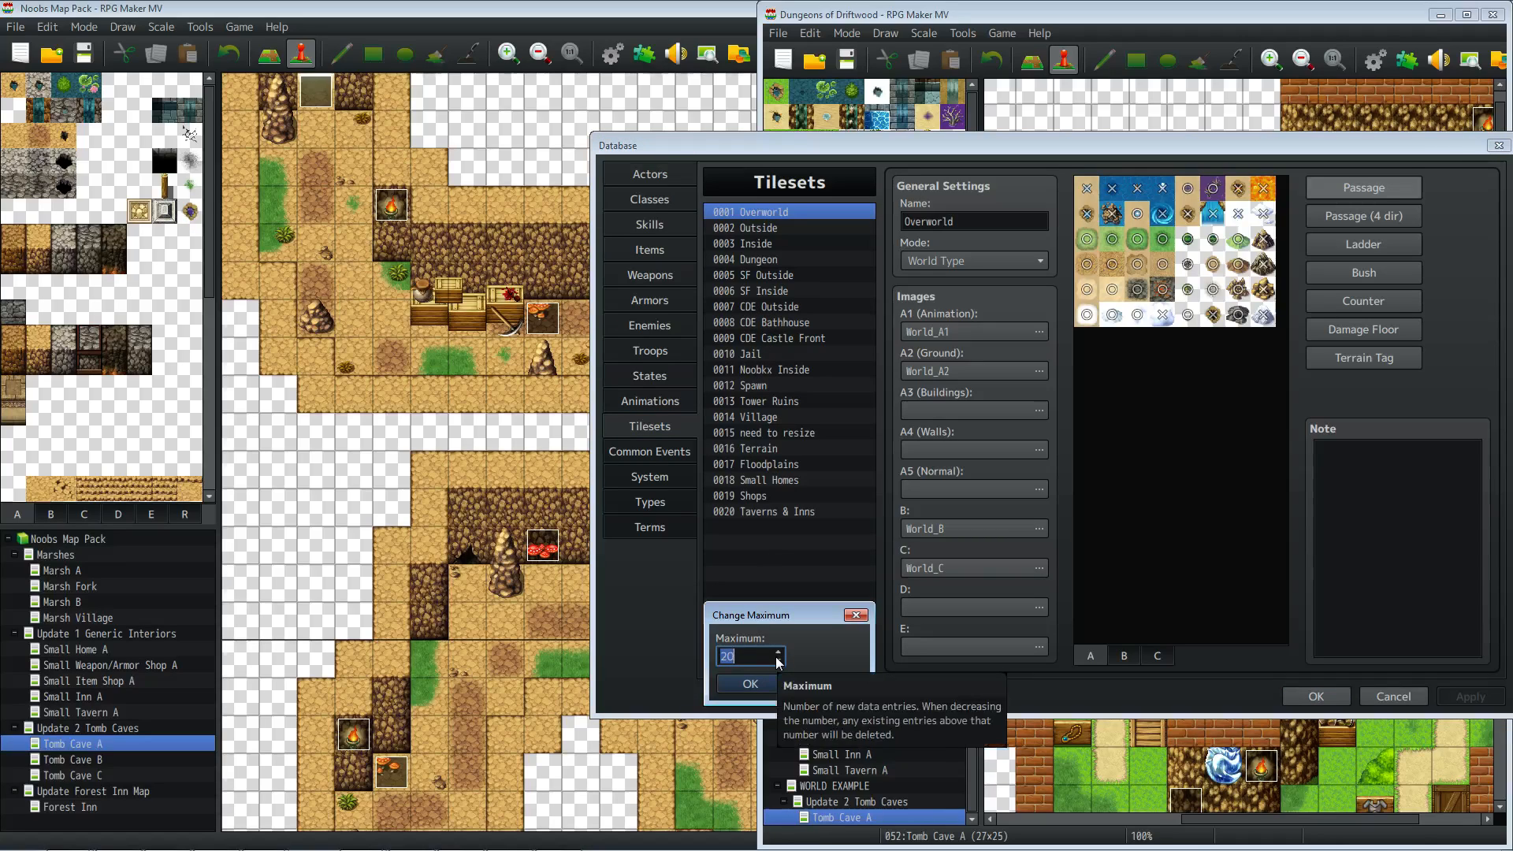
pyautogui.click(750, 684)
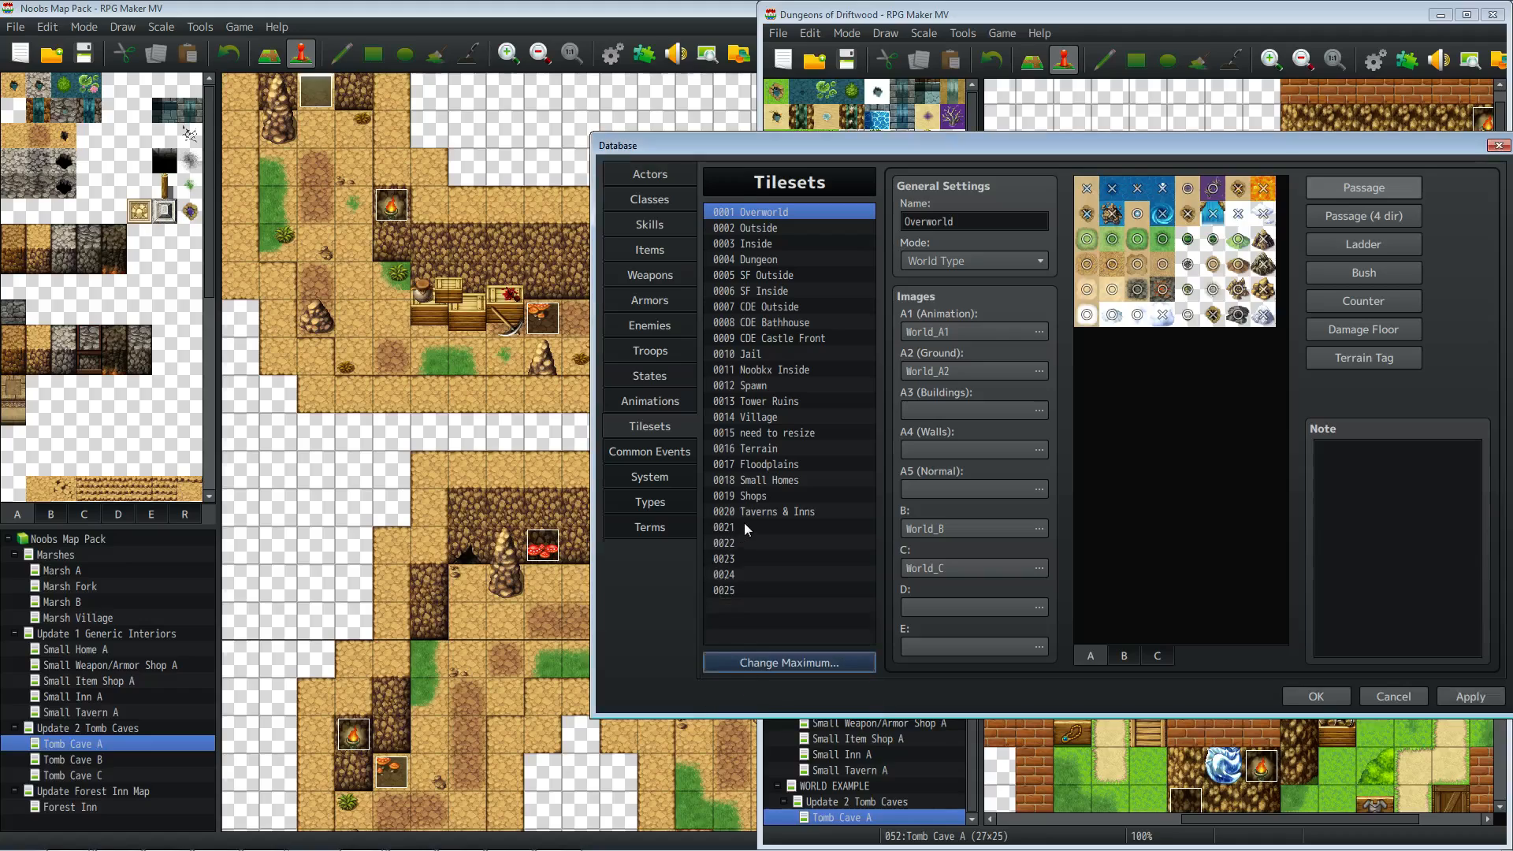
pyautogui.click(762, 527)
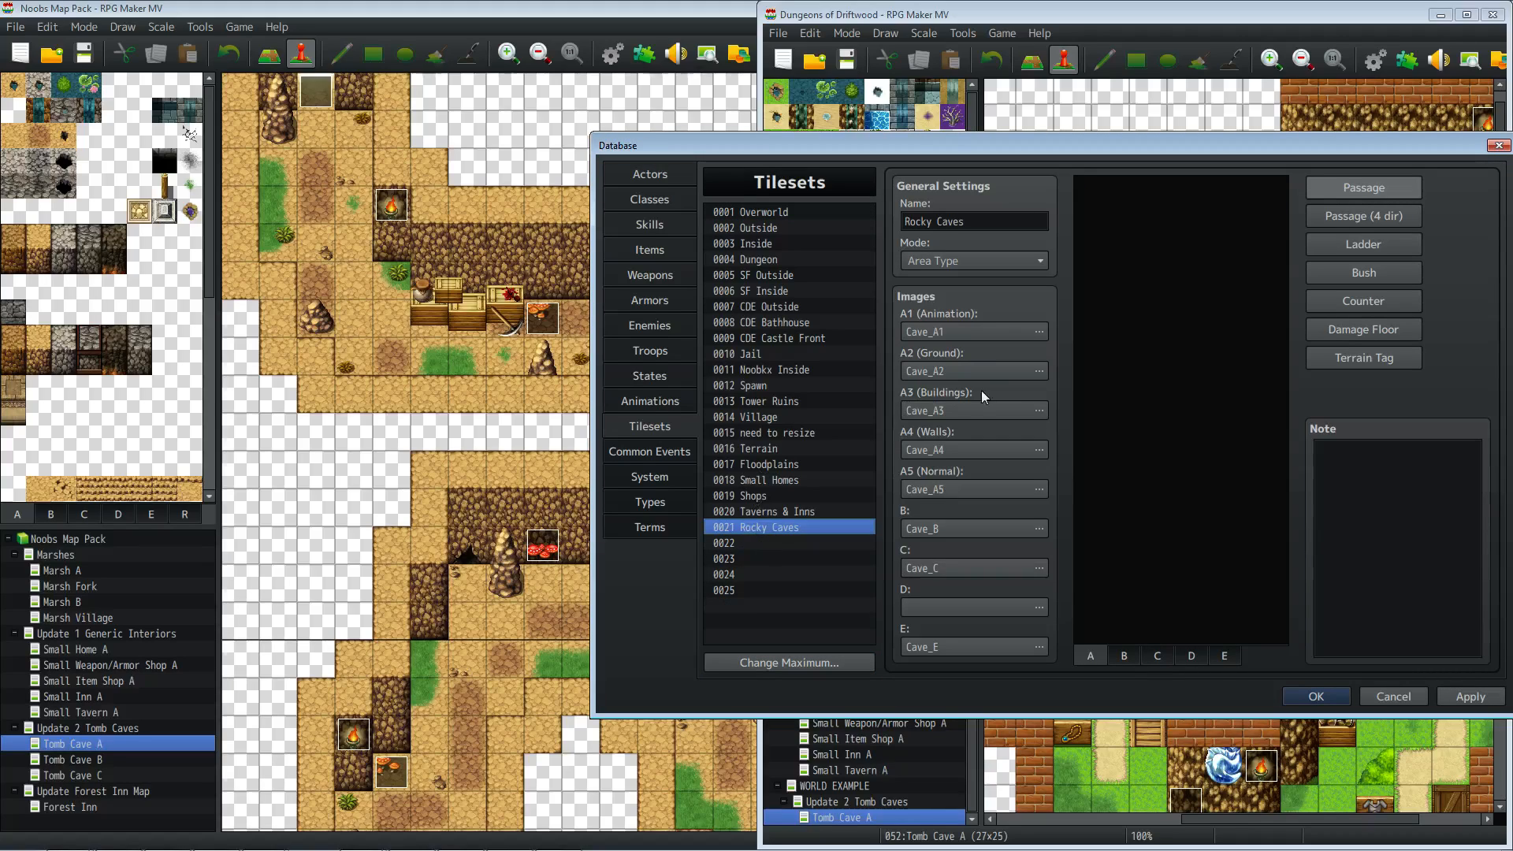
pyautogui.moveTo(994, 347)
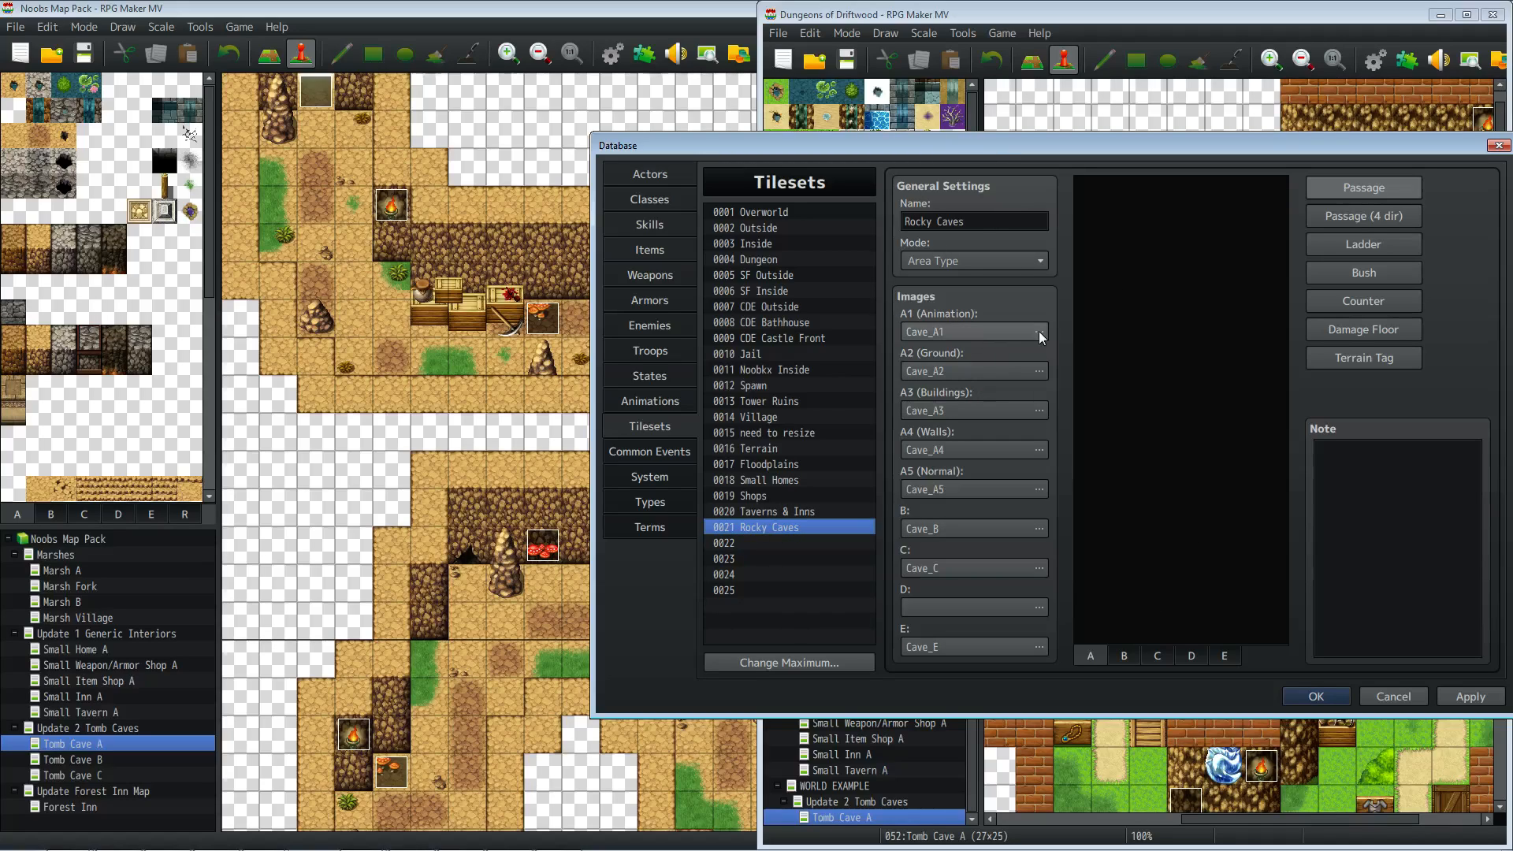
pyautogui.click(970, 221)
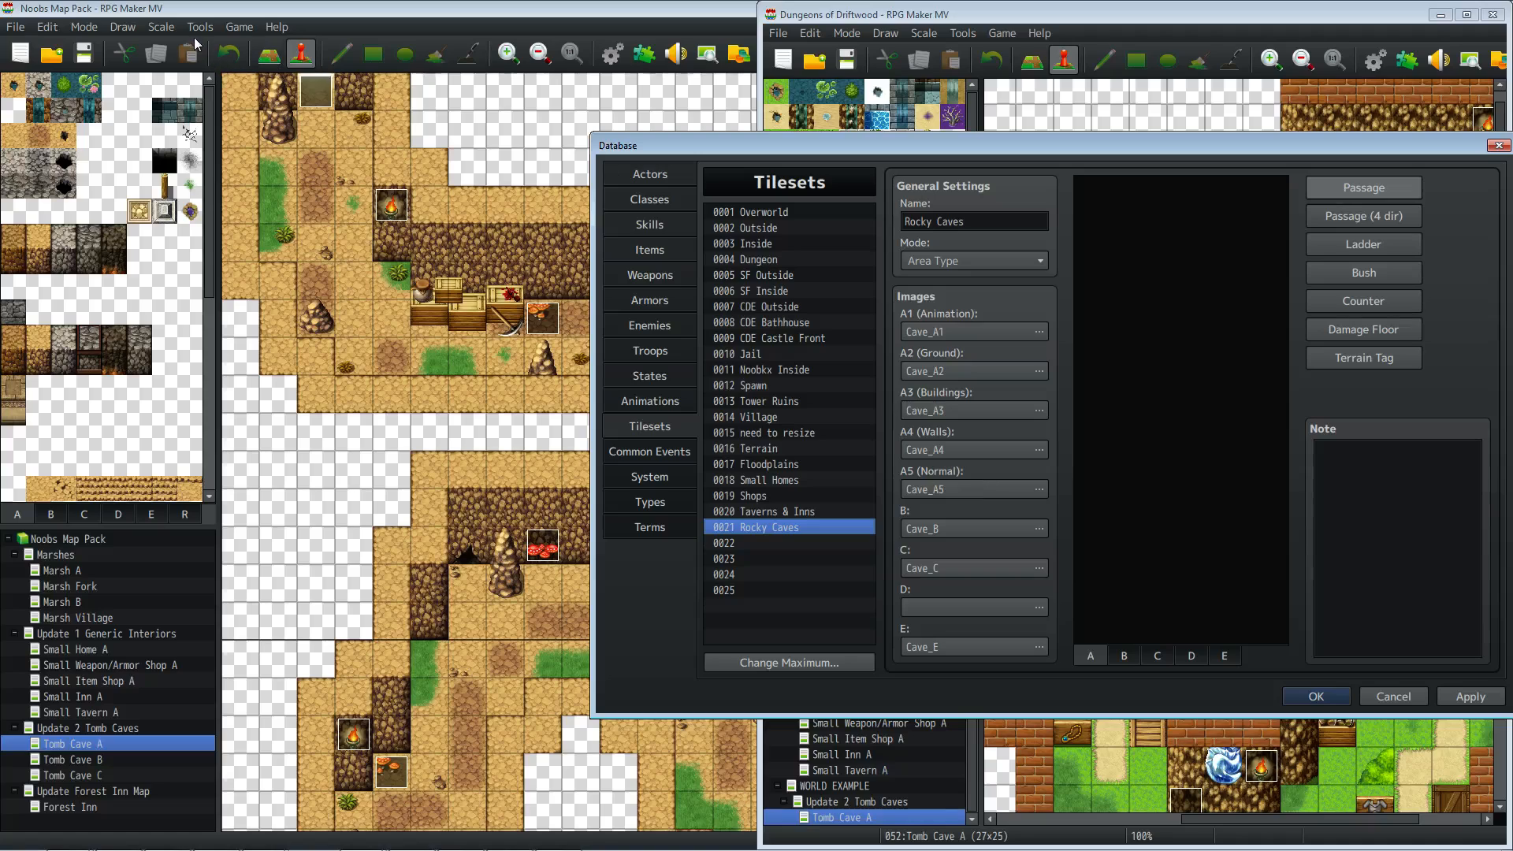
# - Open the map pack's project folder and go into its img folder to copy the tileset images
pyautogui.click(238, 26)
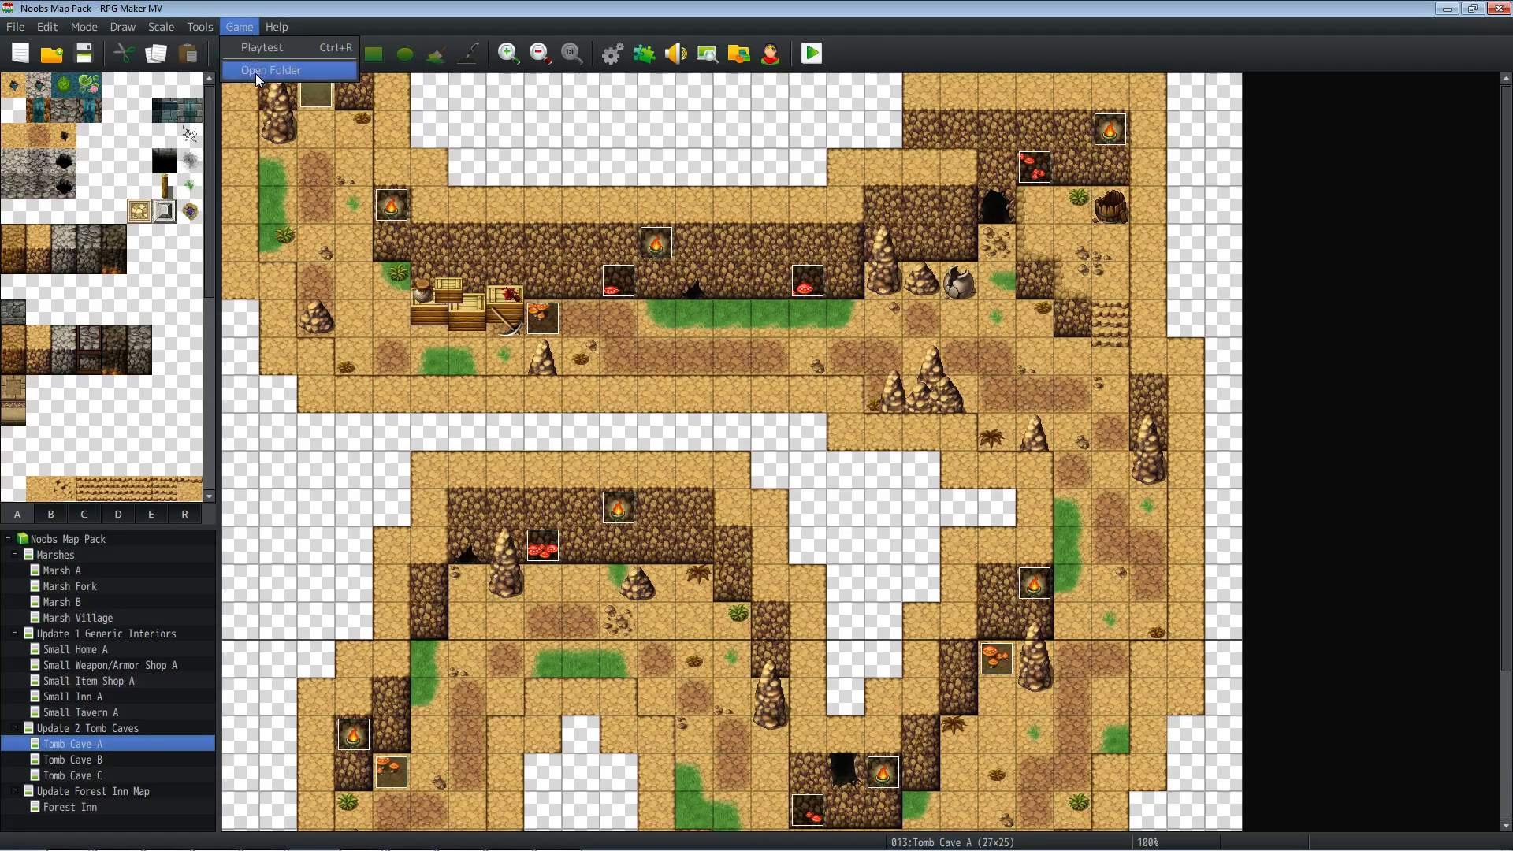
pyautogui.click(271, 69)
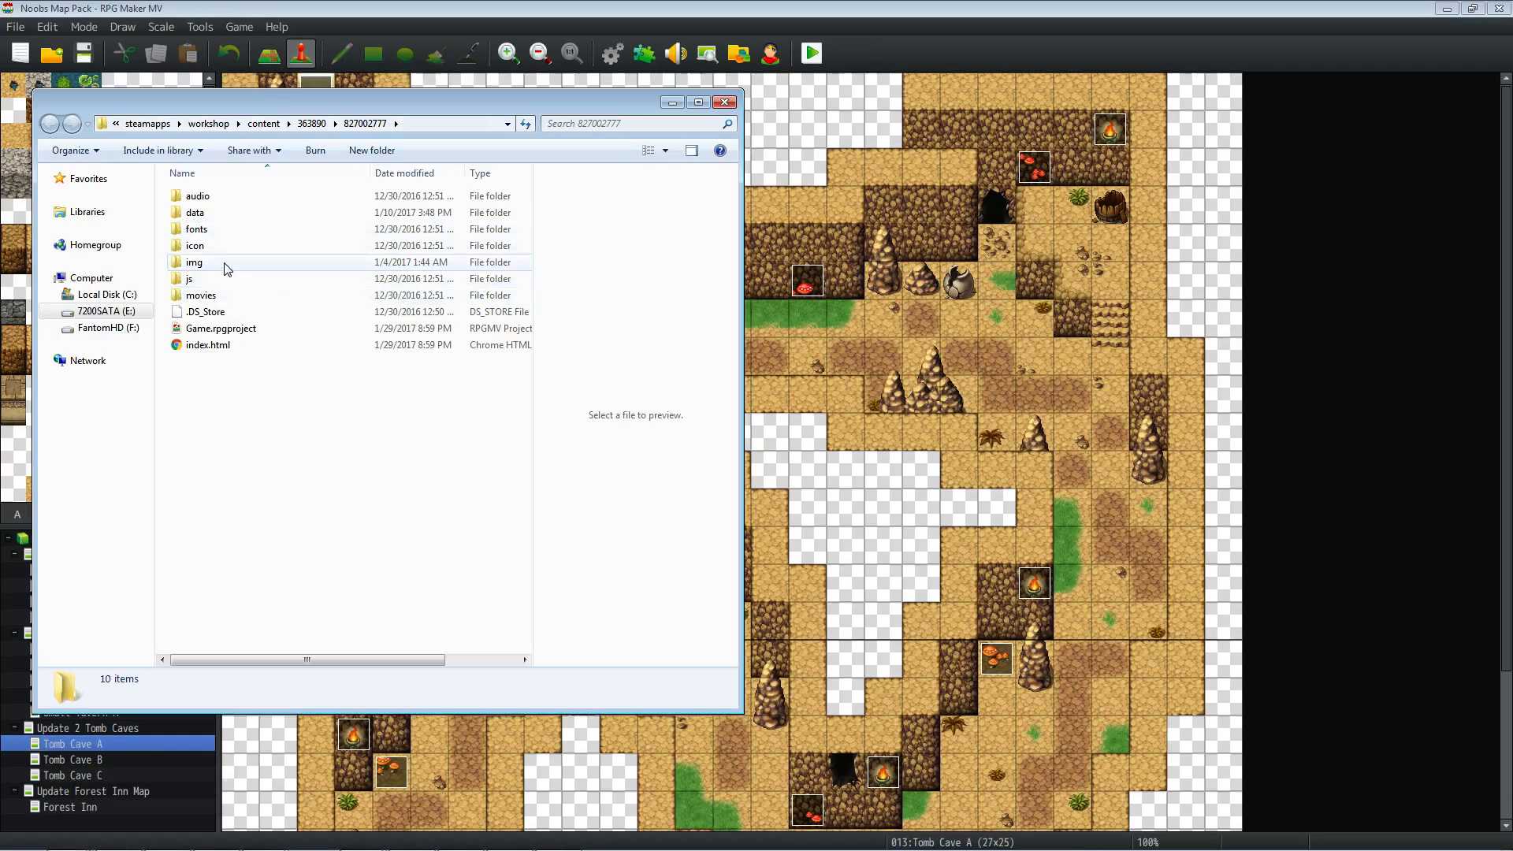
pyautogui.doubleClick(194, 262)
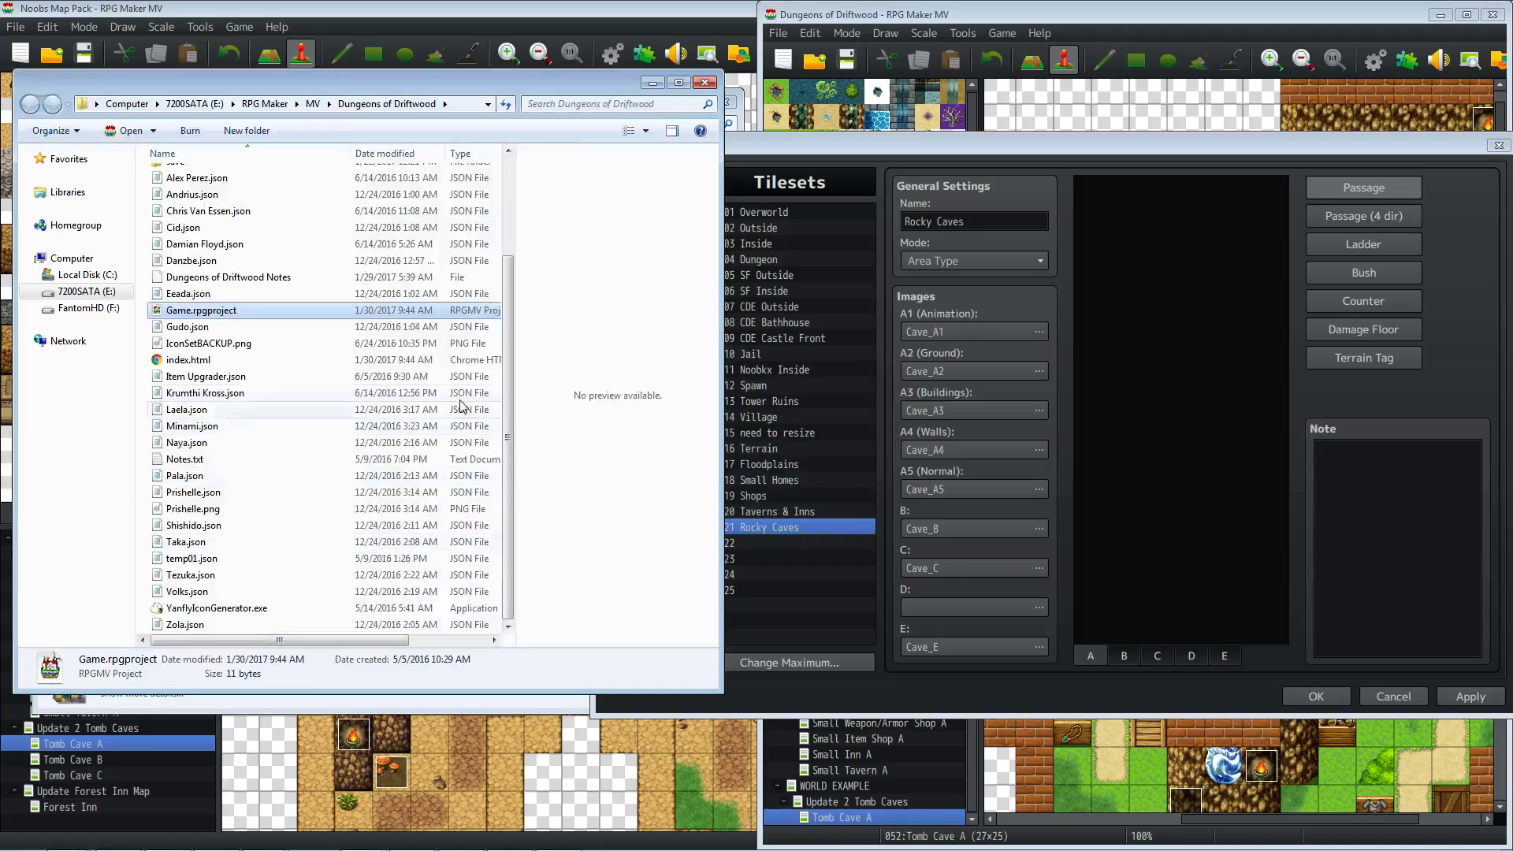
# - Browse to Dungeons of Driftwood's img/tilesets folder to paste the copied tileset files
pyautogui.click(30, 103)
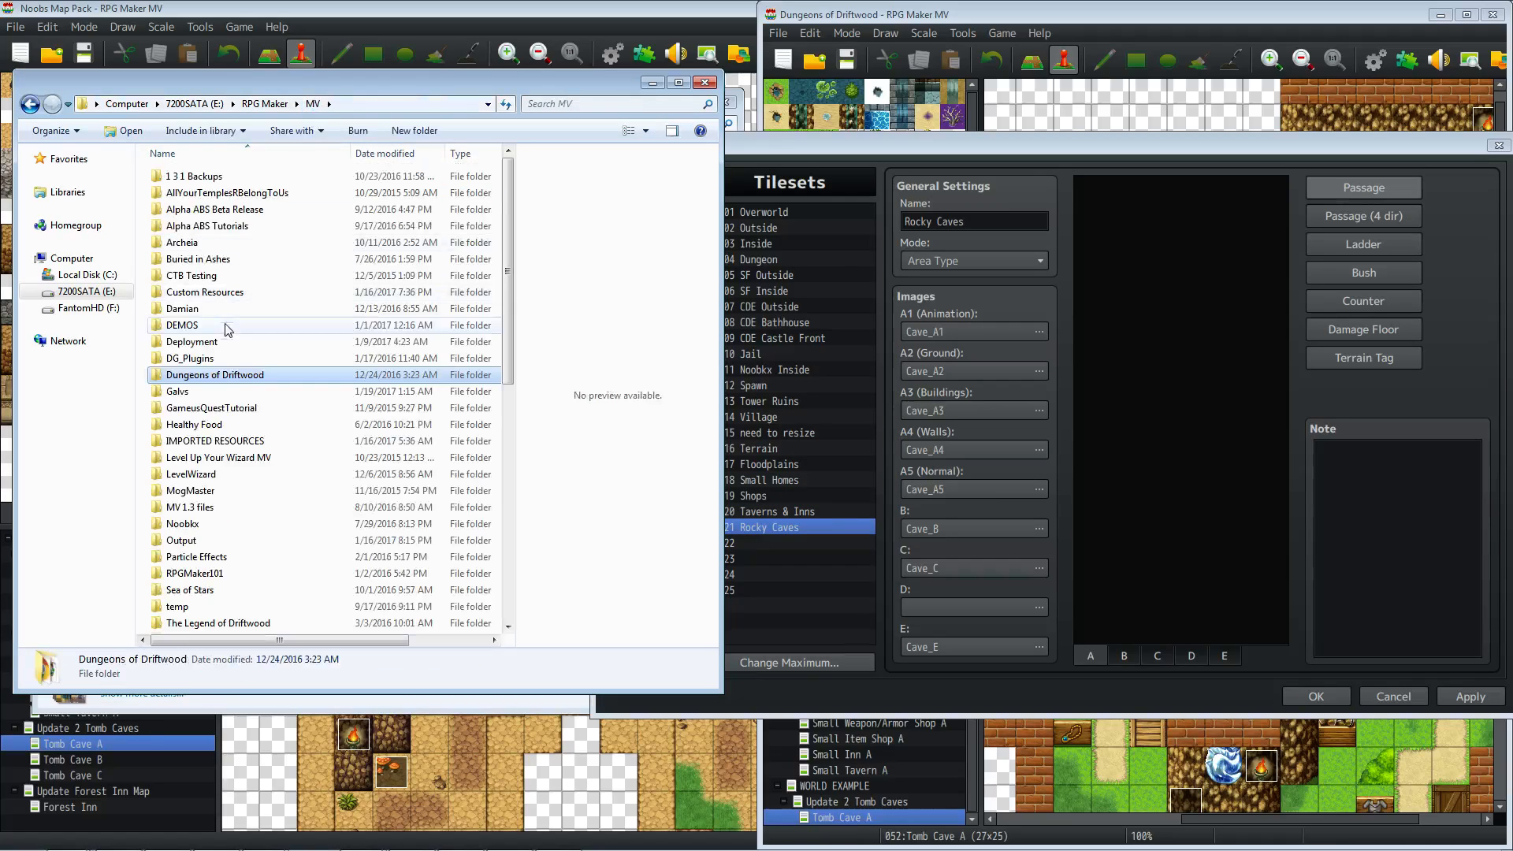
pyautogui.doubleClick(215, 375)
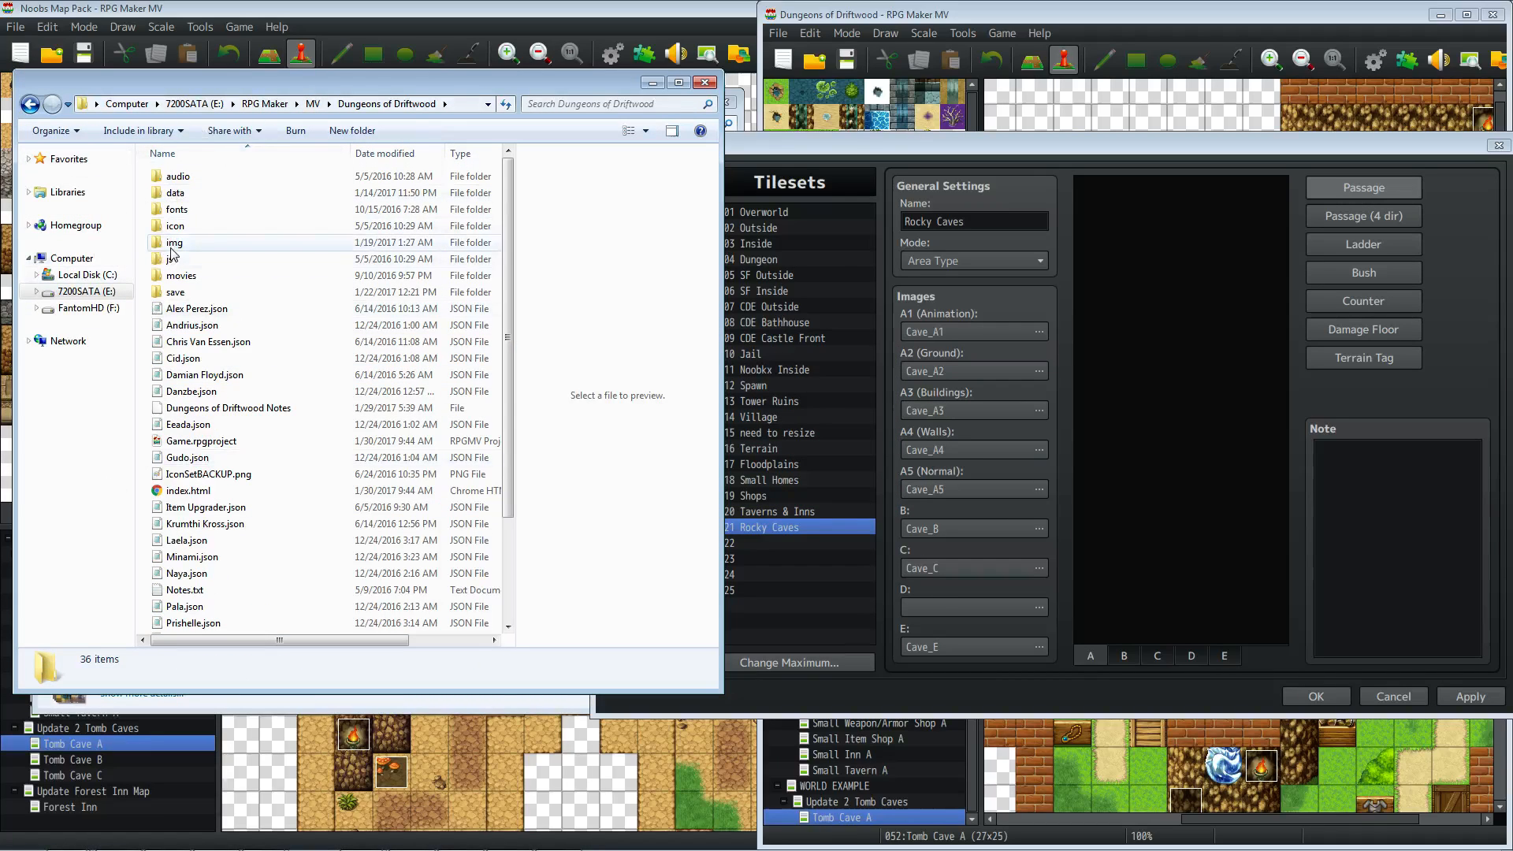
pyautogui.doubleClick(175, 242)
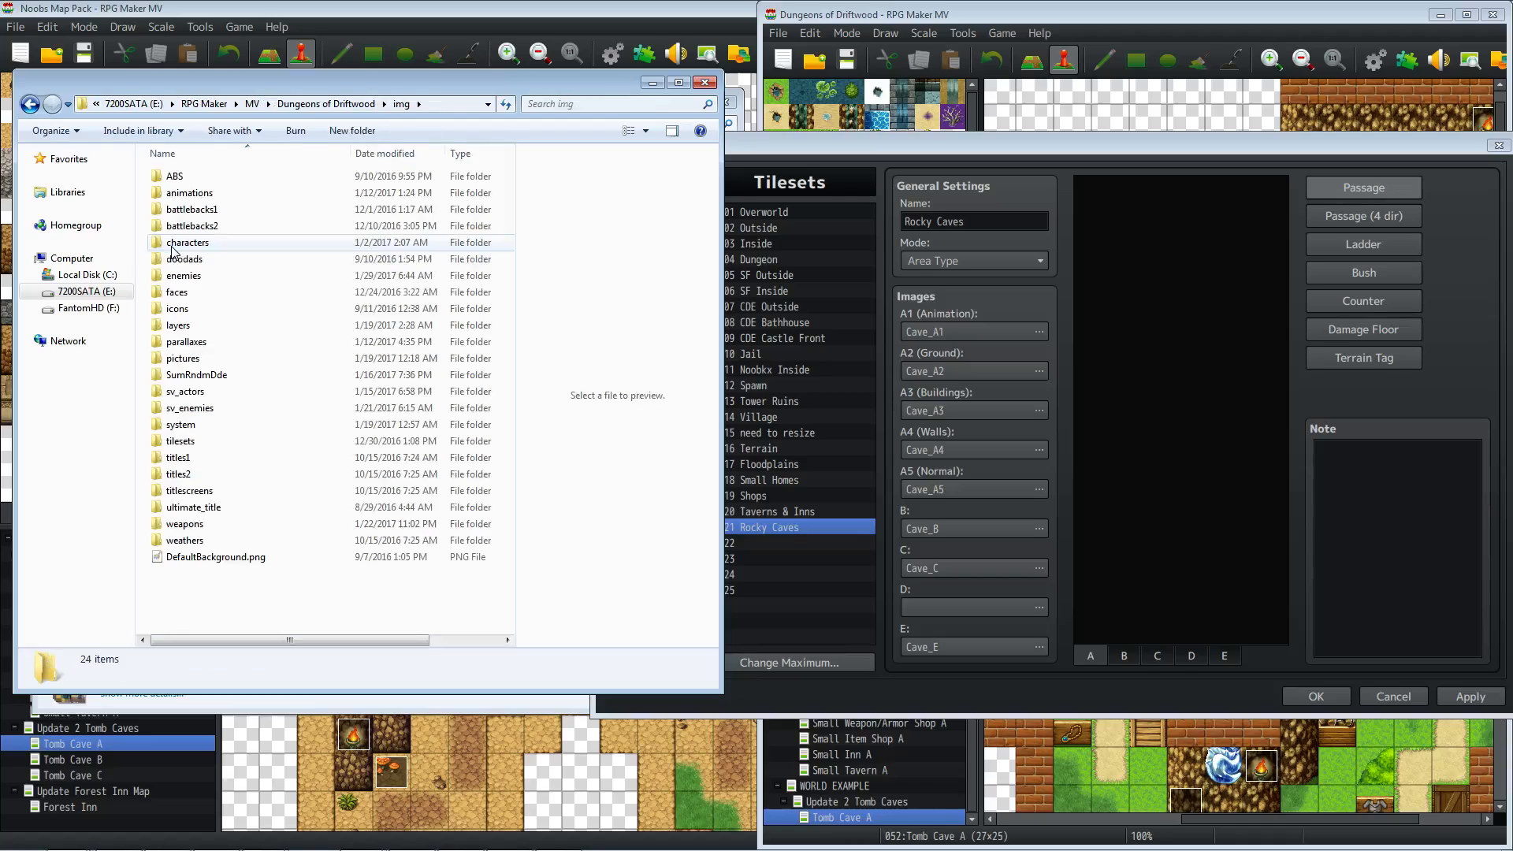
pyautogui.doubleClick(180, 442)
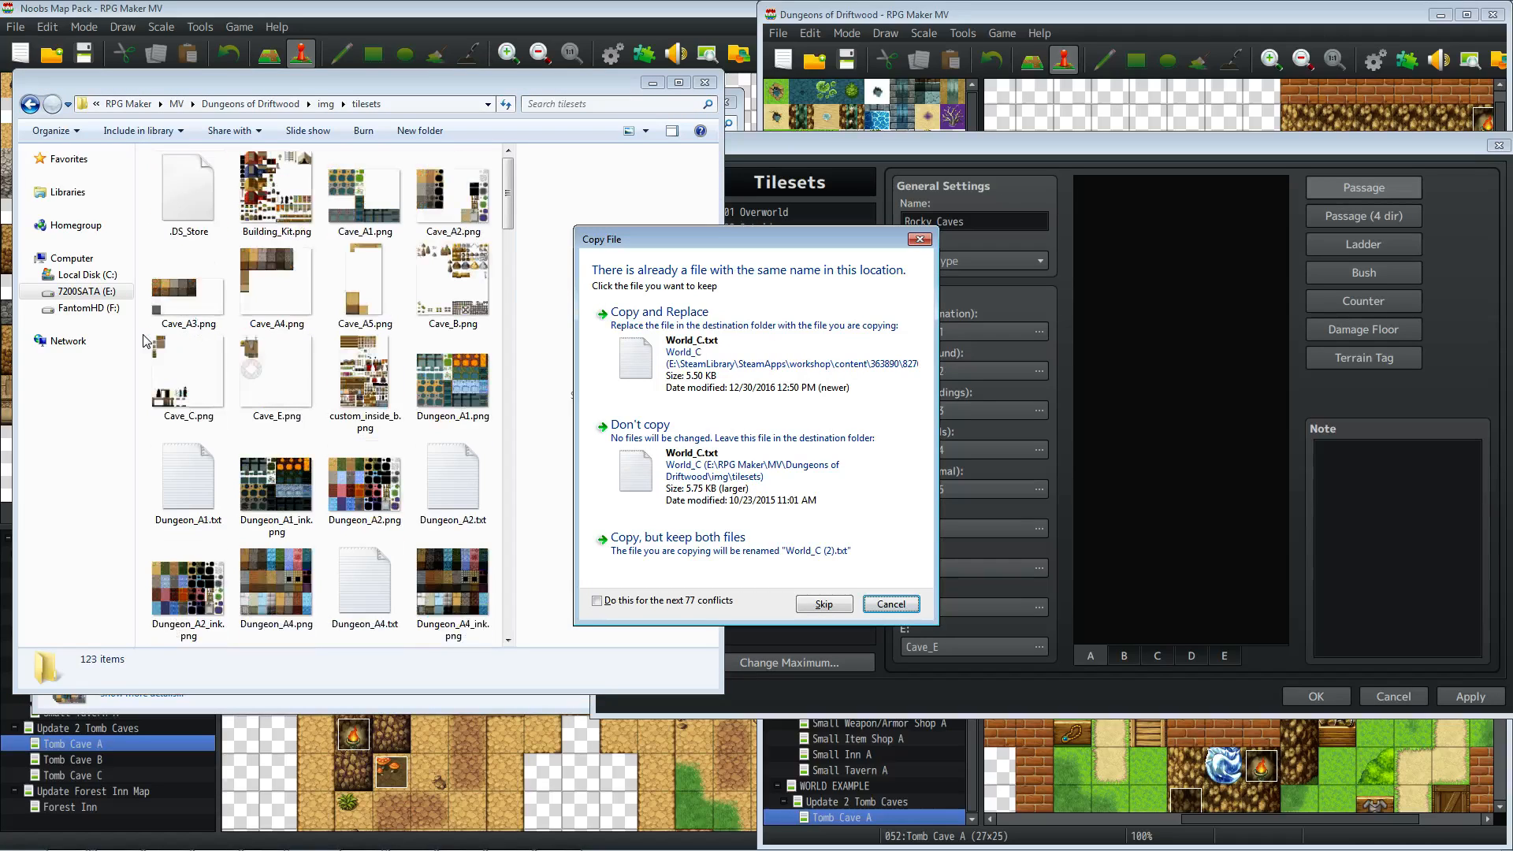
pyautogui.moveTo(502, 422)
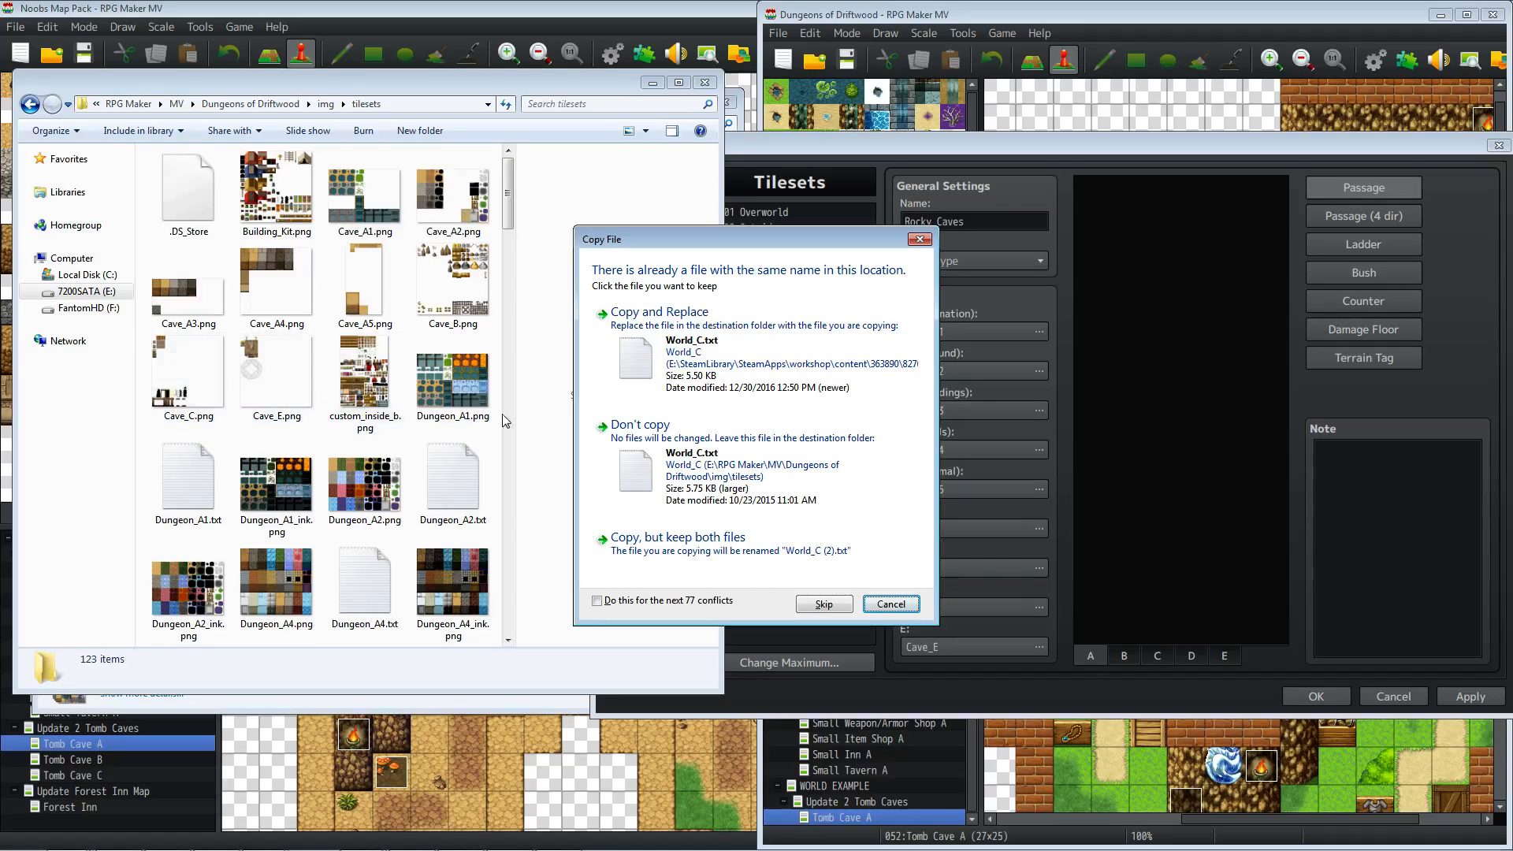
pyautogui.moveTo(714, 377)
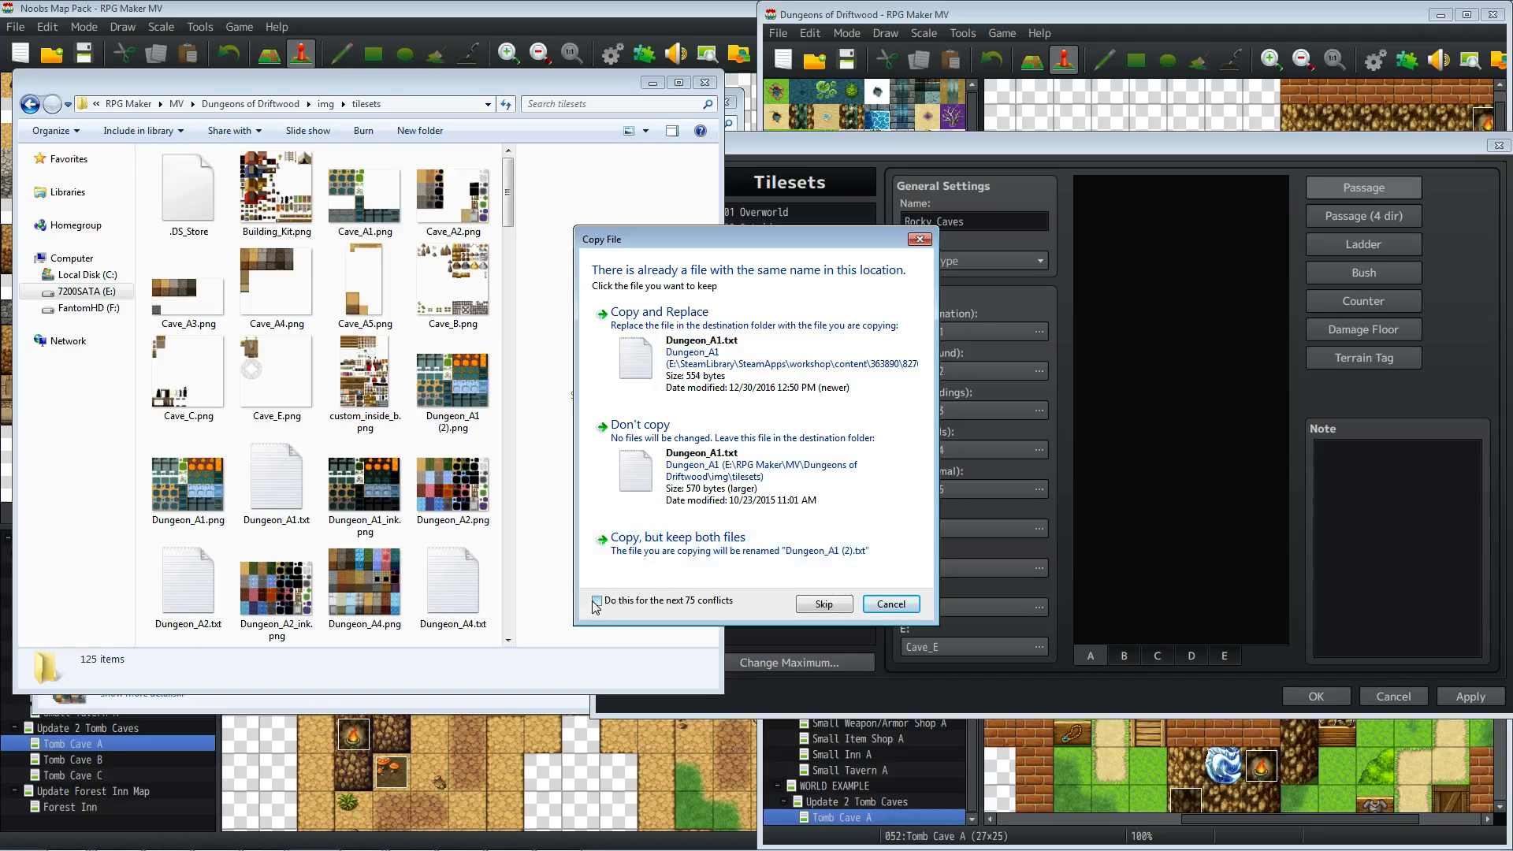
# - Keep both versions of conflicting files, then review Rocky Caves tile sheets B, C and D
pyautogui.click(675, 537)
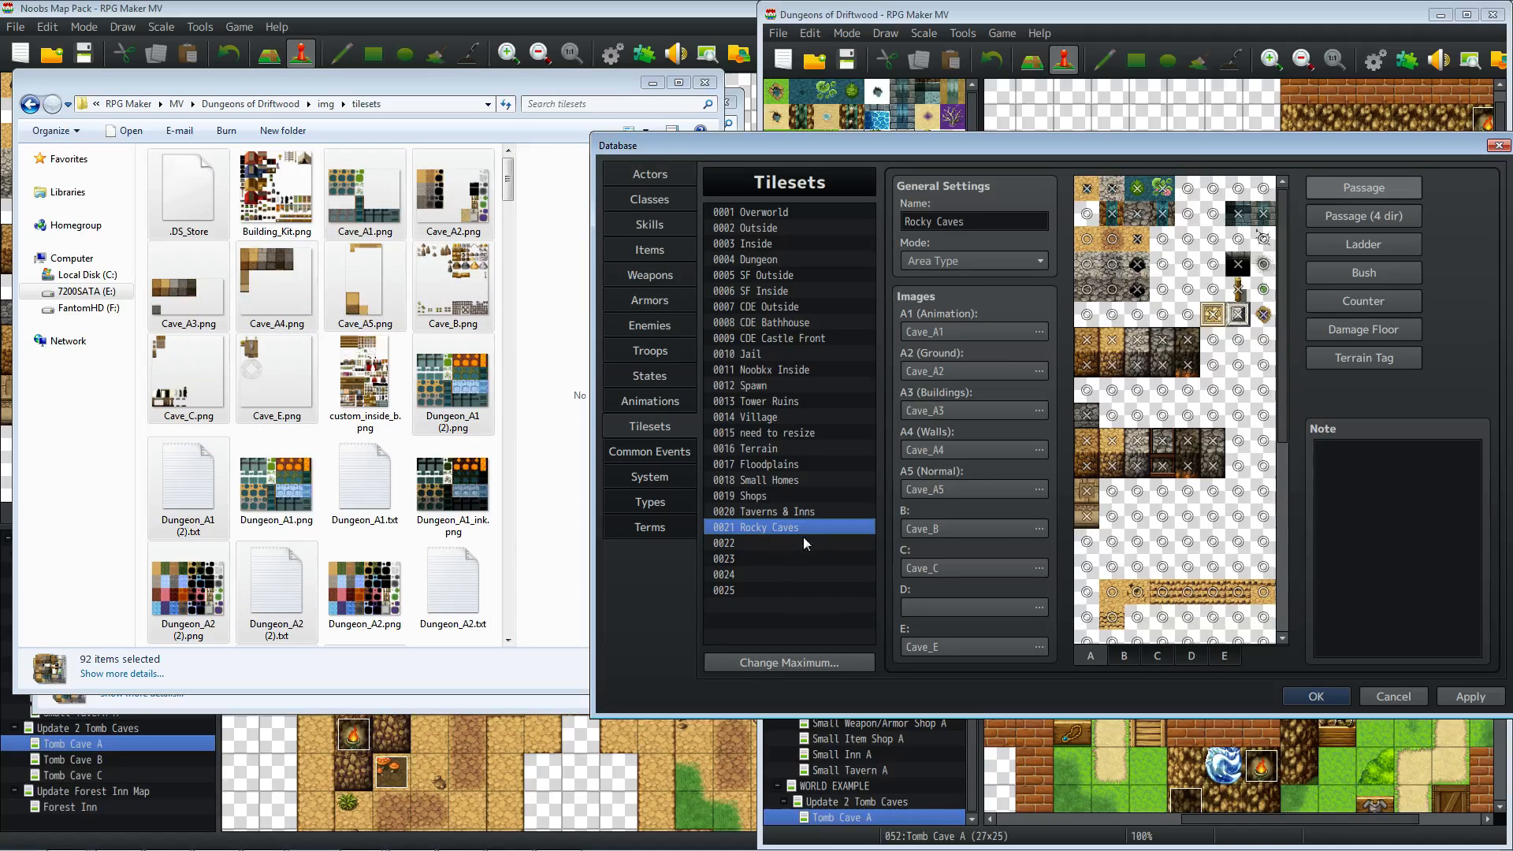
pyautogui.scroll(-3)
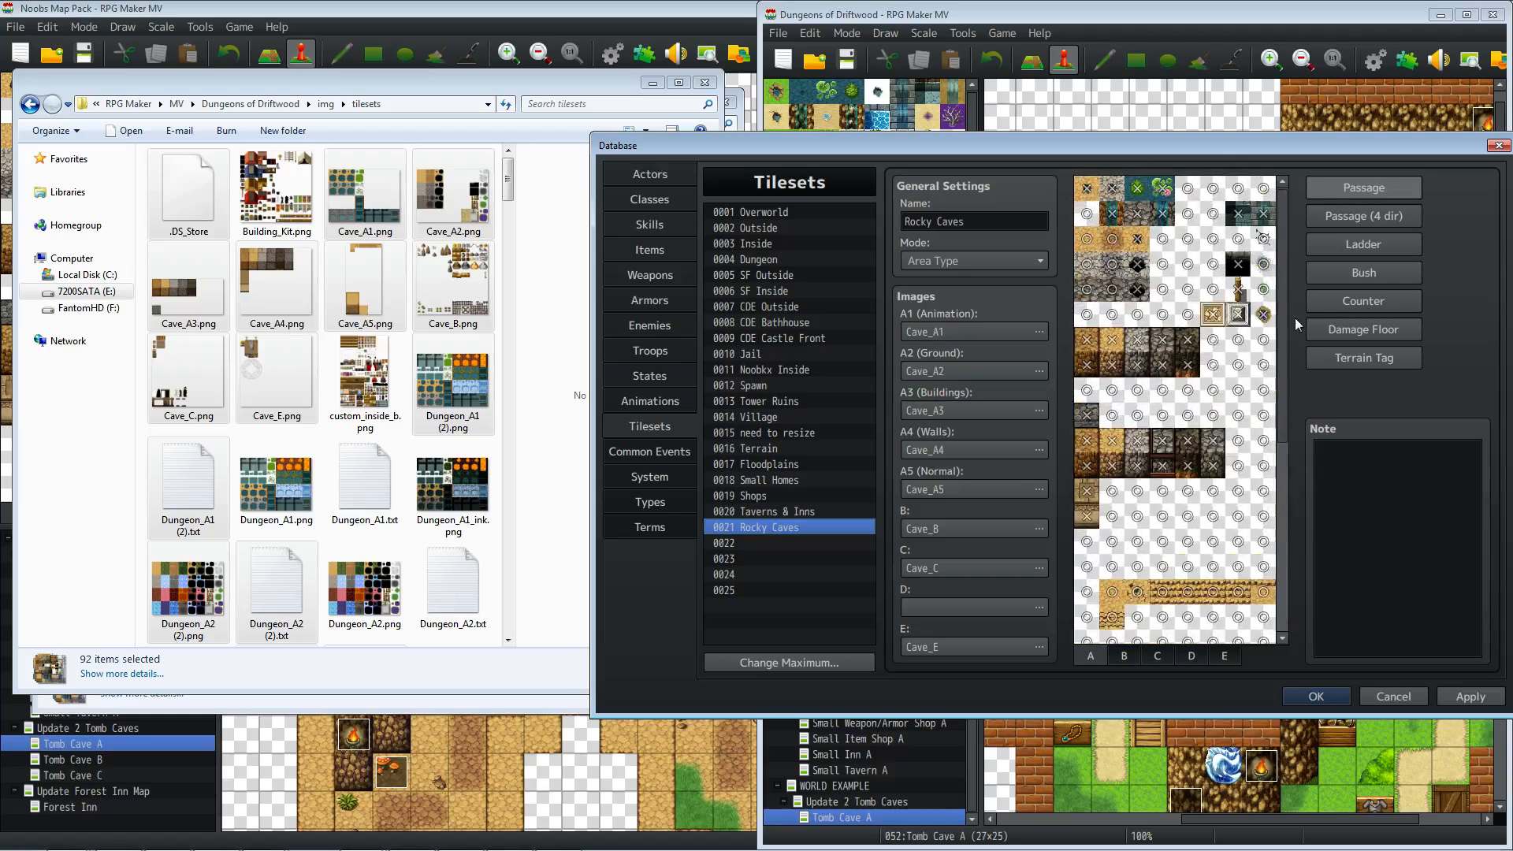
pyautogui.click(1123, 655)
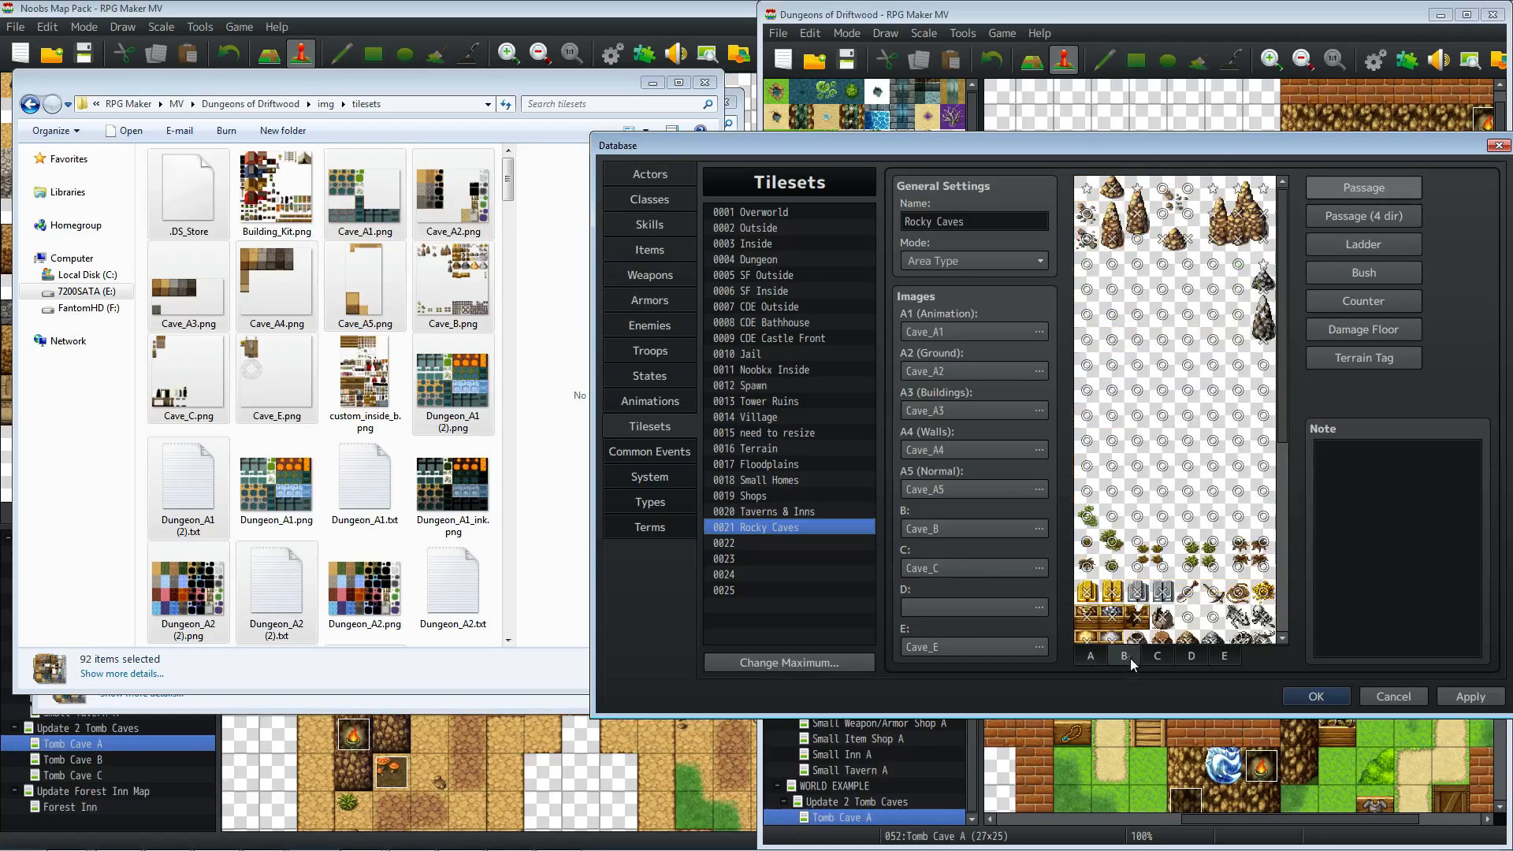
pyautogui.click(1156, 657)
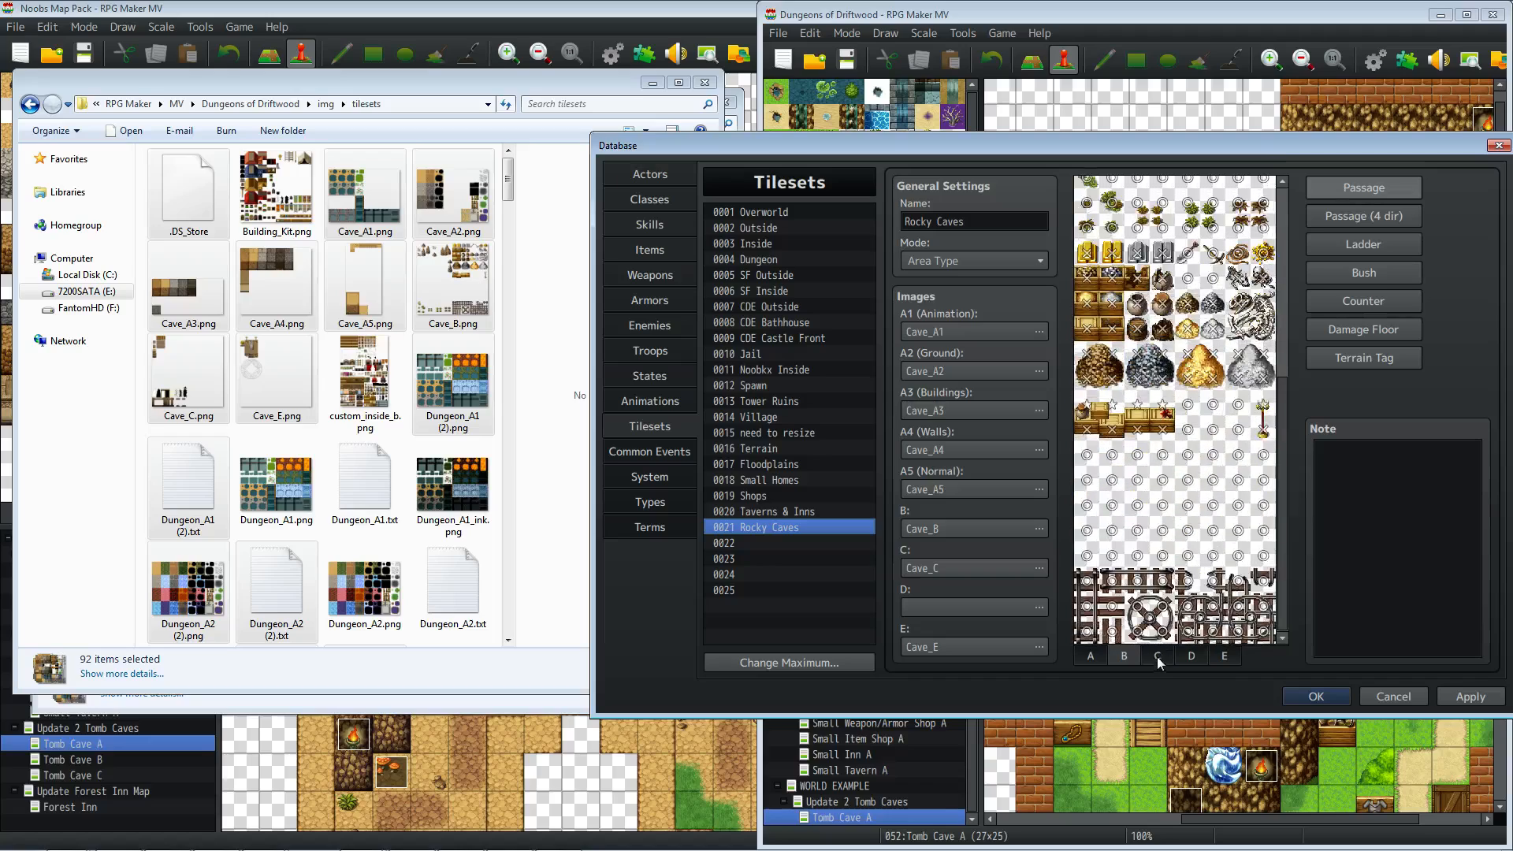
pyautogui.click(1157, 656)
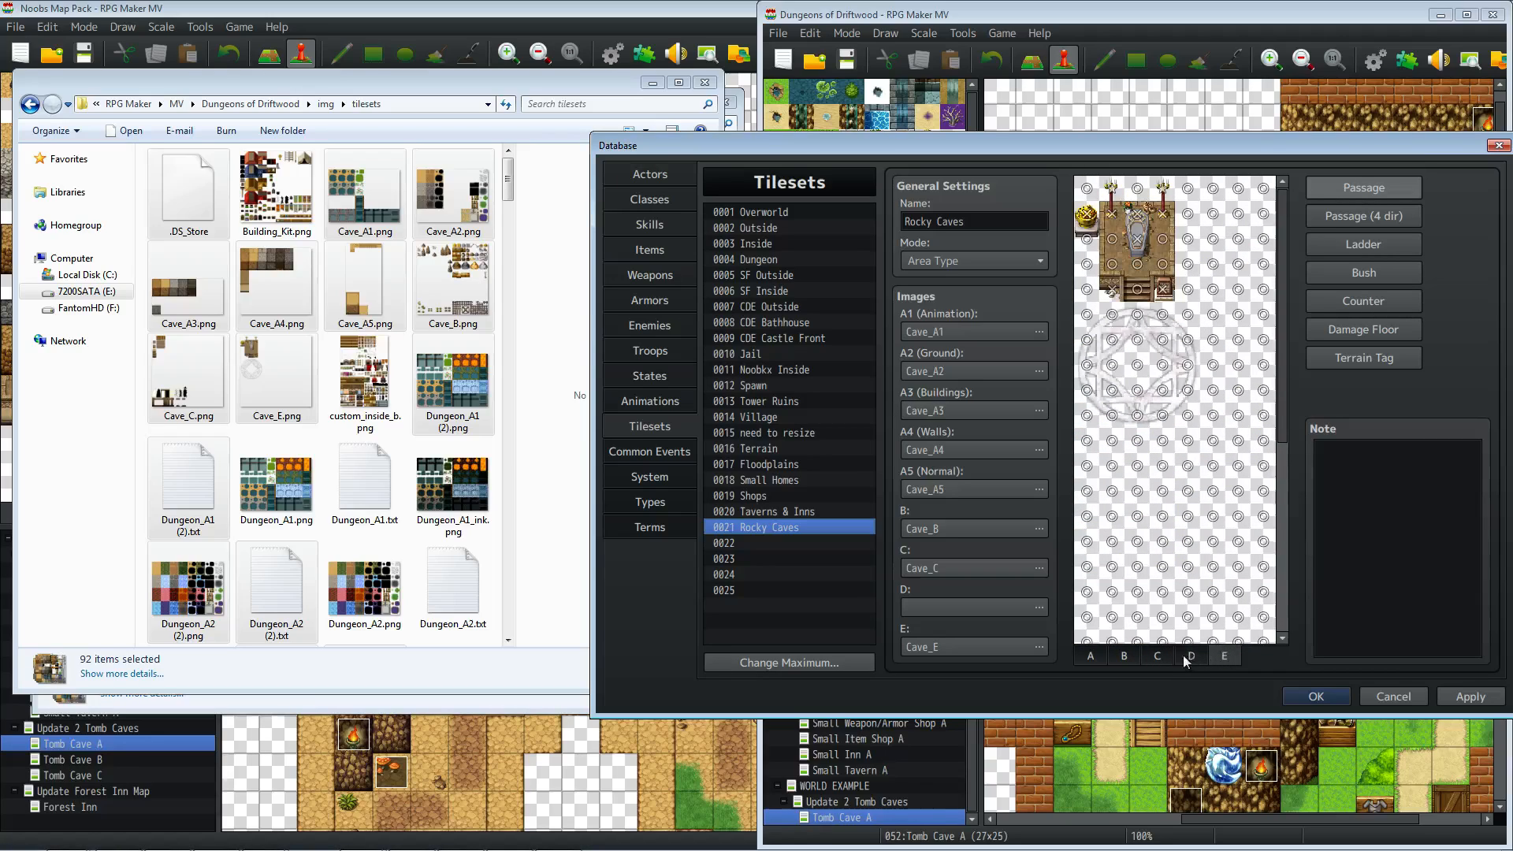
pyautogui.moveTo(868, 391)
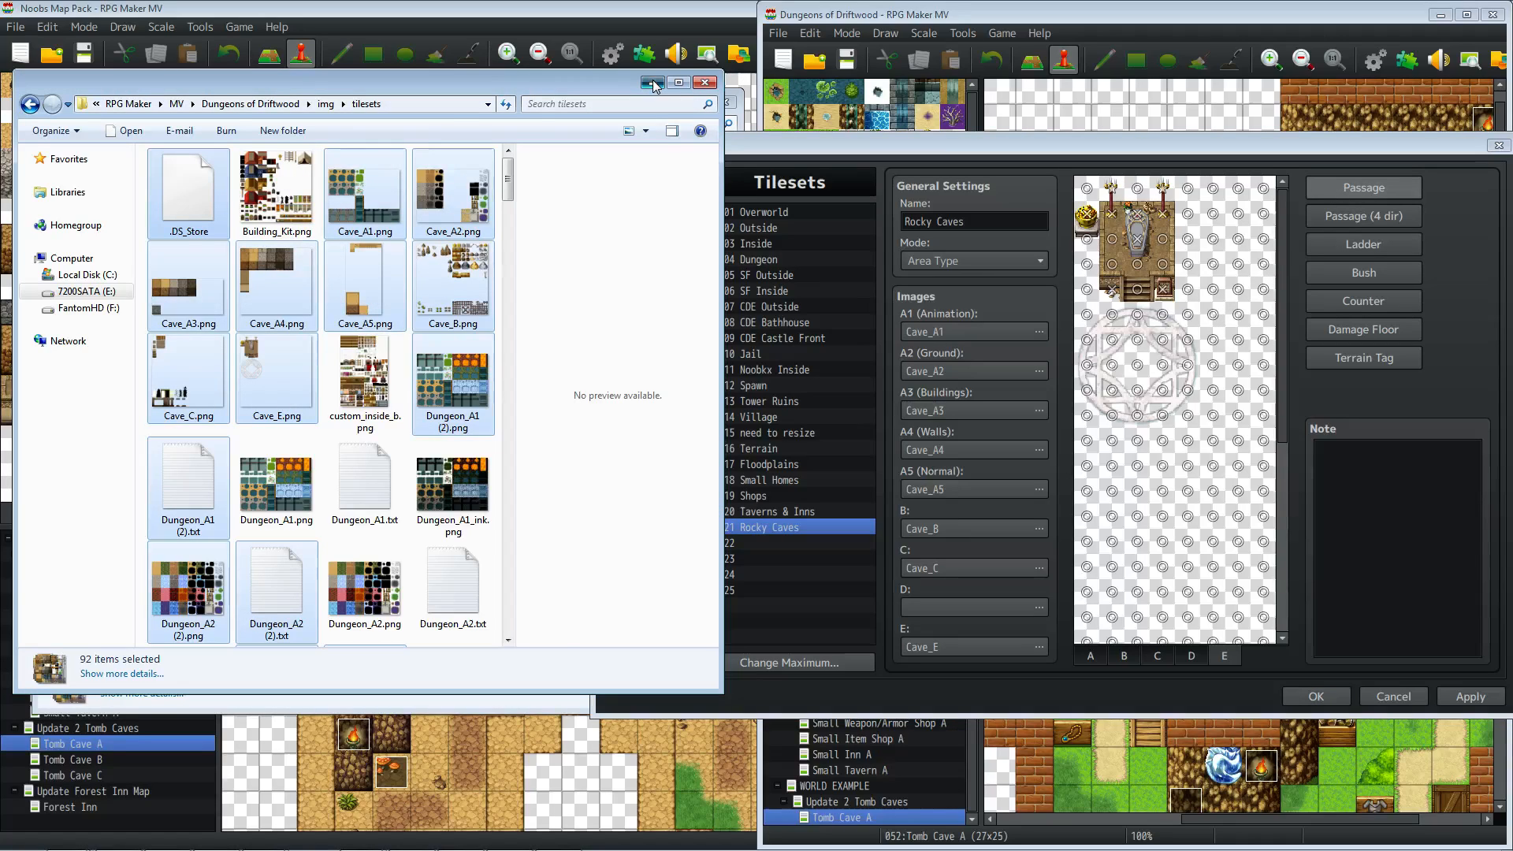
# - Compare the pack's Forest, Taverns & Inns, Small Homes and Shops tilesets while setting Driftwood slot 0022 to Forest
pyautogui.click(704, 82)
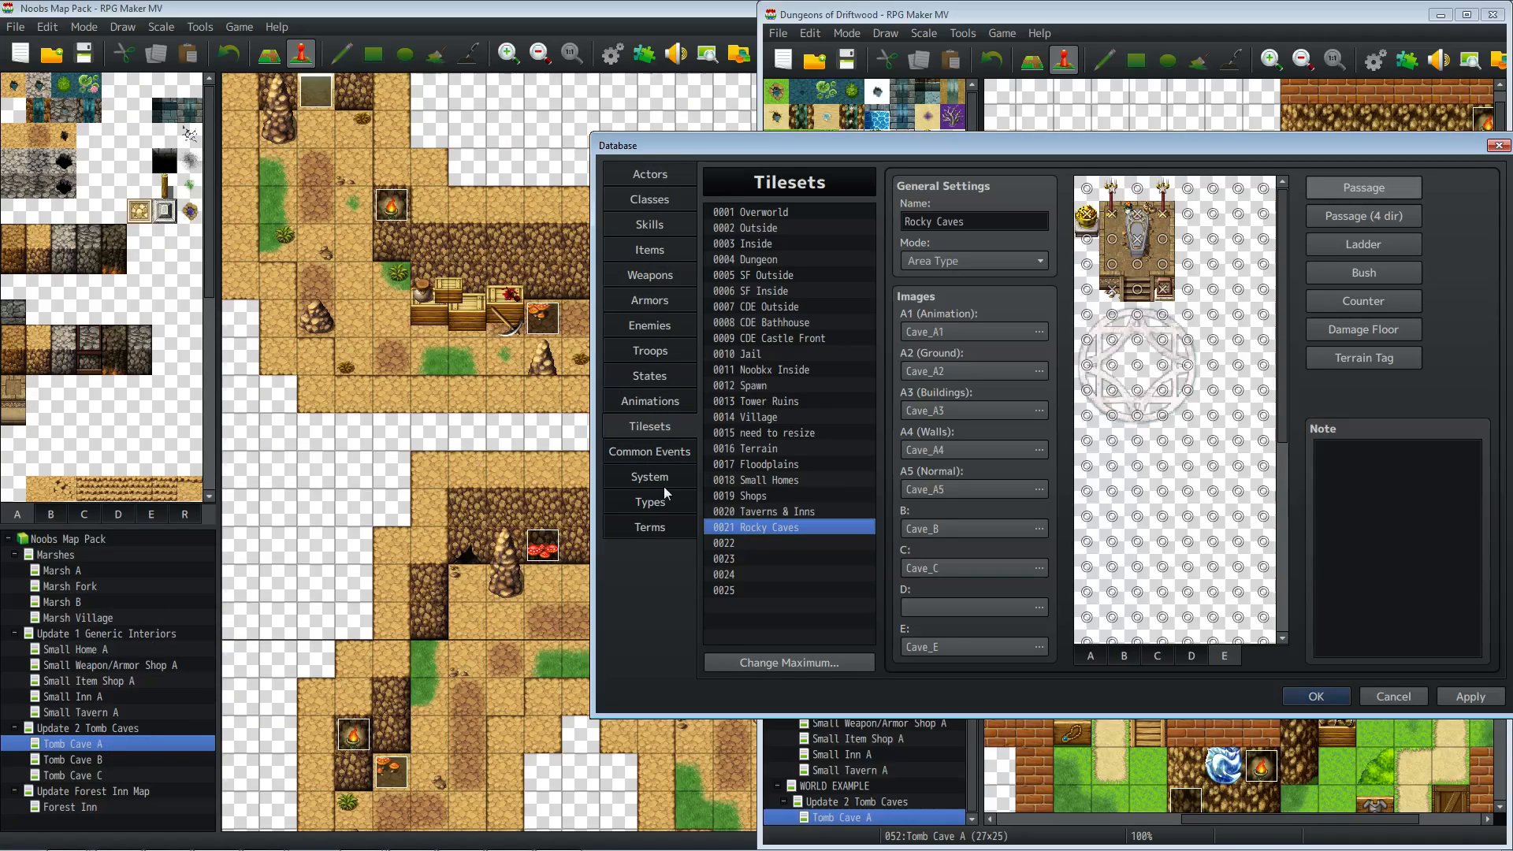
pyautogui.moveTo(724, 103)
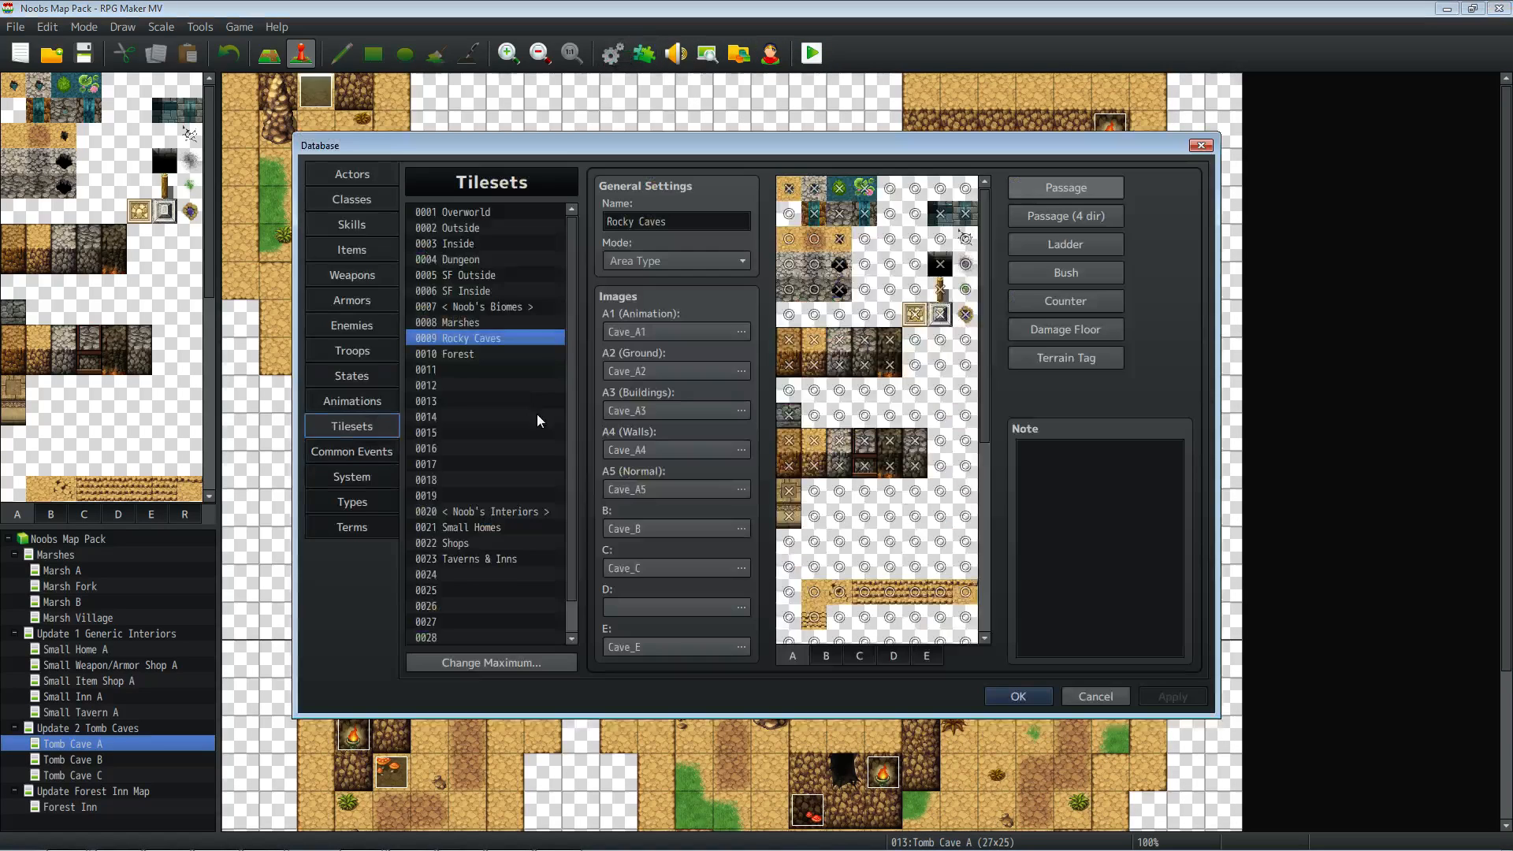
pyautogui.click(454, 354)
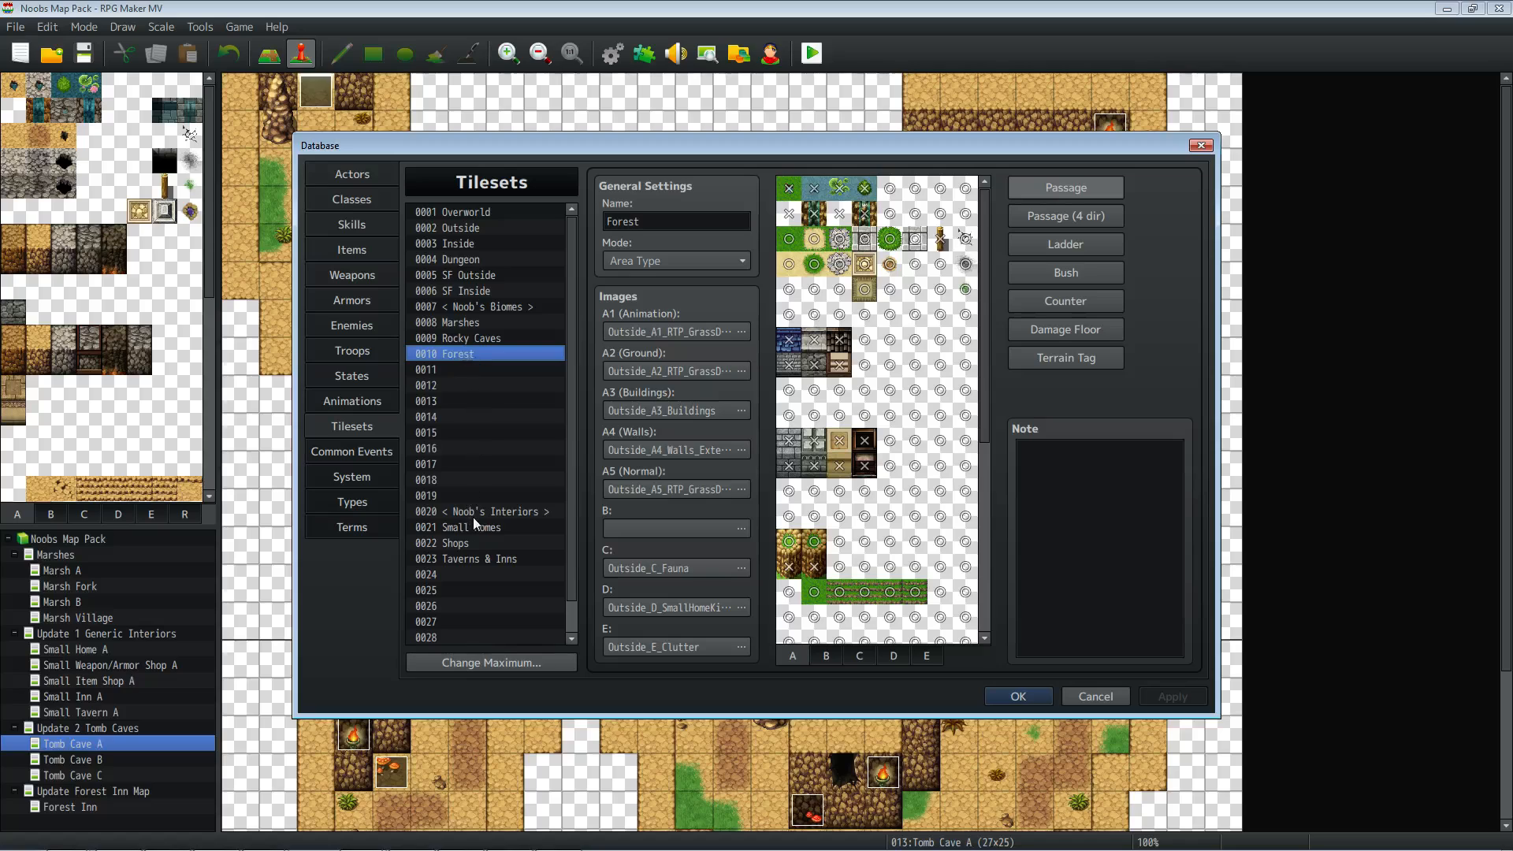
pyautogui.click(454, 574)
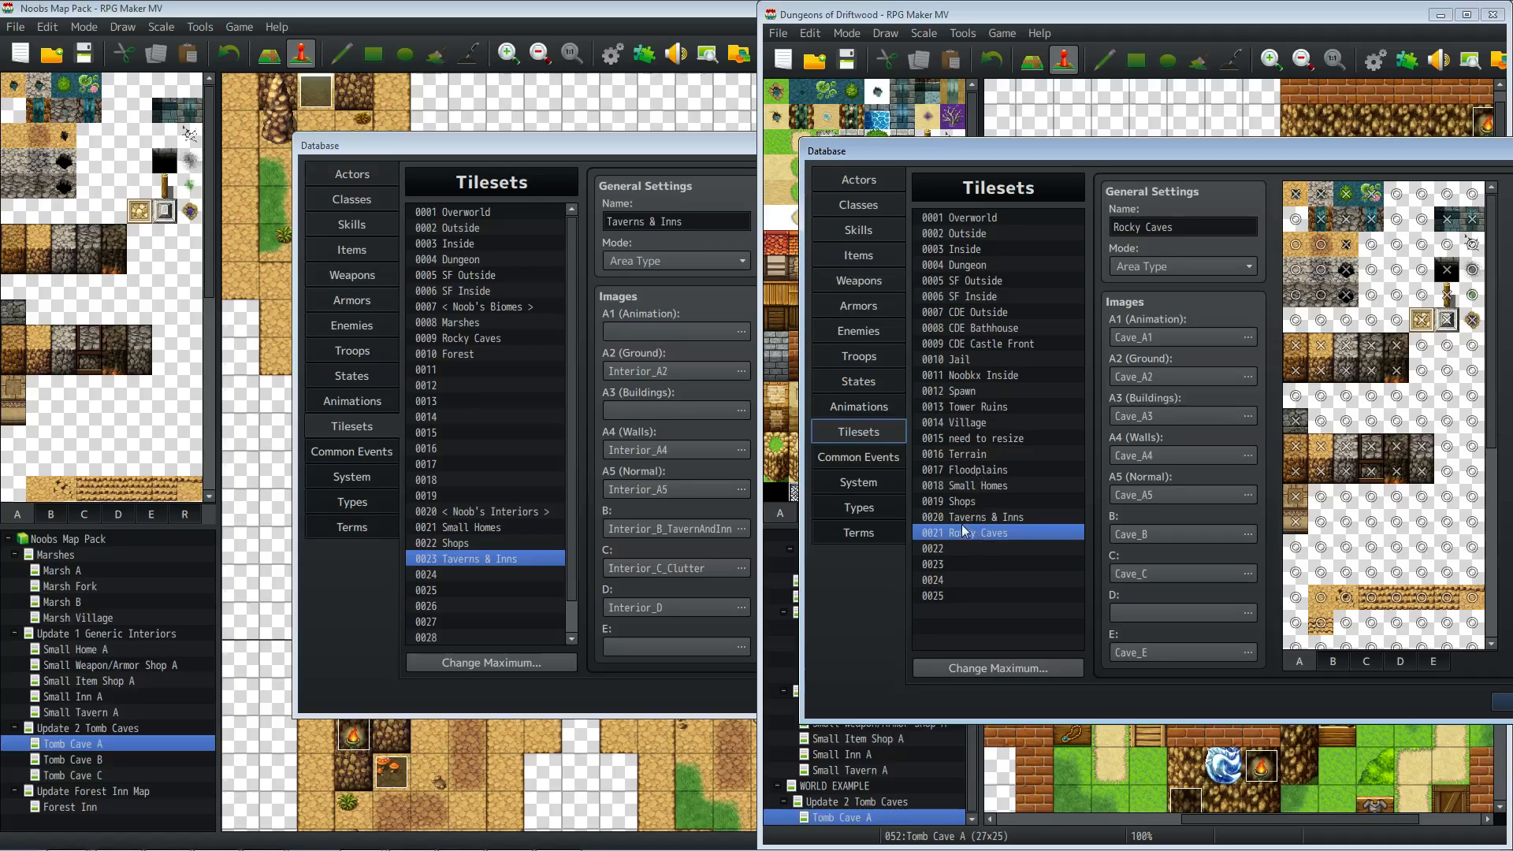
pyautogui.click(455, 354)
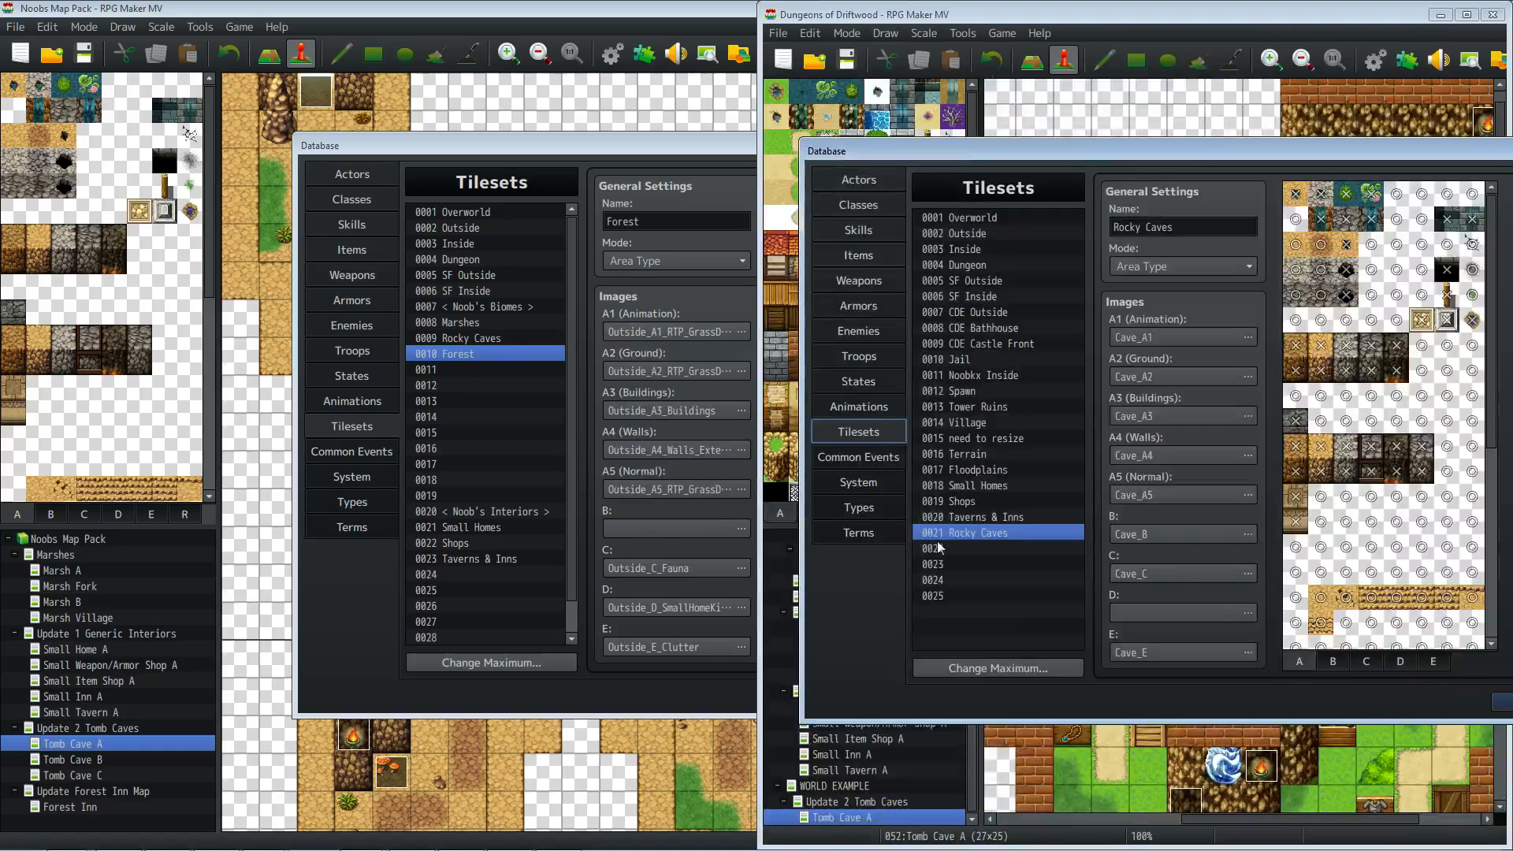
pyautogui.click(965, 547)
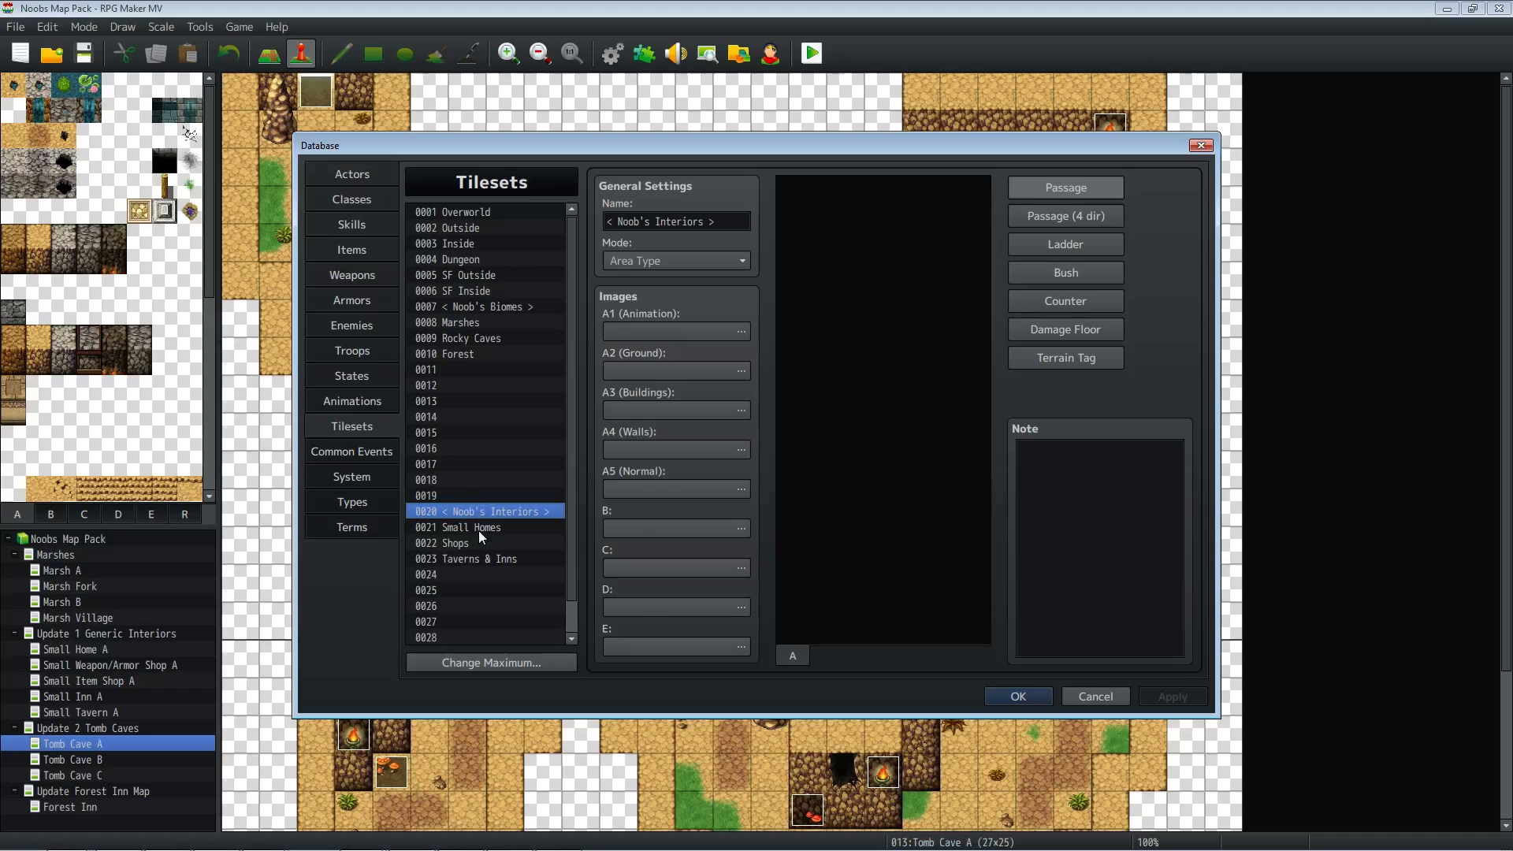
pyautogui.click(472, 528)
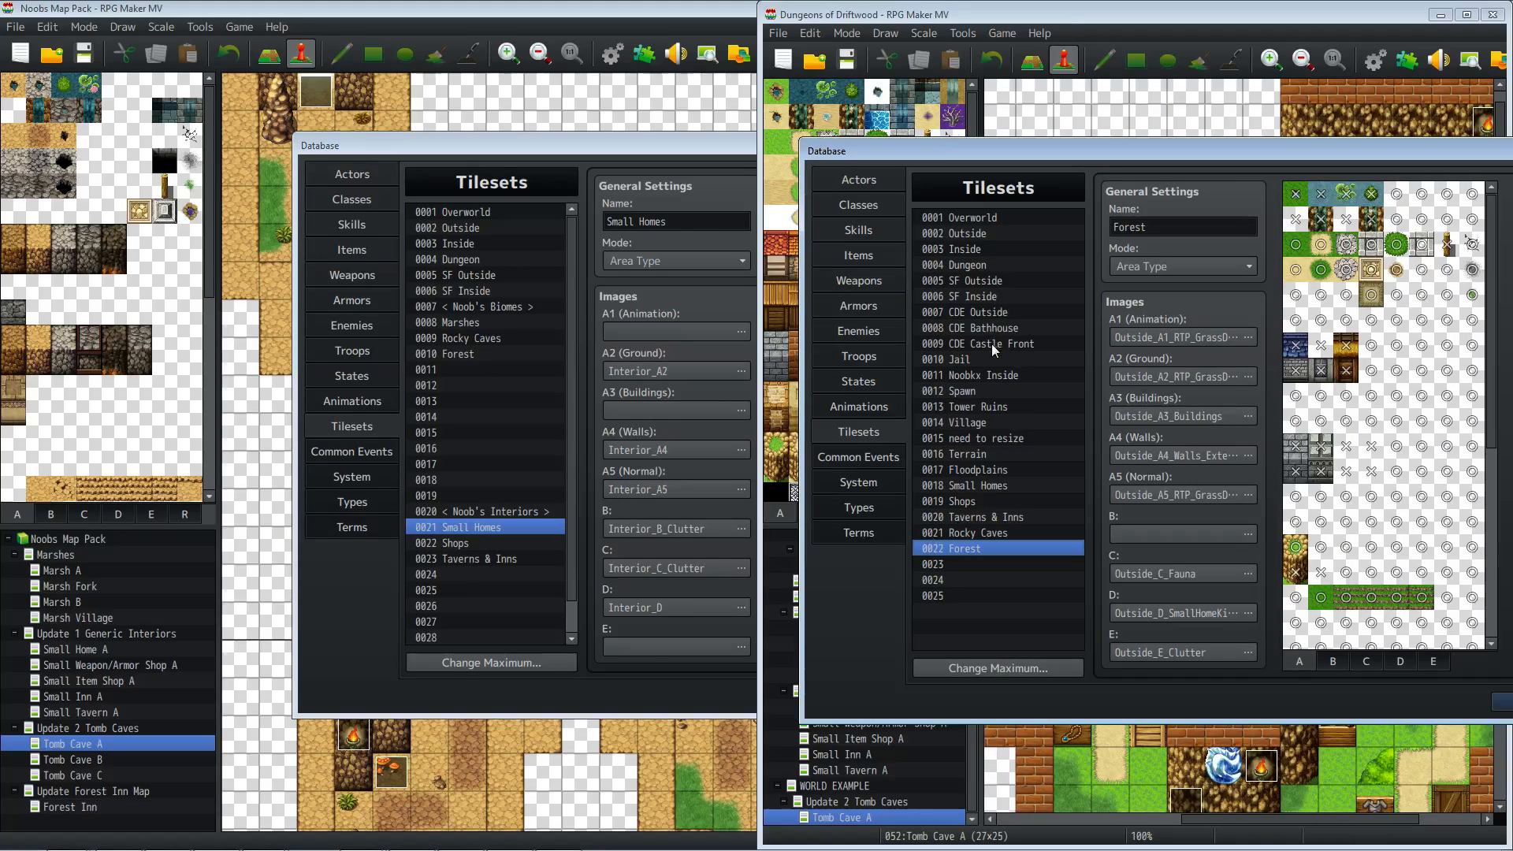
pyautogui.click(968, 485)
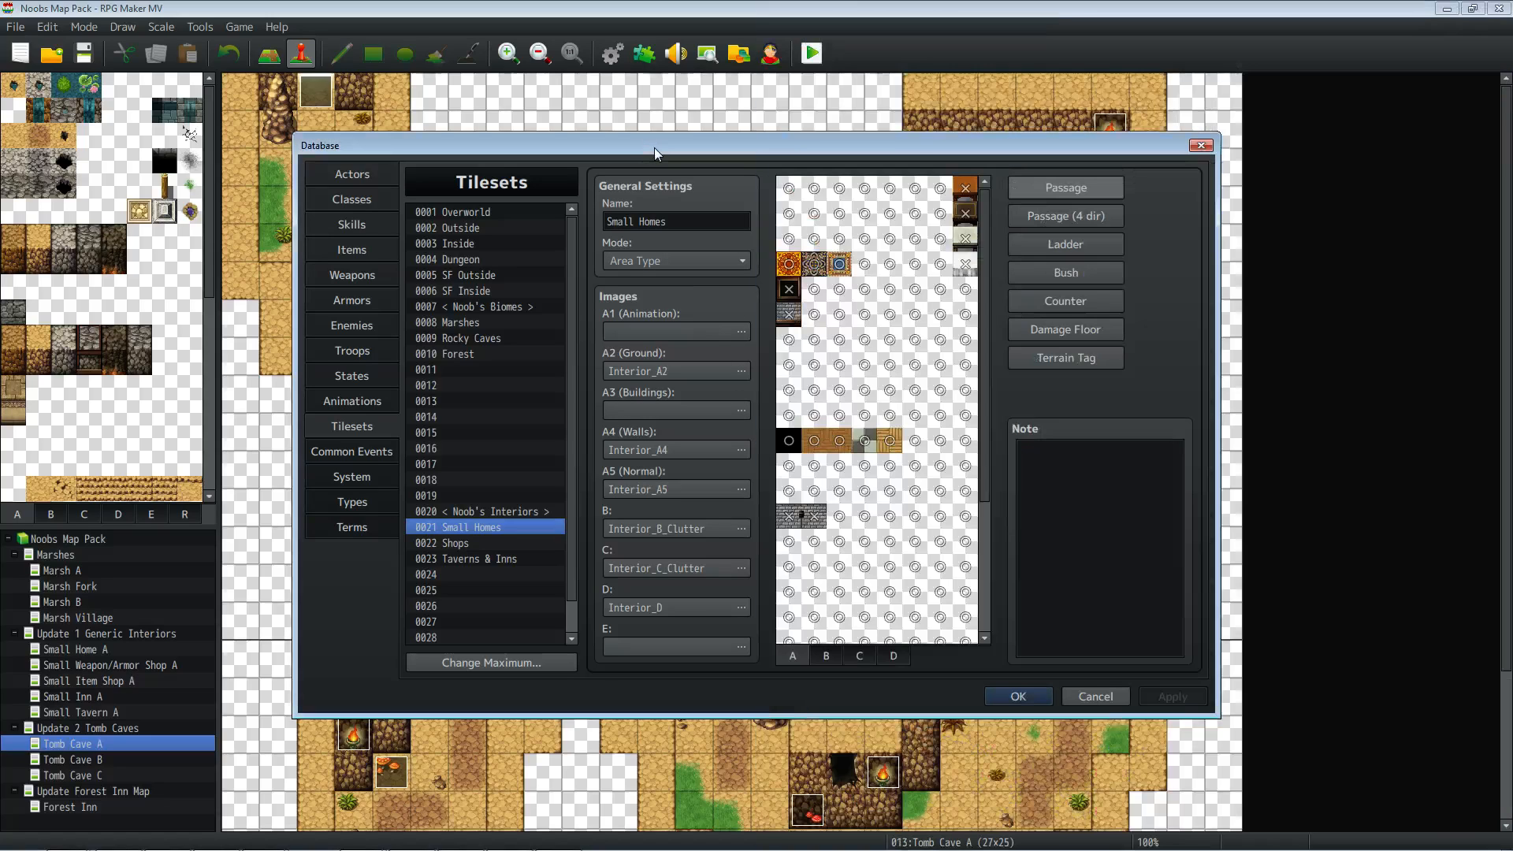
pyautogui.click(455, 542)
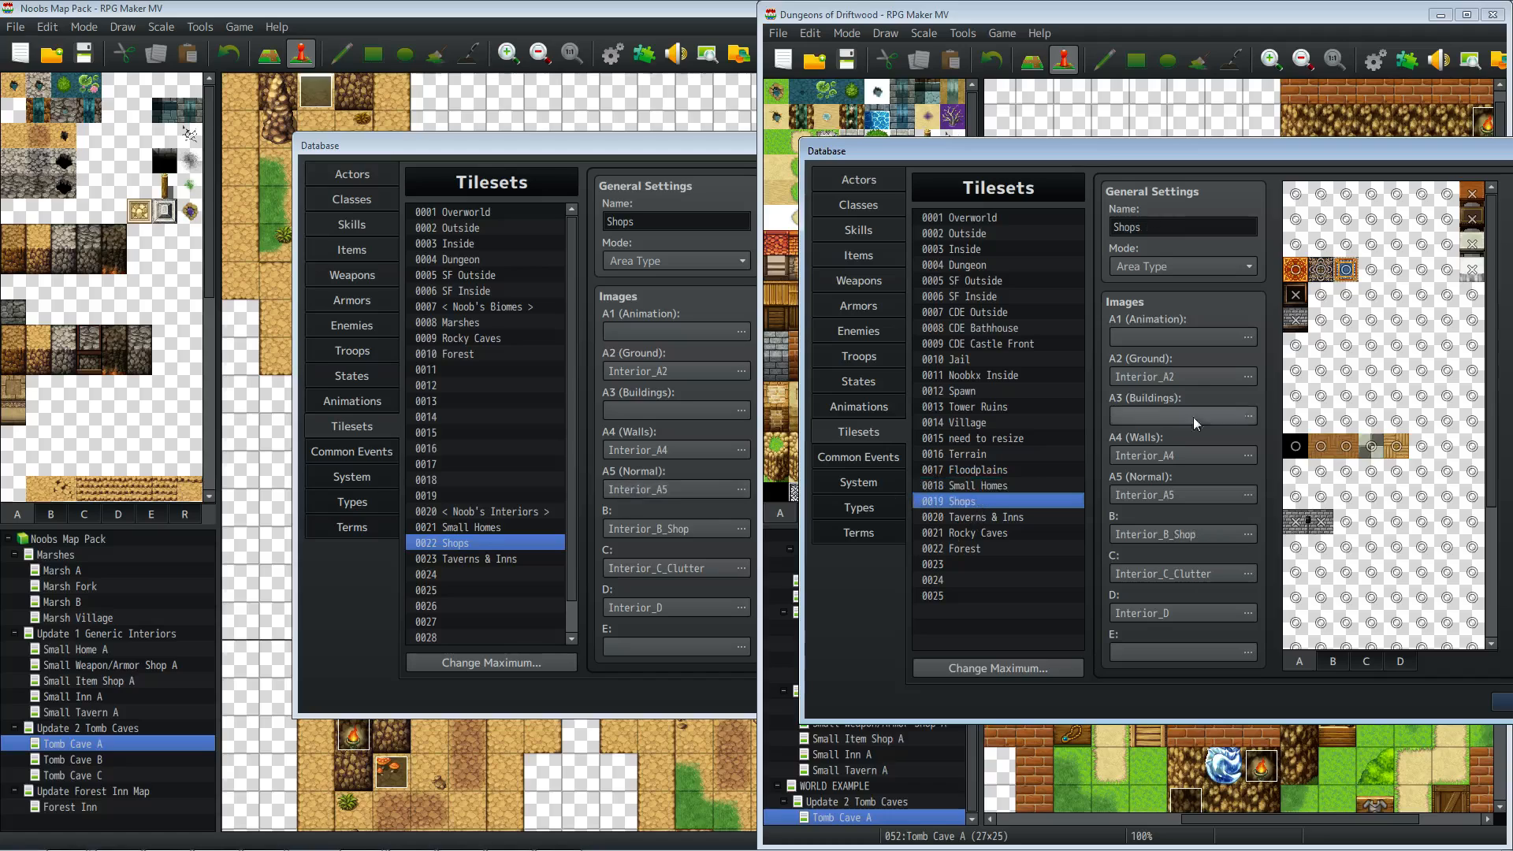
pyautogui.click(466, 558)
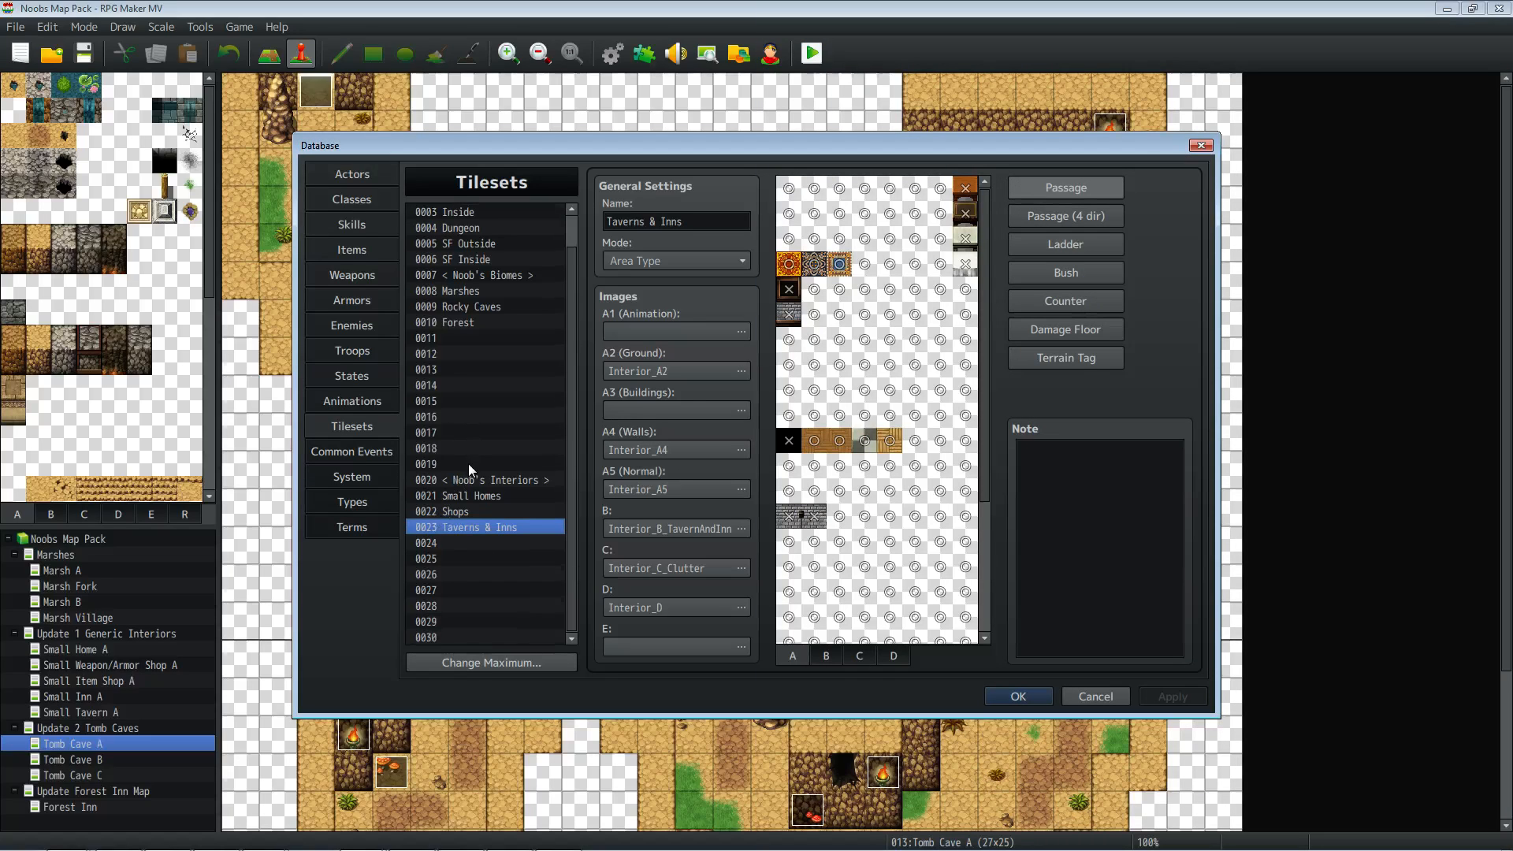
pyautogui.moveTo(464, 598)
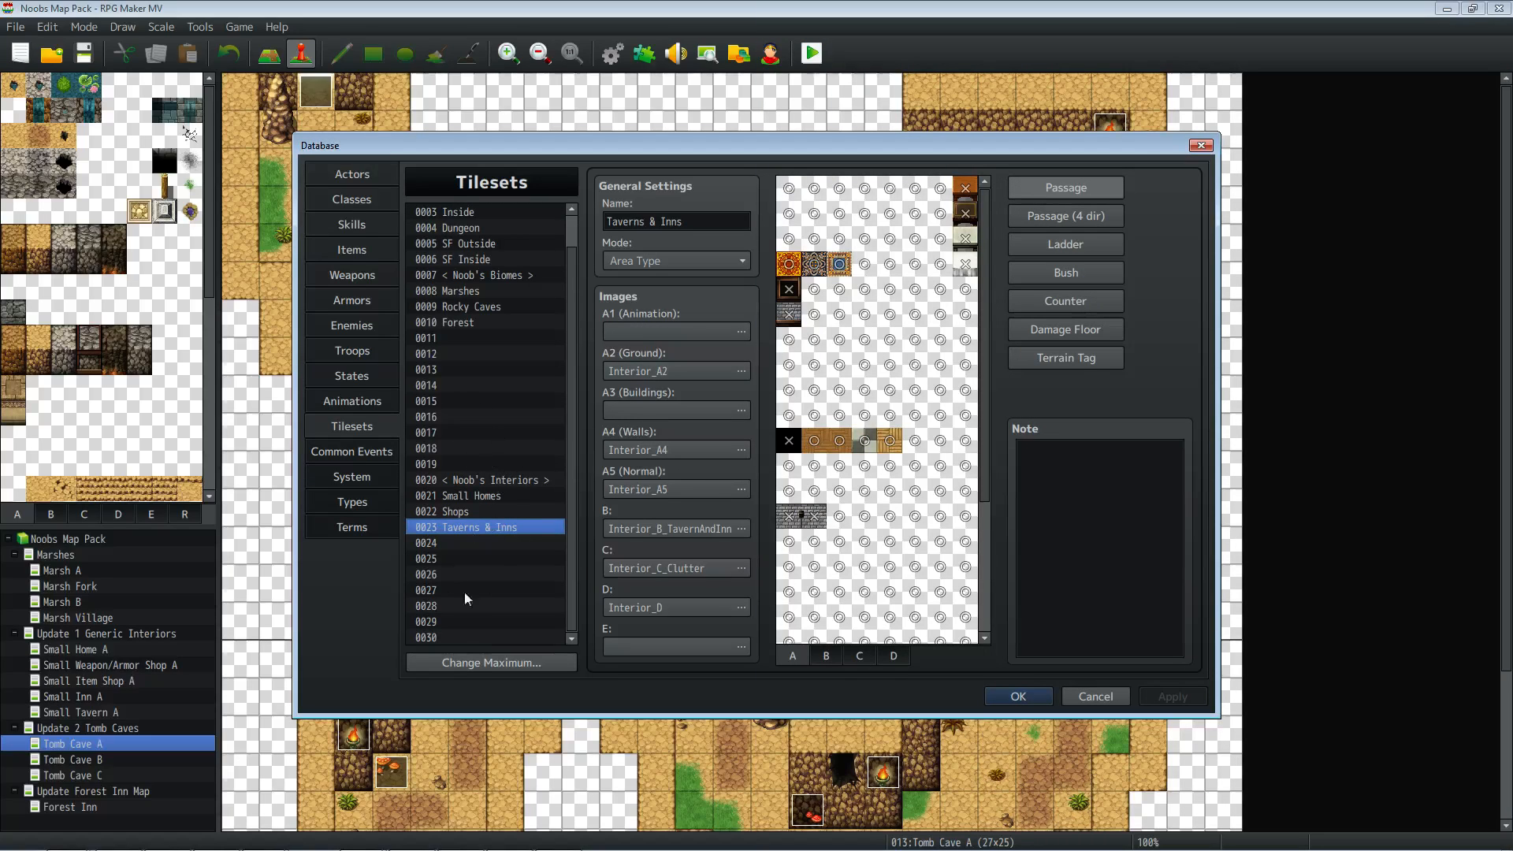
pyautogui.moveTo(445, 439)
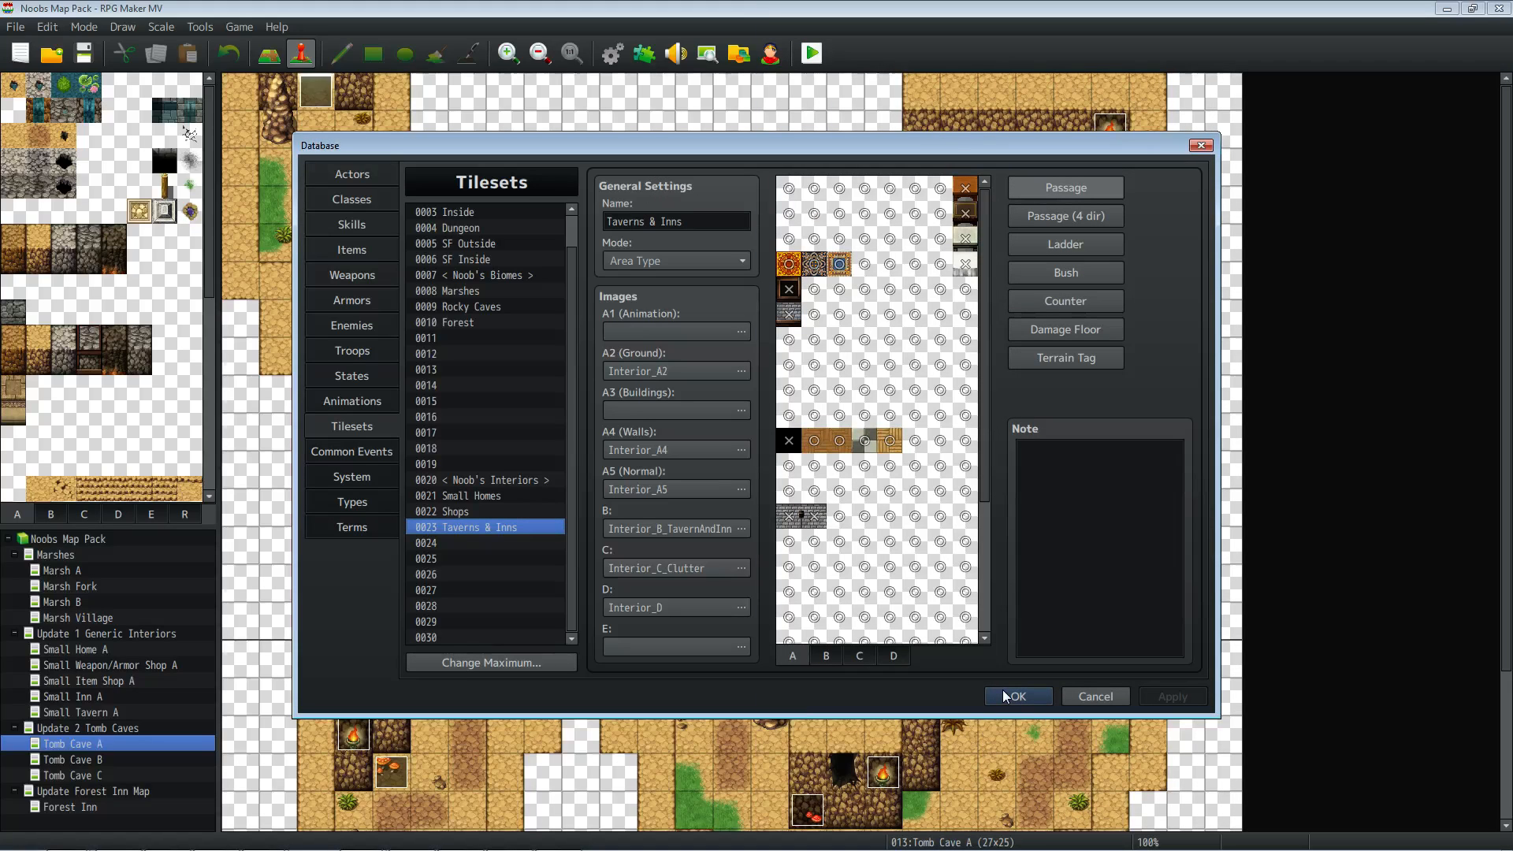
# - Close the pack's database and assign 0021 Rocky Caves as Driftwood Tomb Cave A's tileset
pyautogui.click(1016, 696)
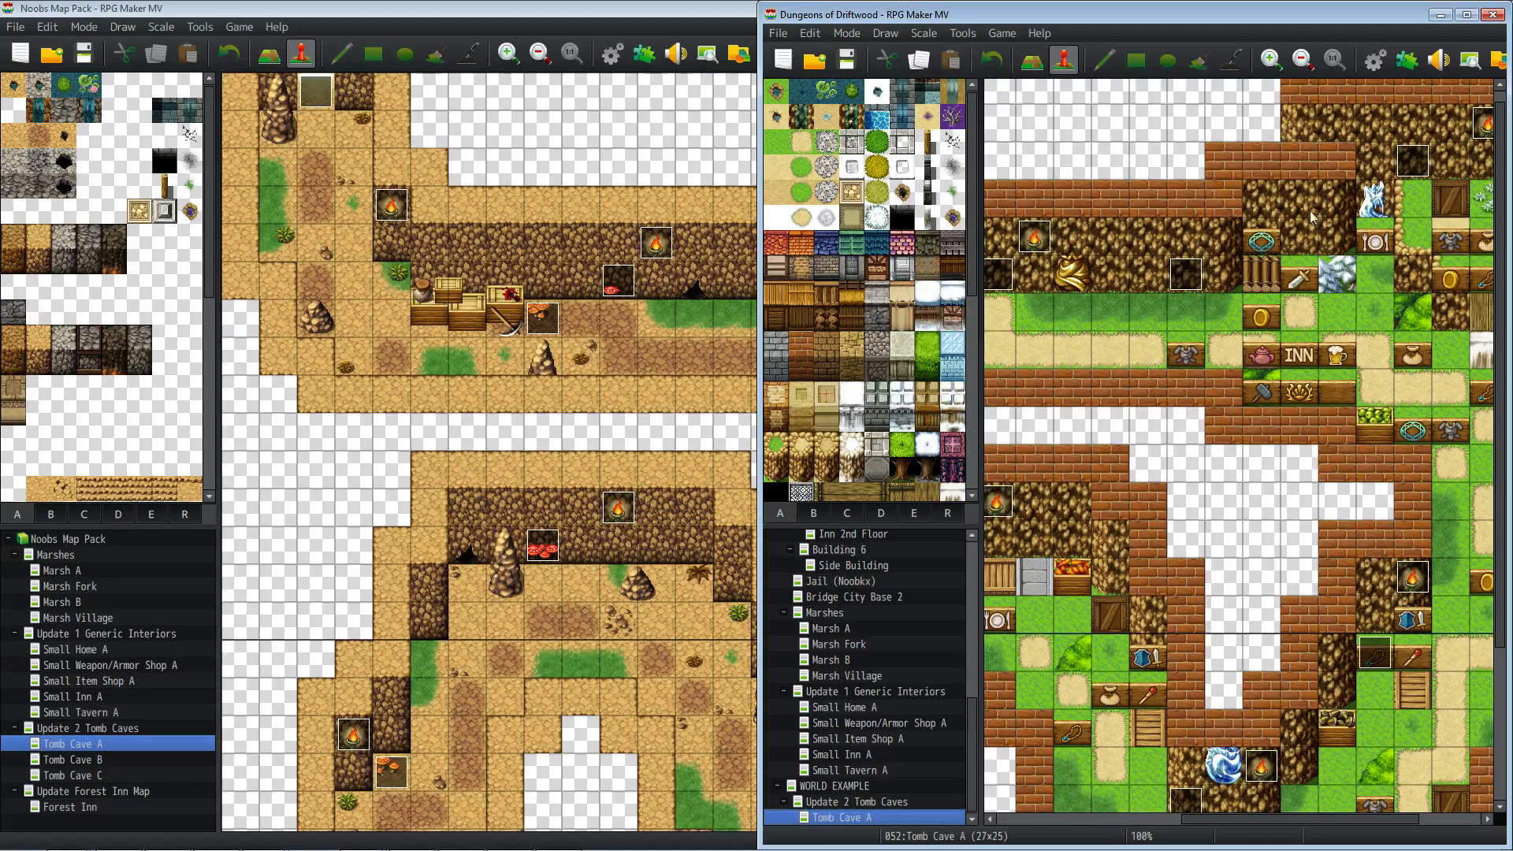
pyautogui.moveTo(1109, 317)
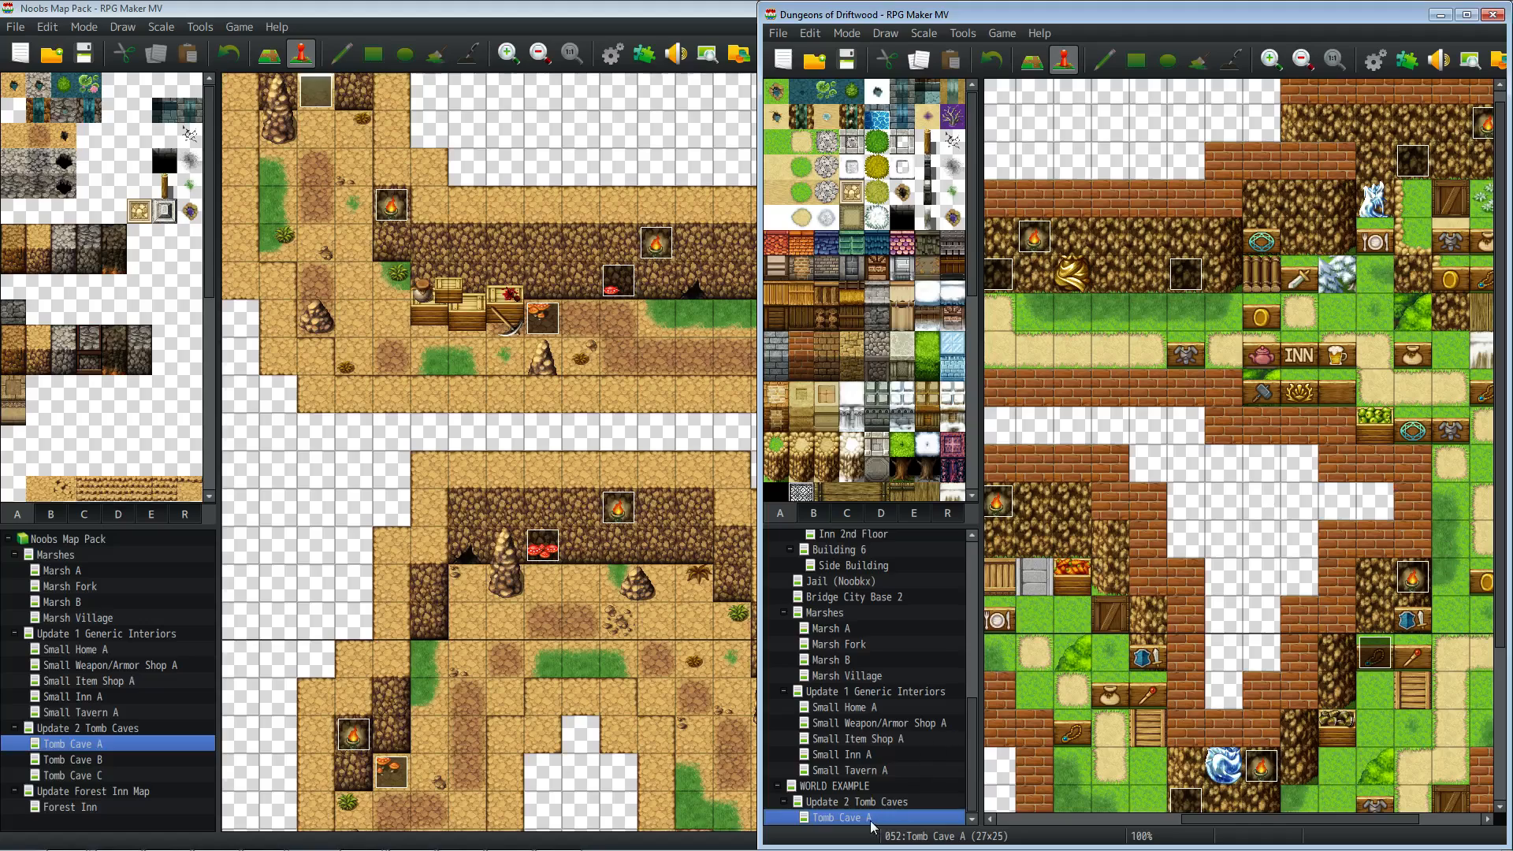
pyautogui.rightClick(850, 817)
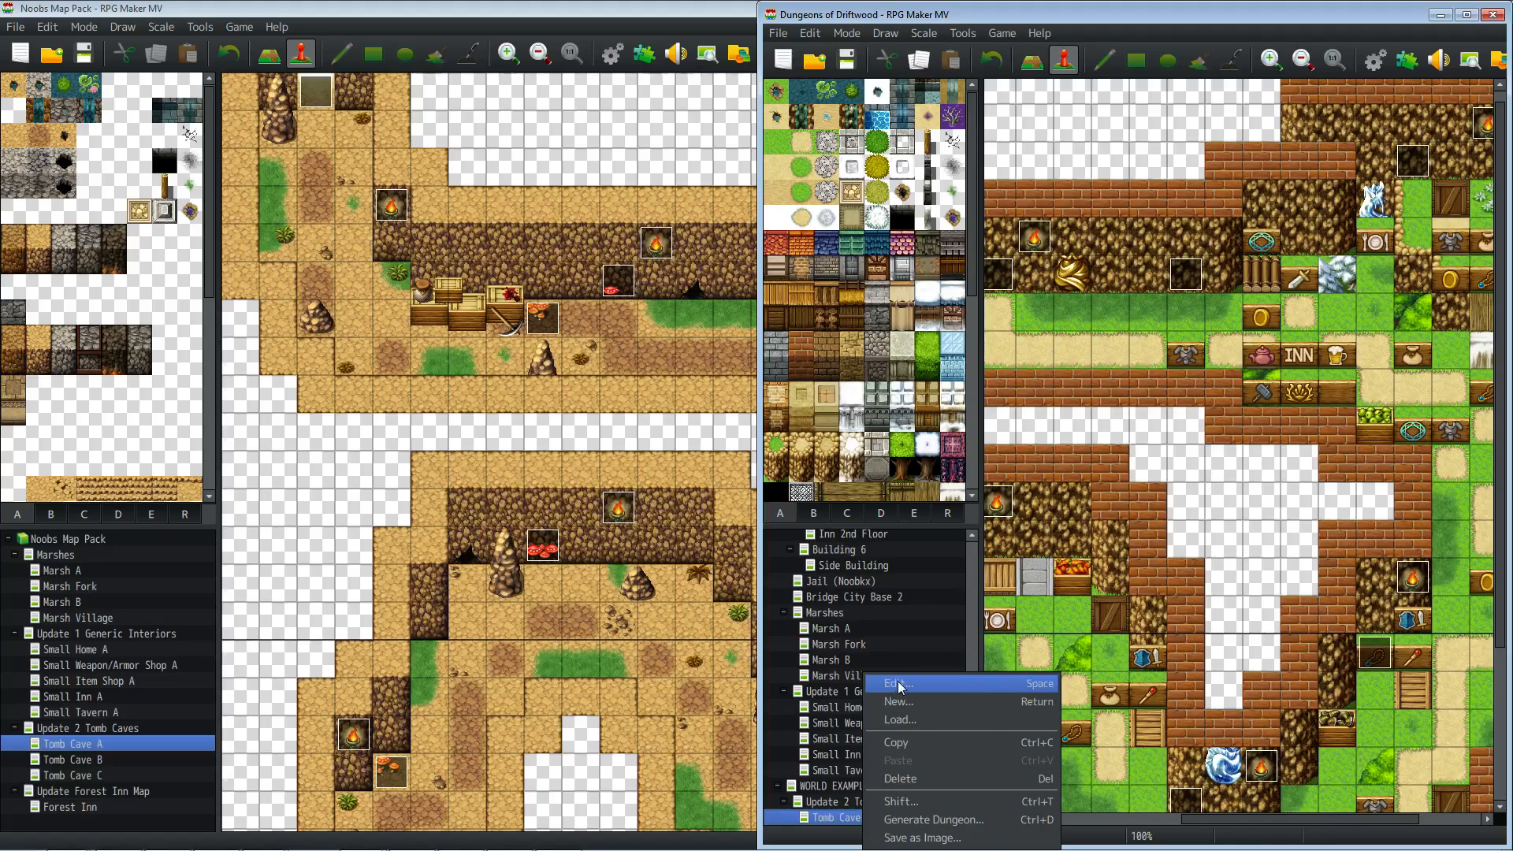
pyautogui.click(898, 684)
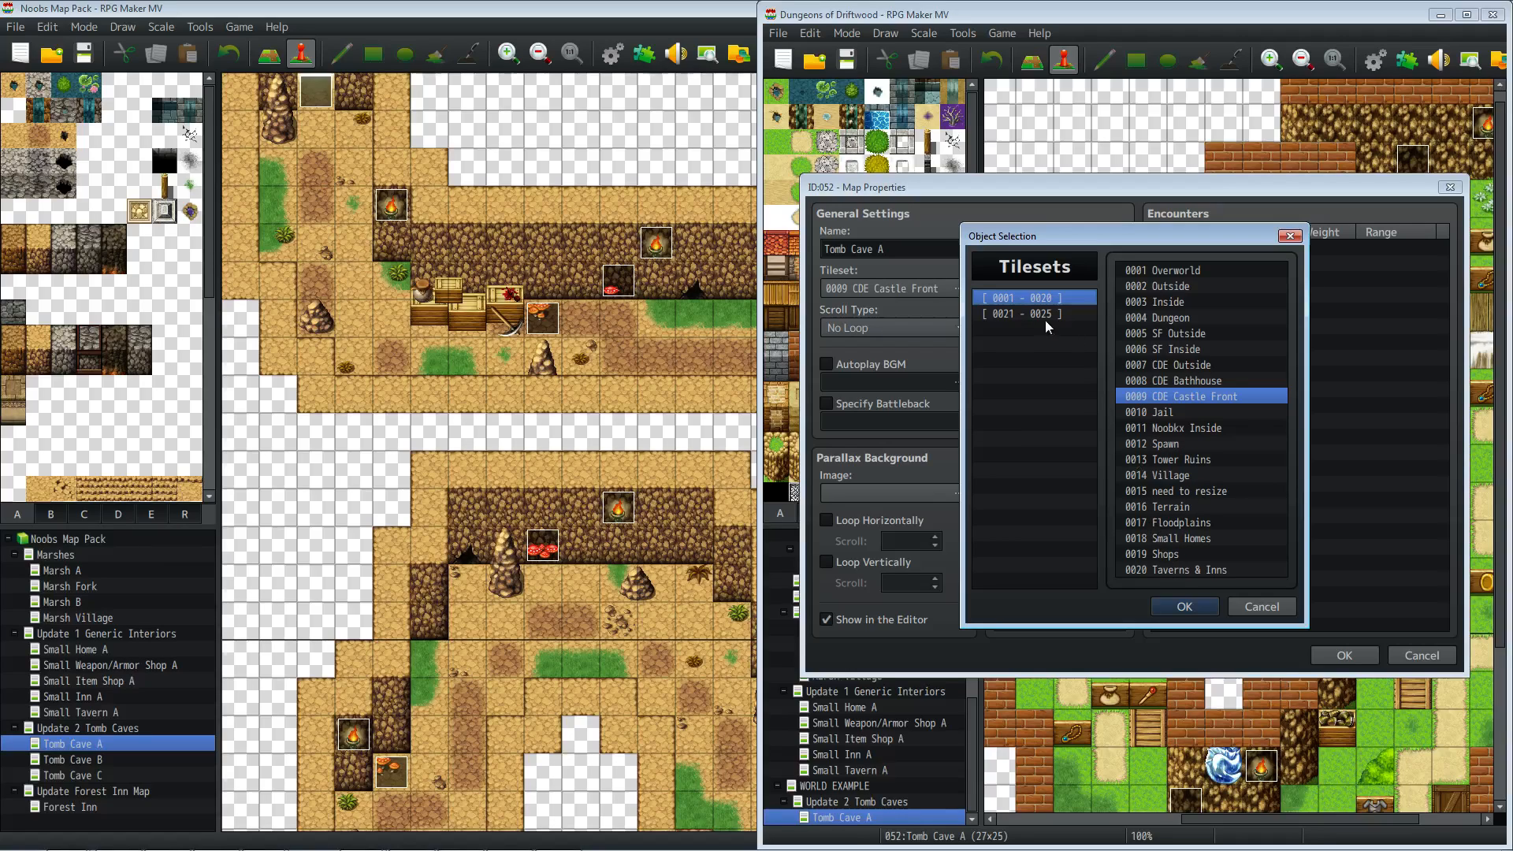
pyautogui.click(1020, 314)
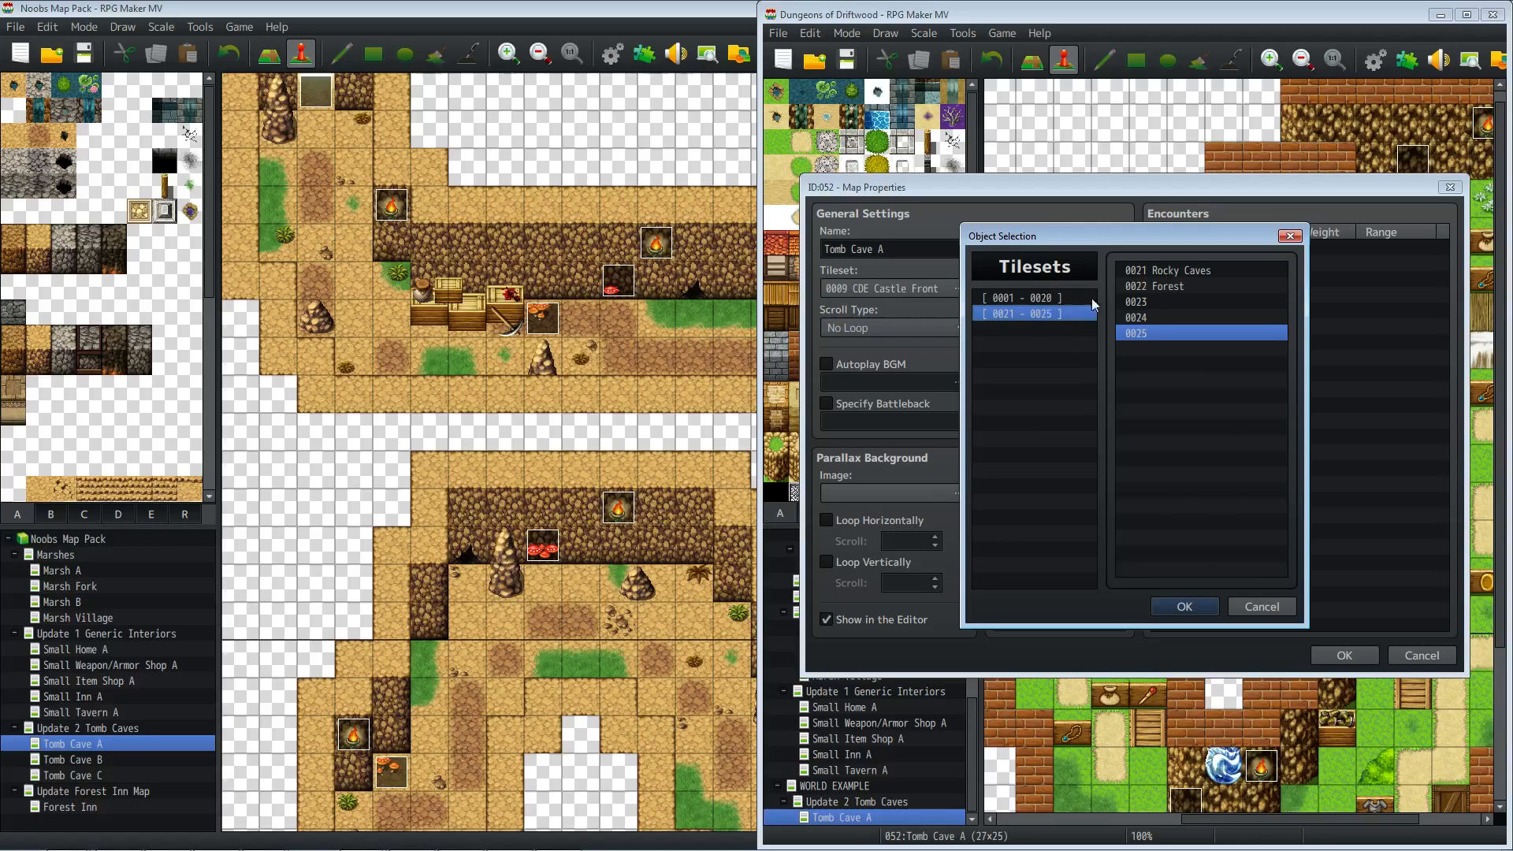
pyautogui.click(1183, 606)
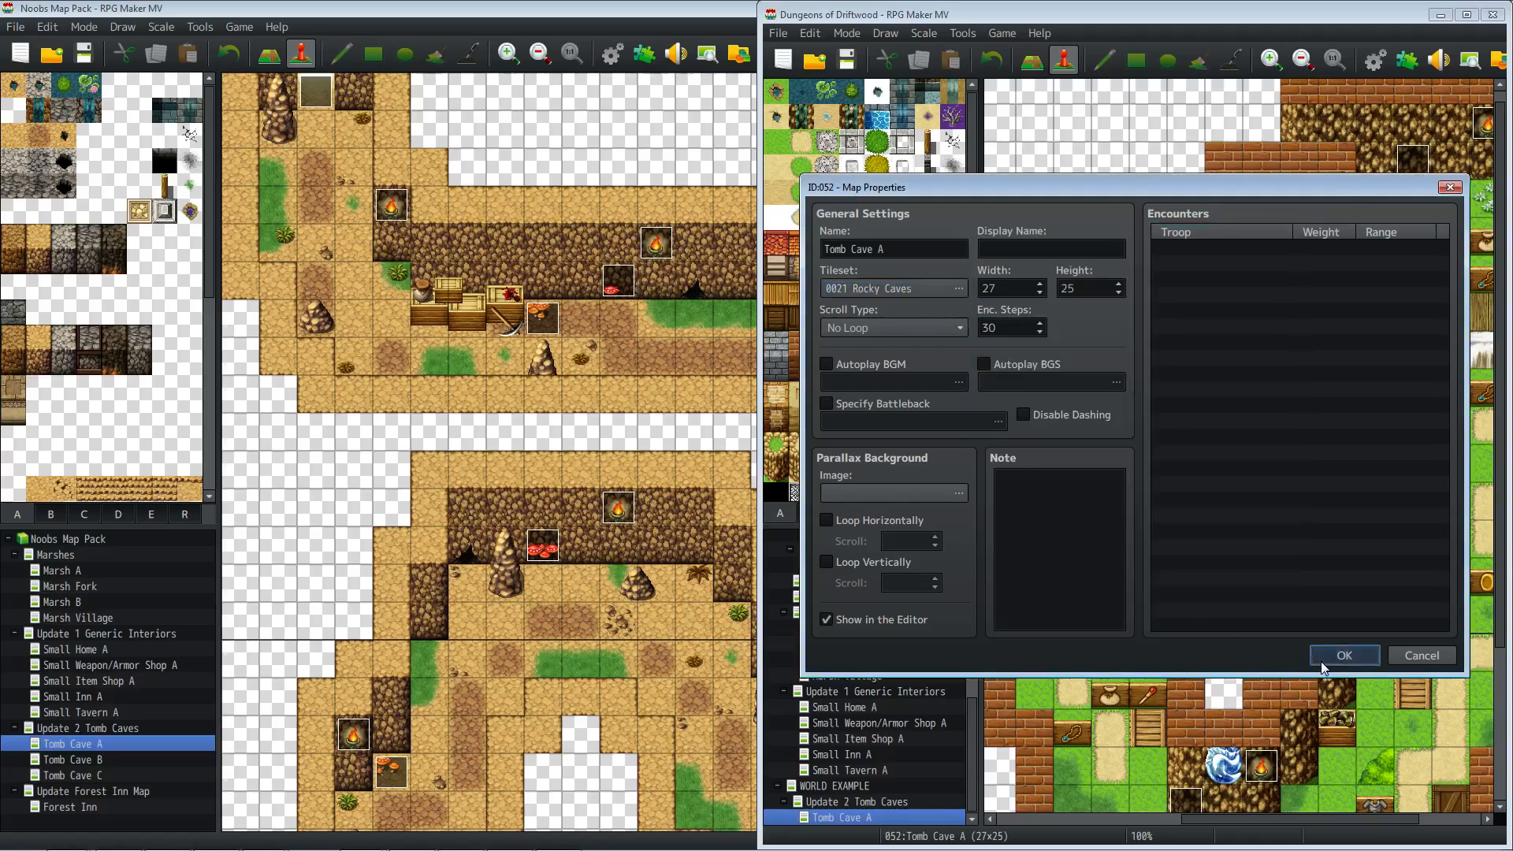
pyautogui.click(1343, 654)
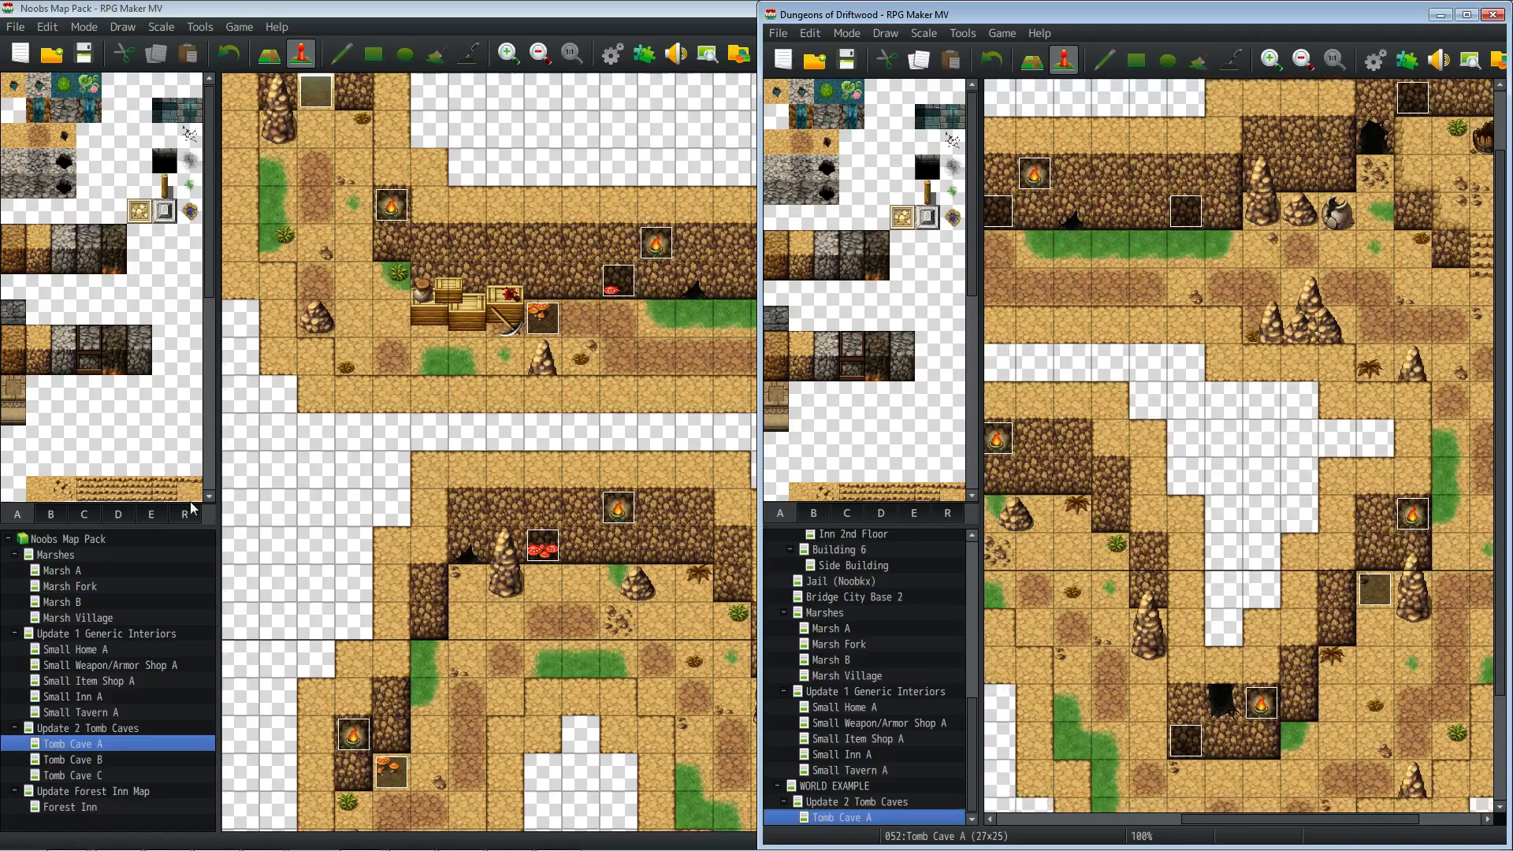
# - Assign 0021 Rocky Caves to Driftwood Tomb Cave B, checking it against the pack's Tomb Cave B
pyautogui.click(71, 760)
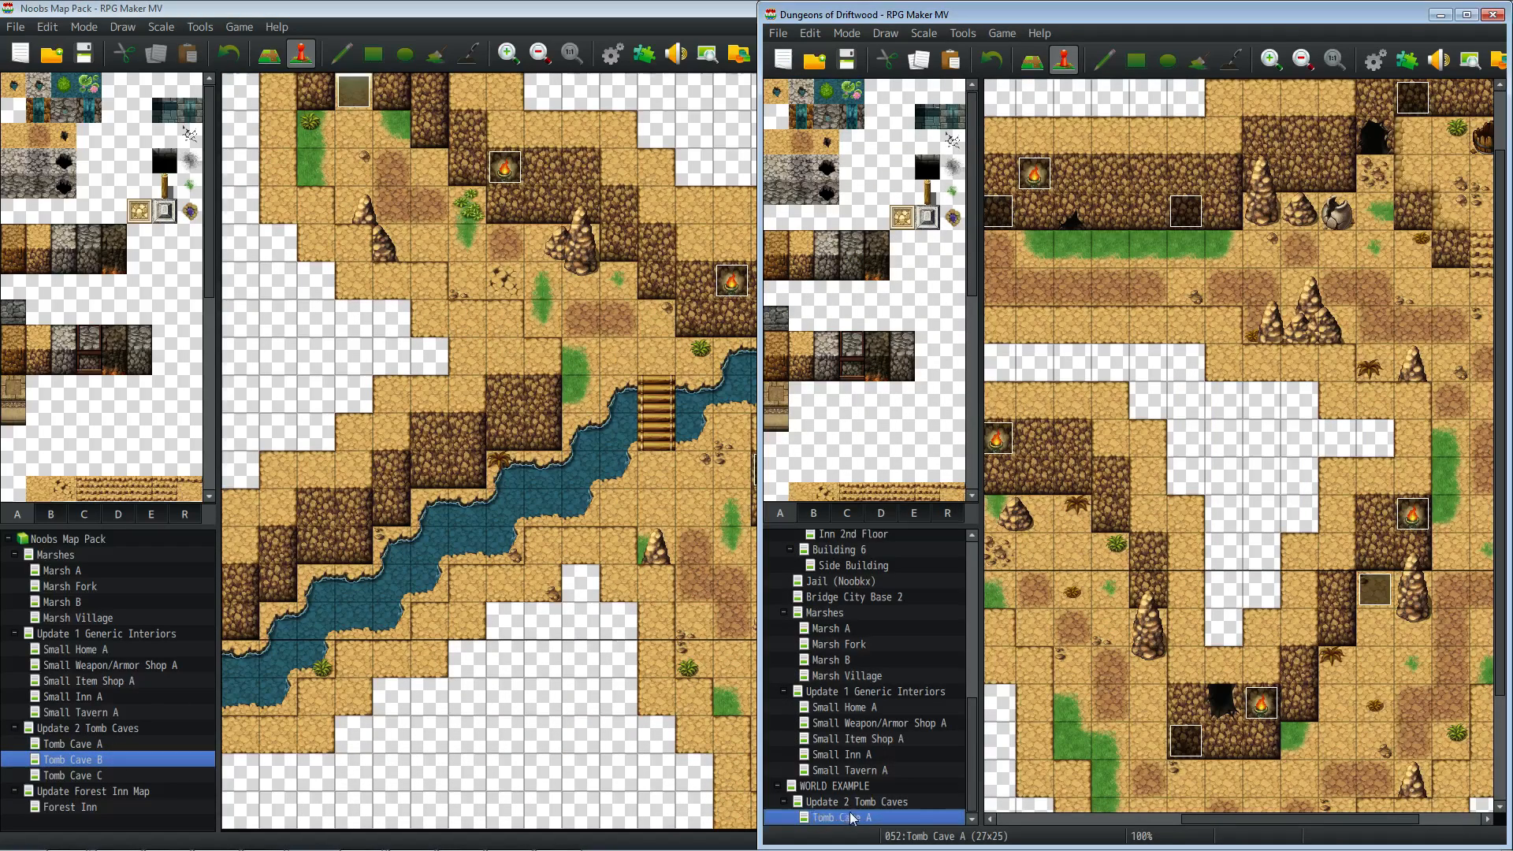
pyautogui.click(847, 816)
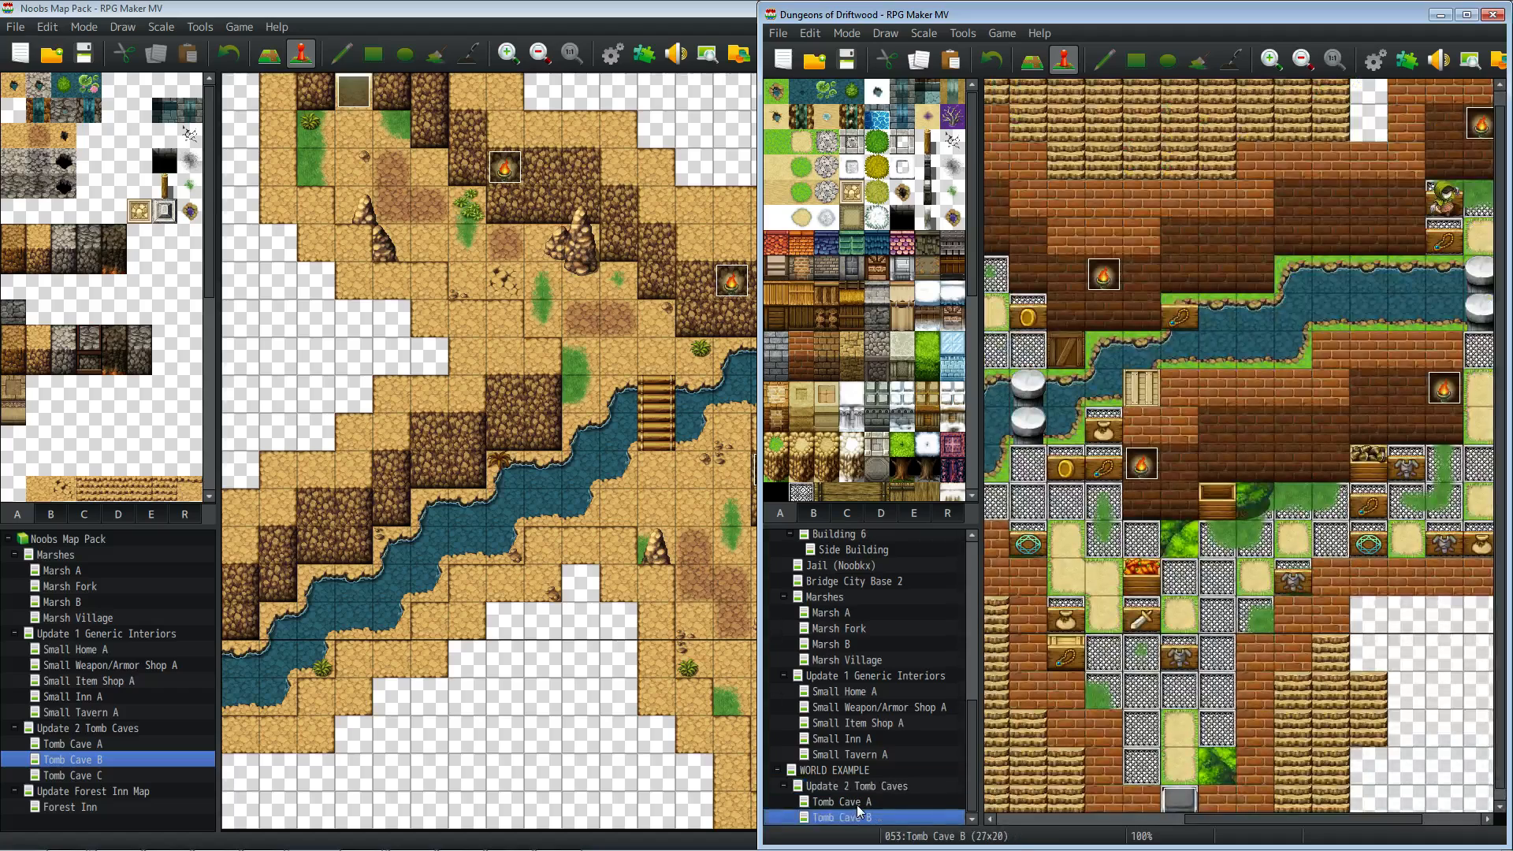
pyautogui.rightClick(840, 817)
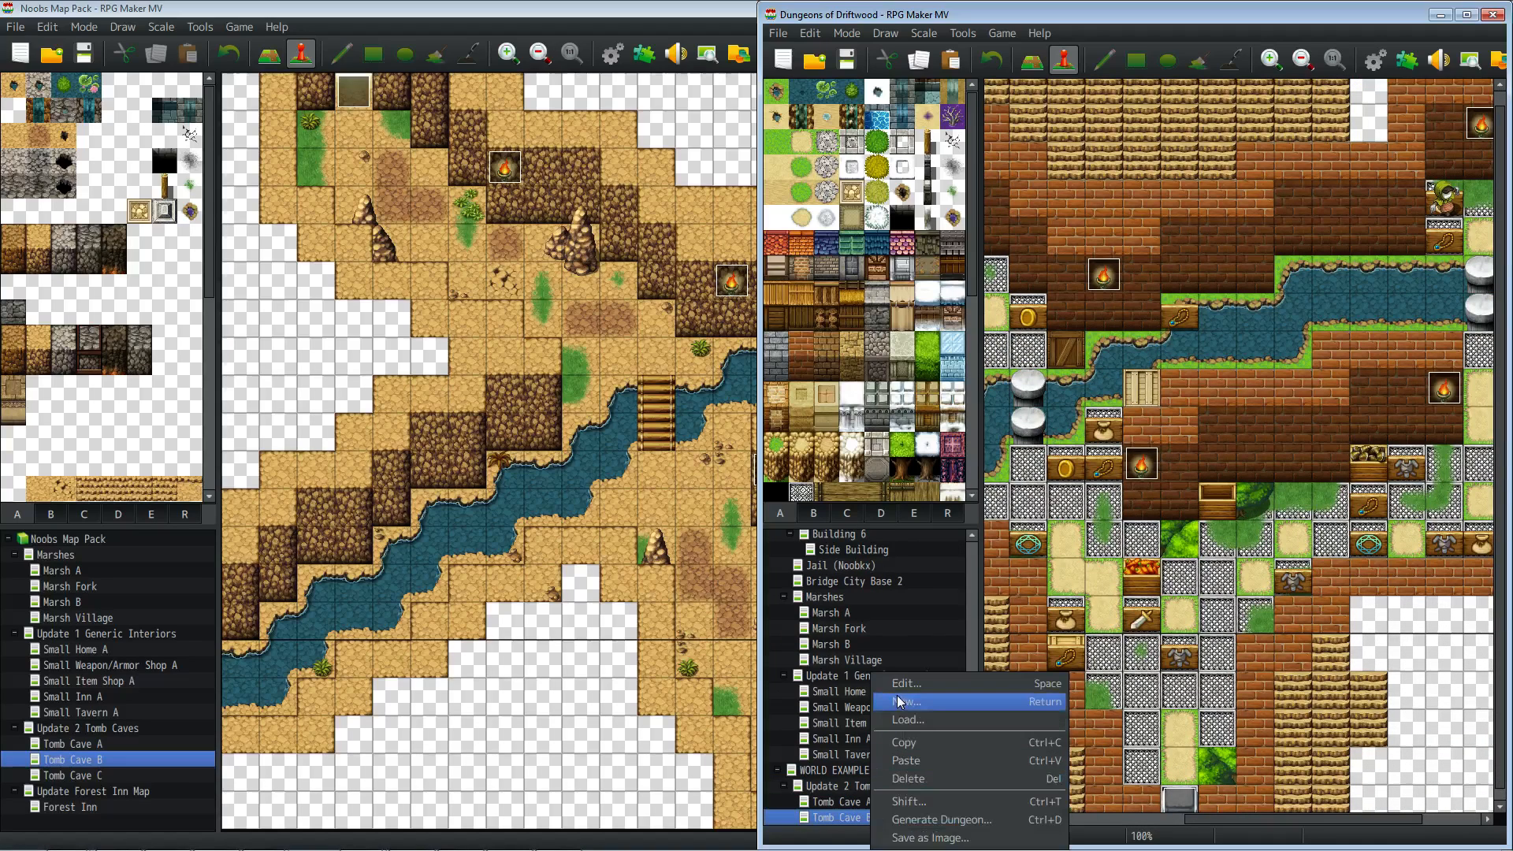
pyautogui.click(904, 683)
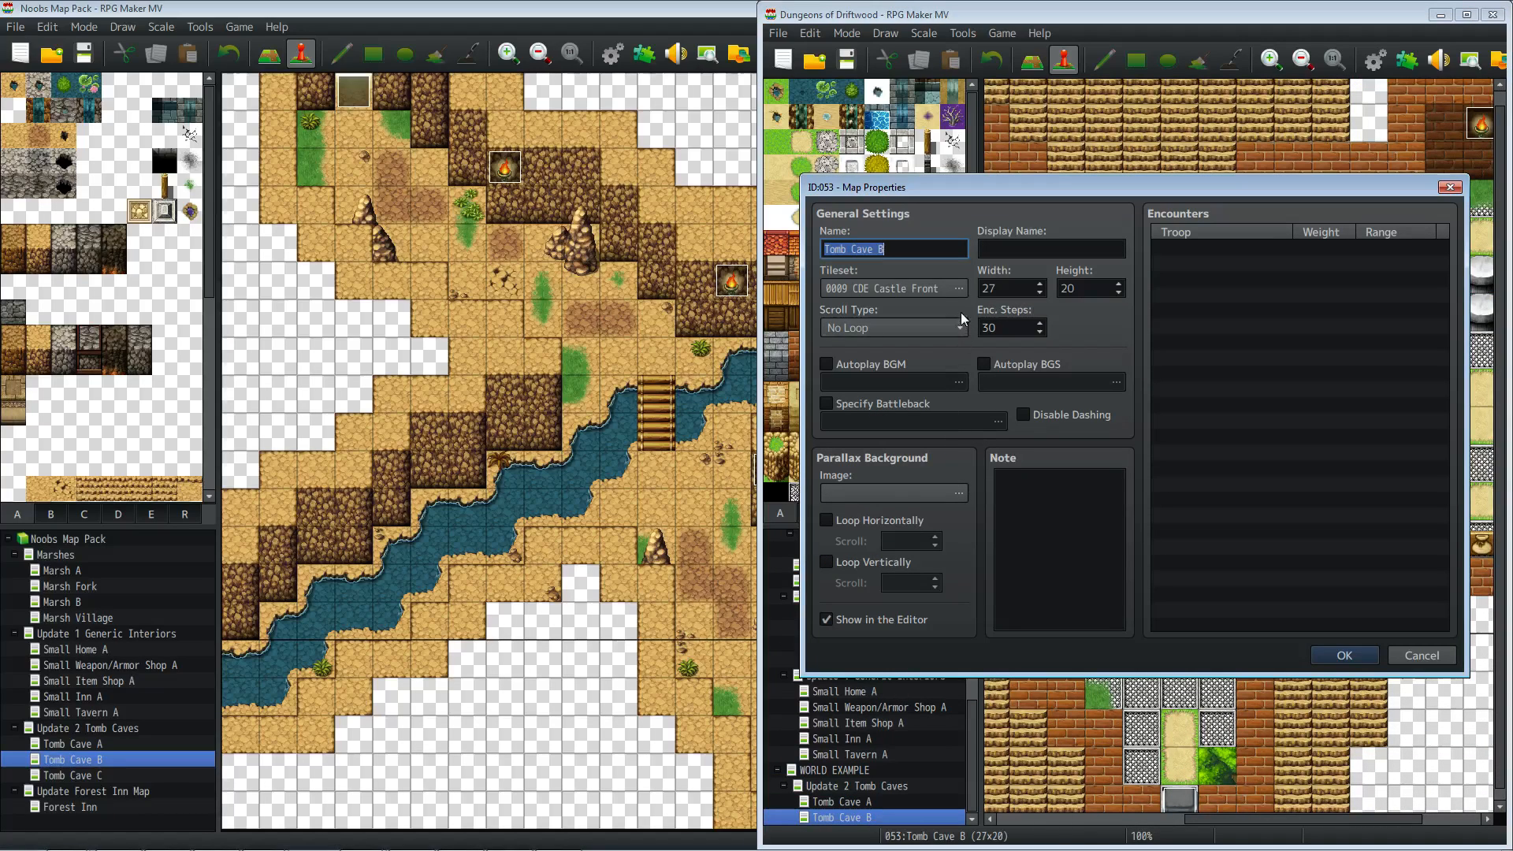
pyautogui.click(959, 288)
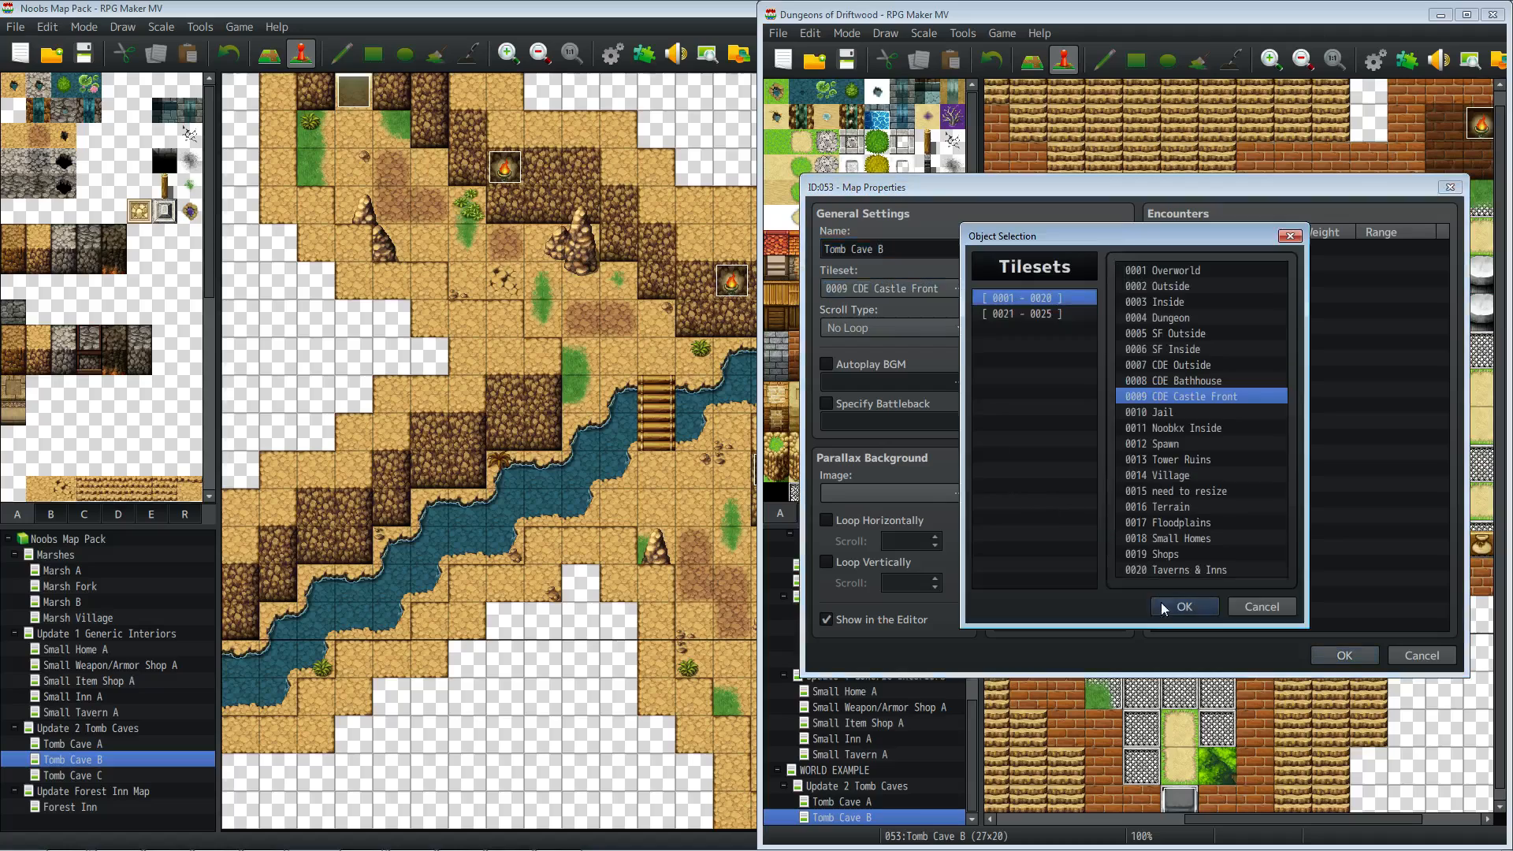
pyautogui.click(1184, 606)
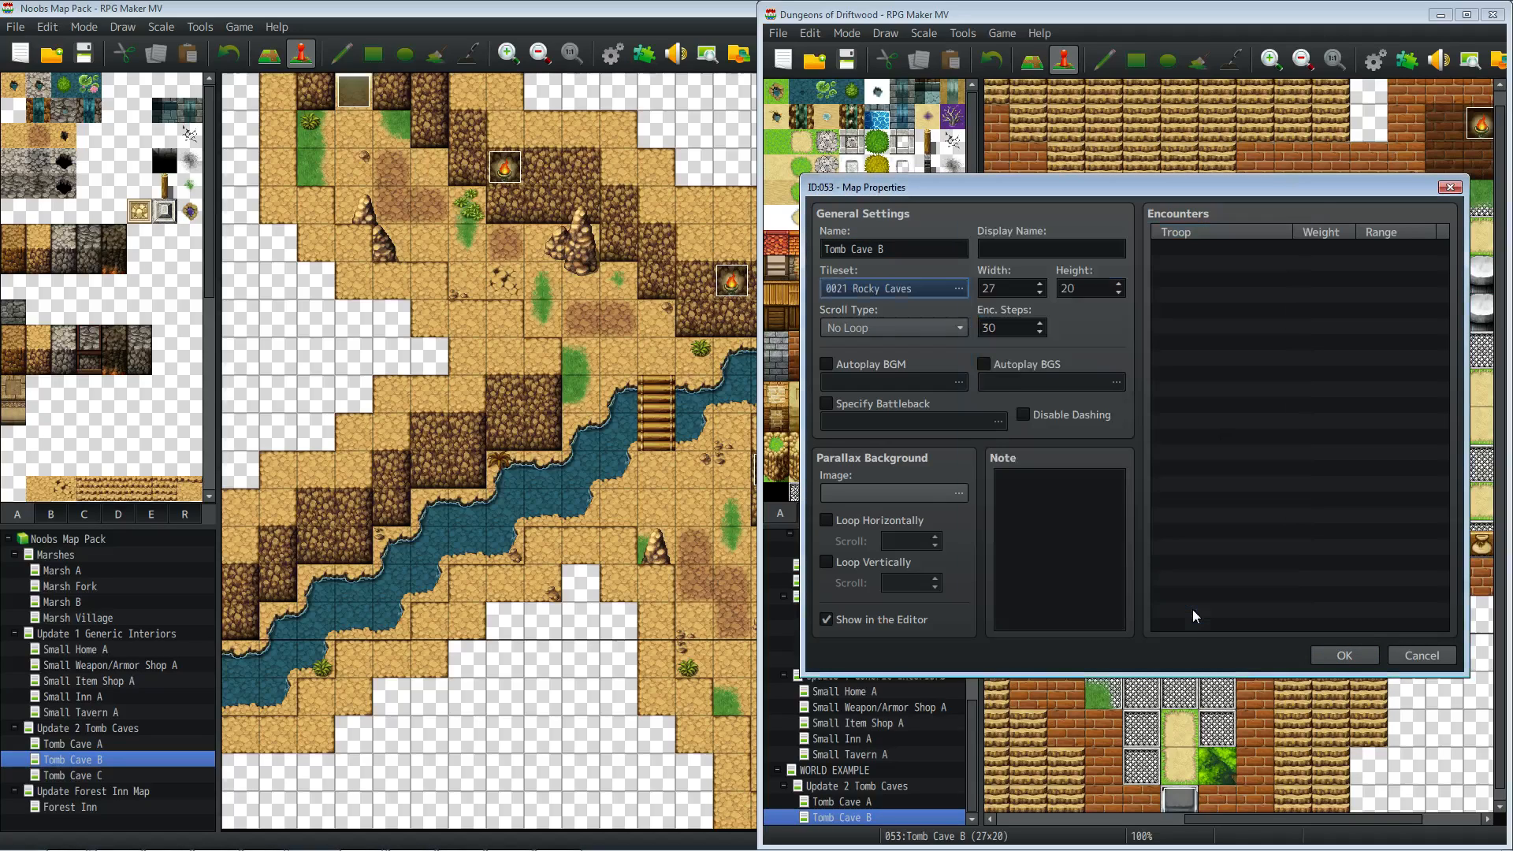
pyautogui.click(1342, 655)
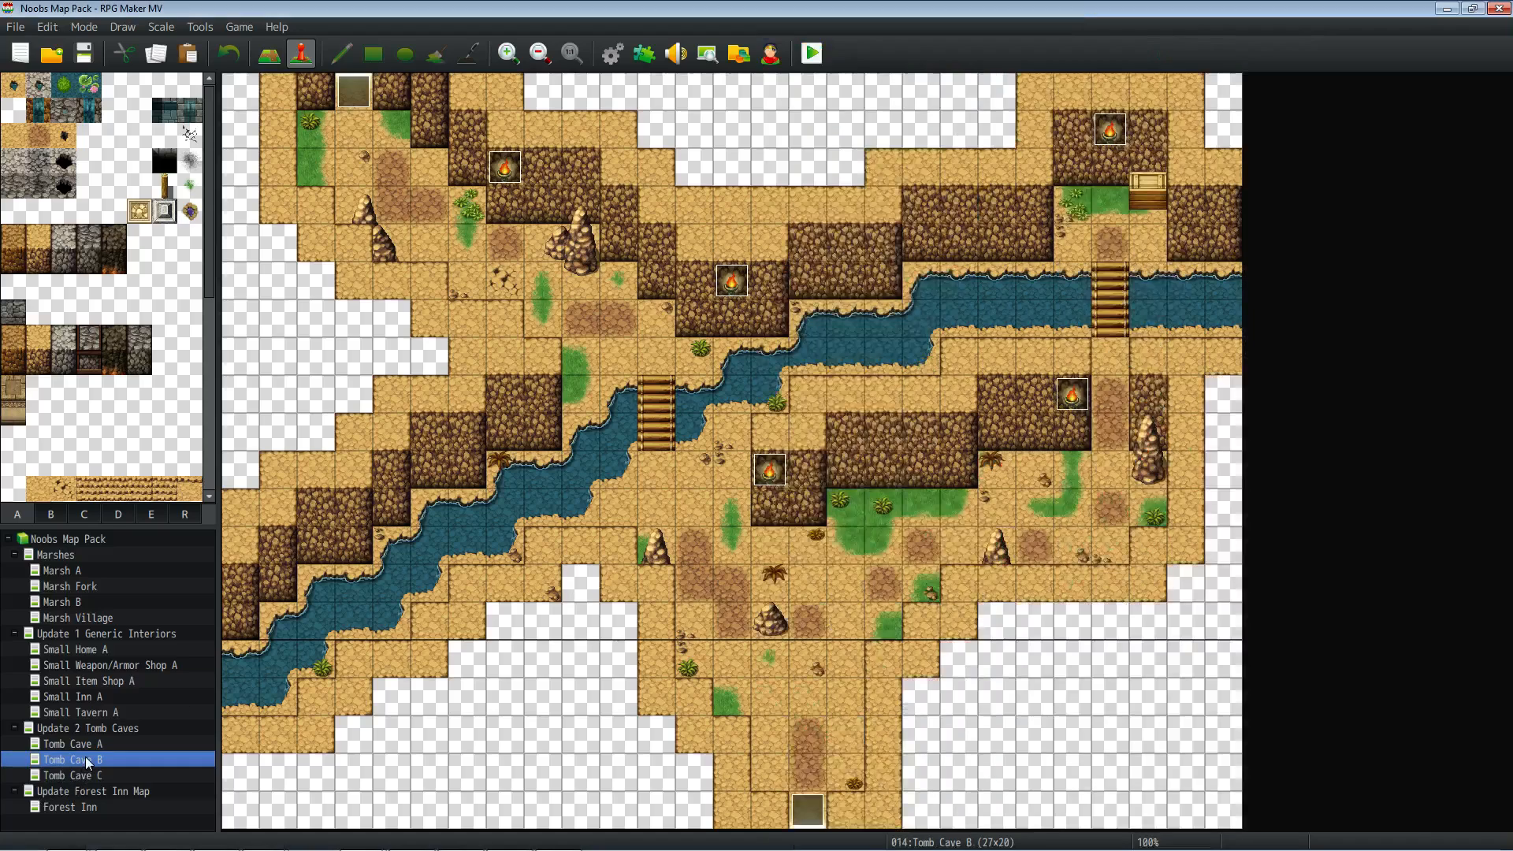
pyautogui.doubleClick(66, 760)
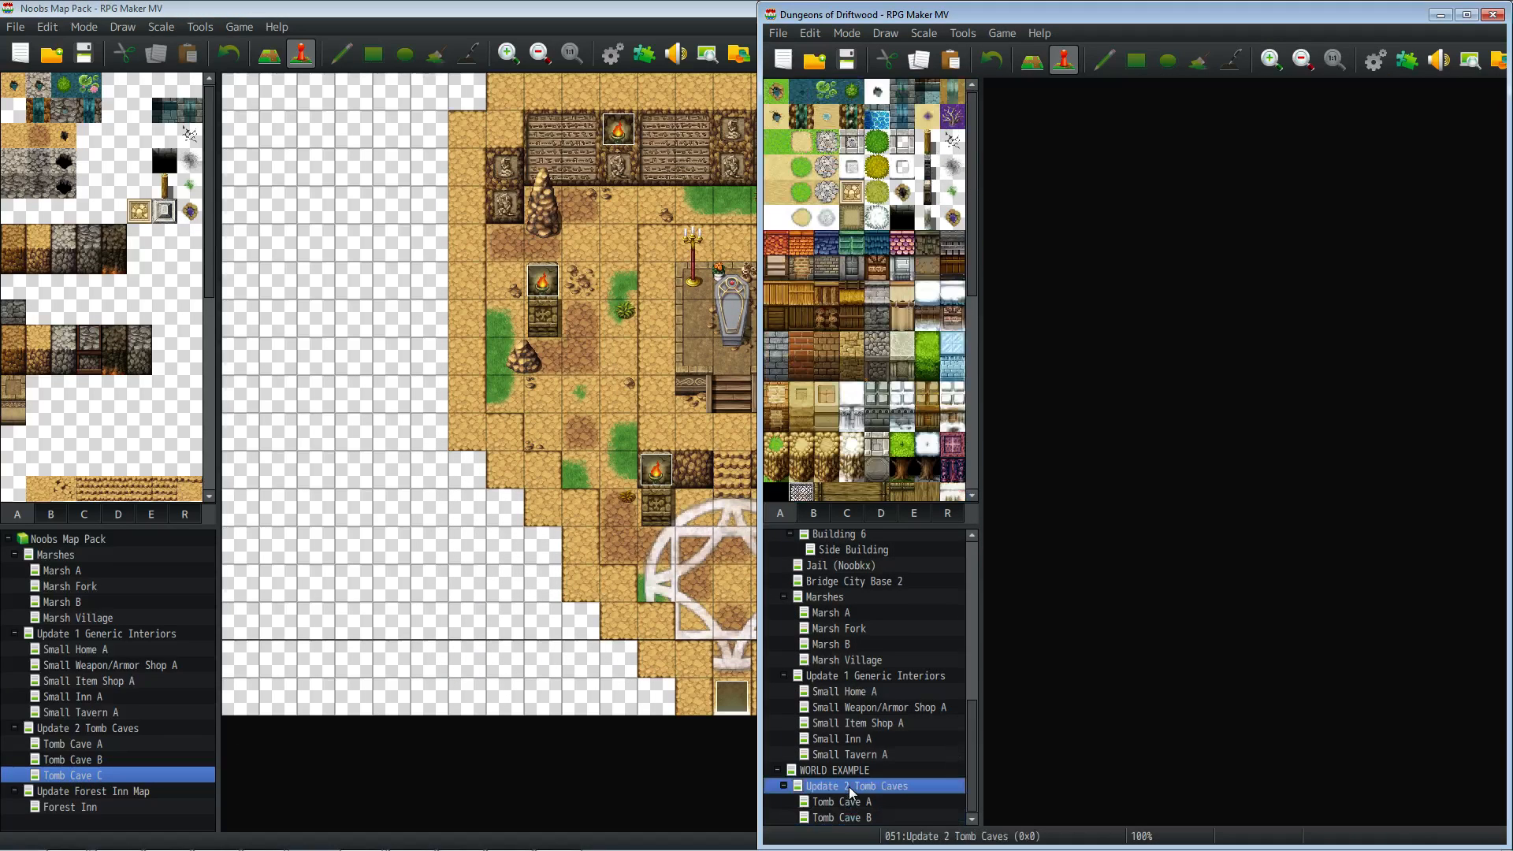
# - Choose Rocky Caves in the tileset selection for Driftwood's Tomb Cave C map
pyautogui.click(846, 817)
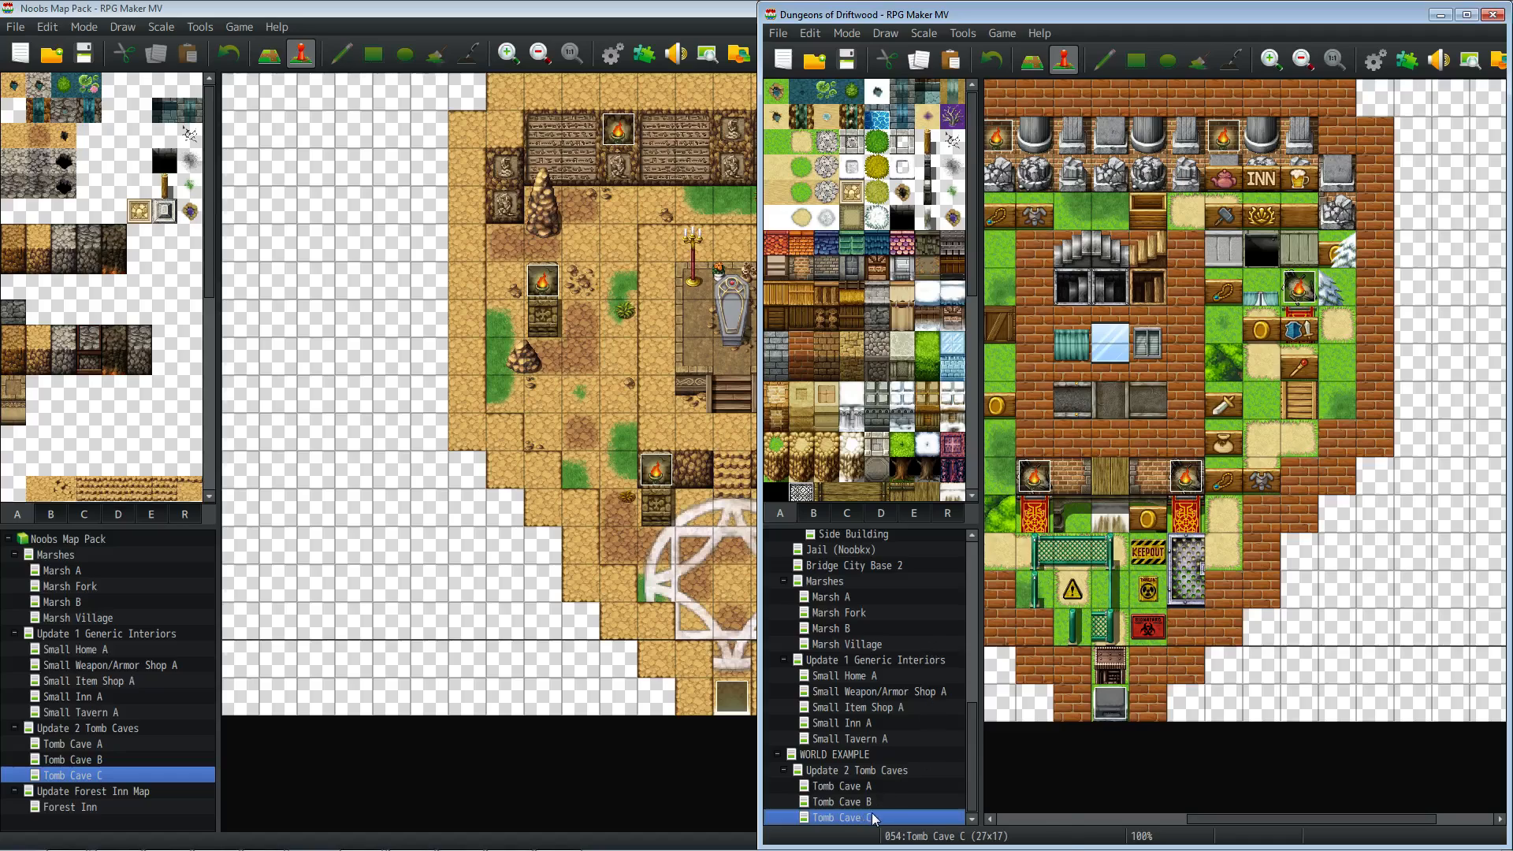
pyautogui.doubleClick(843, 818)
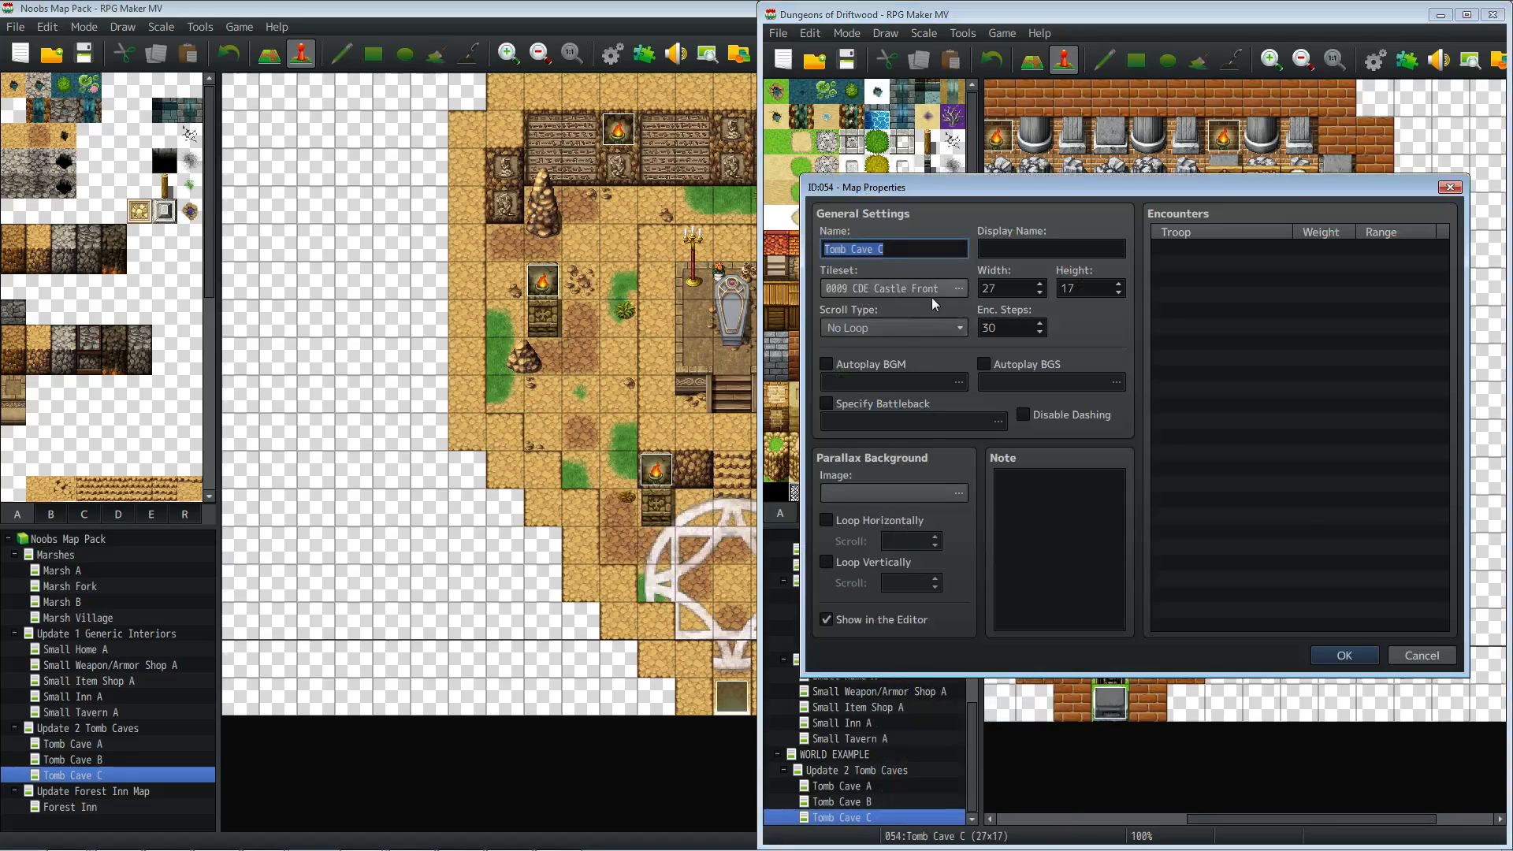
pyautogui.click(958, 289)
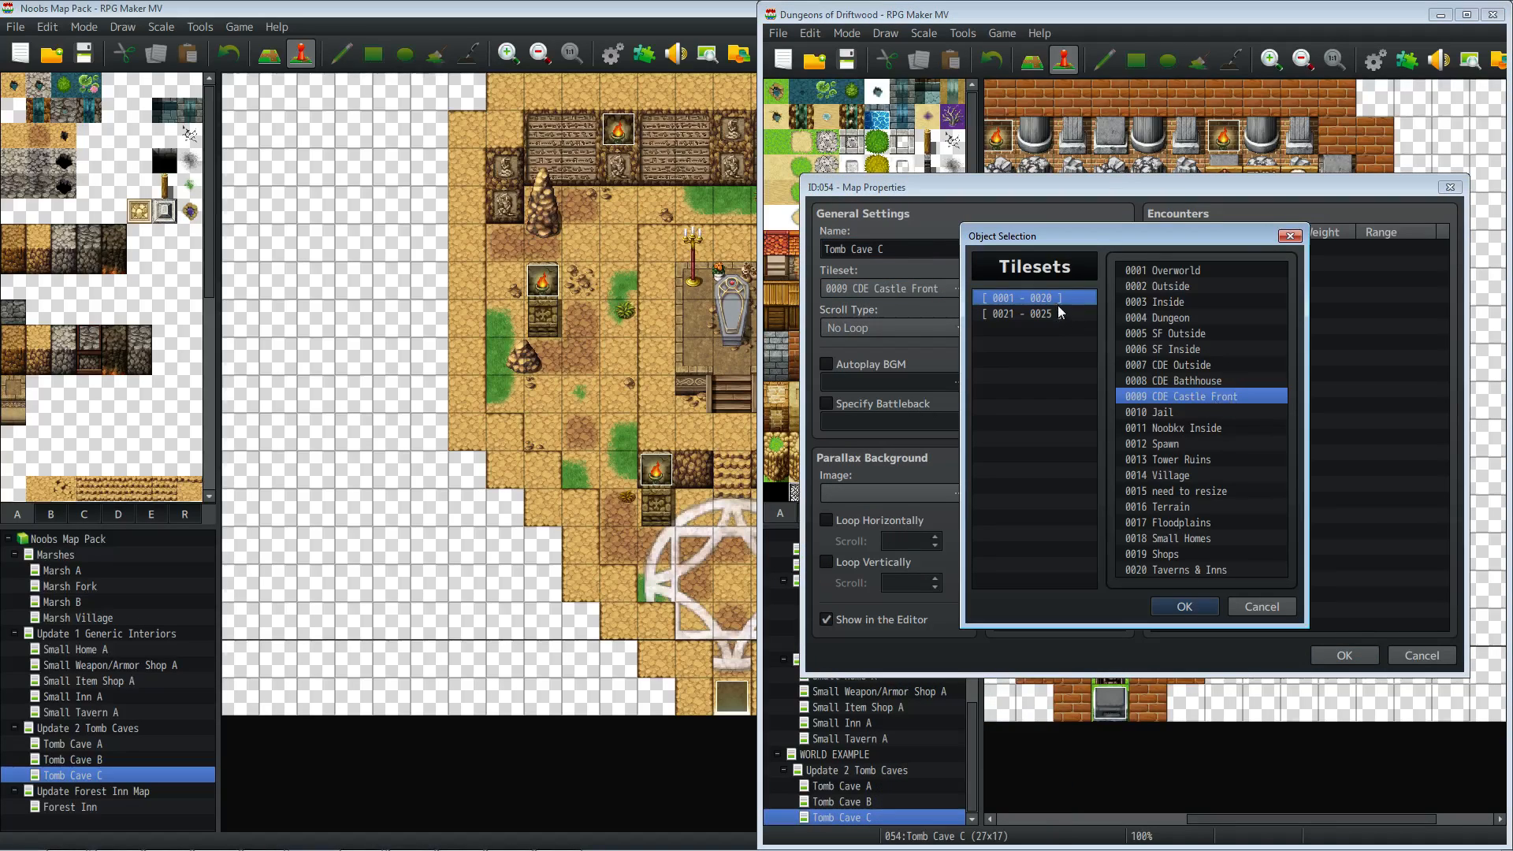
pyautogui.click(1183, 606)
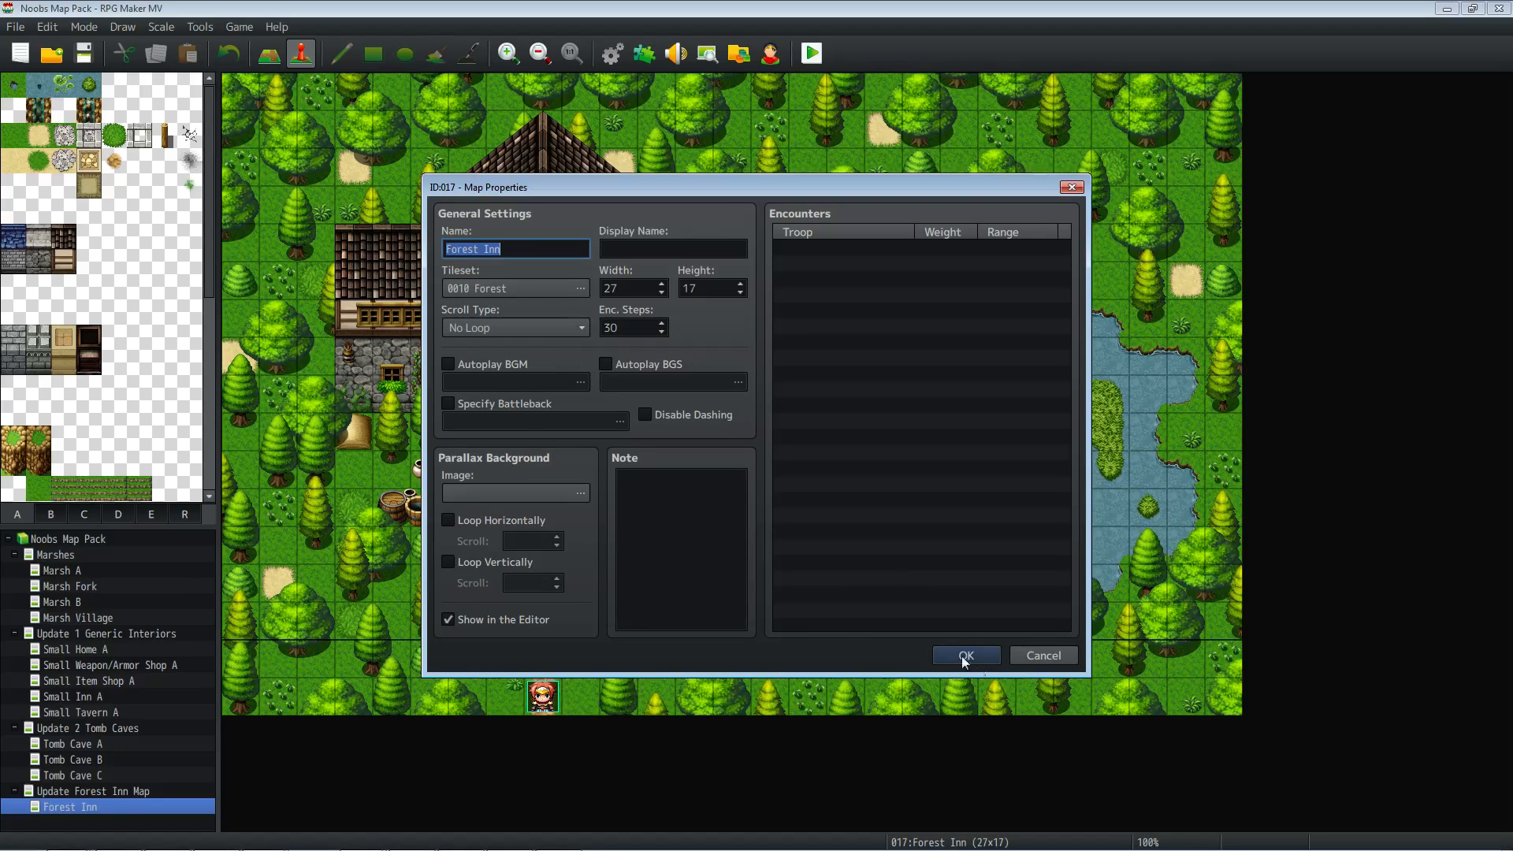
# - Close the pack's Forest Inn properties and begin choosing a tileset for Driftwood's Forest Inn
pyautogui.click(964, 655)
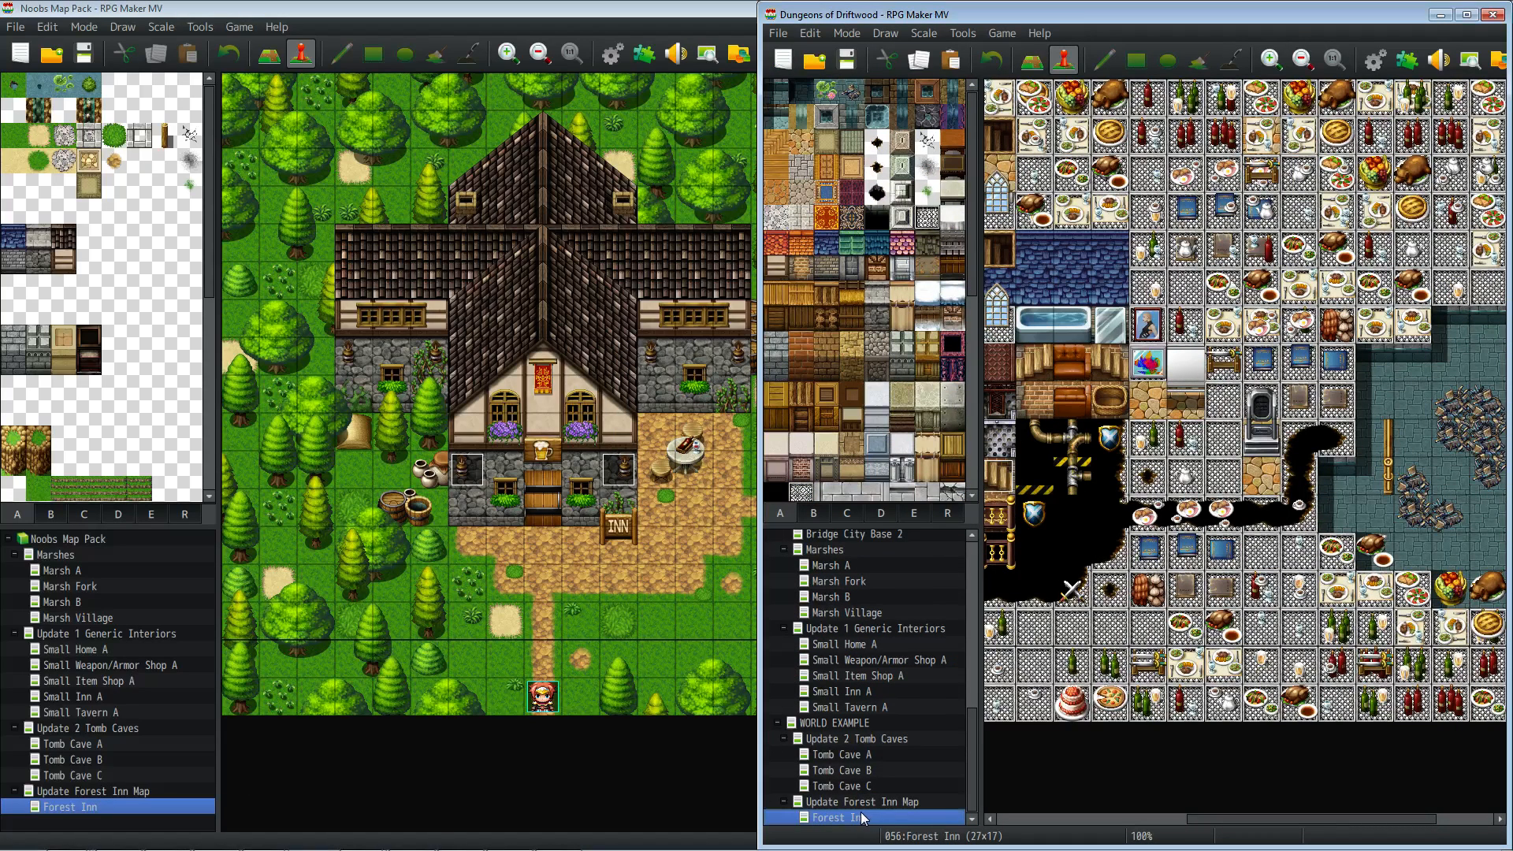
pyautogui.doubleClick(835, 817)
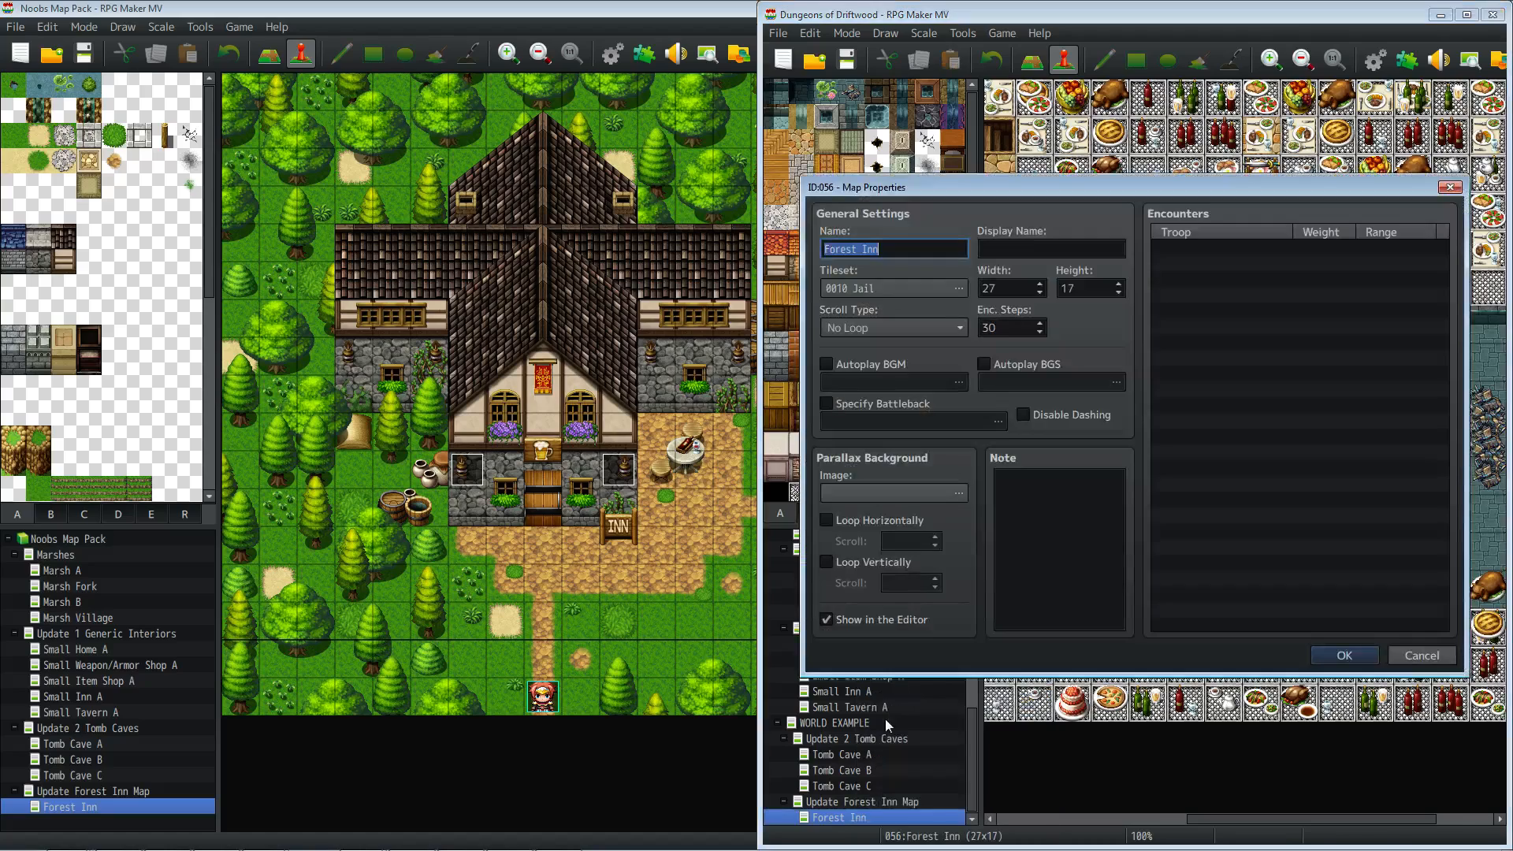
pyautogui.click(960, 288)
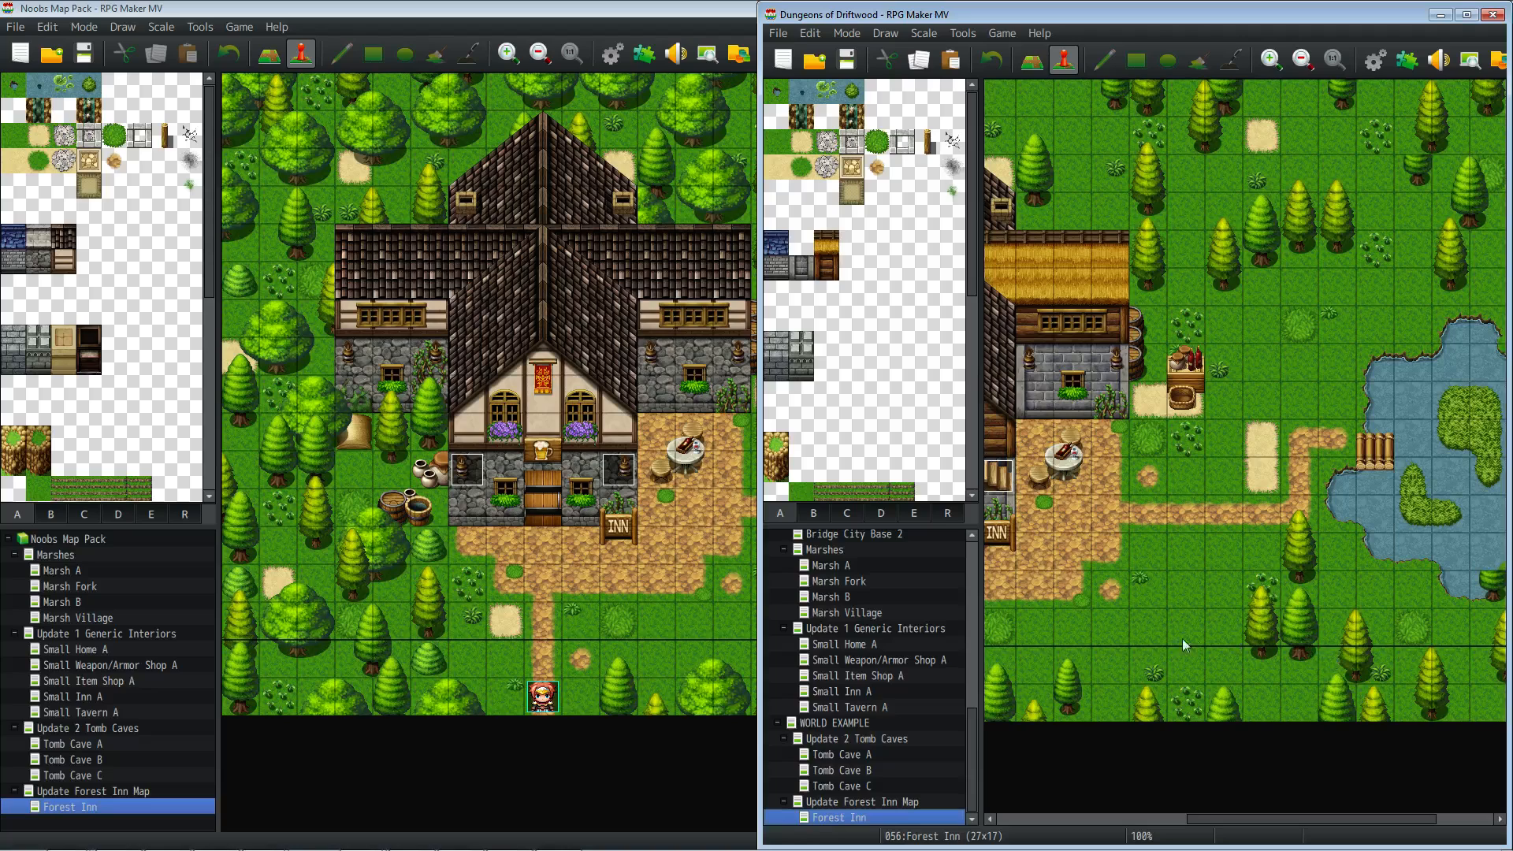
pyautogui.moveTo(558, 9)
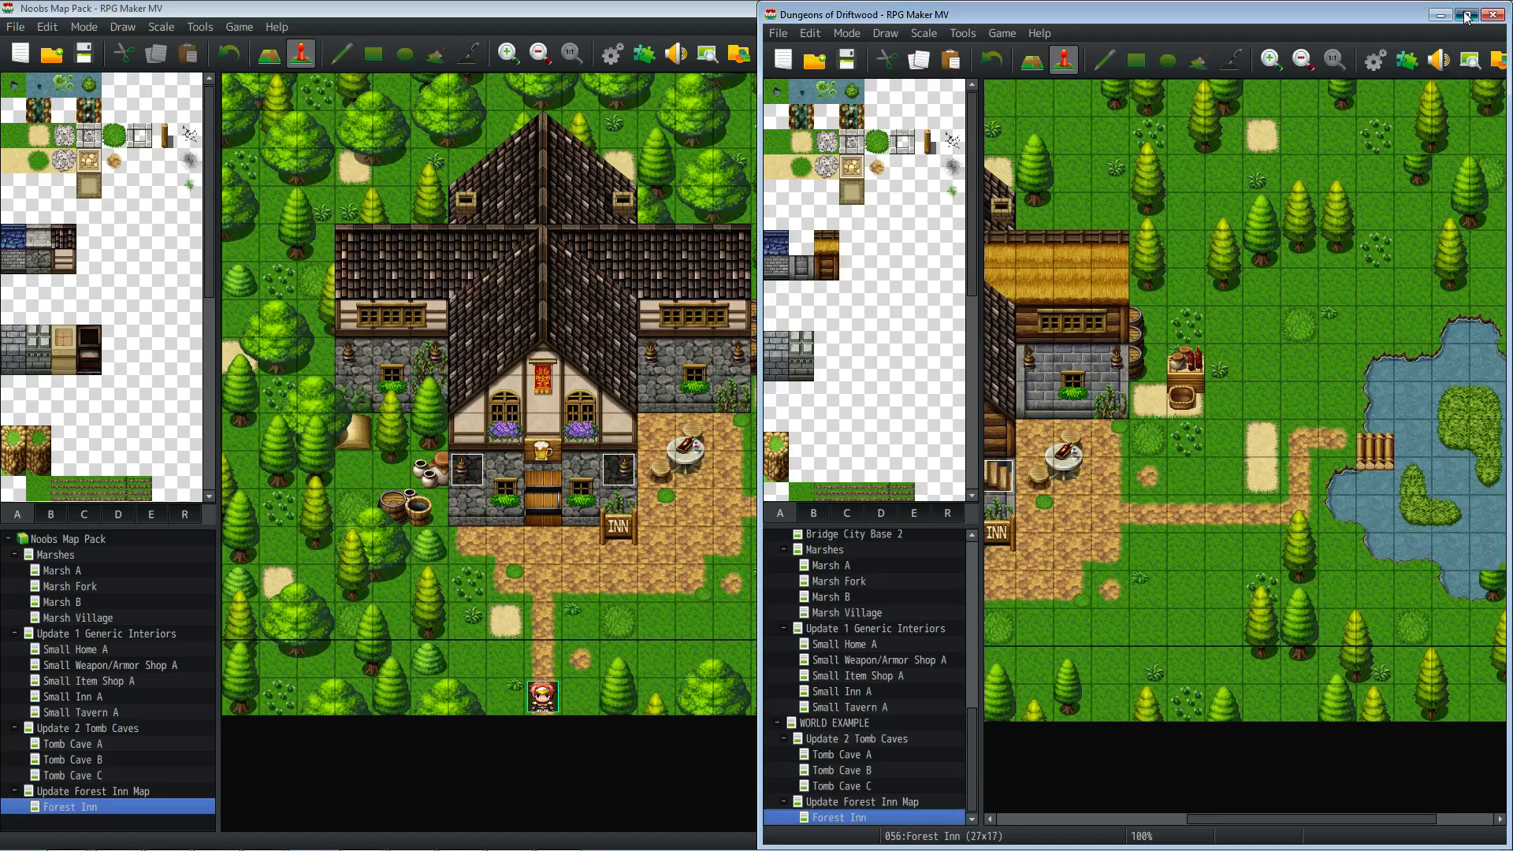
# - Maximize the Driftwood editor and review Tomb Cave A, B, C and Forest Inn, zooming out and back
pyautogui.click(1474, 14)
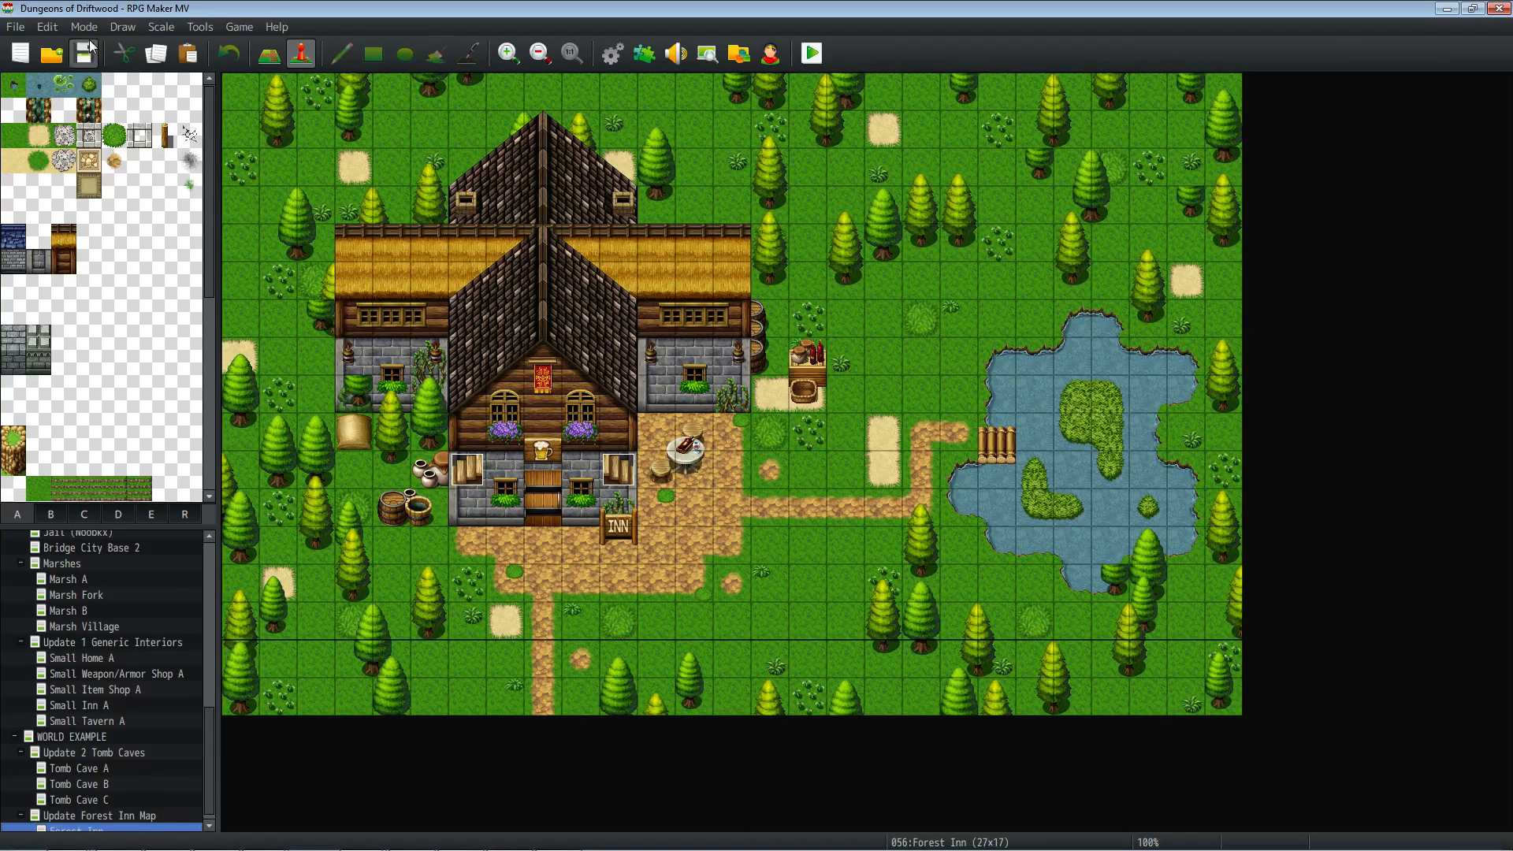
pyautogui.moveTo(211, 727)
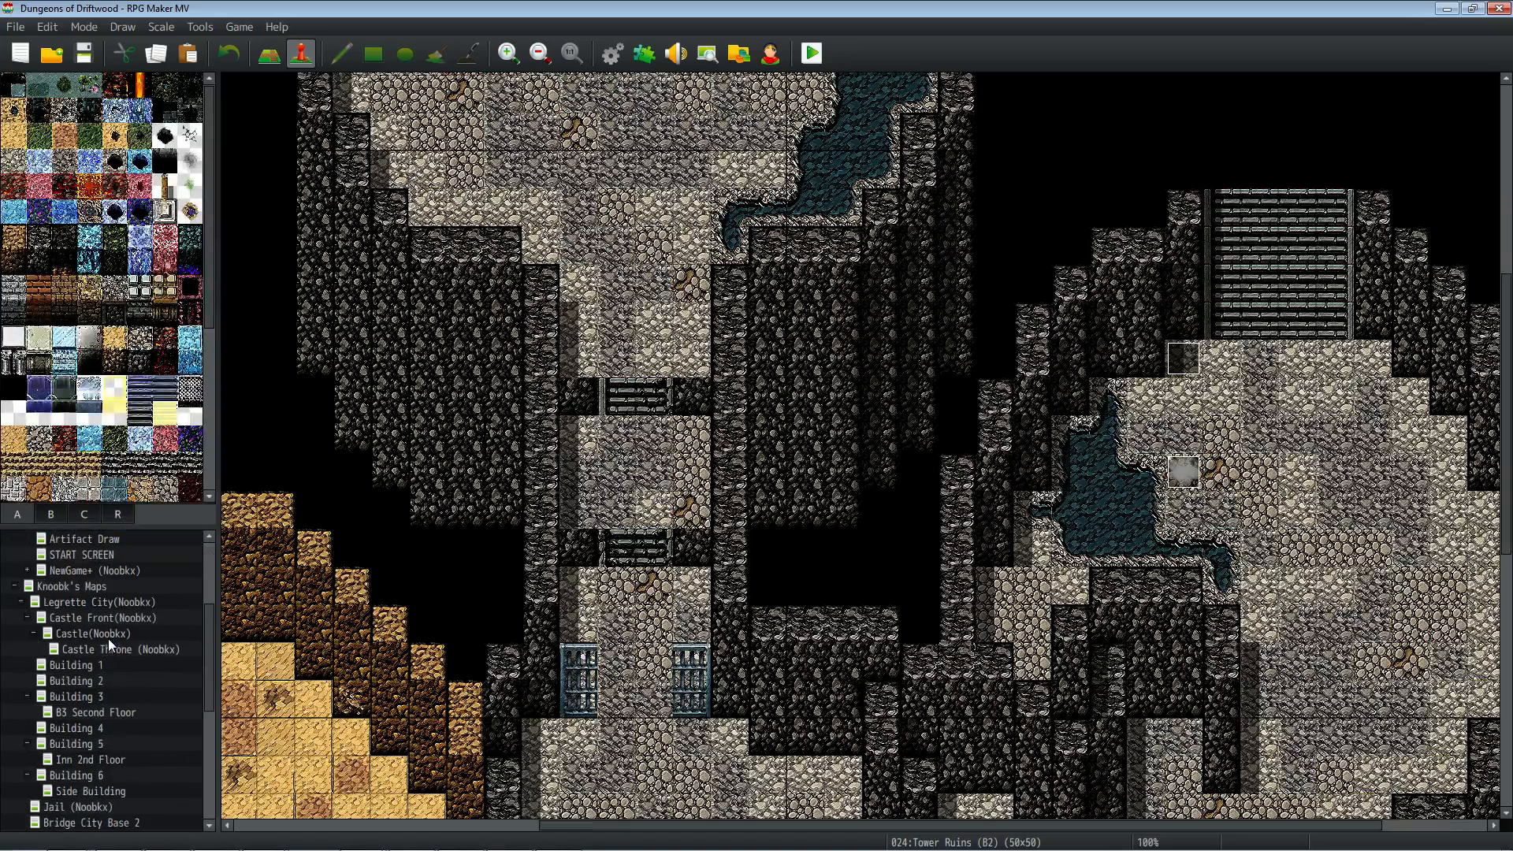
pyautogui.click(77, 554)
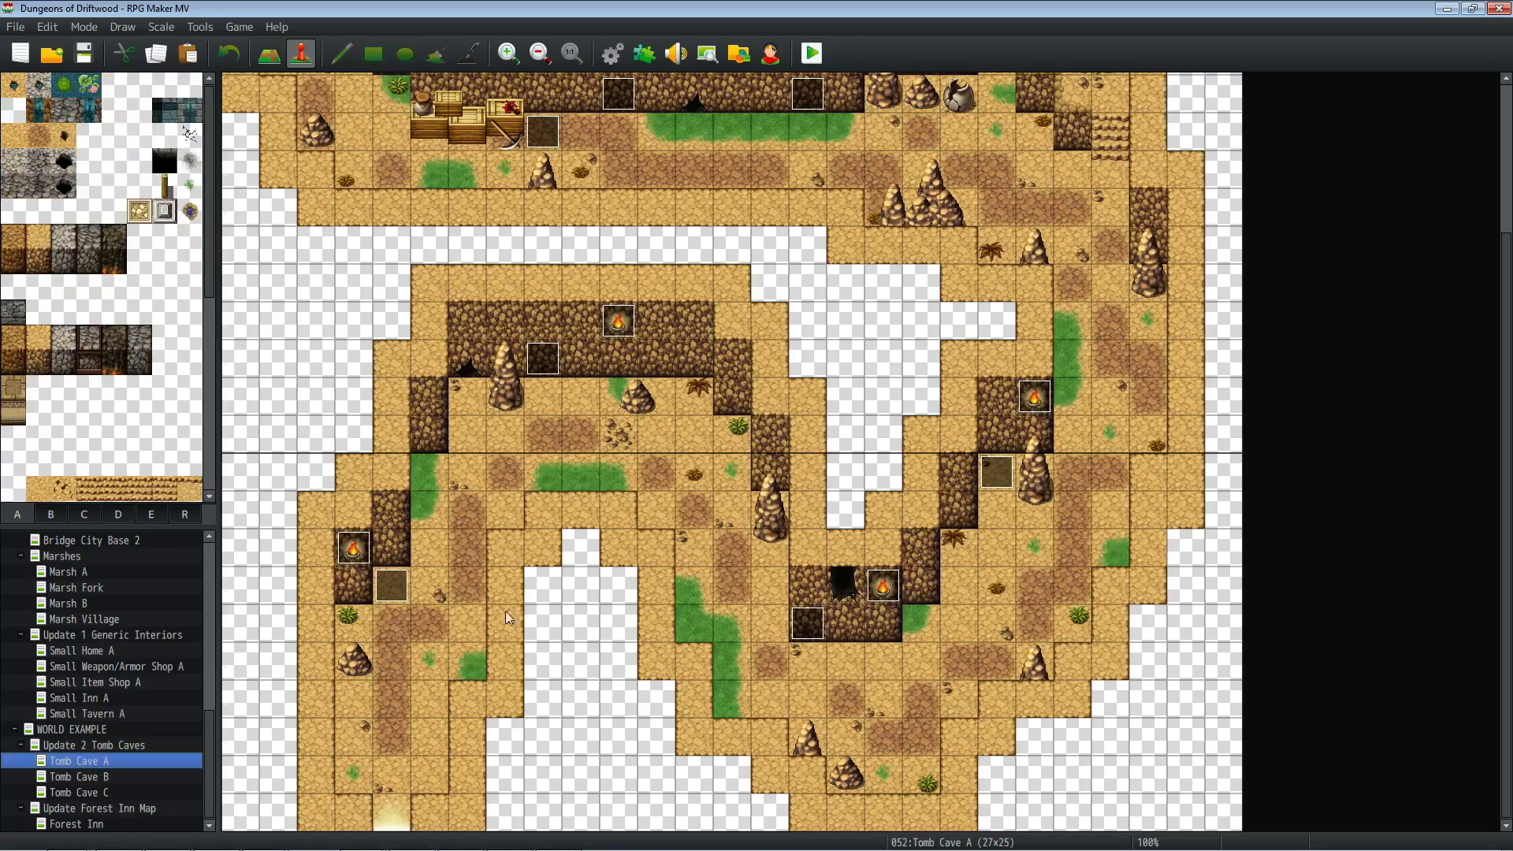
pyautogui.click(538, 53)
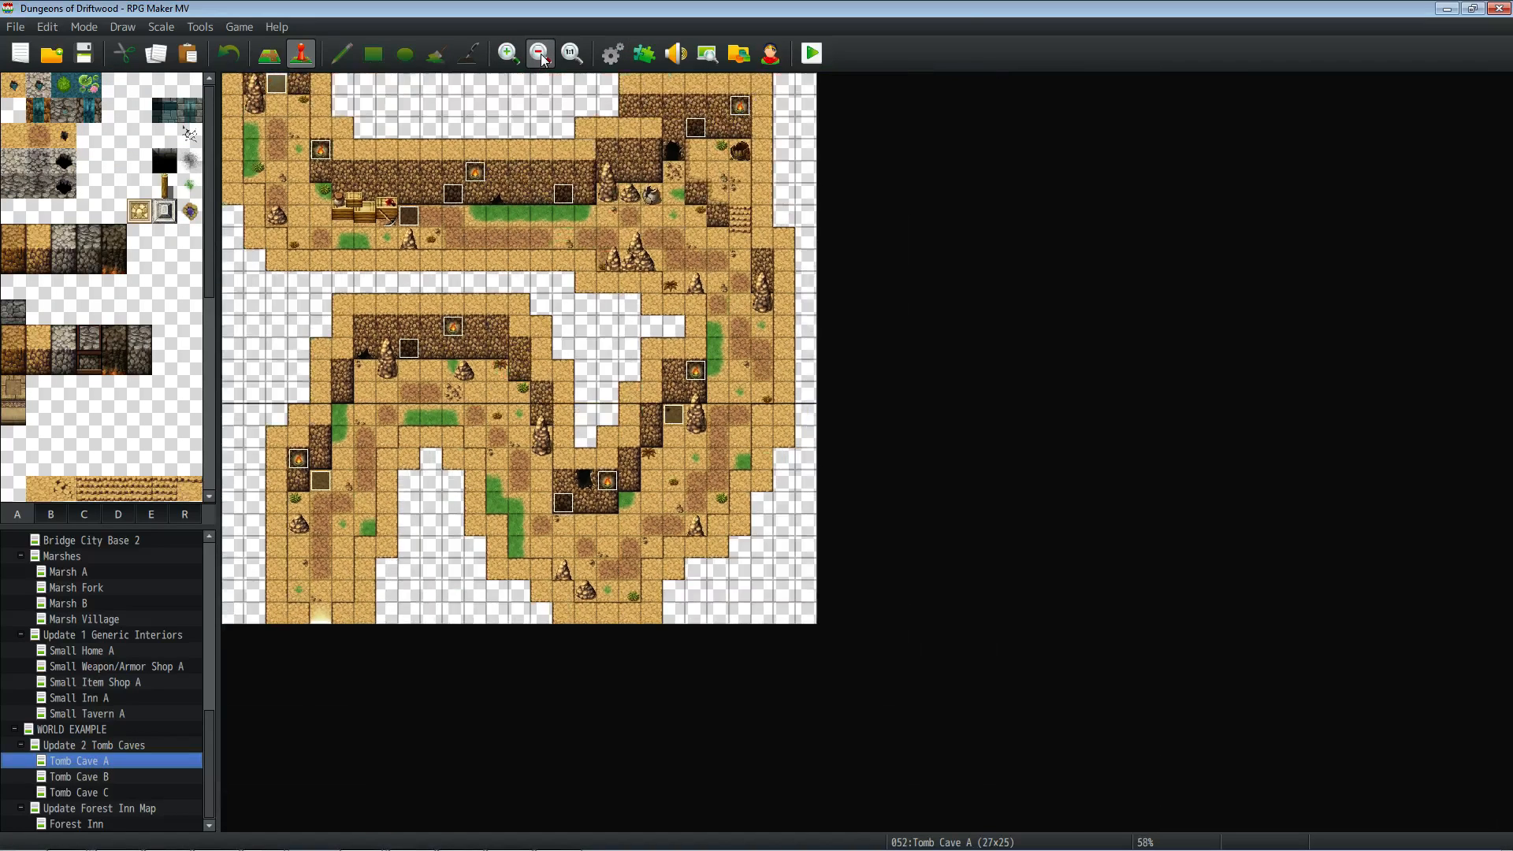
pyautogui.click(79, 777)
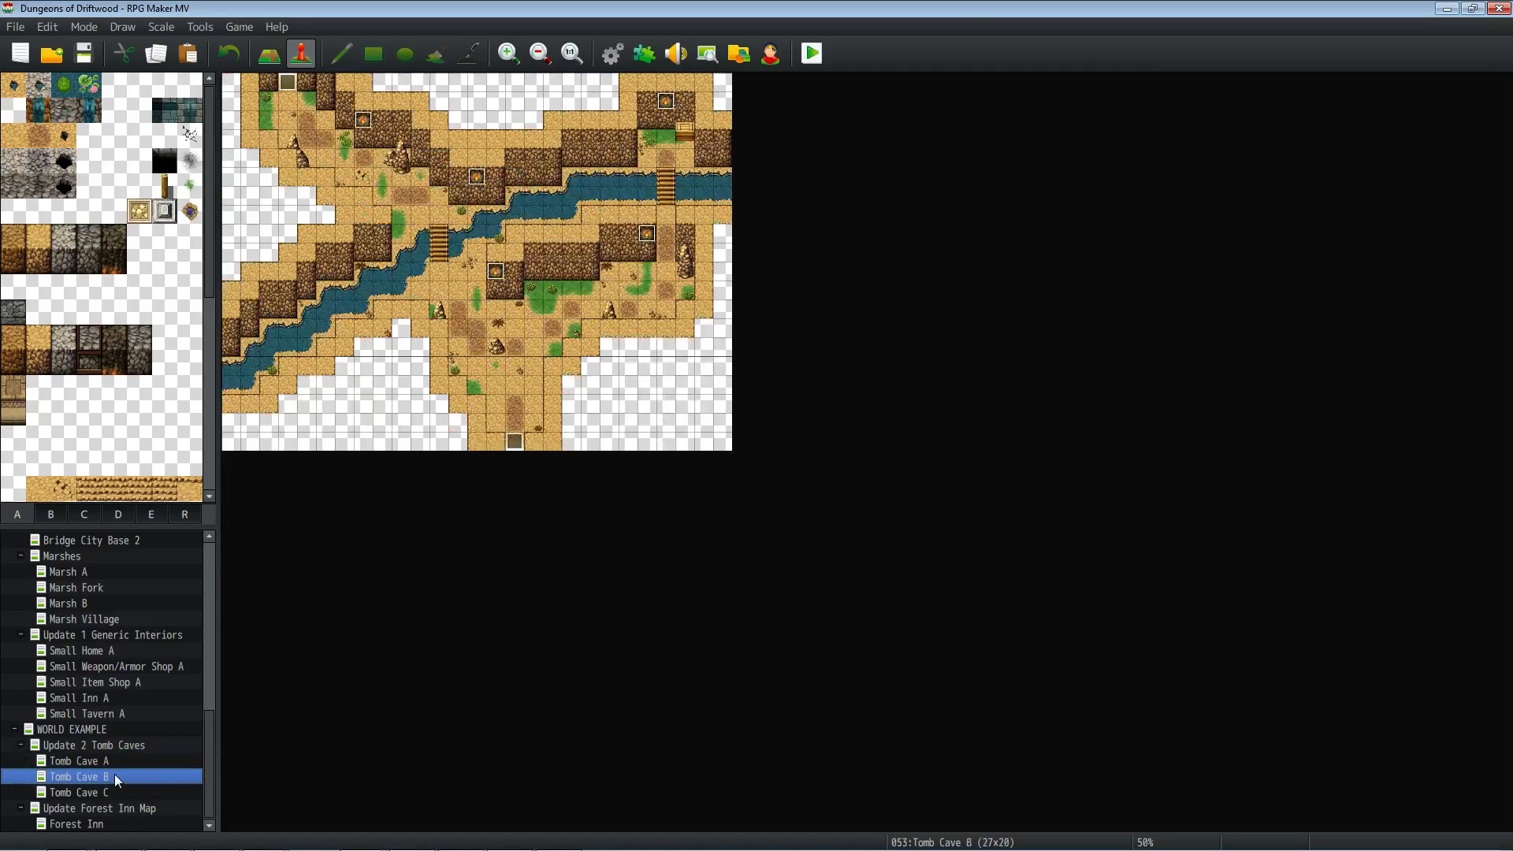
pyautogui.click(78, 792)
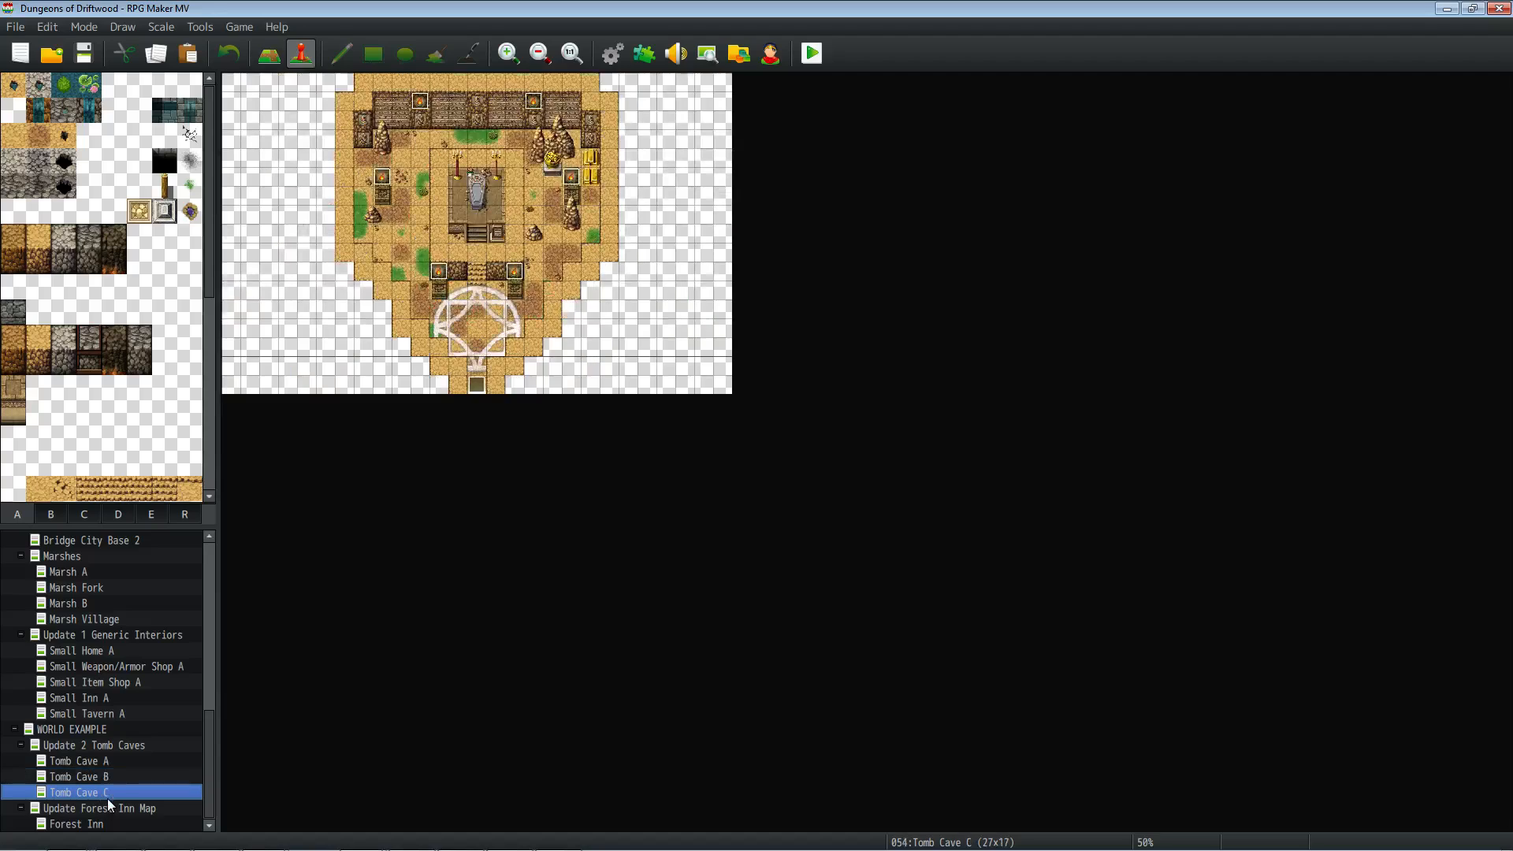
pyautogui.click(76, 823)
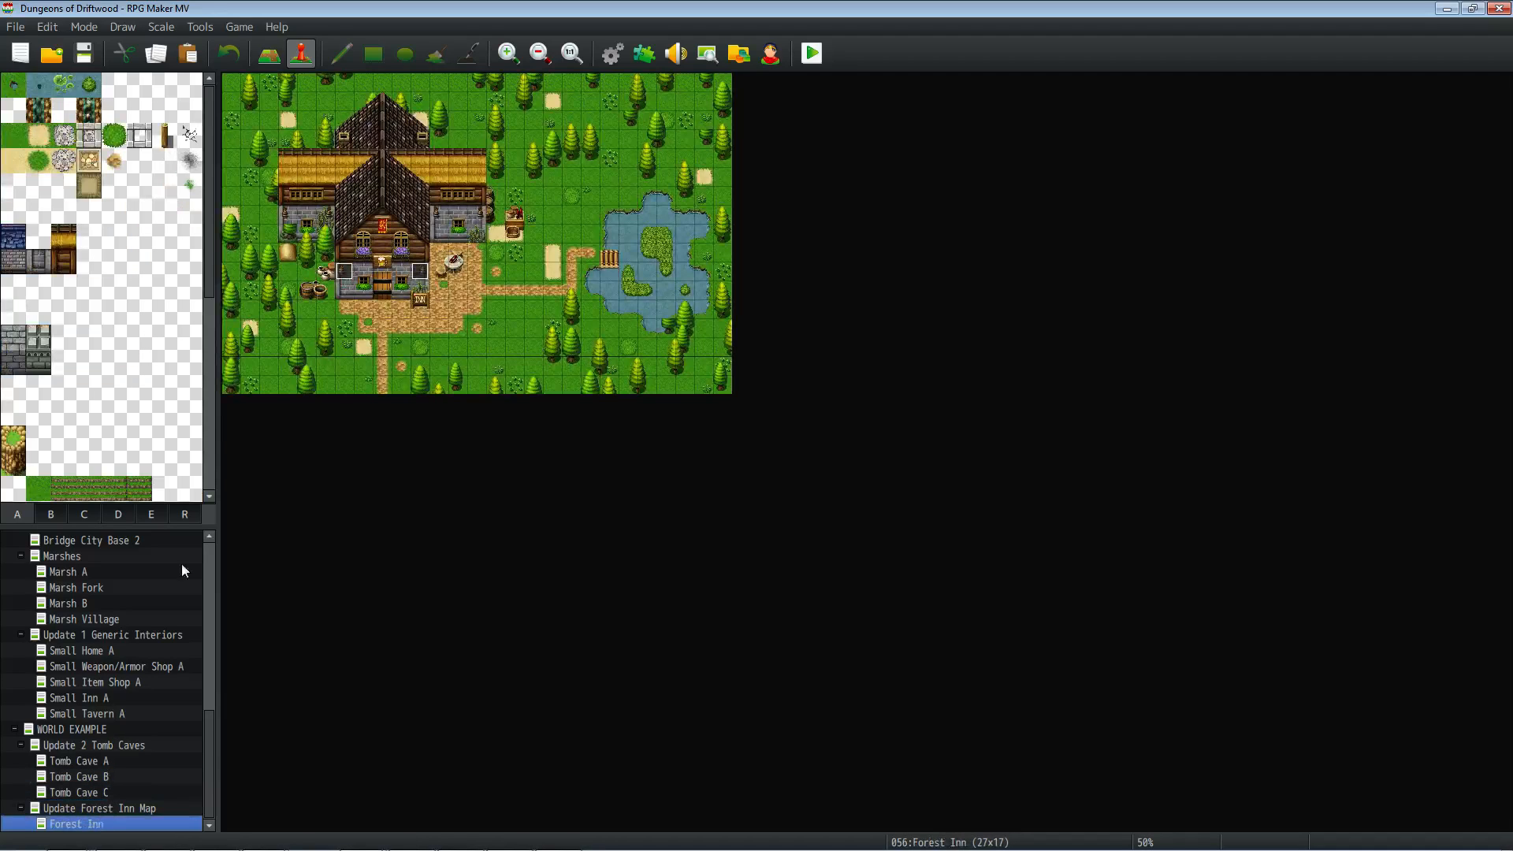
pyautogui.click(506, 53)
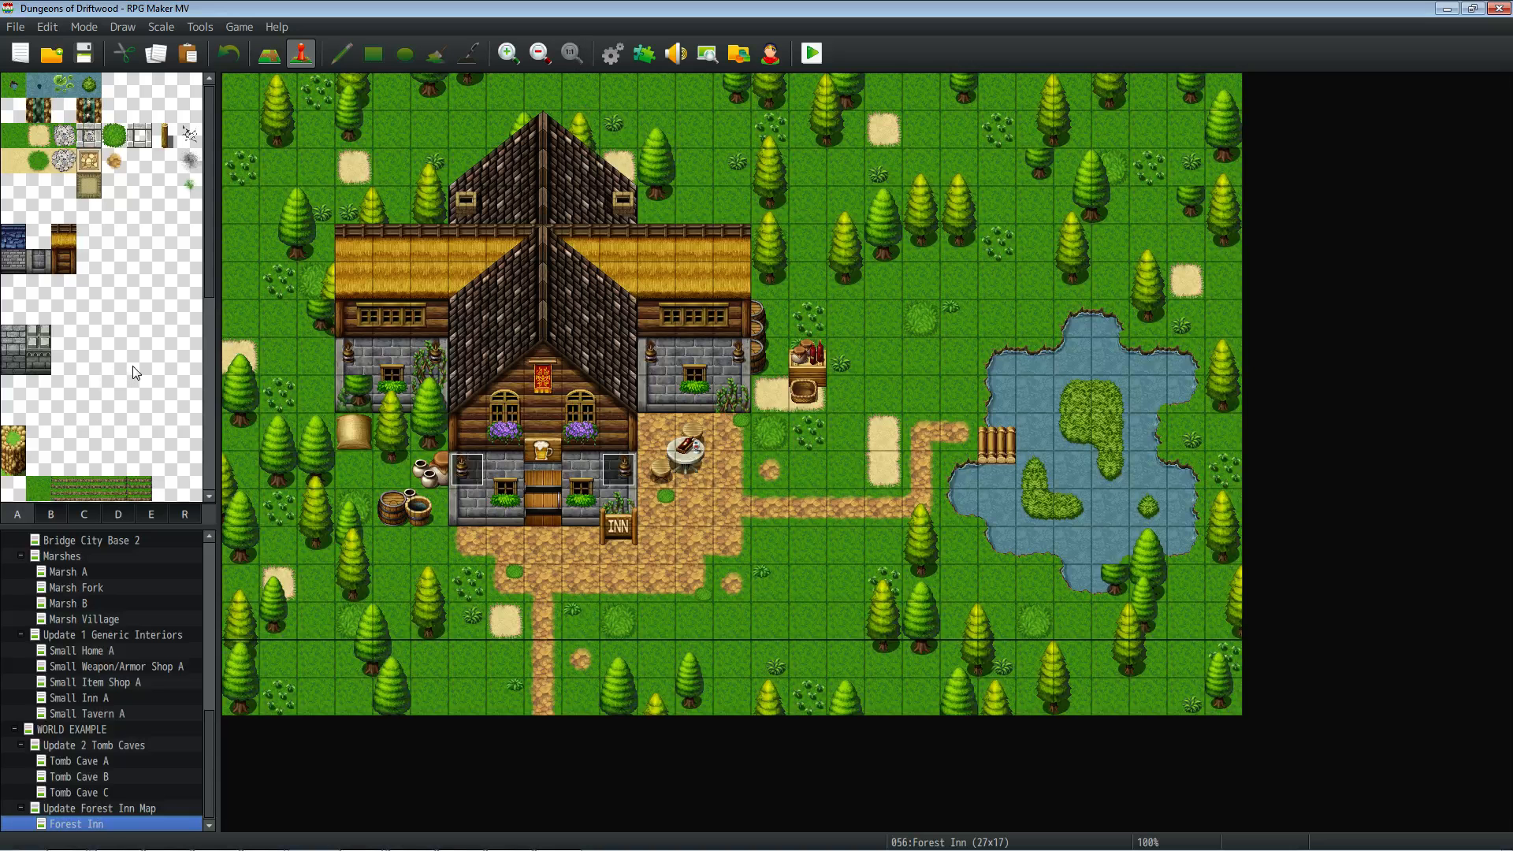
pyautogui.moveTo(108, 386)
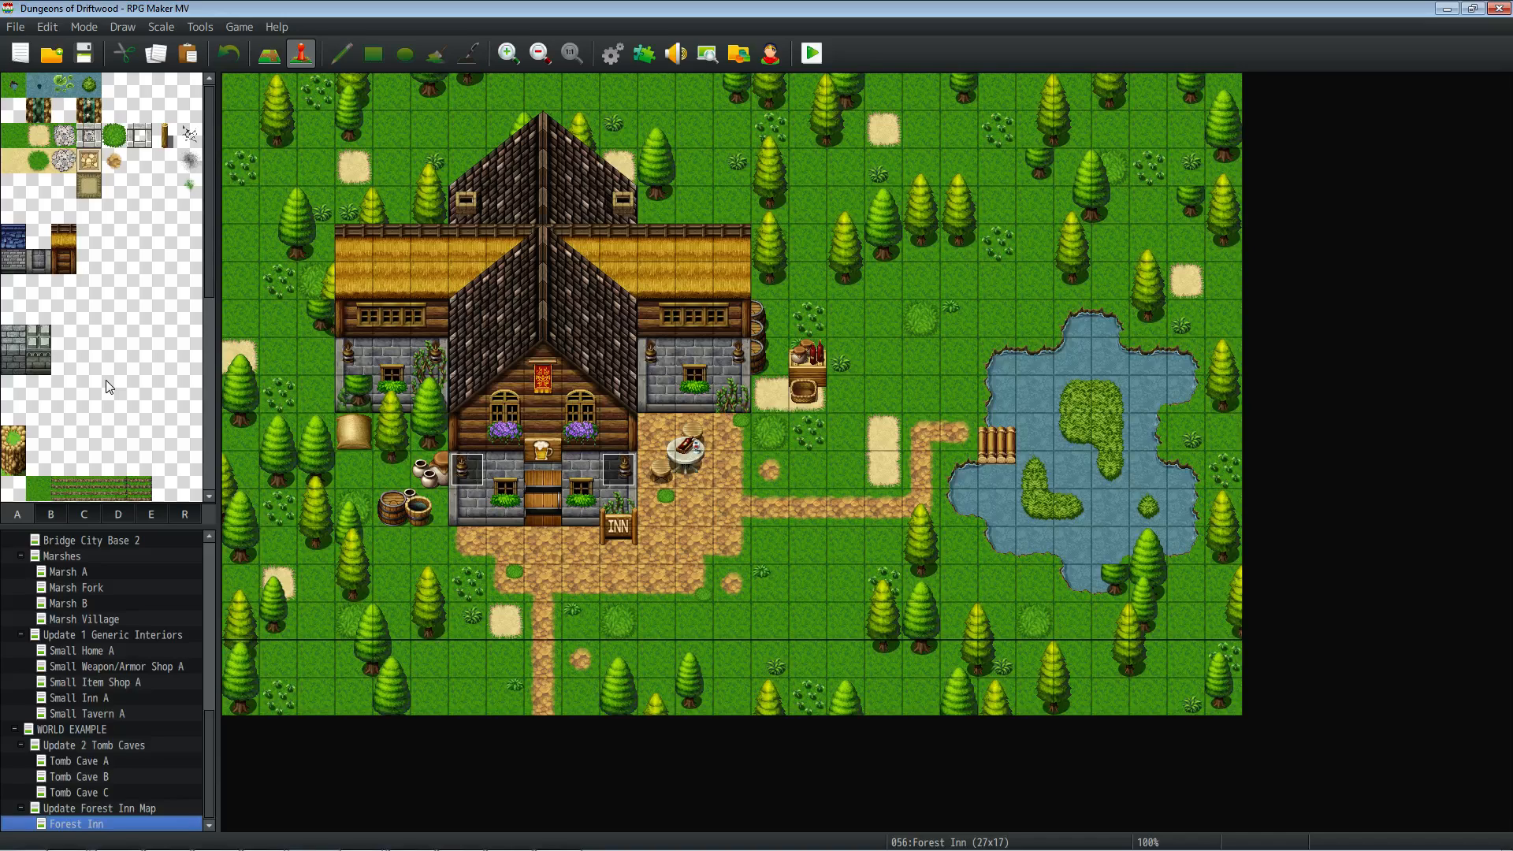
pyautogui.moveTo(133, 444)
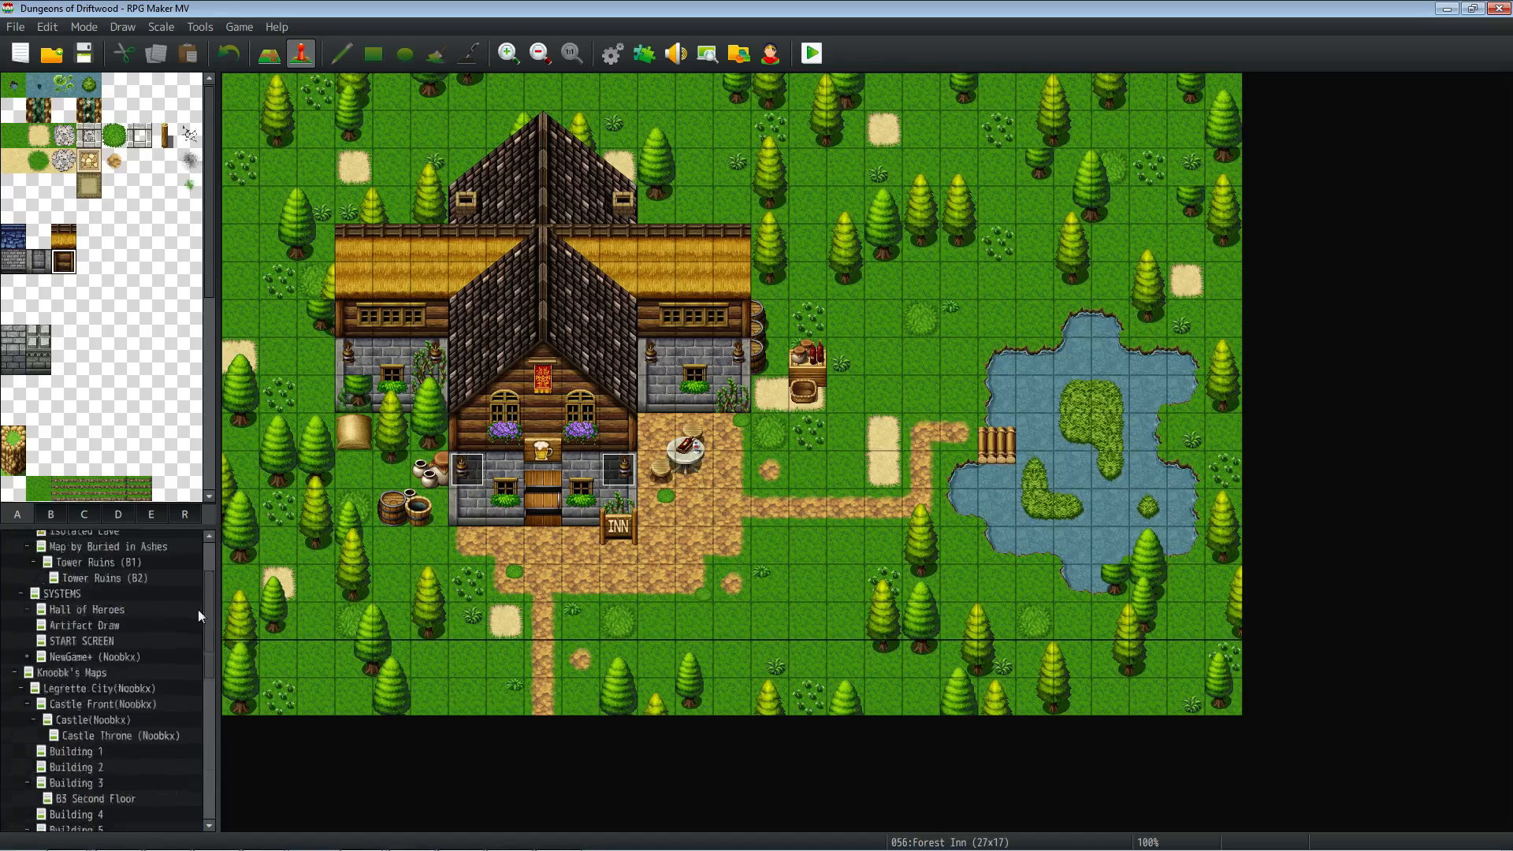
pyautogui.scroll(-3)
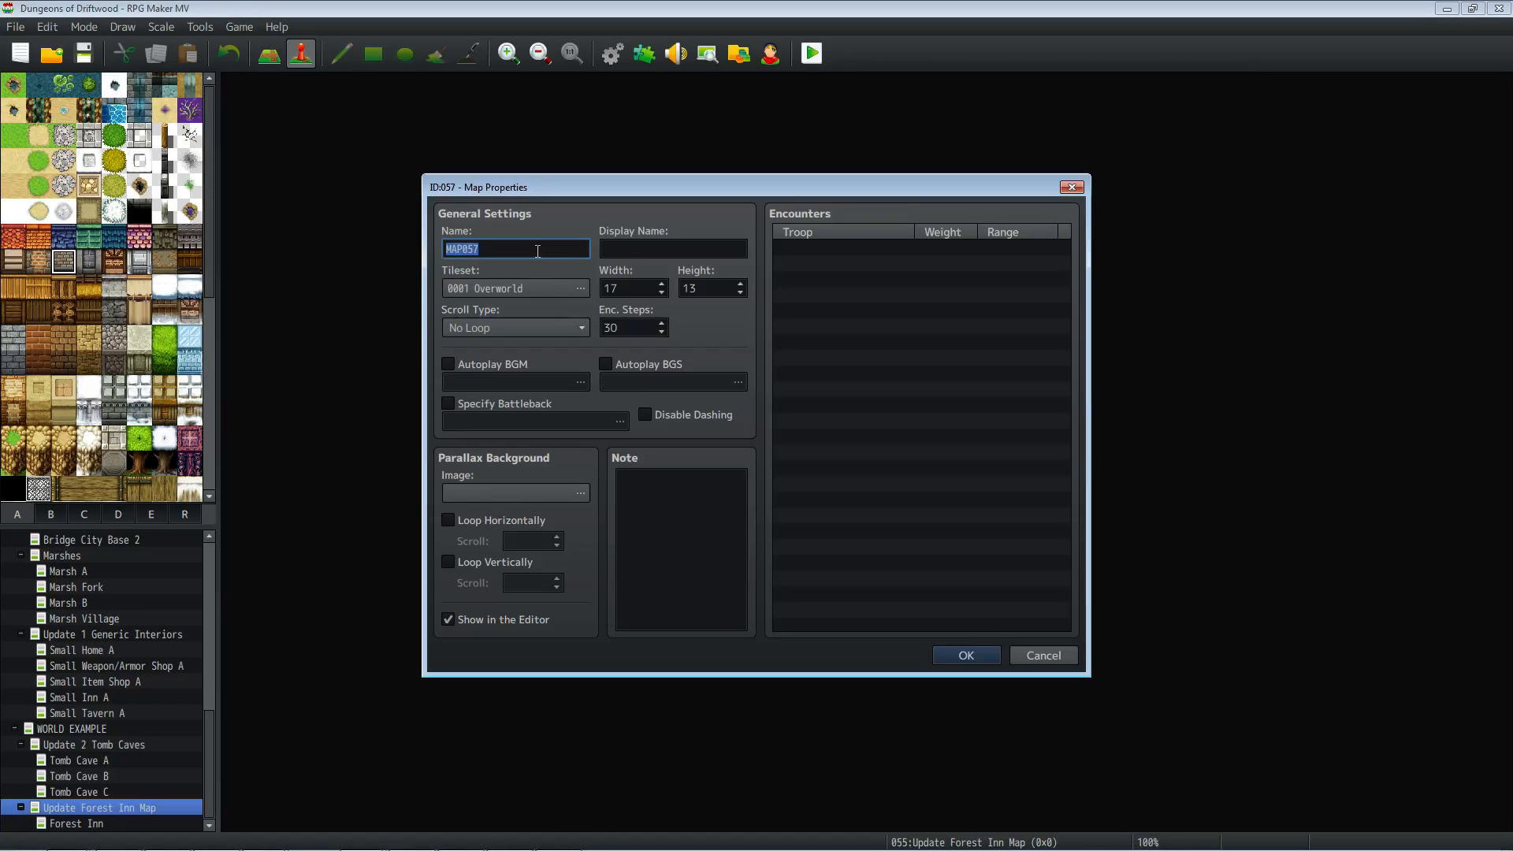
# - Create the Custom111 map and assign it the 0022 Forest tileset
pyautogui.write('Custom111')
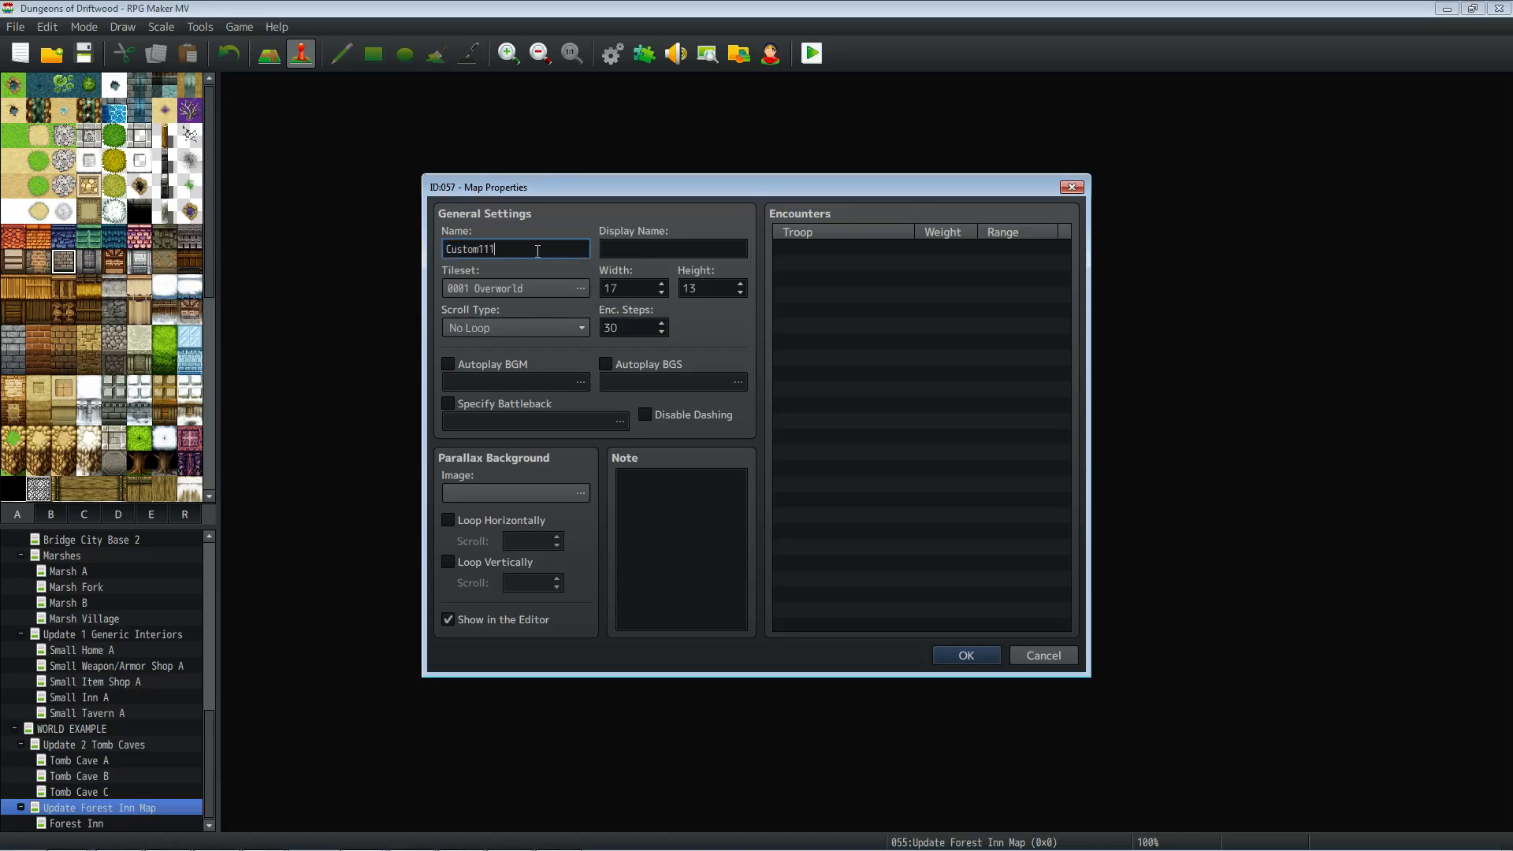
pyautogui.click(965, 655)
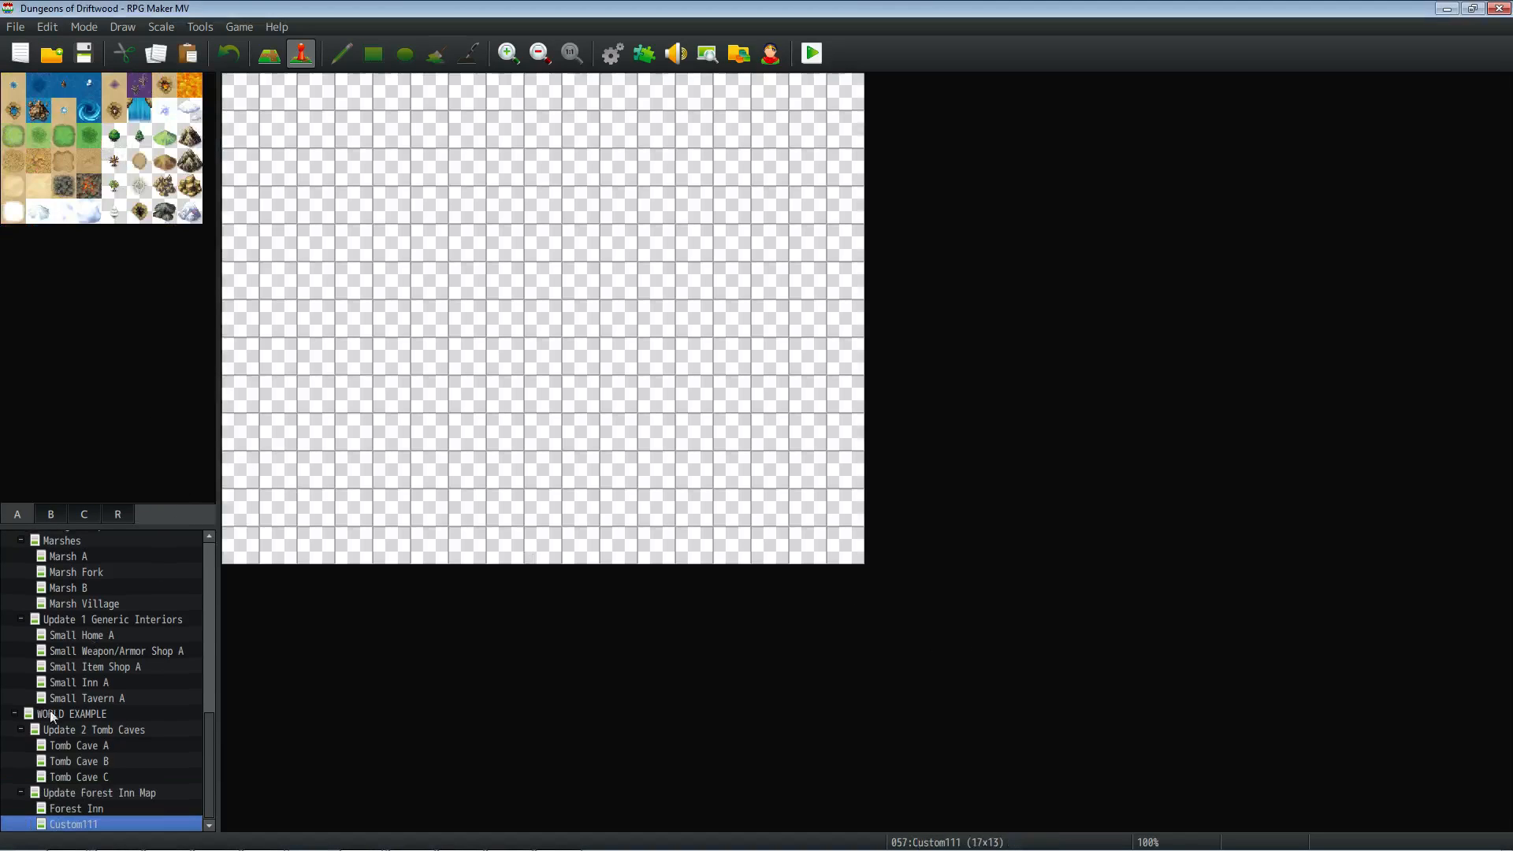
pyautogui.doubleClick(73, 823)
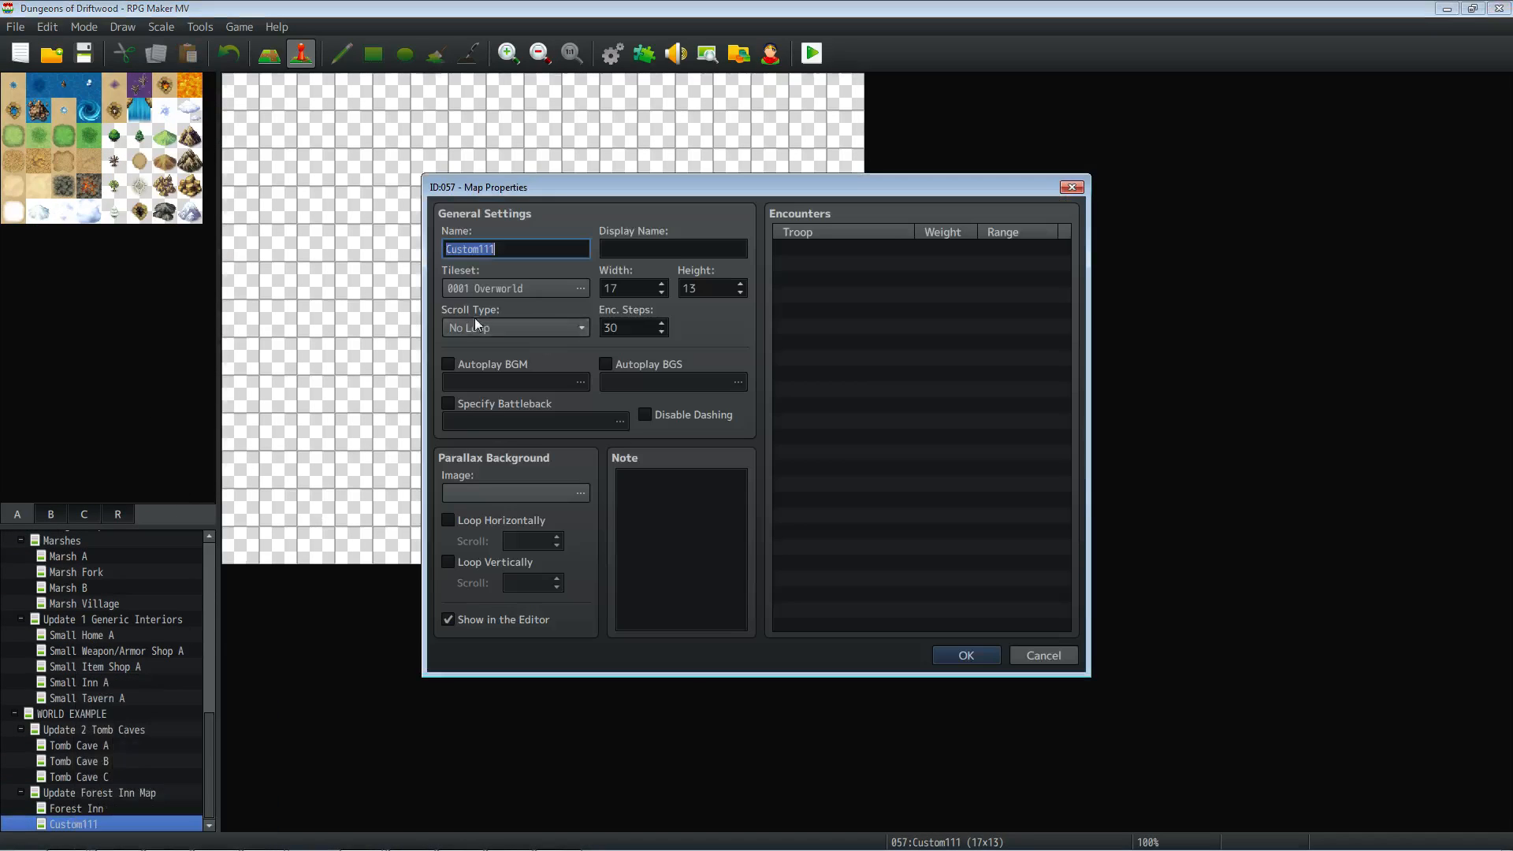
pyautogui.click(581, 288)
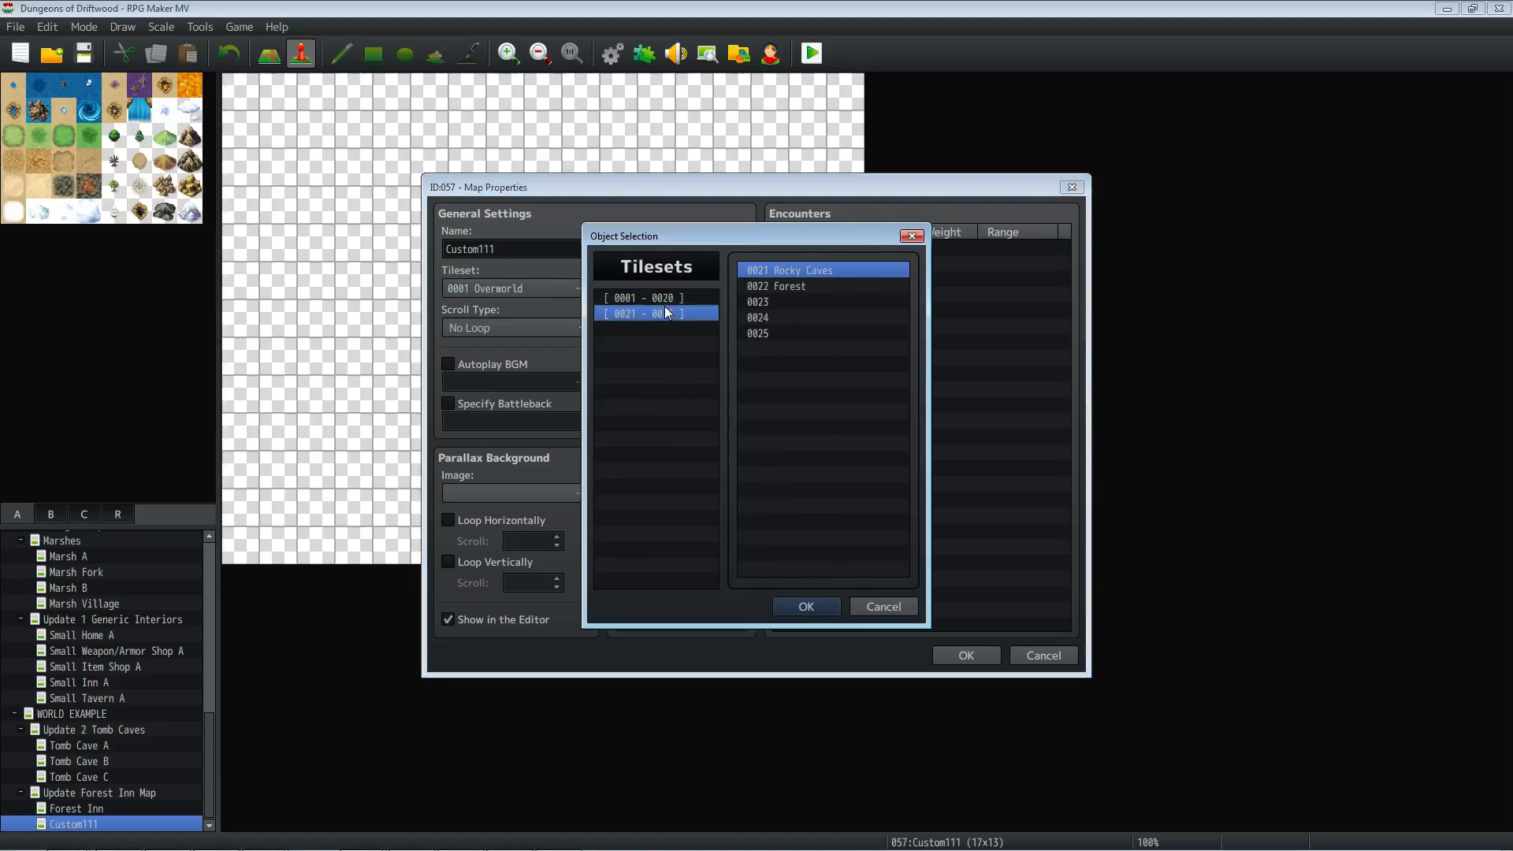
pyautogui.click(805, 606)
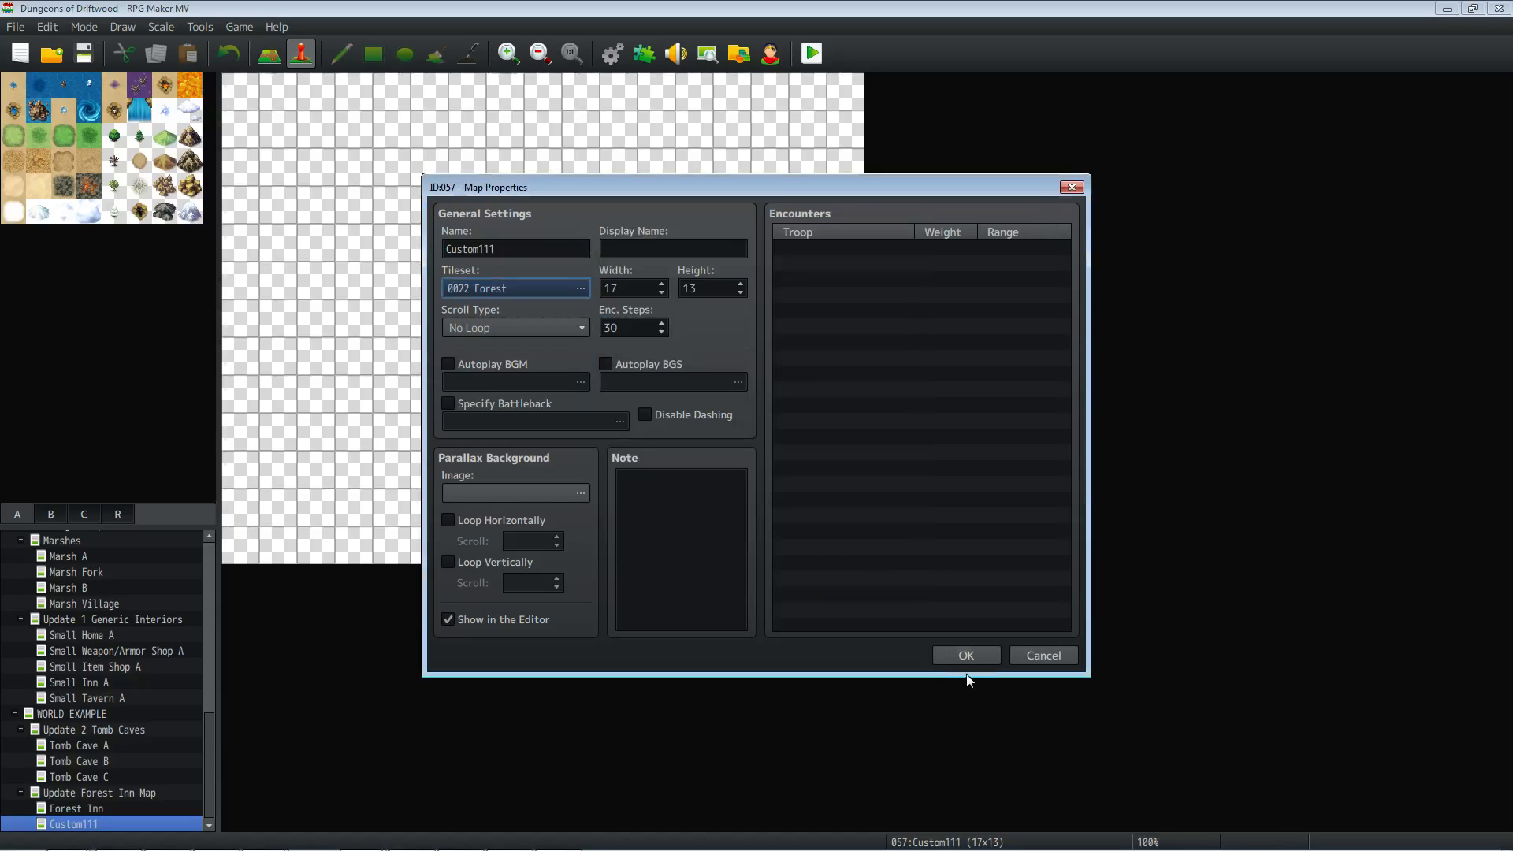
pyautogui.click(964, 655)
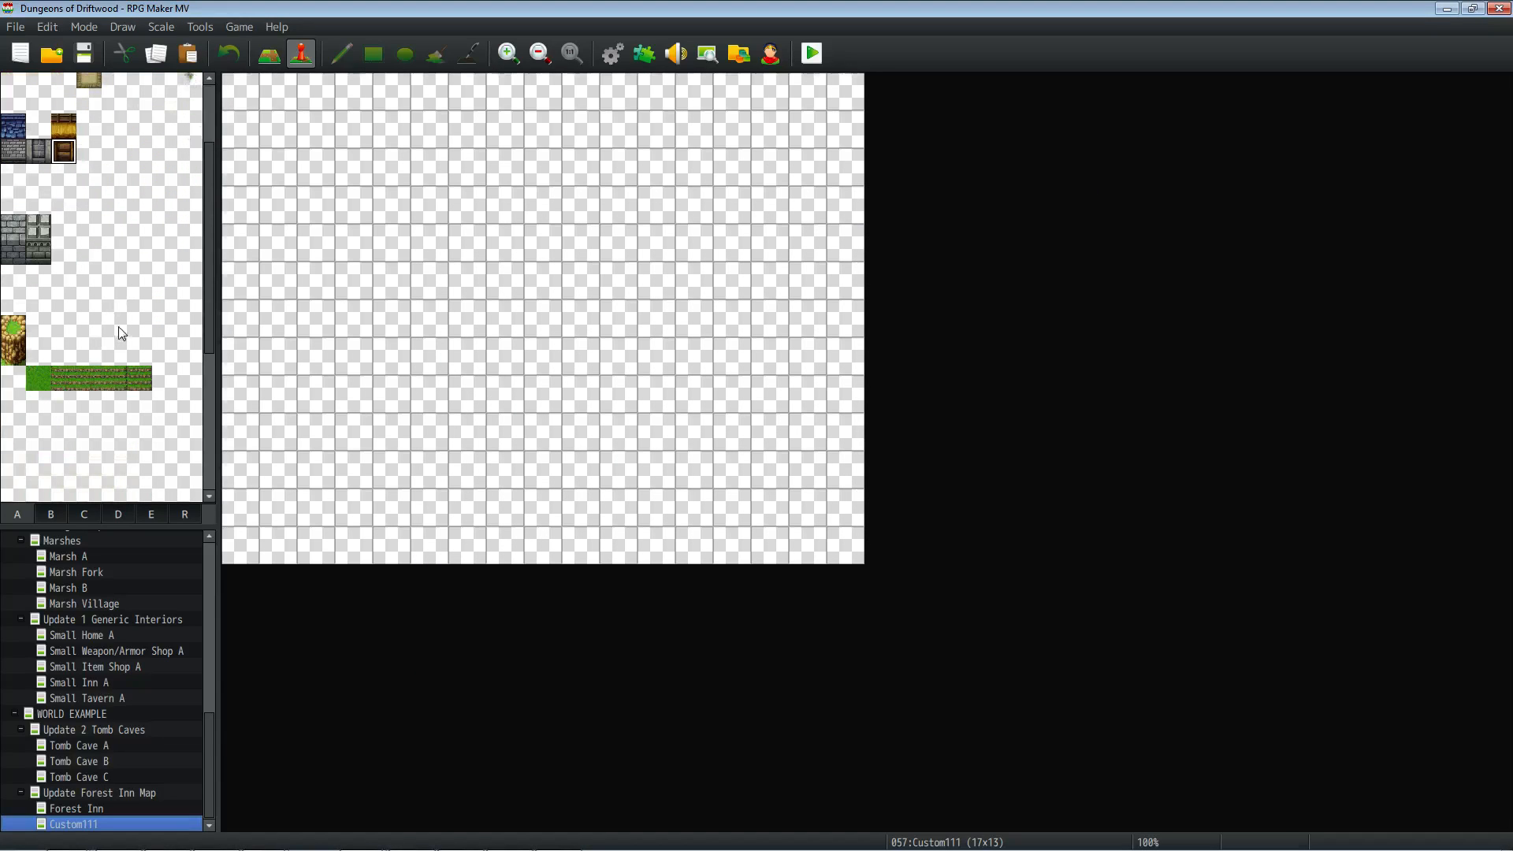
# - Browse the Forest tileset's sheets B through E, then return to sheet A
pyautogui.click(51, 513)
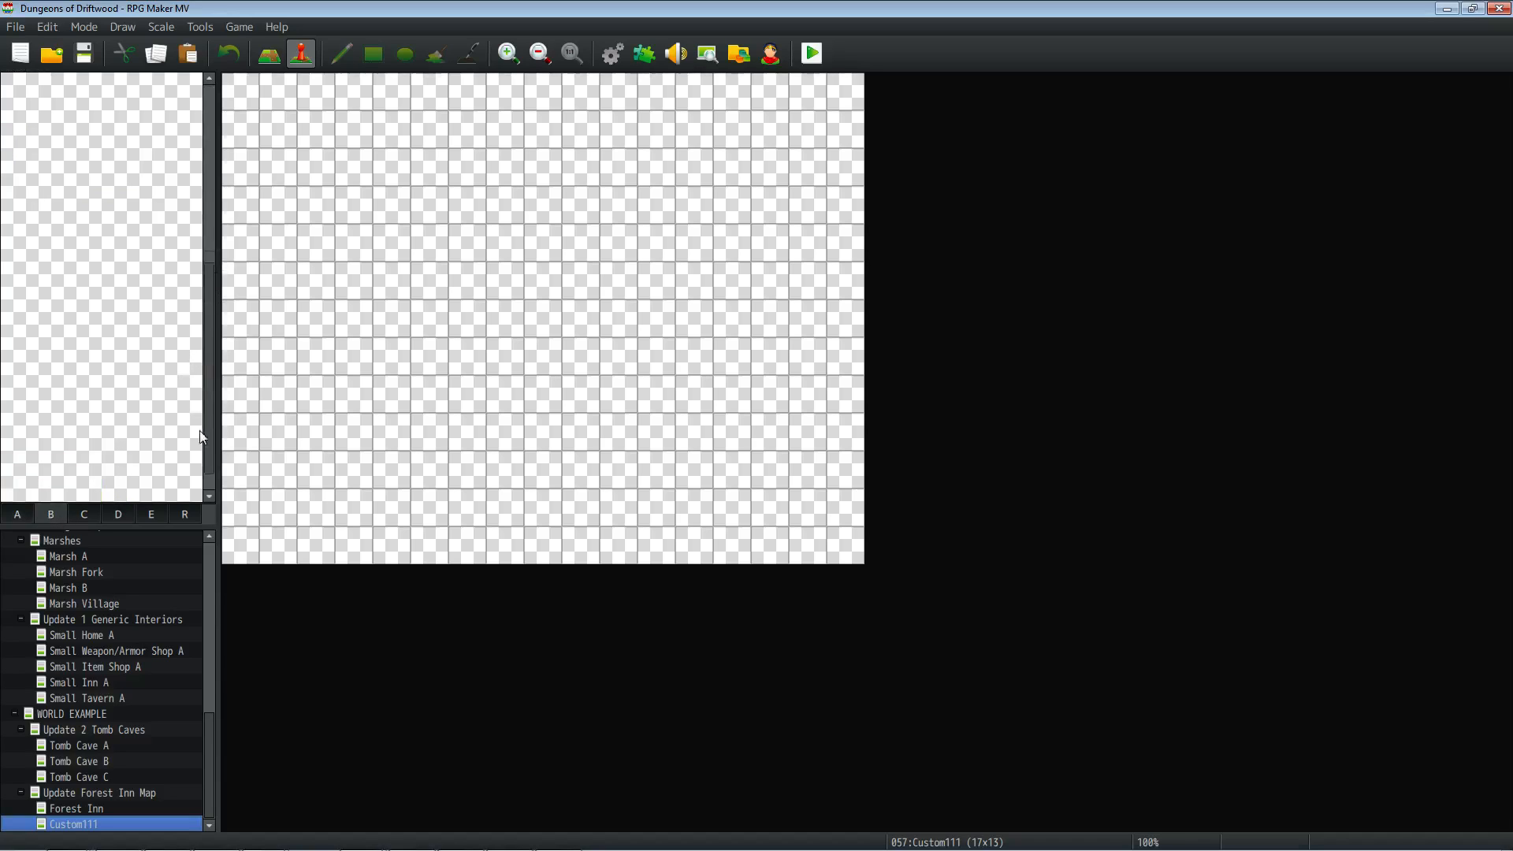
pyautogui.click(83, 513)
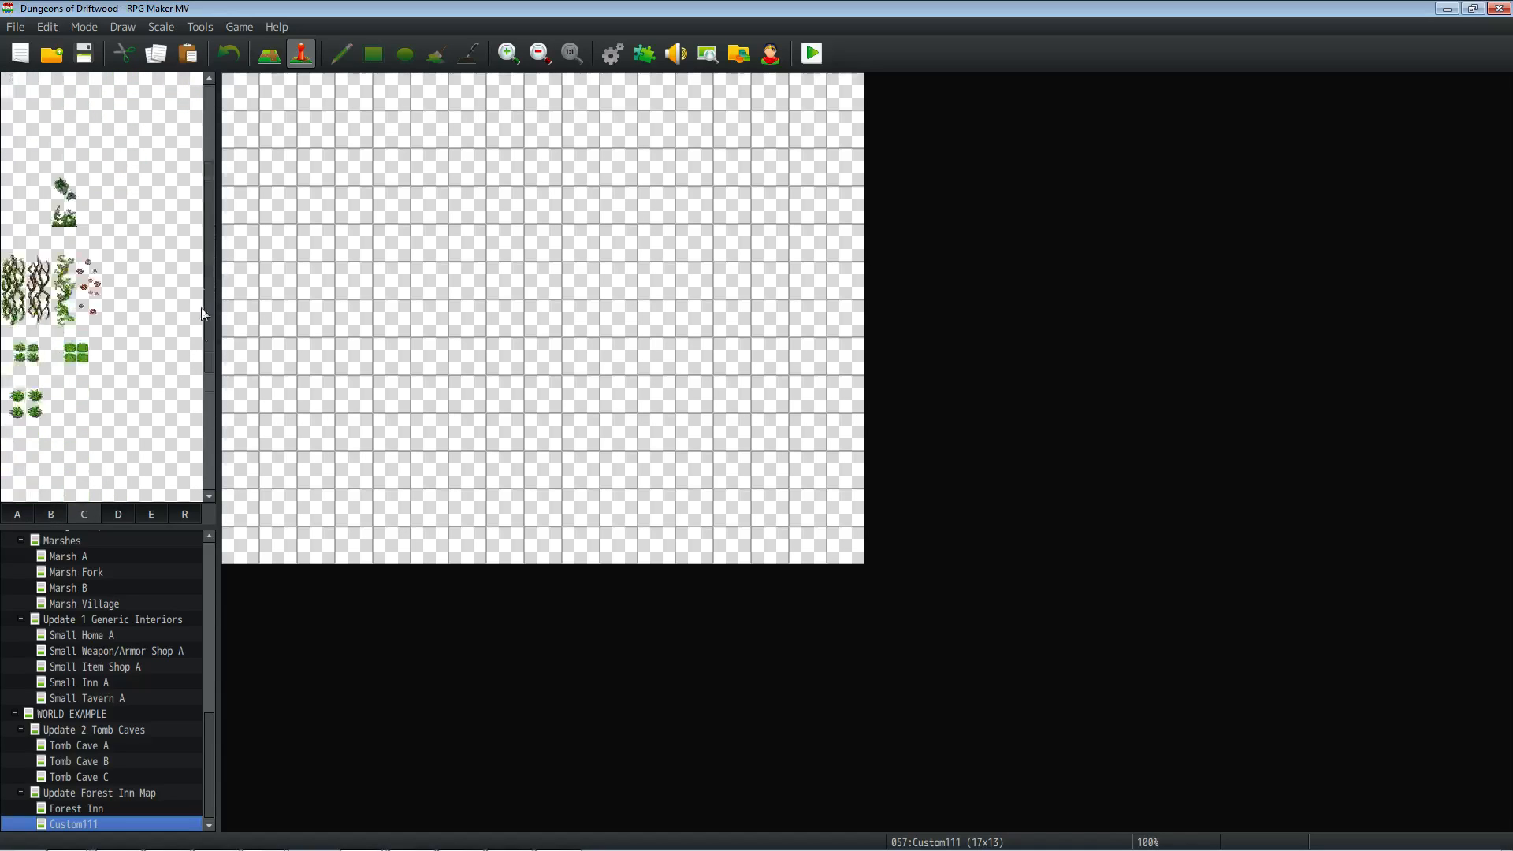
pyautogui.click(117, 513)
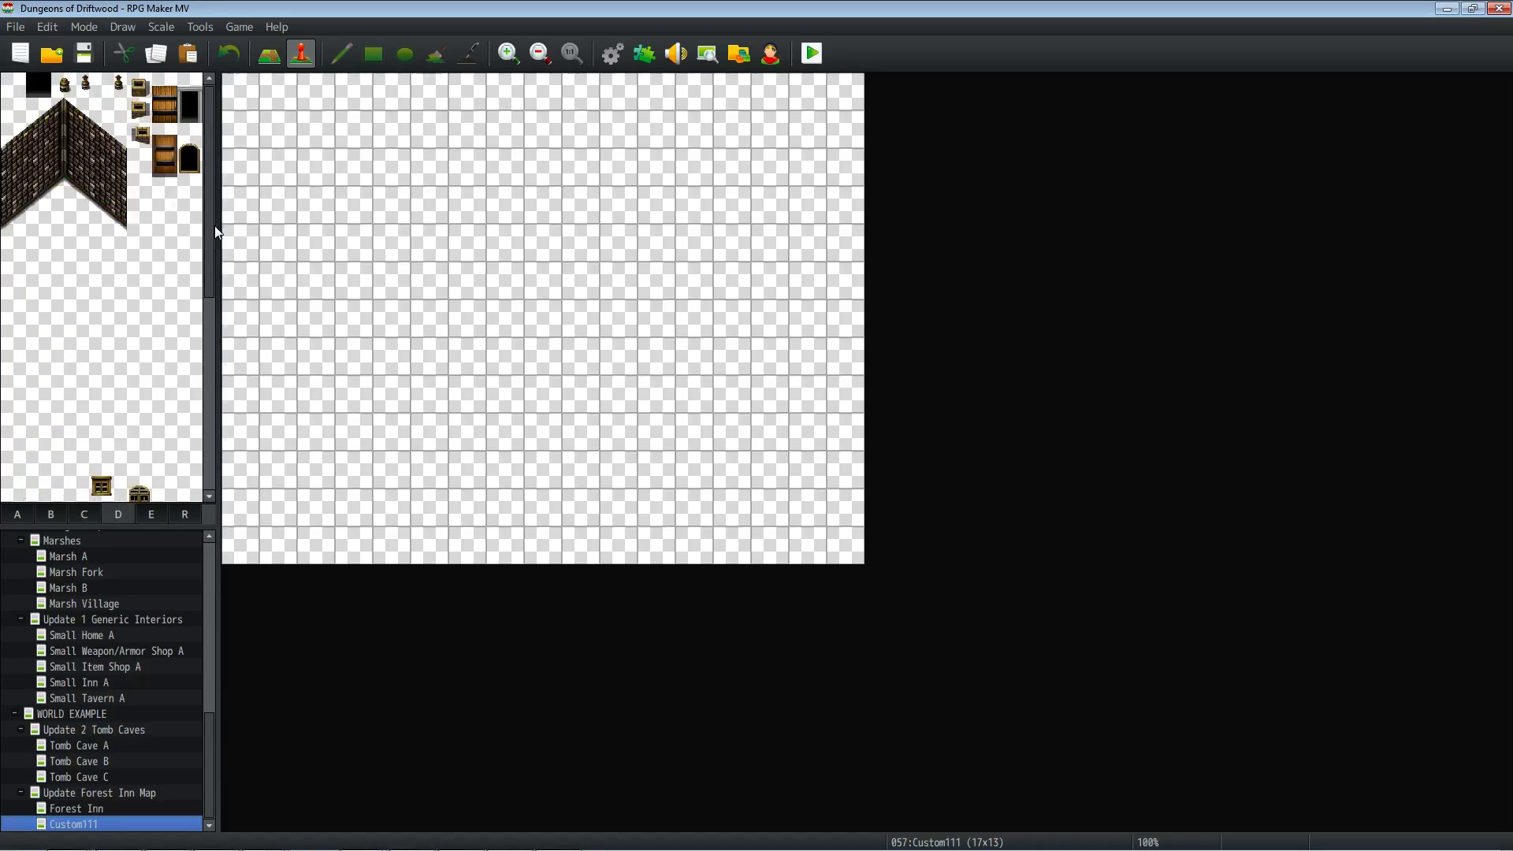
pyautogui.click(150, 513)
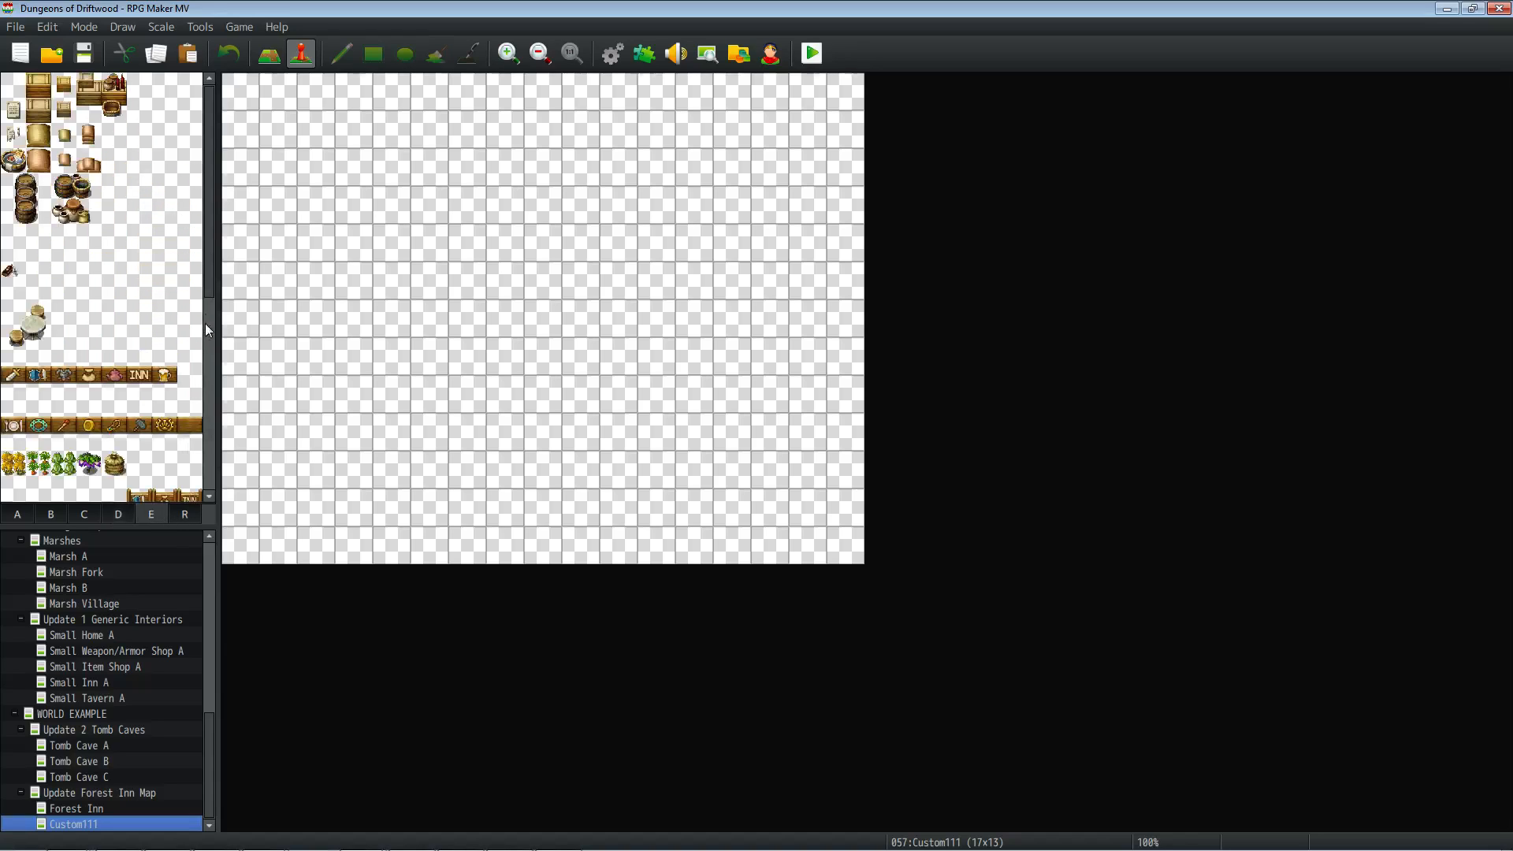
pyautogui.moveTo(222, 185)
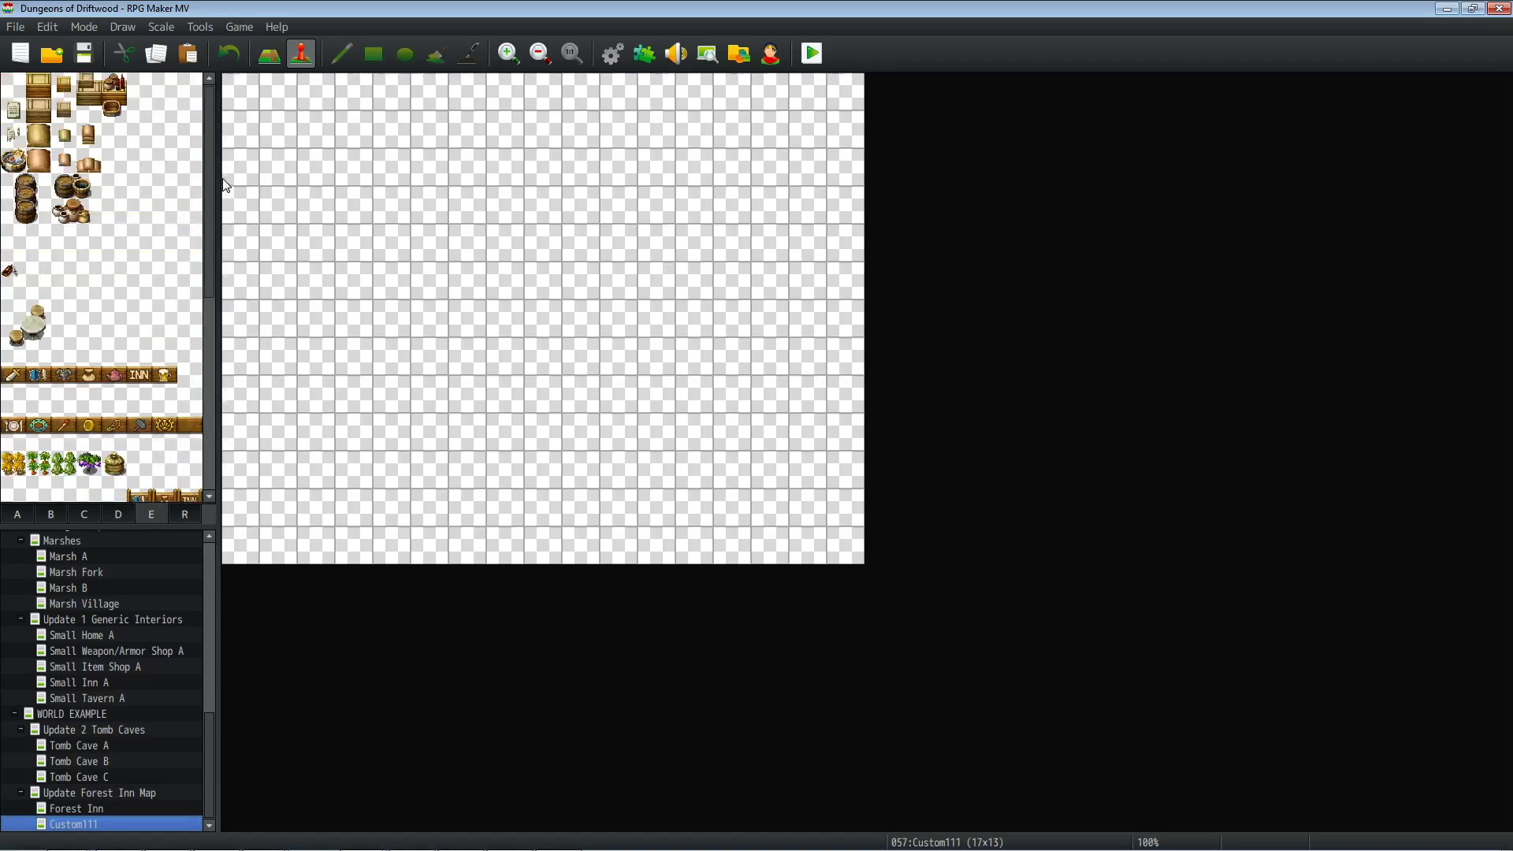
pyautogui.click(40, 375)
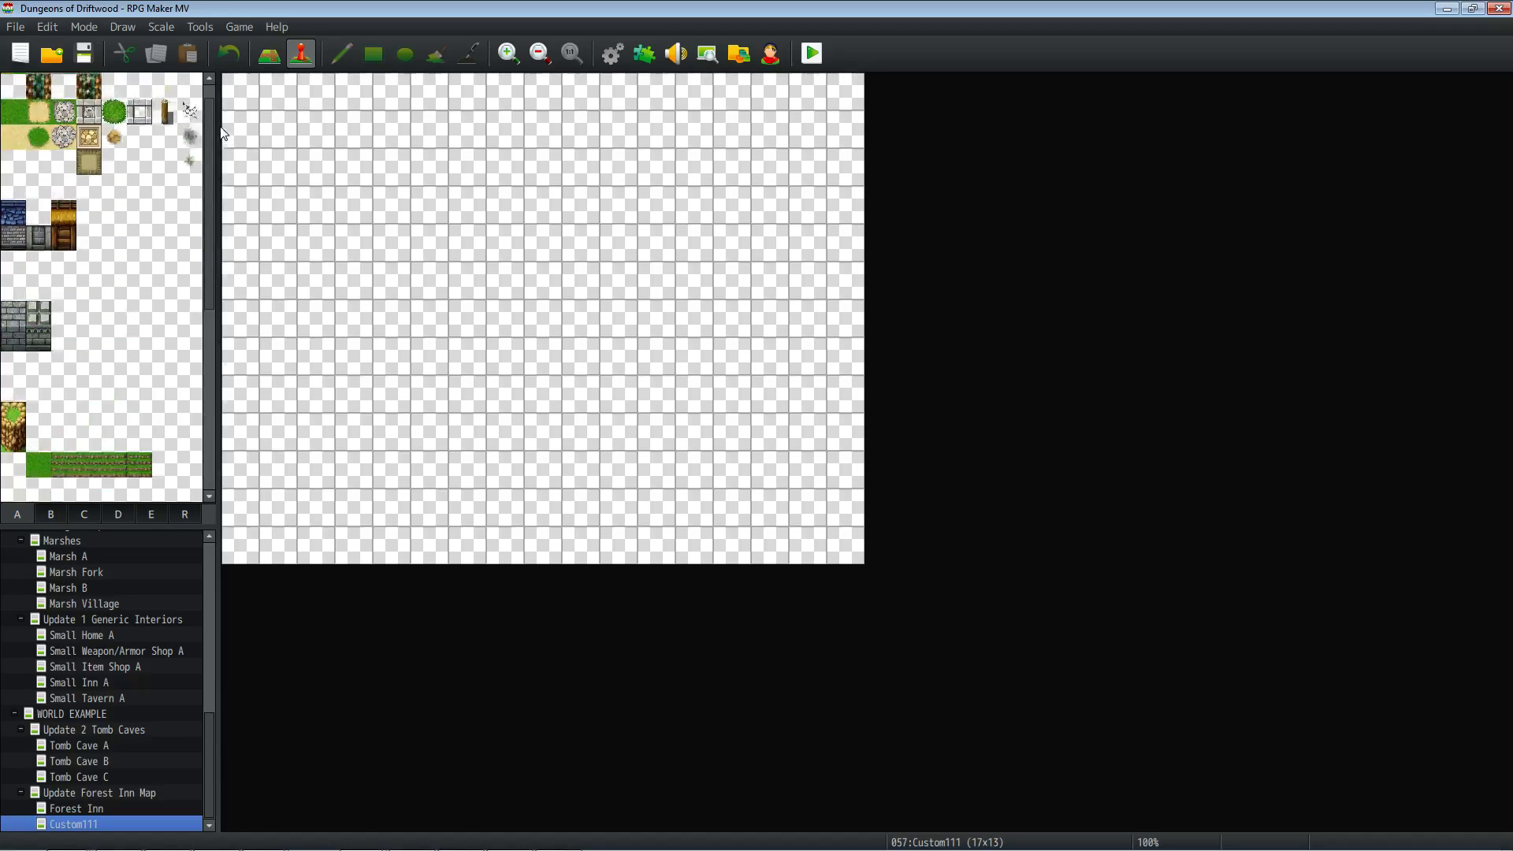
# - Reopen the Forest Inn map in place of the blank Custom111 map
pyautogui.scroll(-3)
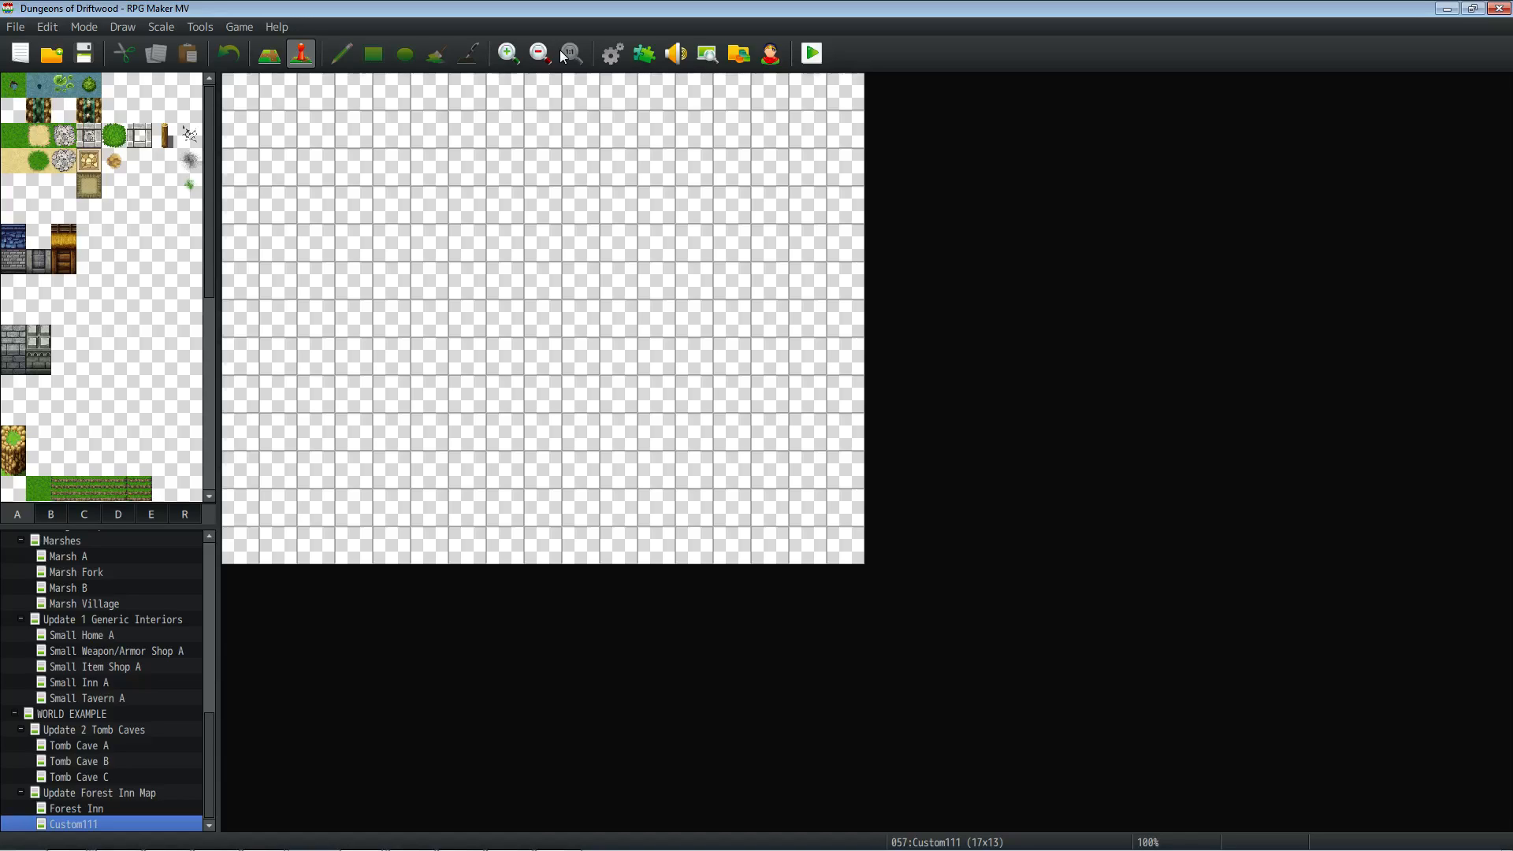
pyautogui.click(77, 809)
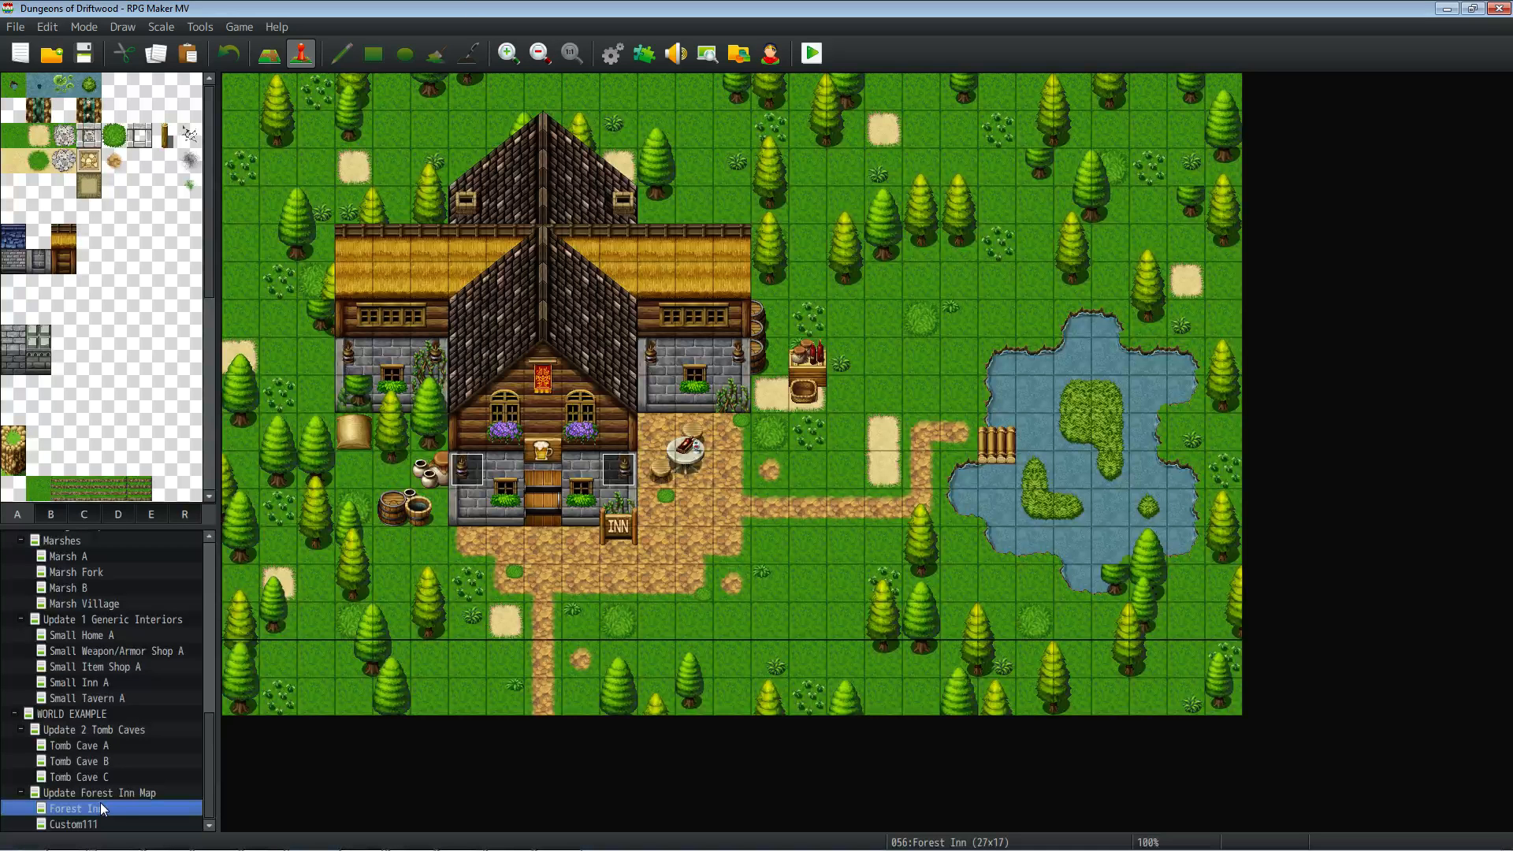